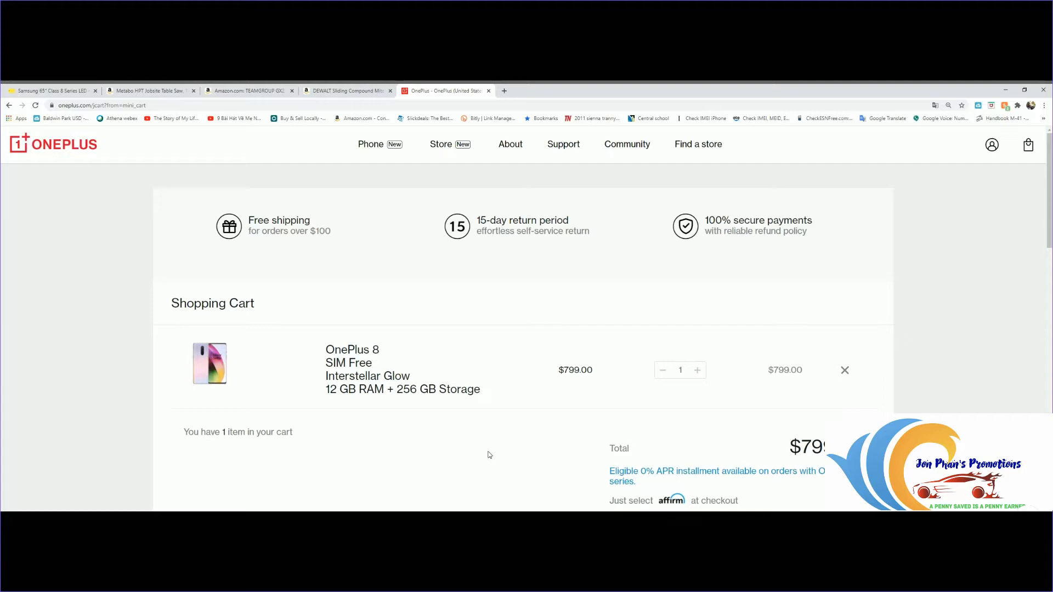
Step: Scroll down the cart holding the OnePlus 8 SIM Free, Interstellar Glow, $799.00
scroll("down", 3)
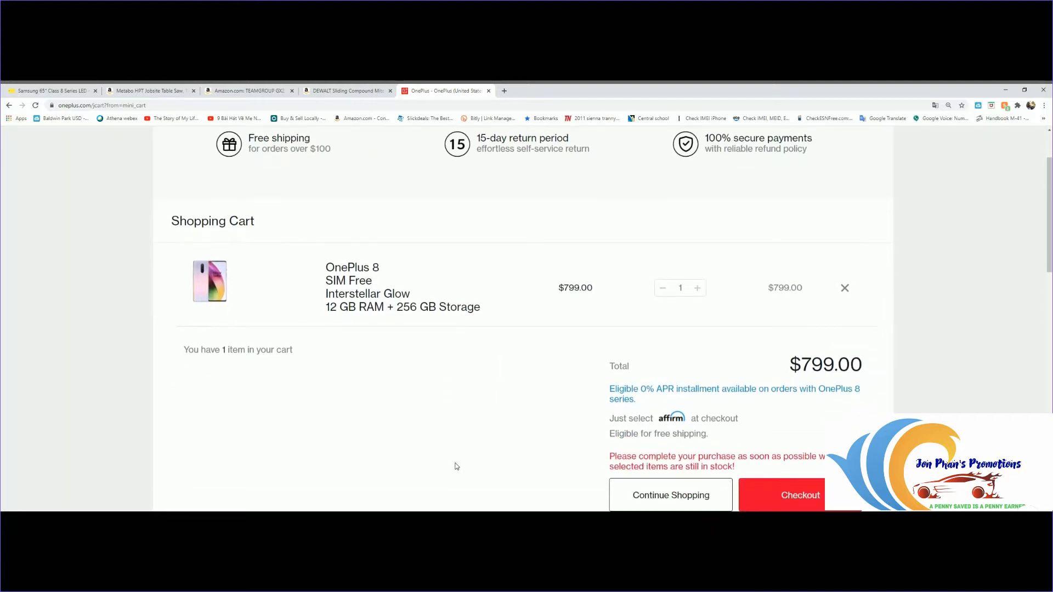
mouse_move(485, 447)
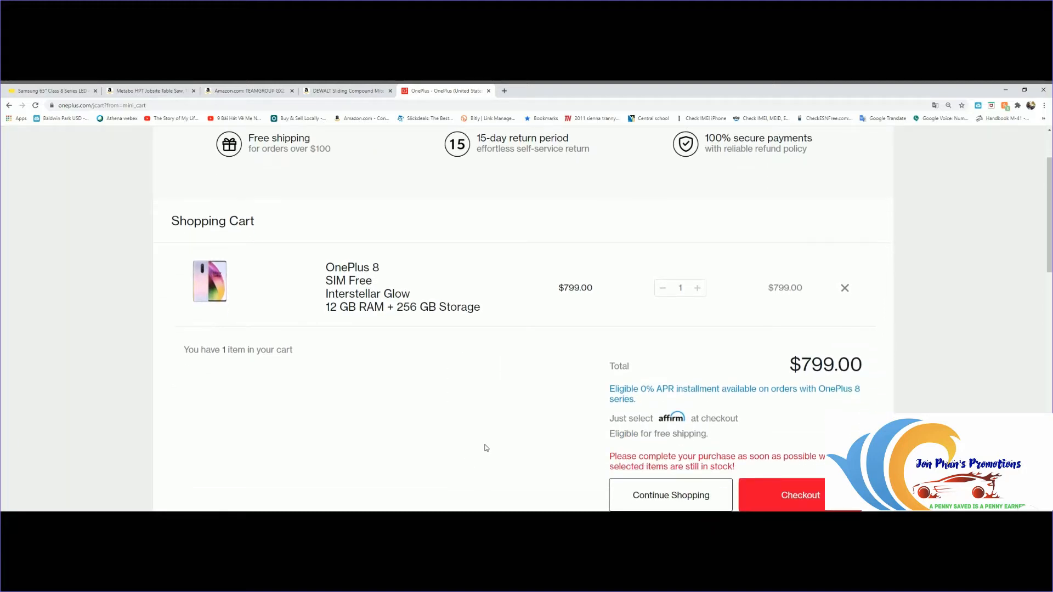
scroll("down", 3)
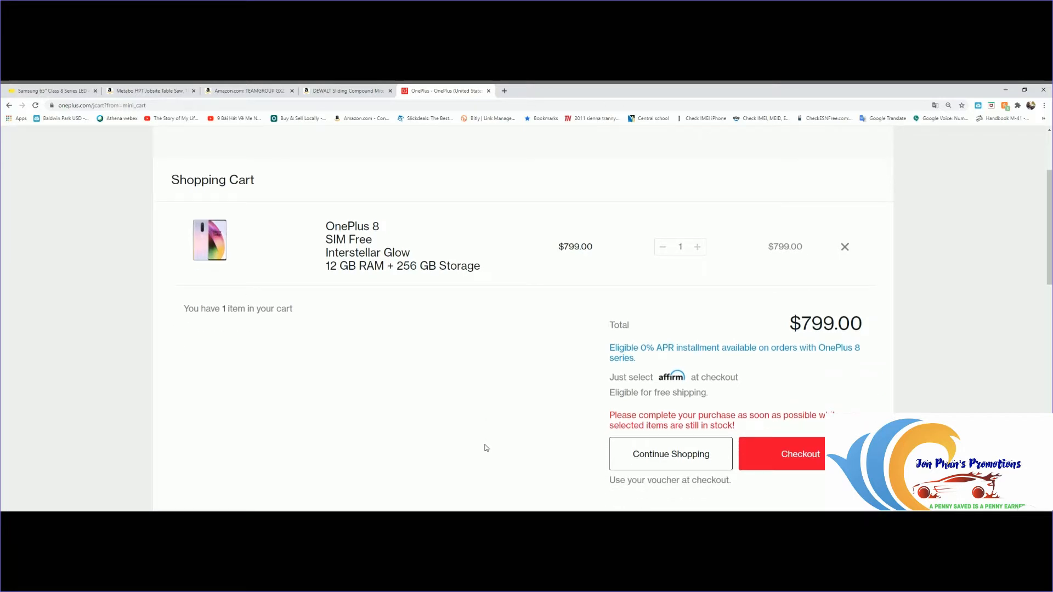
mouse_move(337, 253)
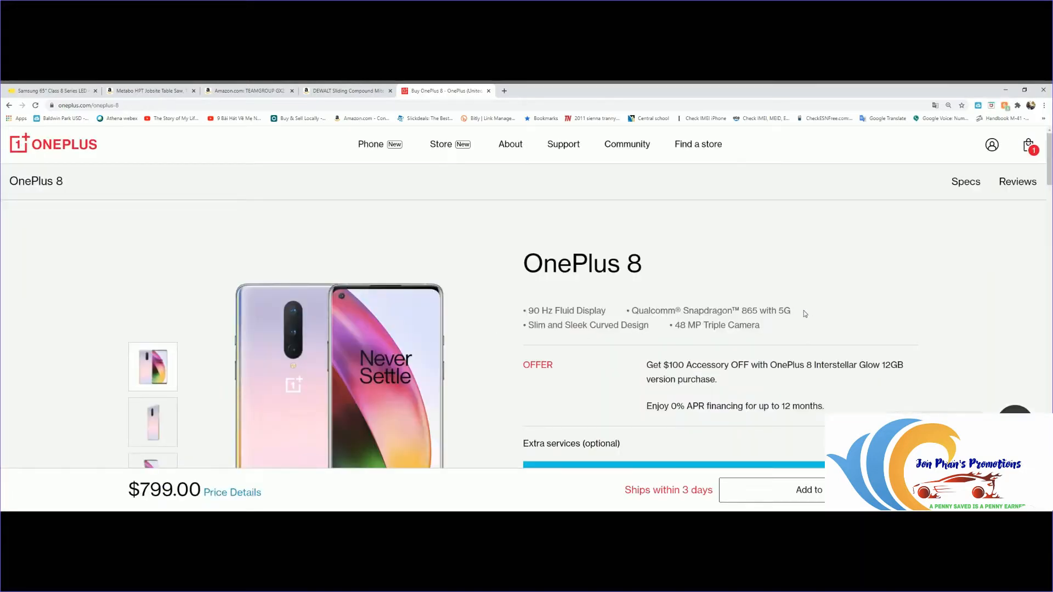
scroll("down", 3)
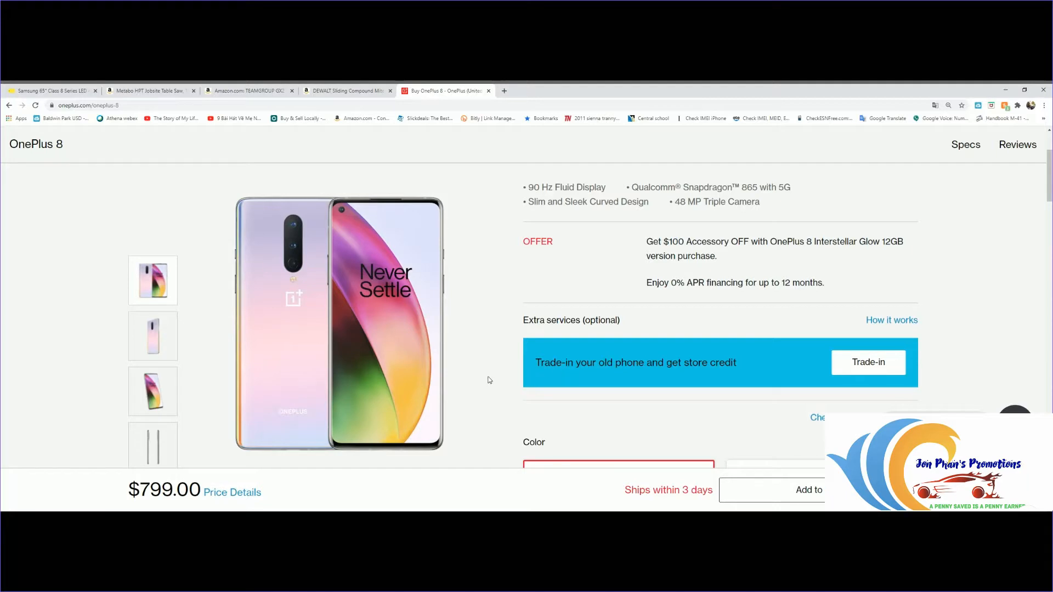
scroll("down", 3)
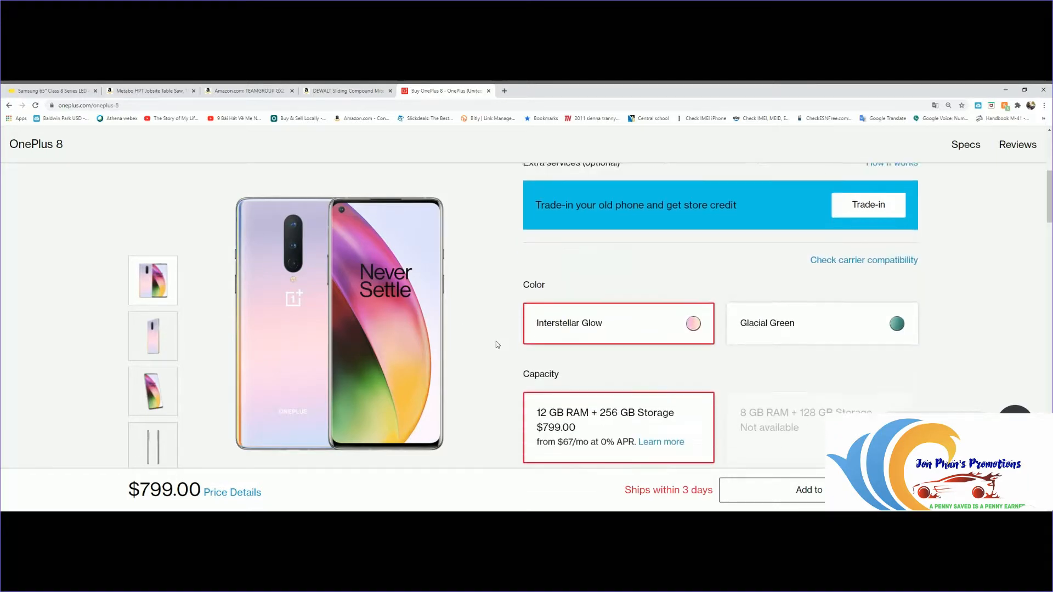
scroll("down", 3)
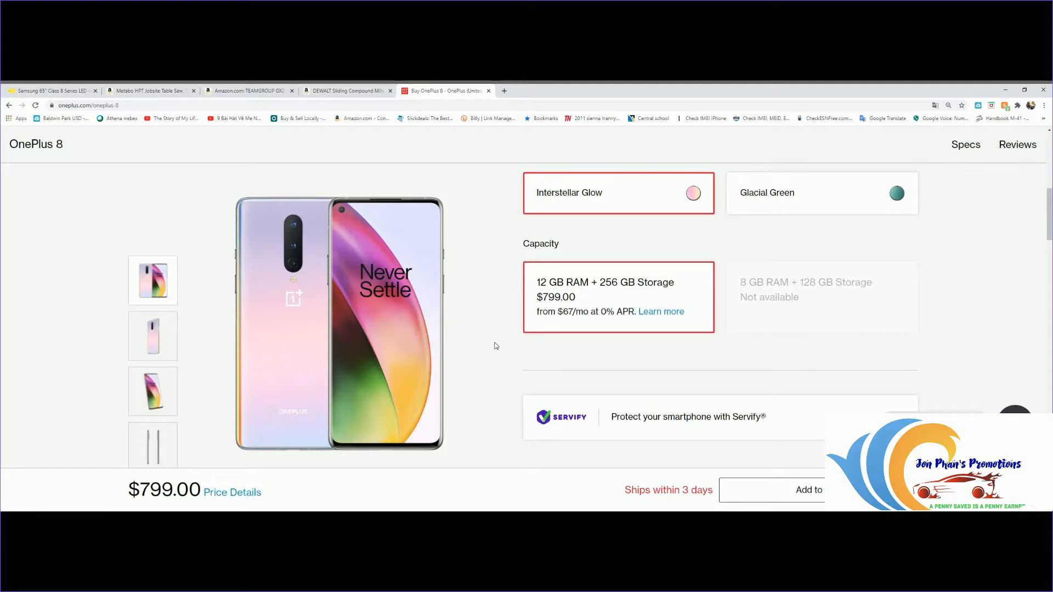
left_click(153, 337)
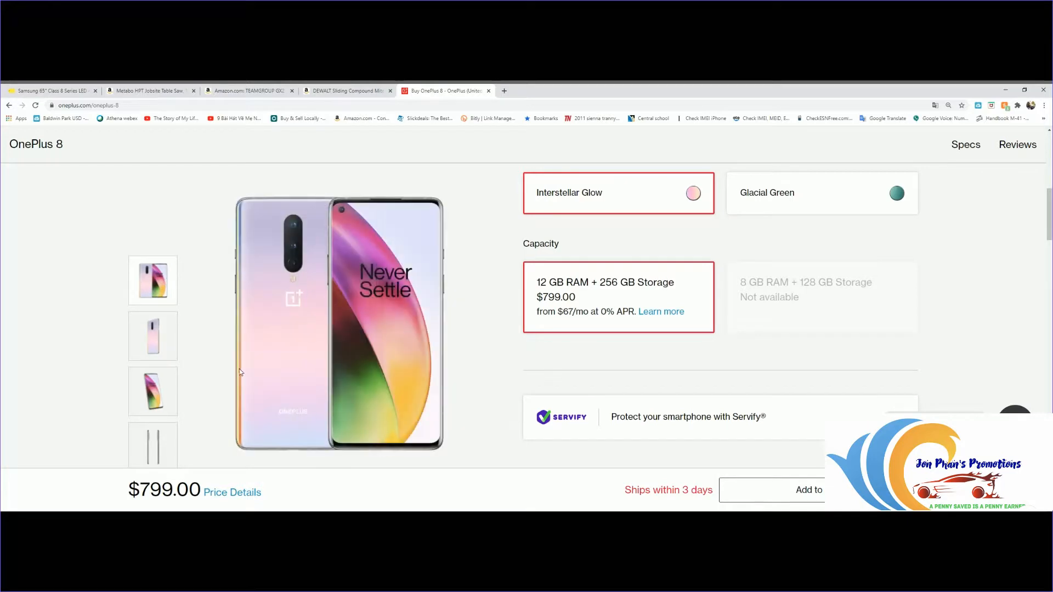
mouse_move(486, 405)
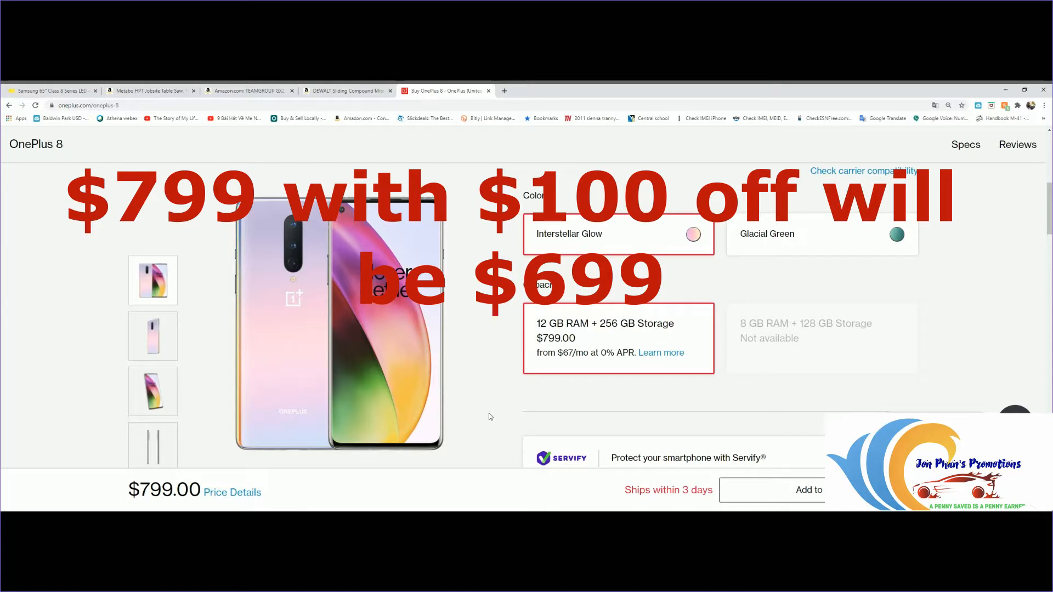
mouse_move(488, 386)
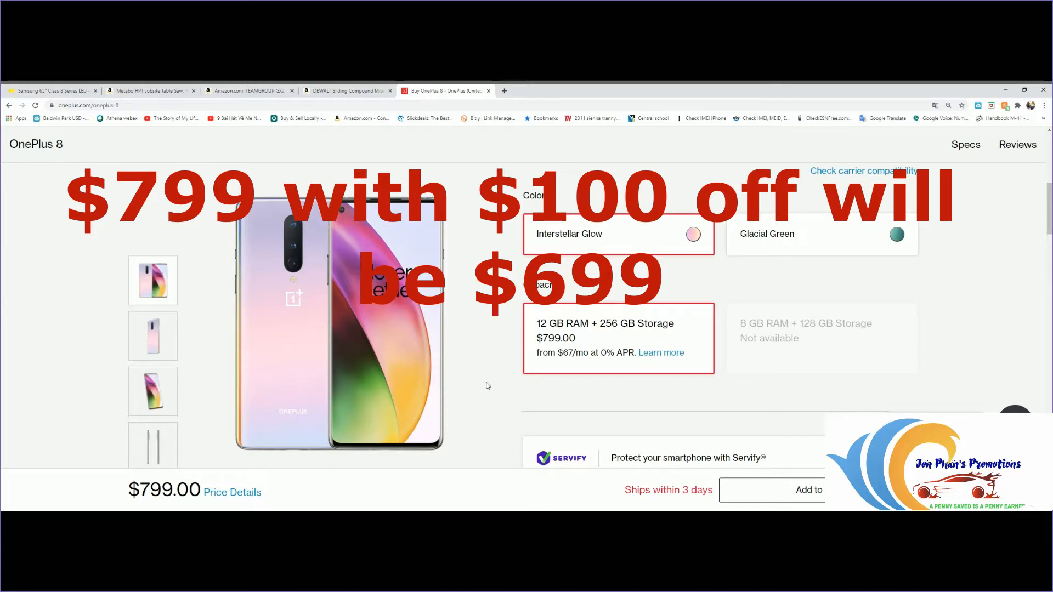
mouse_move(457, 430)
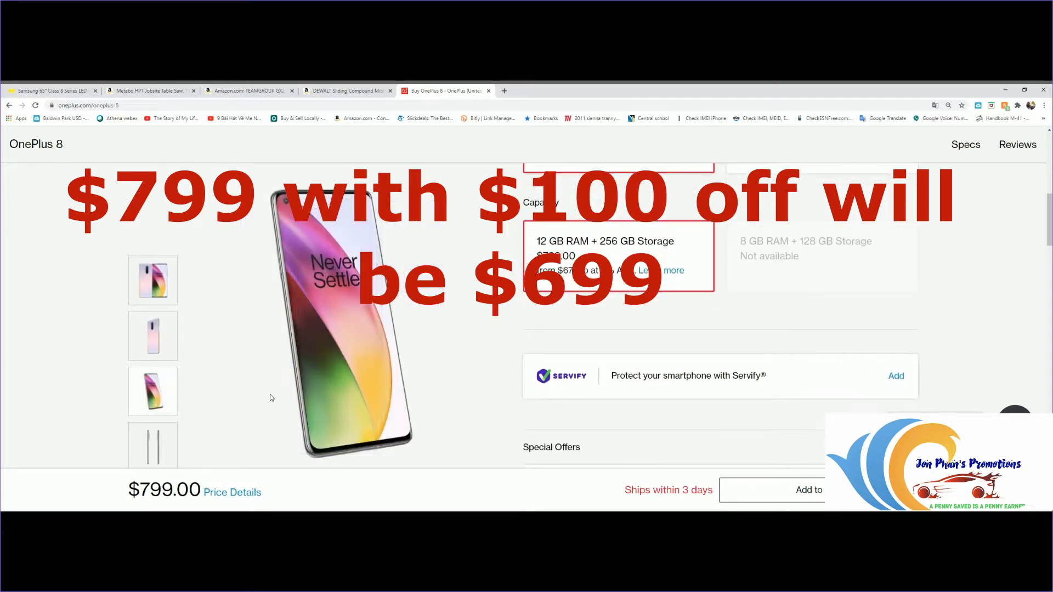
Step: Advance the OnePlus 8 photo slideshow twice, past the orange phone to the green one
scroll("down", 3)
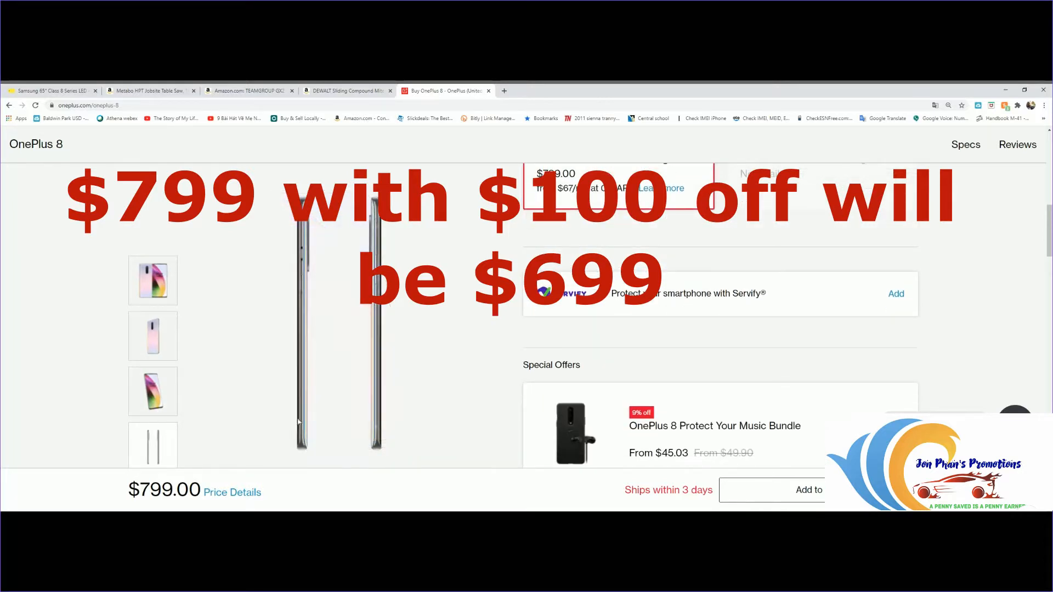
scroll("down", 3)
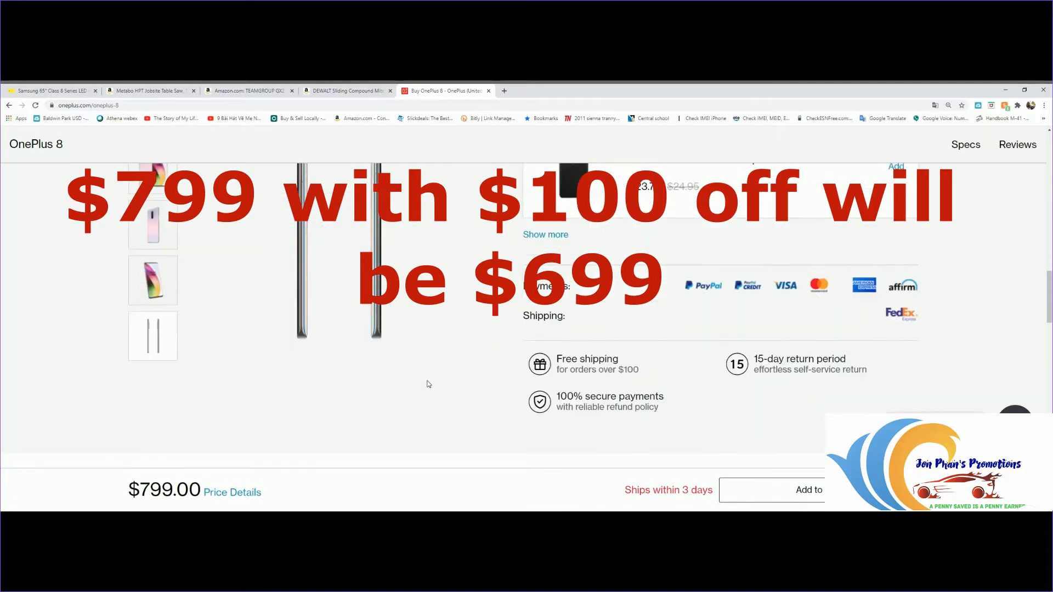
scroll("down", 3)
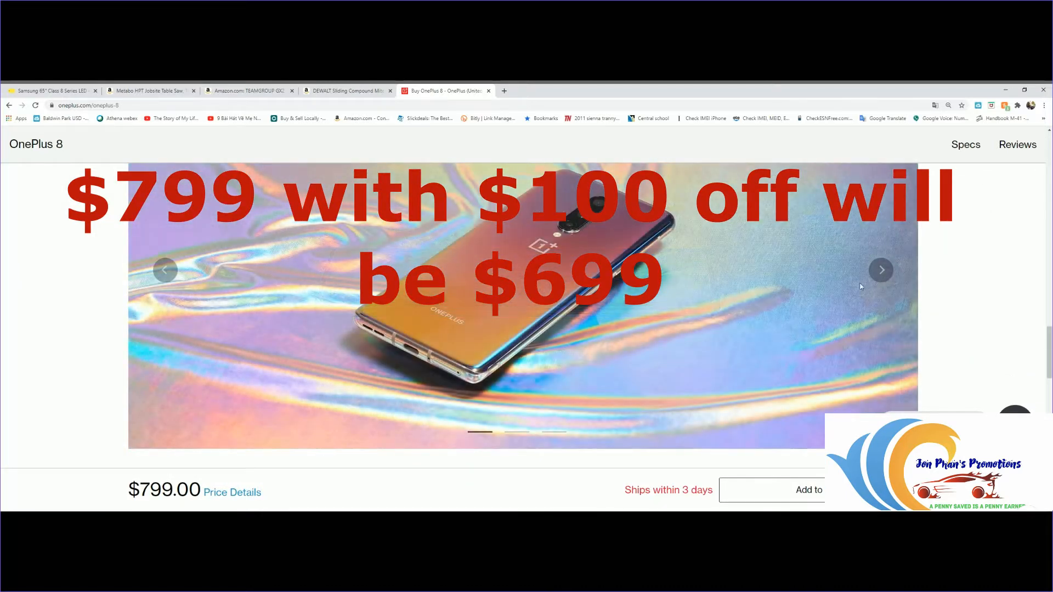
left_click(881, 269)
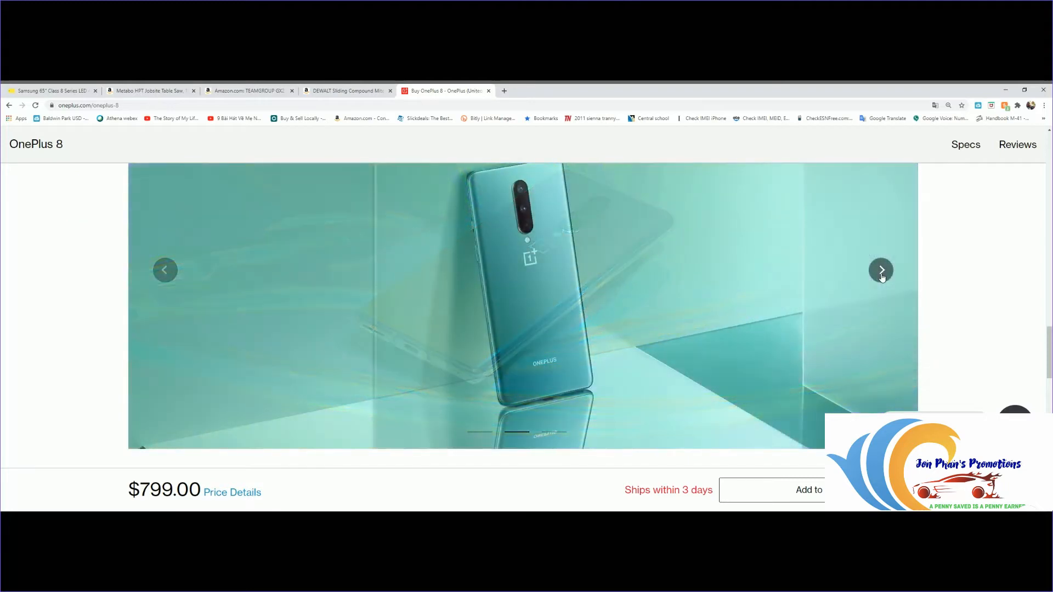
left_click(880, 270)
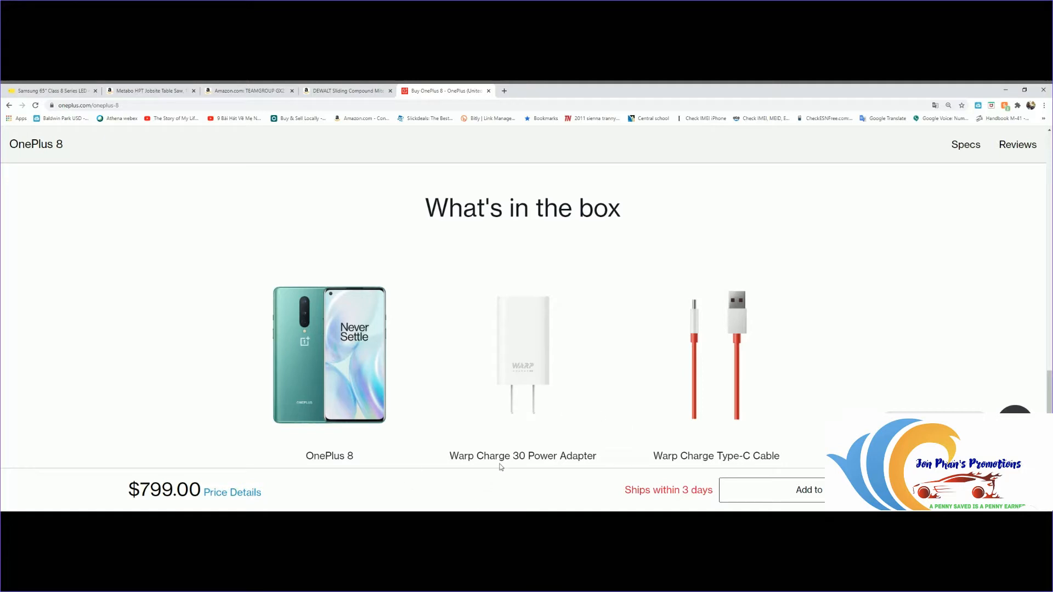
mouse_move(531, 421)
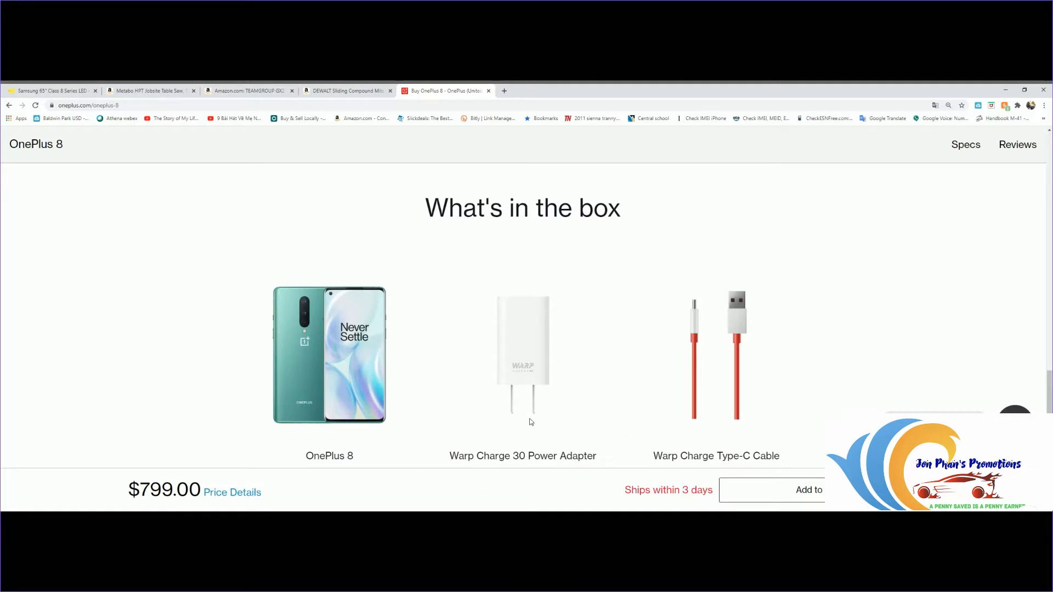
Step: Expand the FAQ answers on accepted payment methods and on returns and replacements
scroll("down", 3)
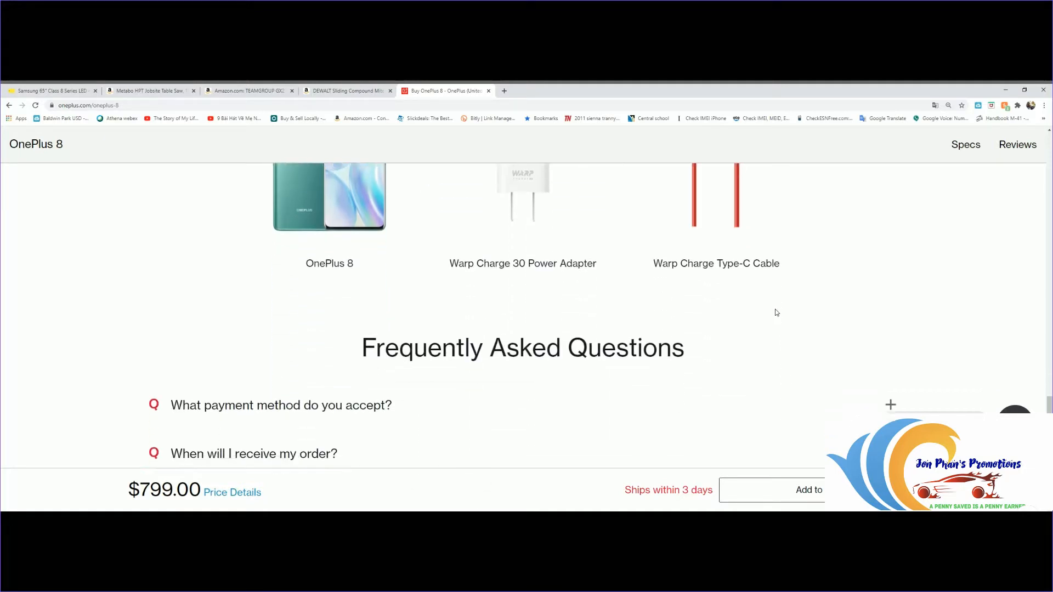
scroll("down", 3)
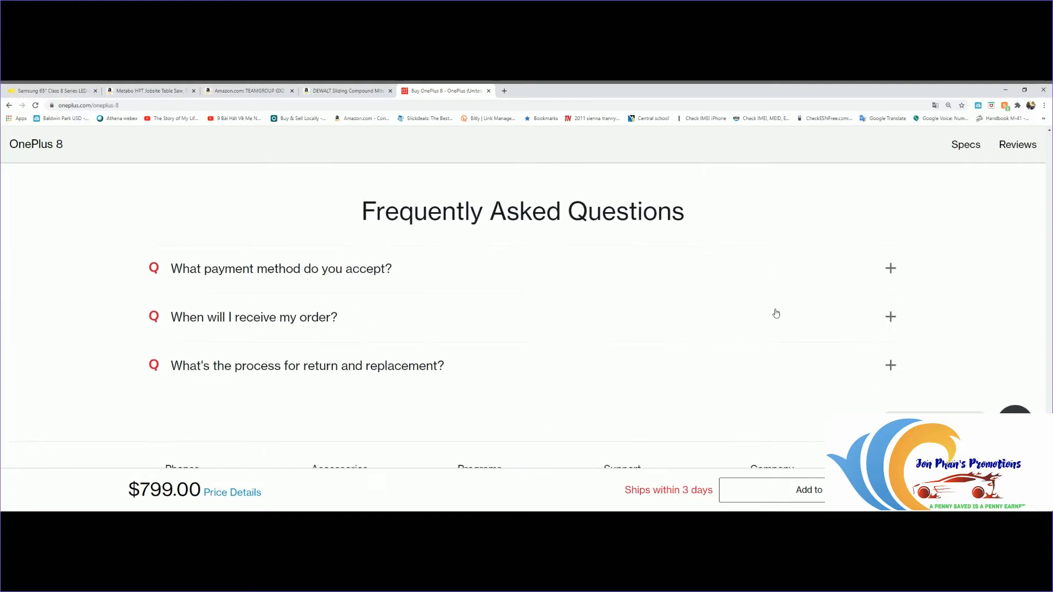
left_click(890, 268)
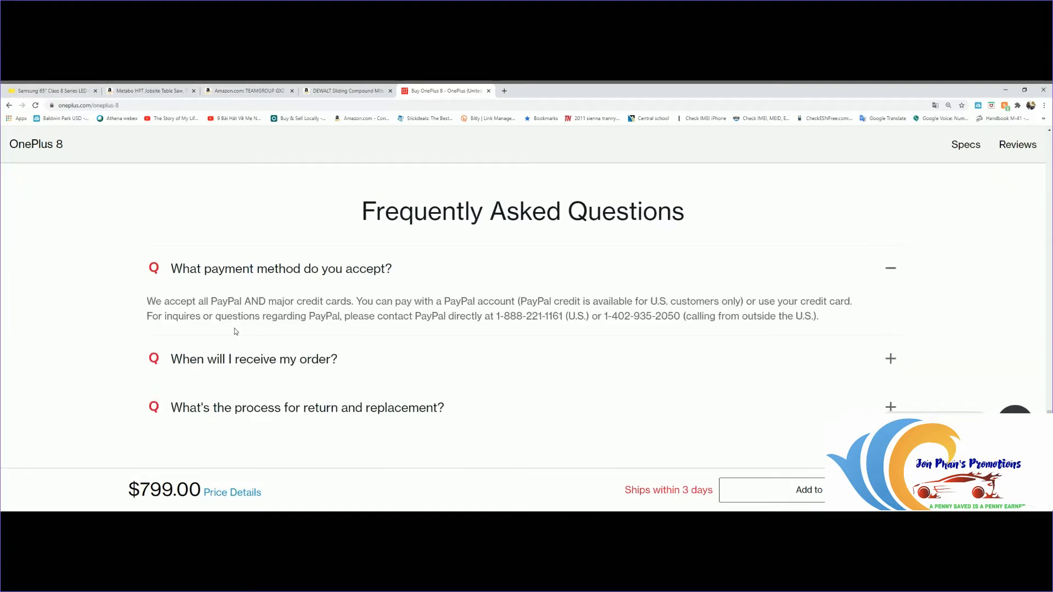
mouse_move(647, 363)
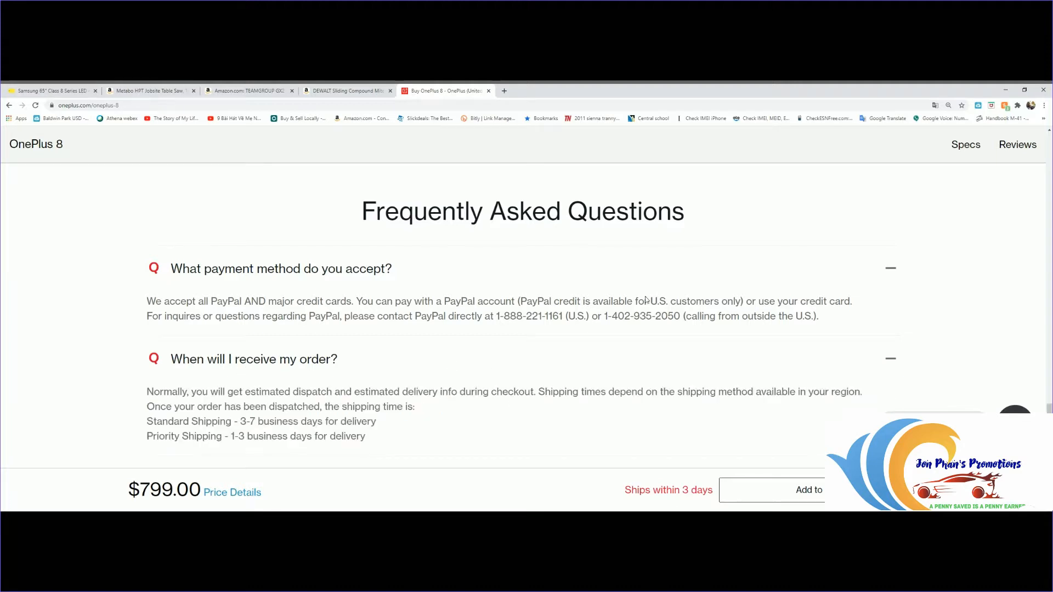
scroll("down", 3)
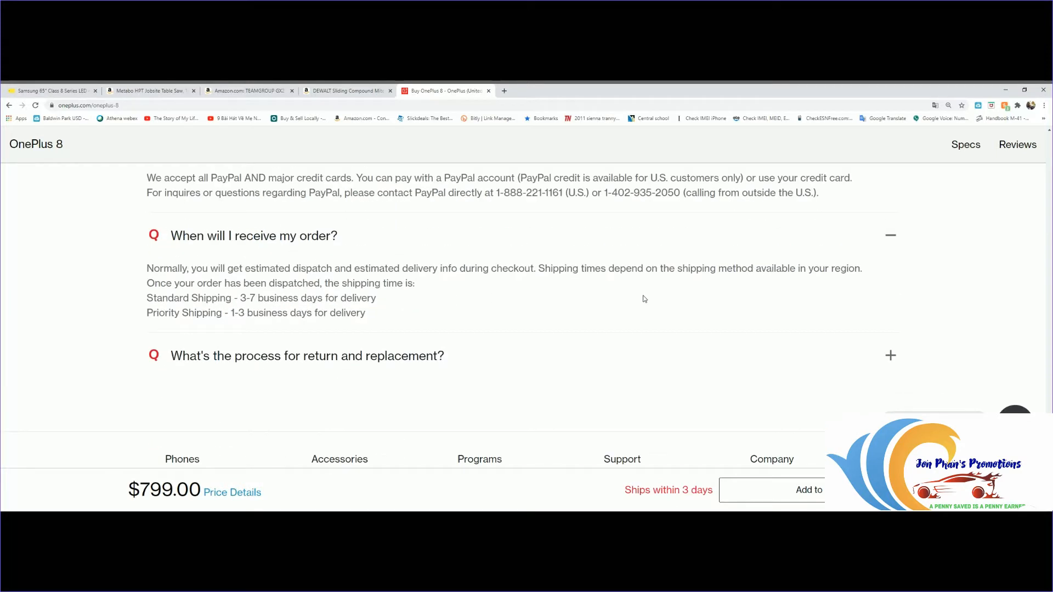
mouse_move(544, 392)
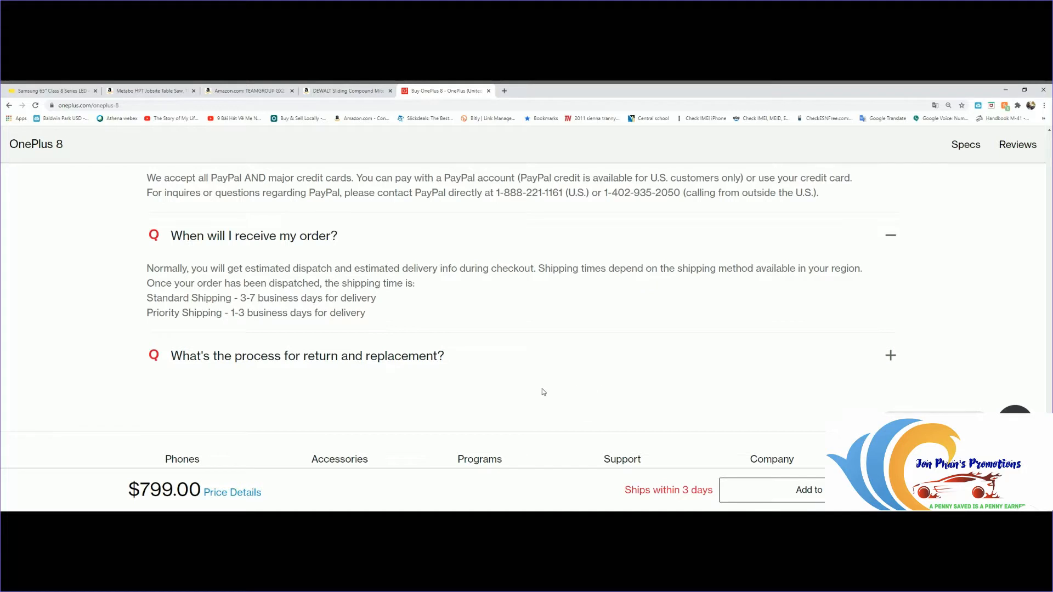
left_click(307, 356)
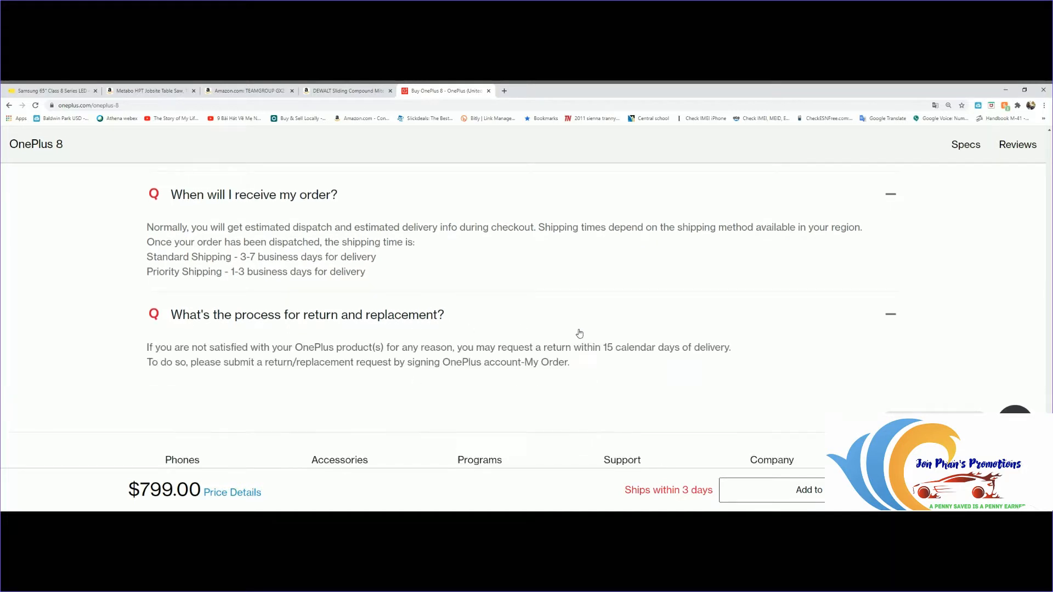
mouse_move(465, 430)
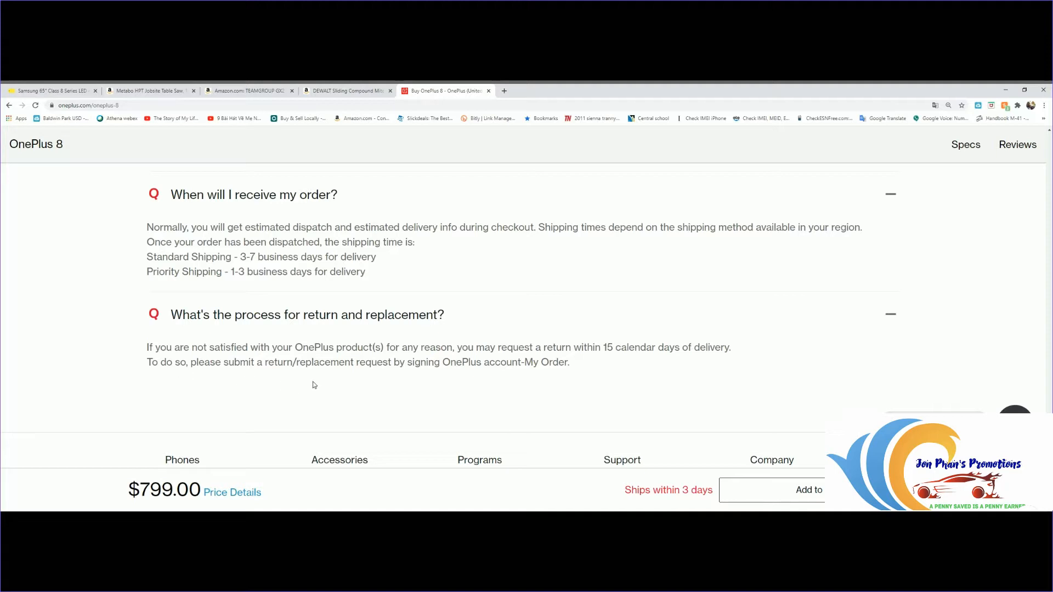
mouse_move(535, 350)
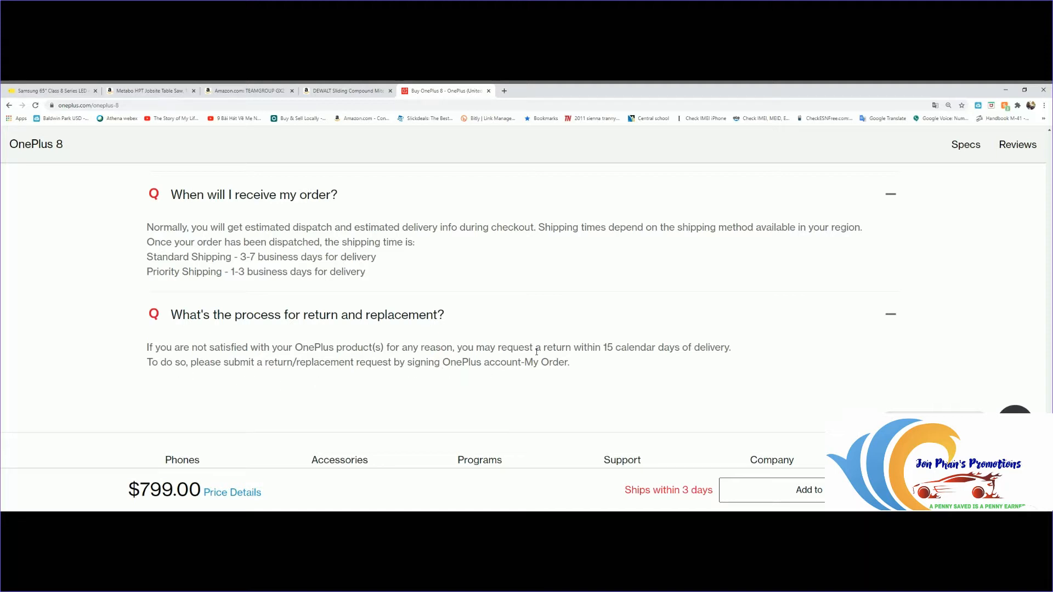
mouse_move(682, 374)
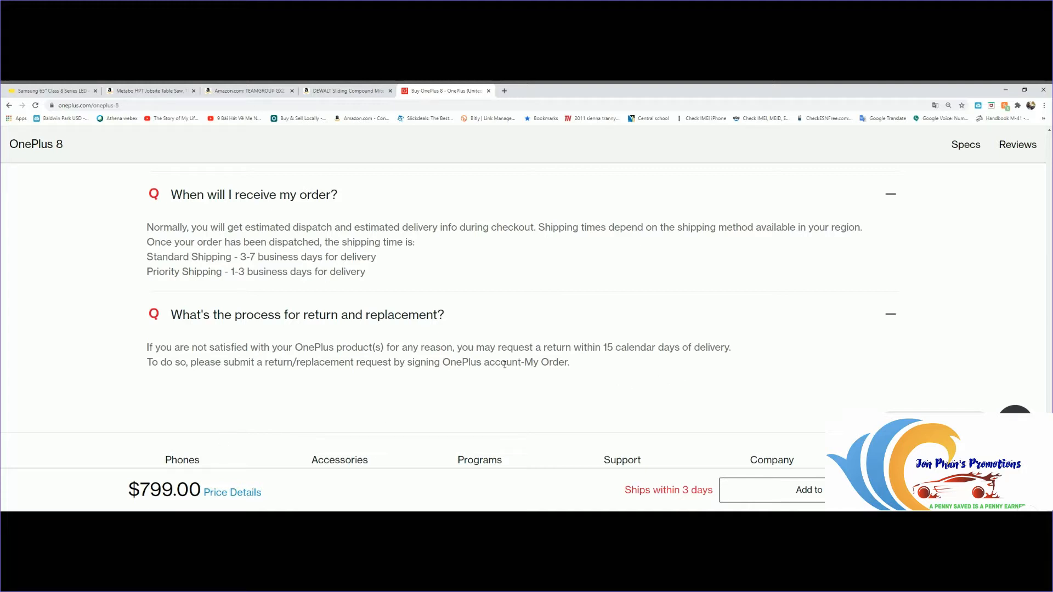
scroll("down", 3)
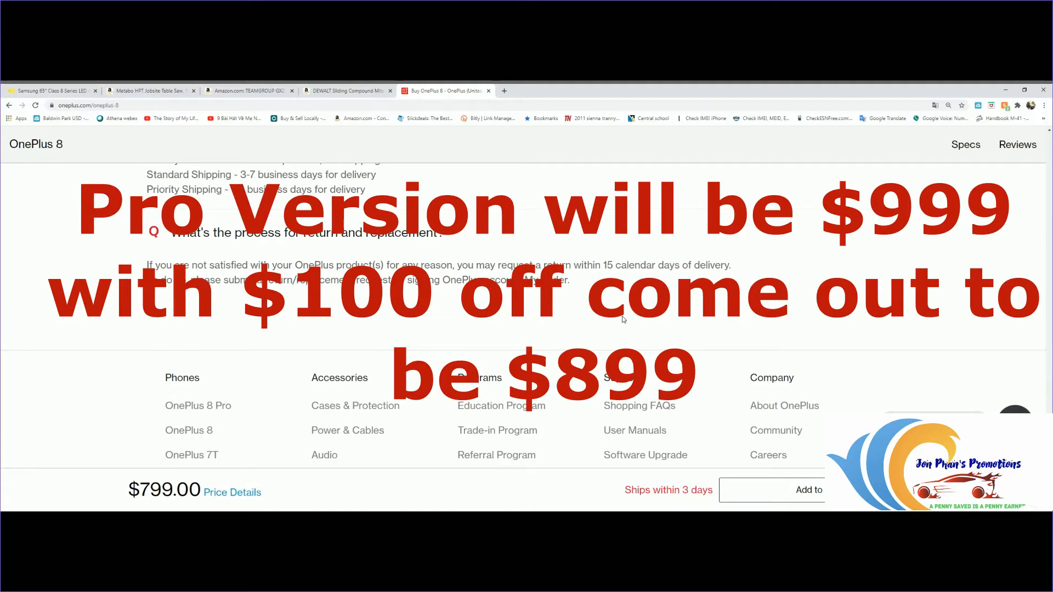
mouse_move(527, 300)
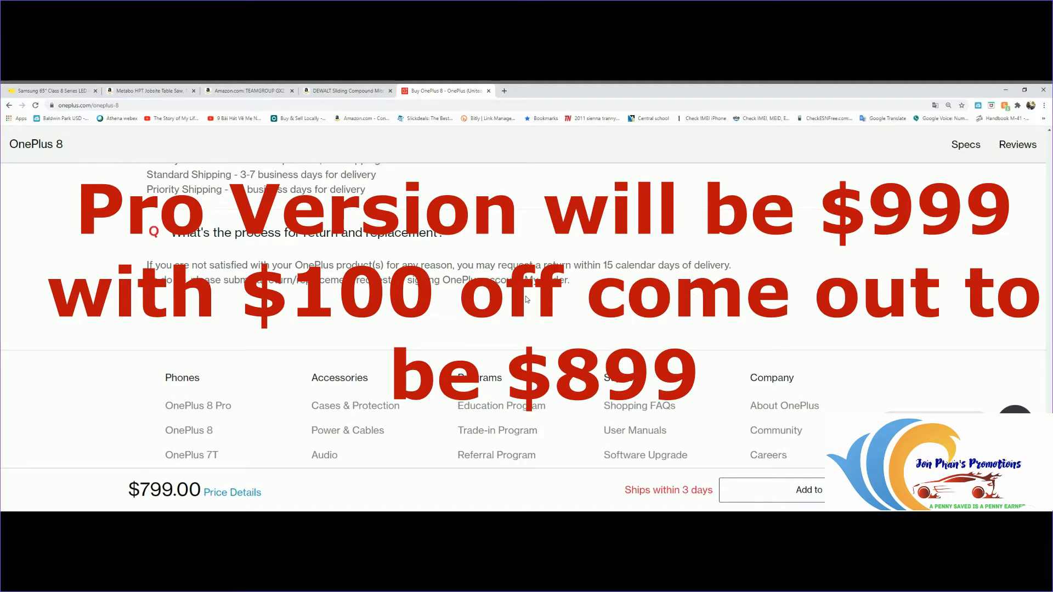
mouse_move(537, 291)
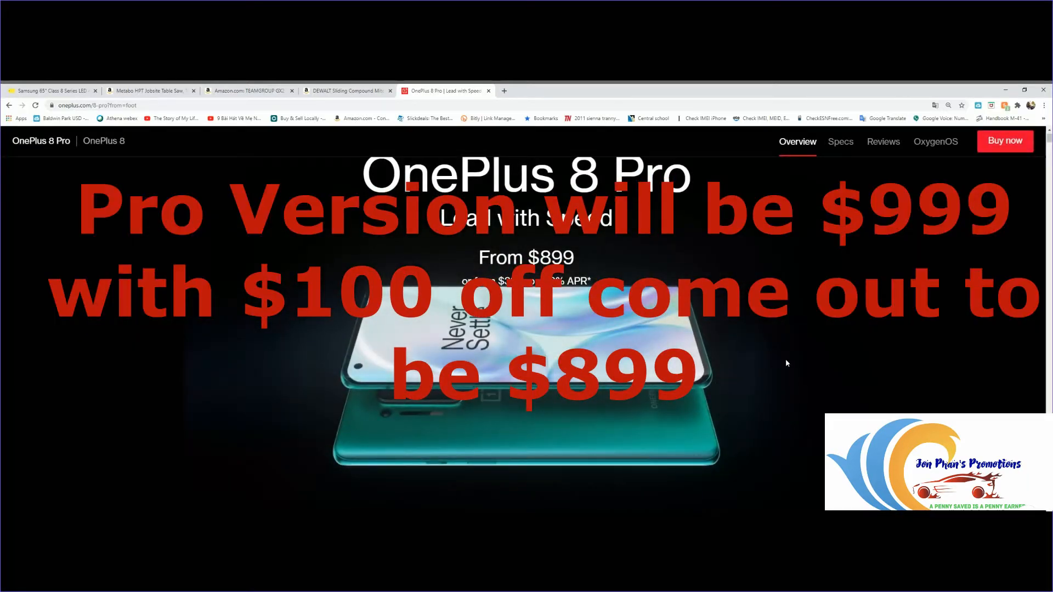
Step: Open the OnePlus 8 Pro Specs page and scroll through its colours and dimensions
scroll("down", 3)
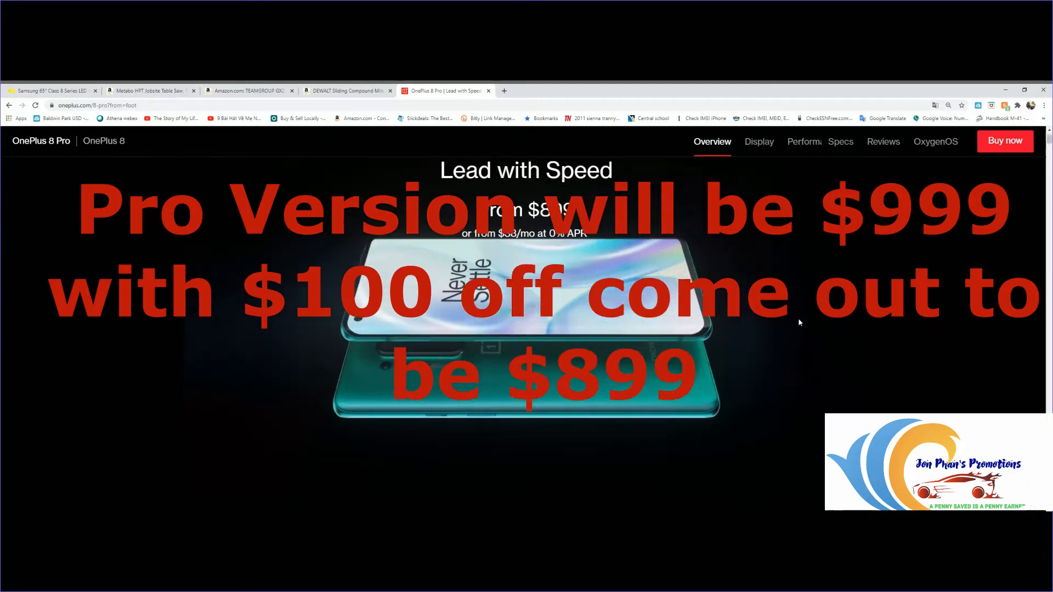
left_click(840, 141)
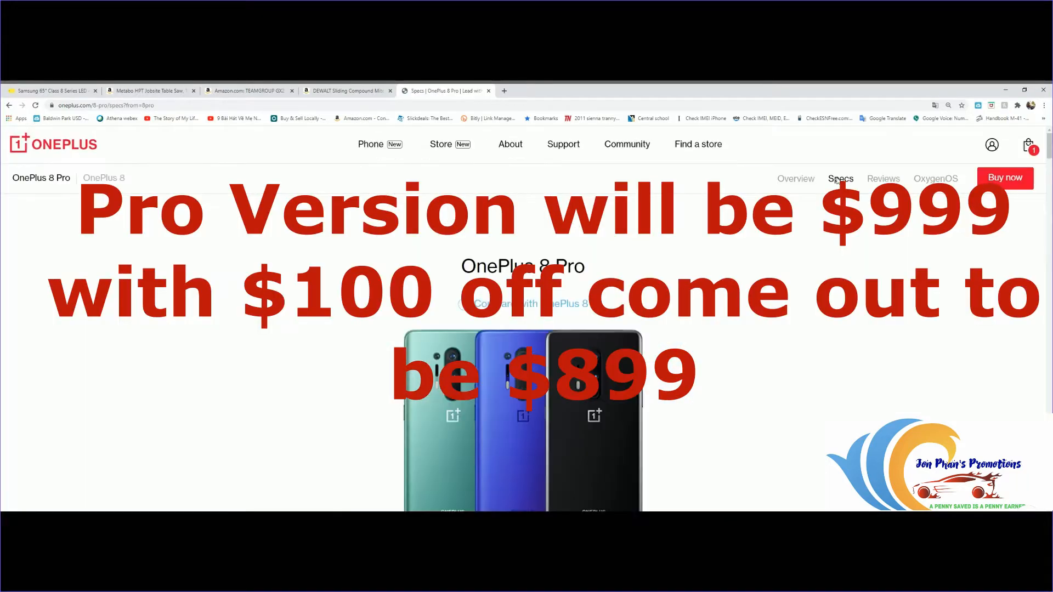
scroll("down", 3)
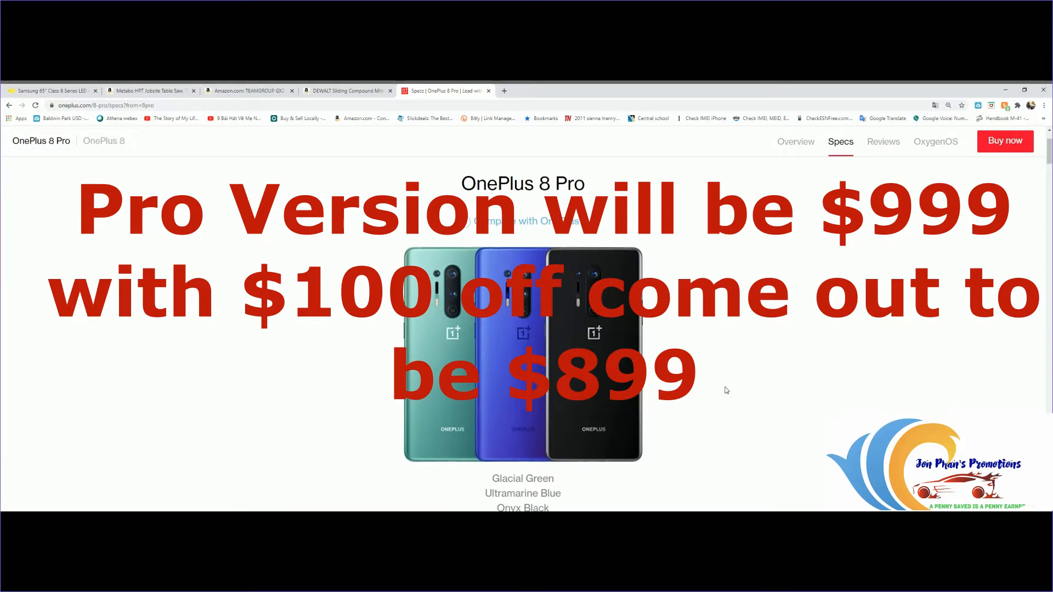
scroll("down", 3)
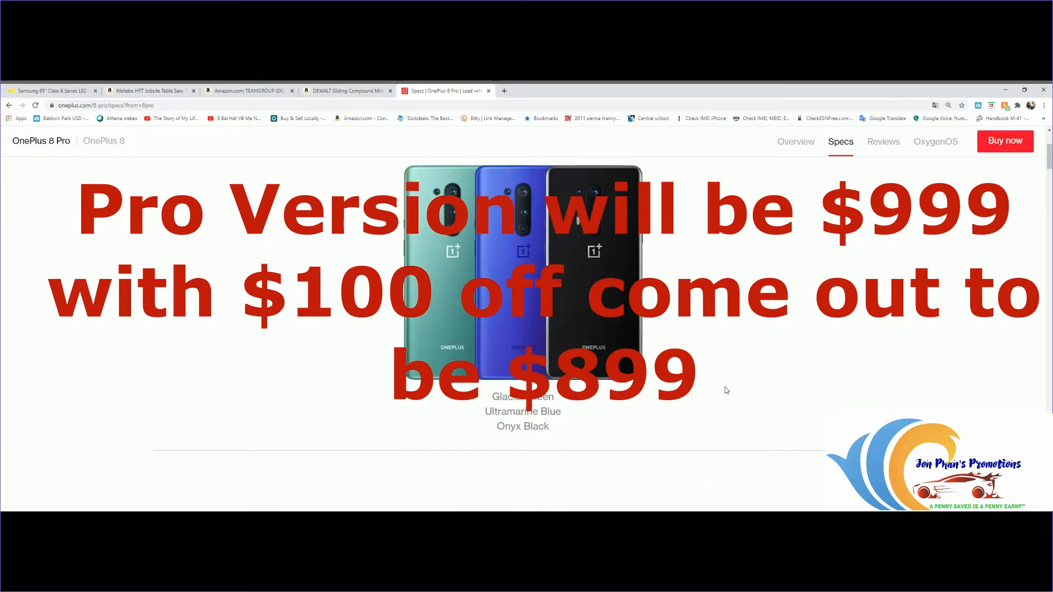
scroll("down", 3)
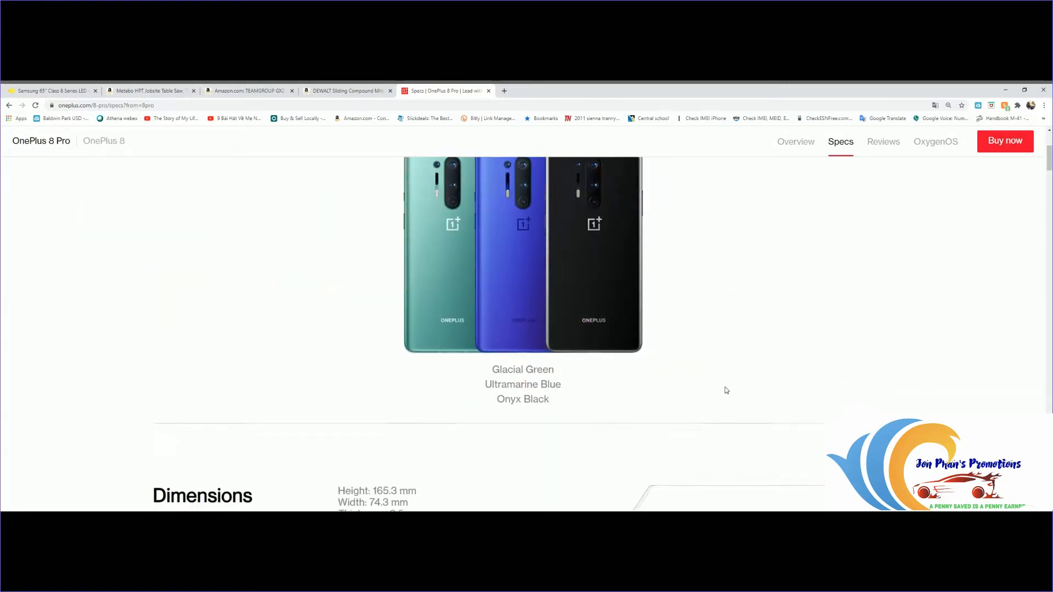
scroll("down", 3)
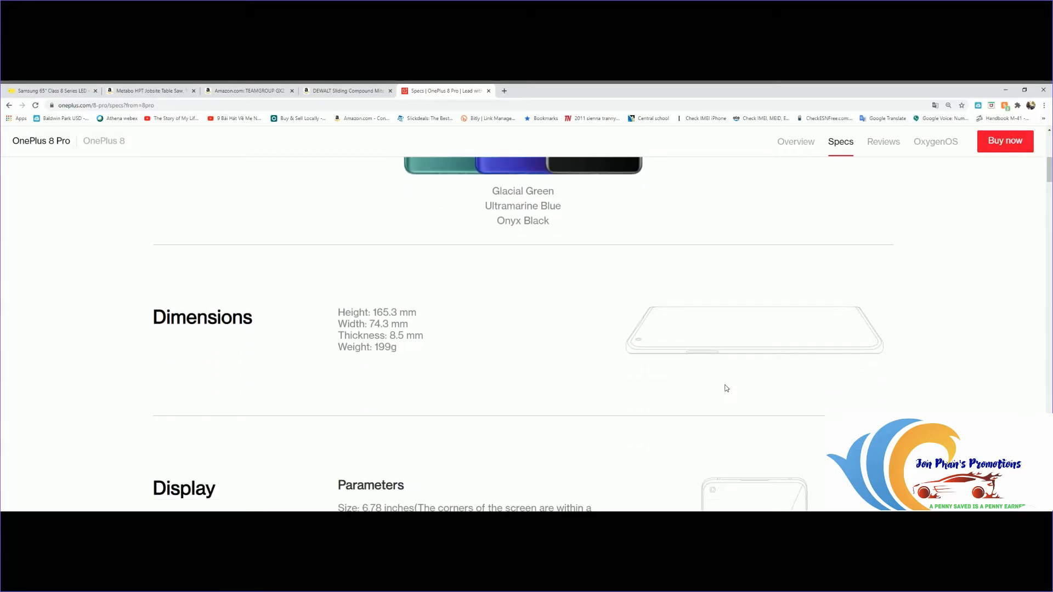
mouse_move(441, 383)
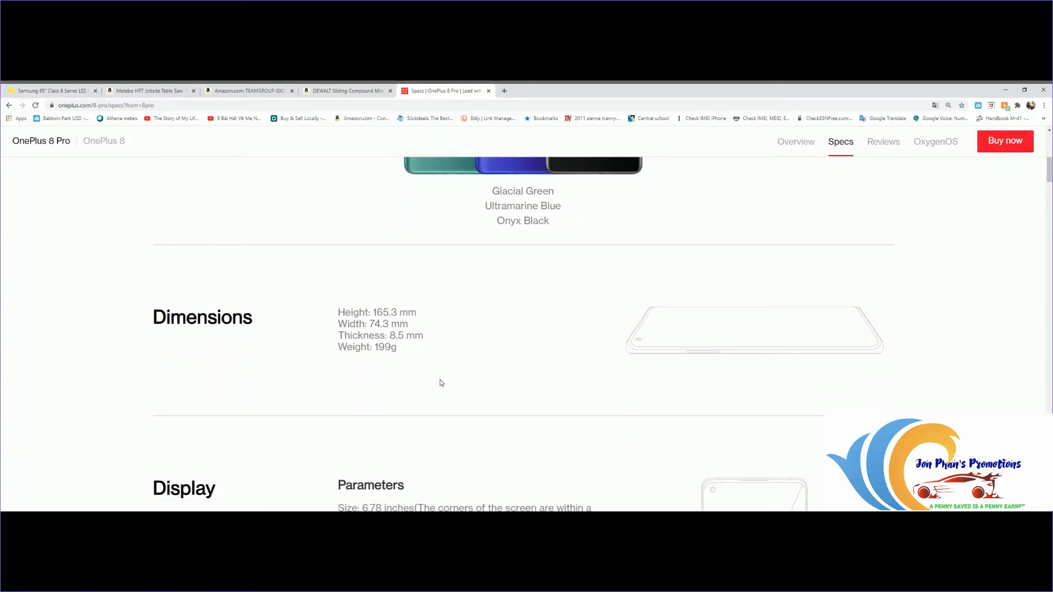
mouse_move(575, 378)
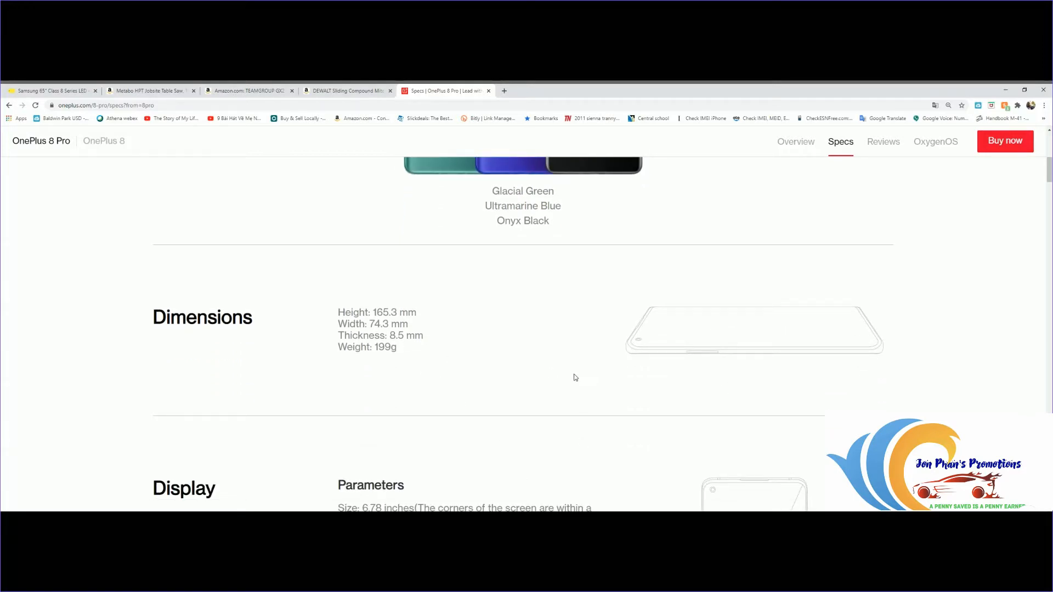
Step: Scroll on through the Display and Performance sections of the OnePlus 8 Pro specs
scroll("down", 3)
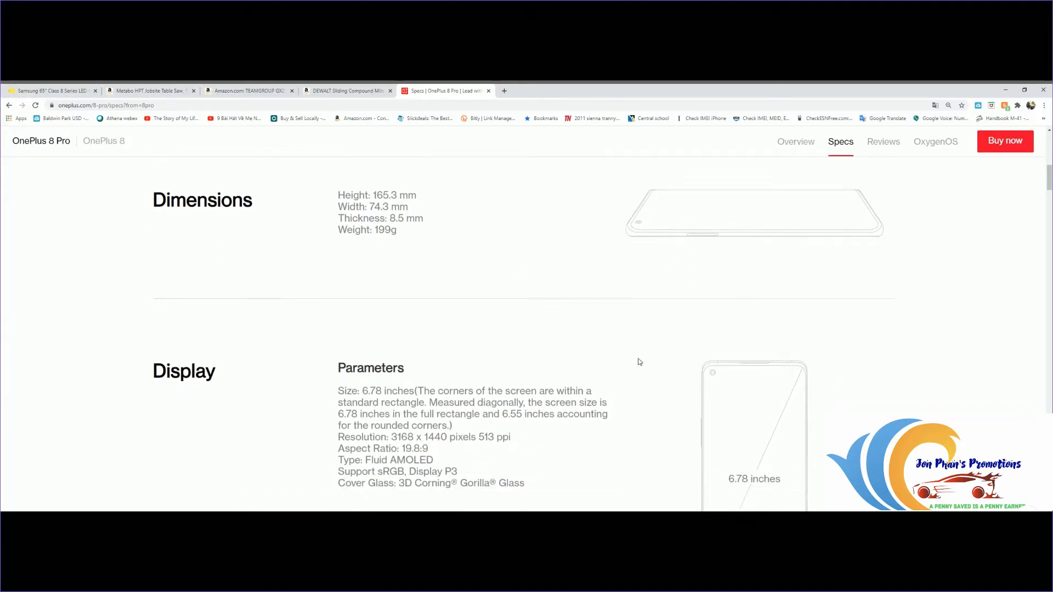
scroll("down", 3)
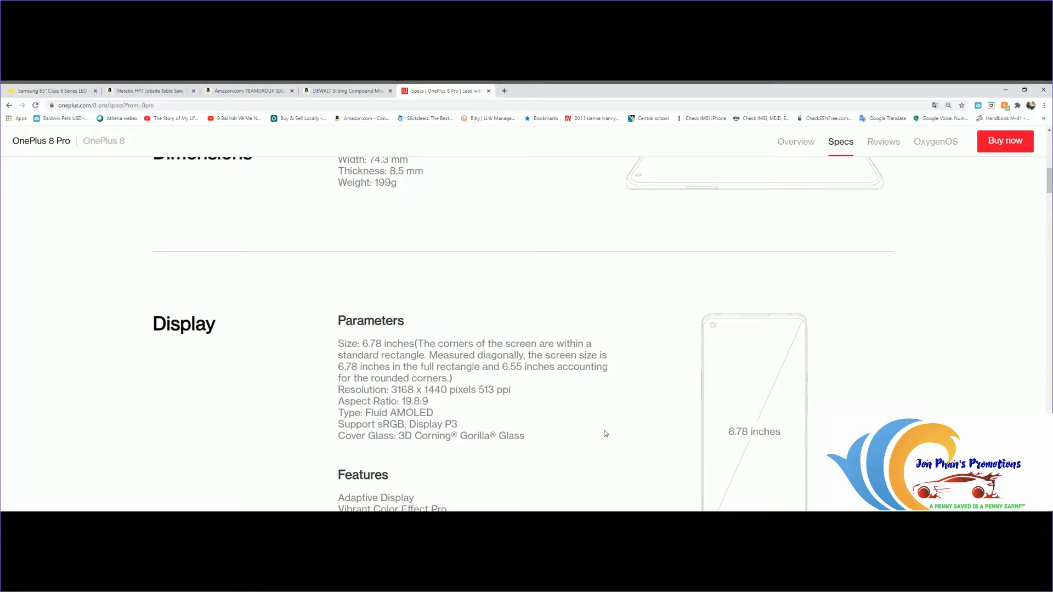
scroll("down", 3)
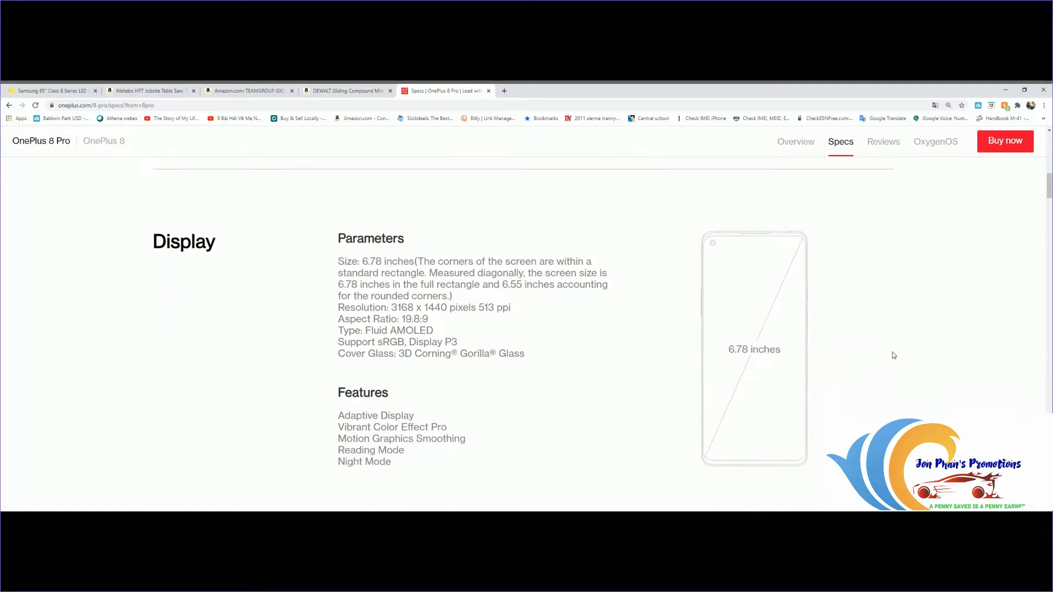
mouse_move(620, 419)
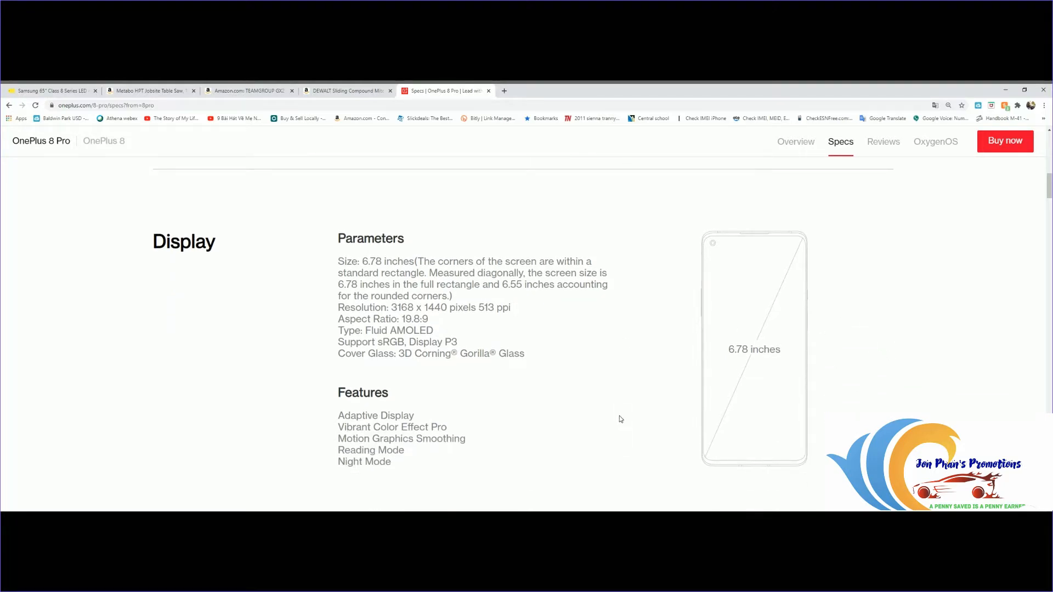
mouse_move(456, 372)
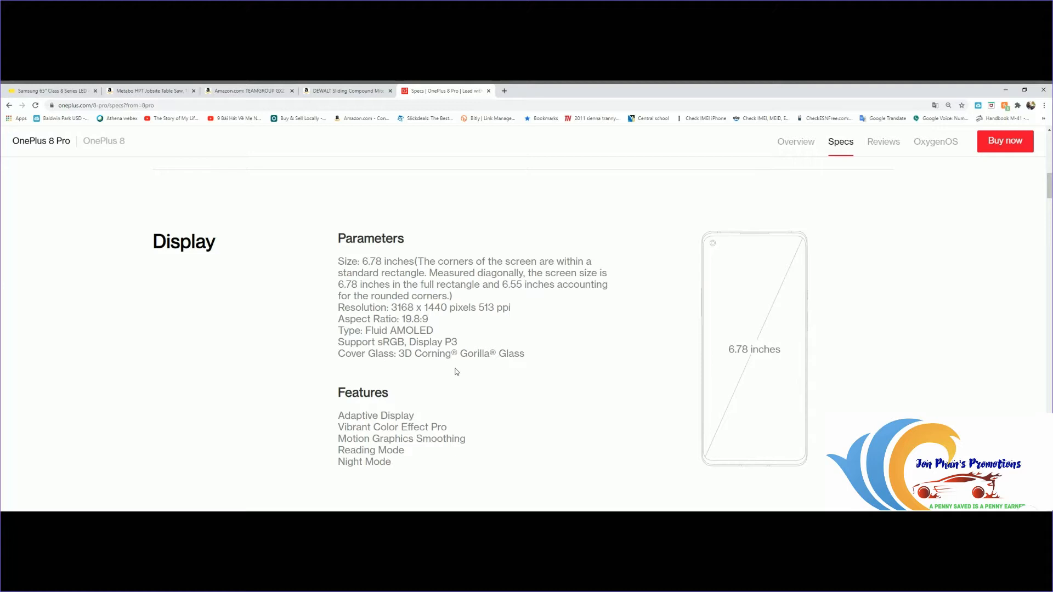
mouse_move(581, 383)
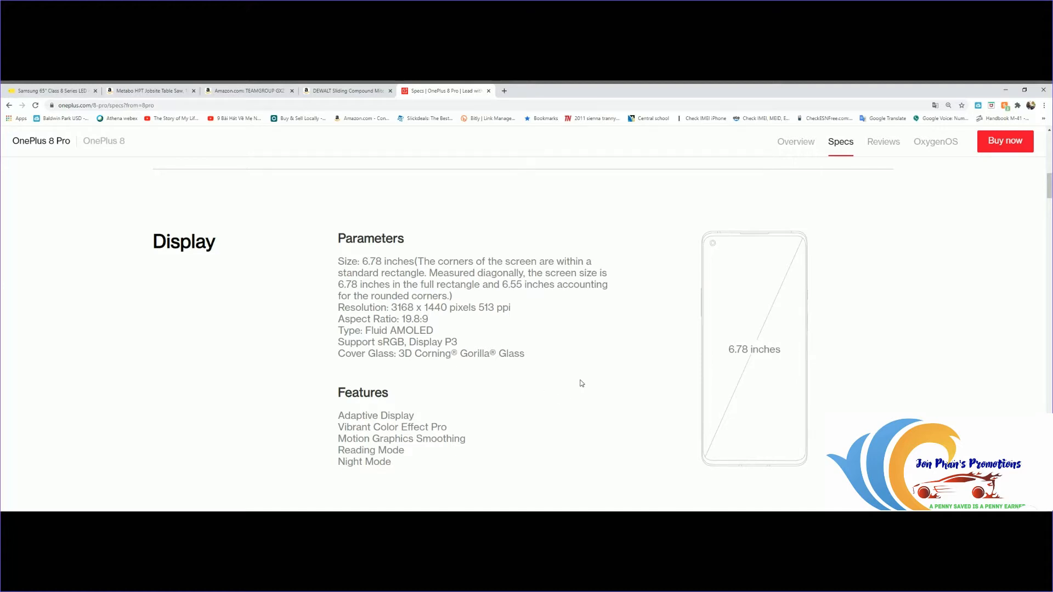
mouse_move(876, 327)
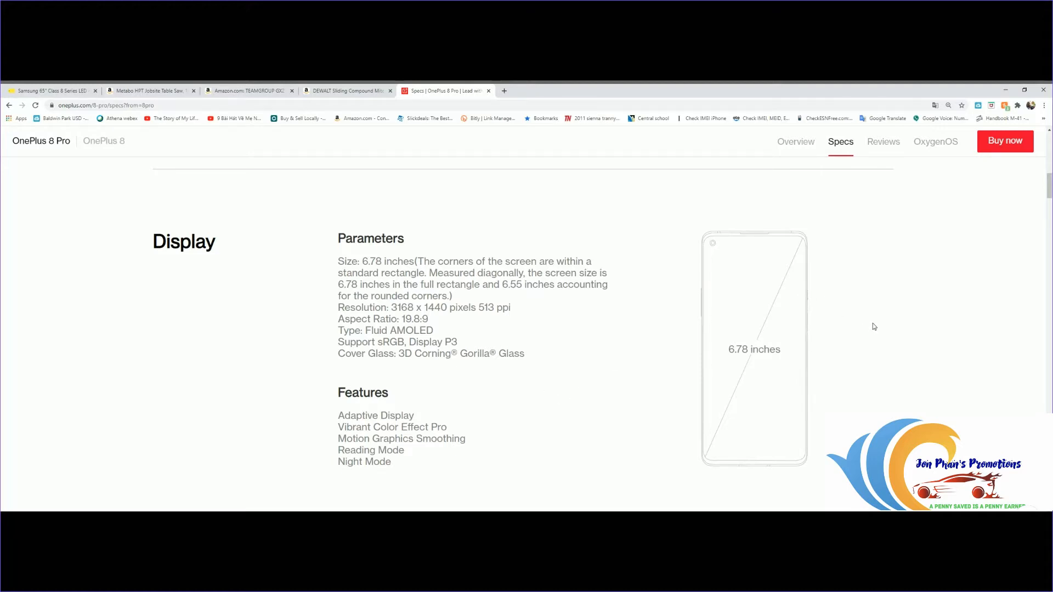
mouse_move(611, 441)
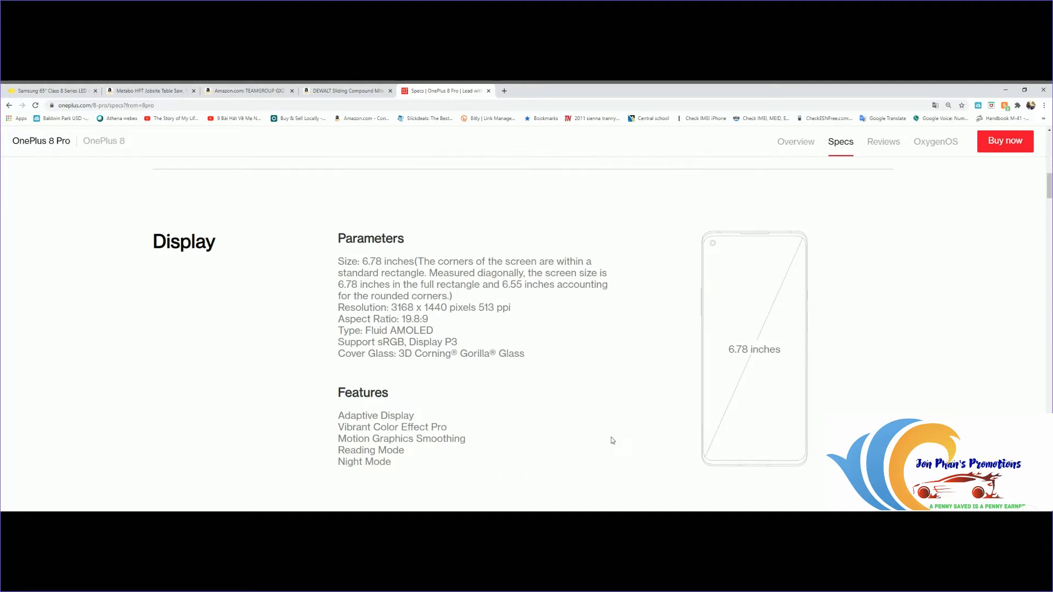
scroll("down", 3)
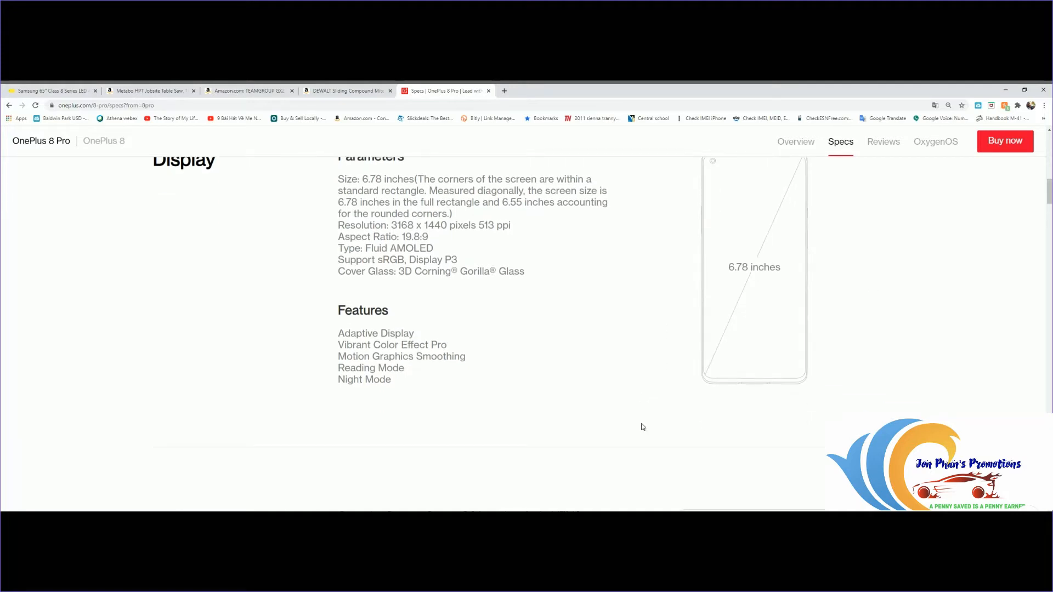
mouse_move(809, 373)
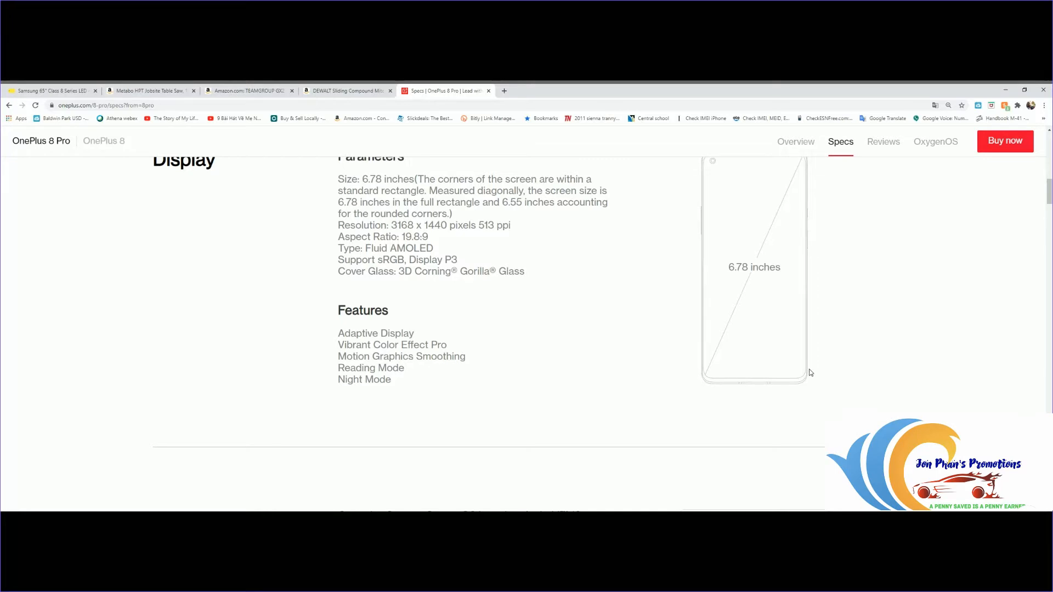
scroll("down", 3)
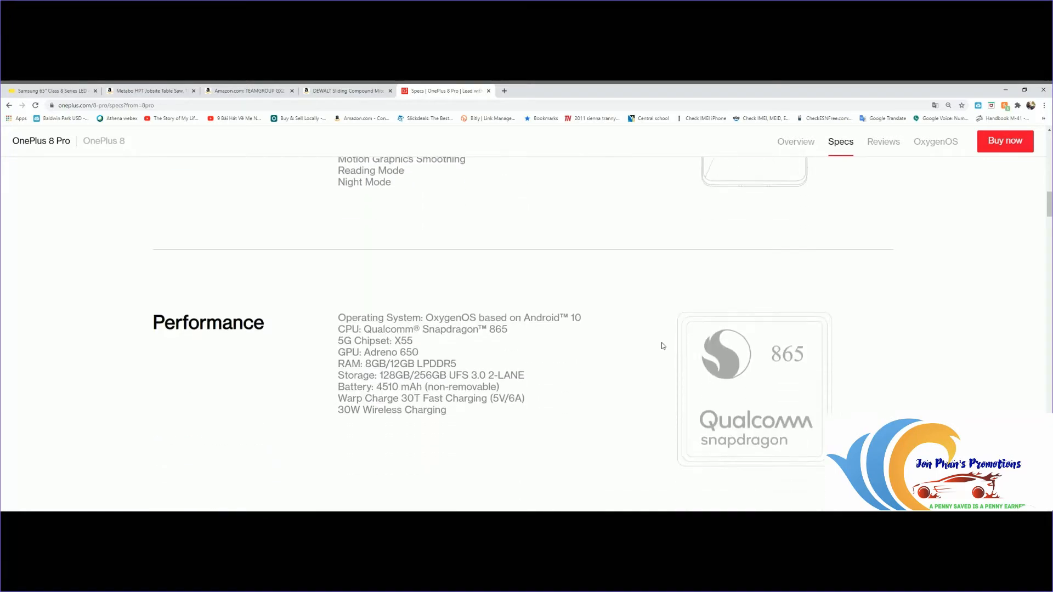
scroll("down", 3)
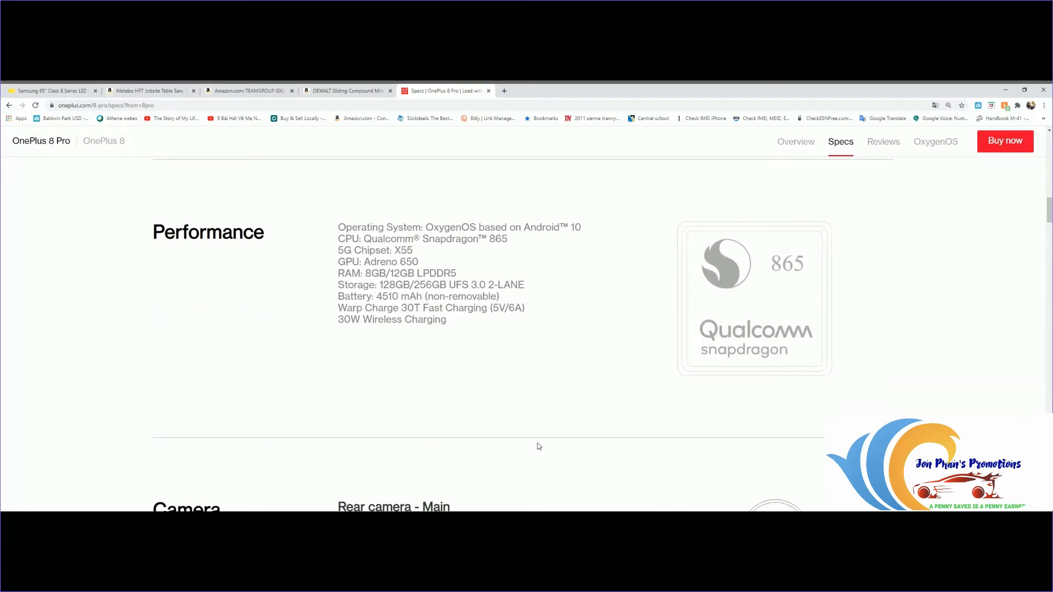
mouse_move(537, 441)
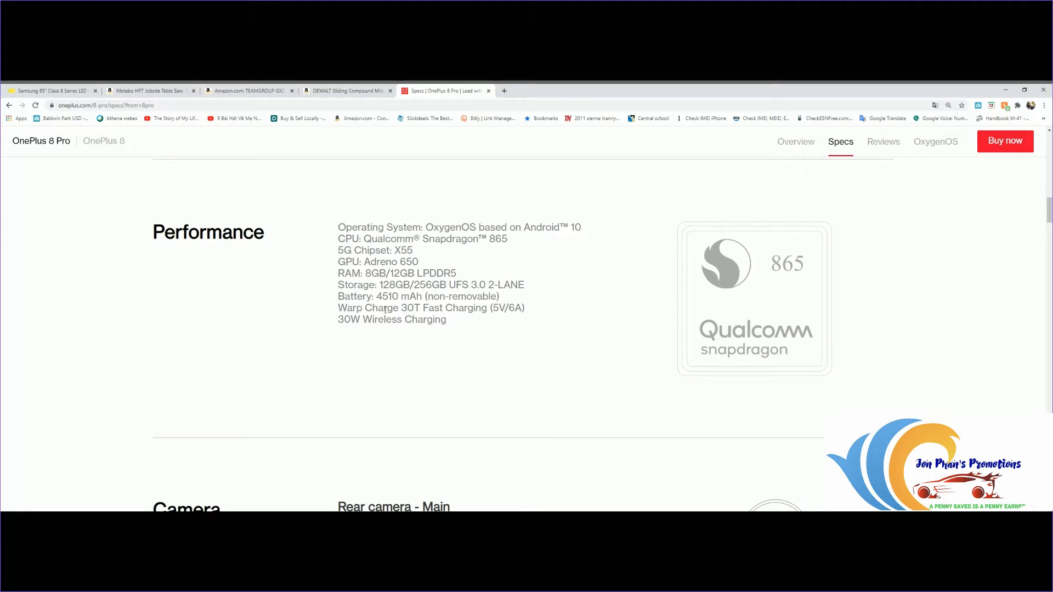
mouse_move(375, 283)
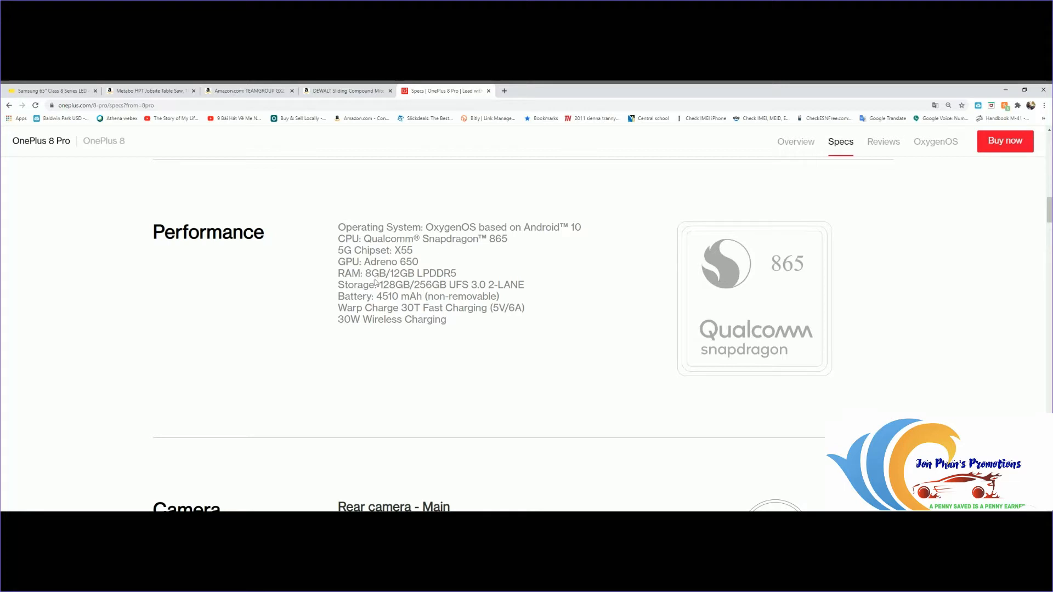
mouse_move(441, 288)
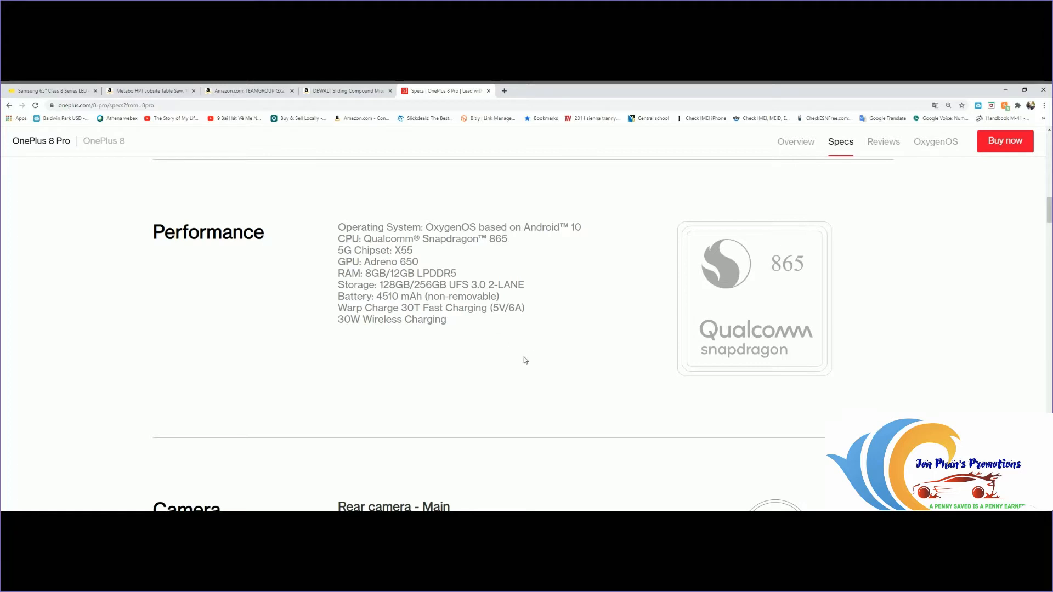
mouse_move(603, 361)
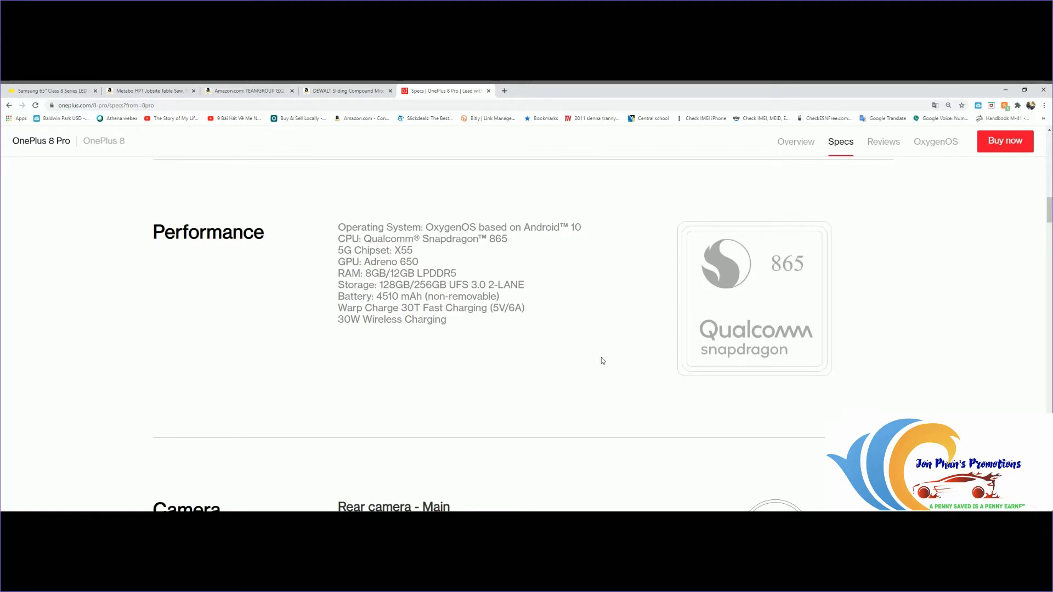
mouse_move(645, 377)
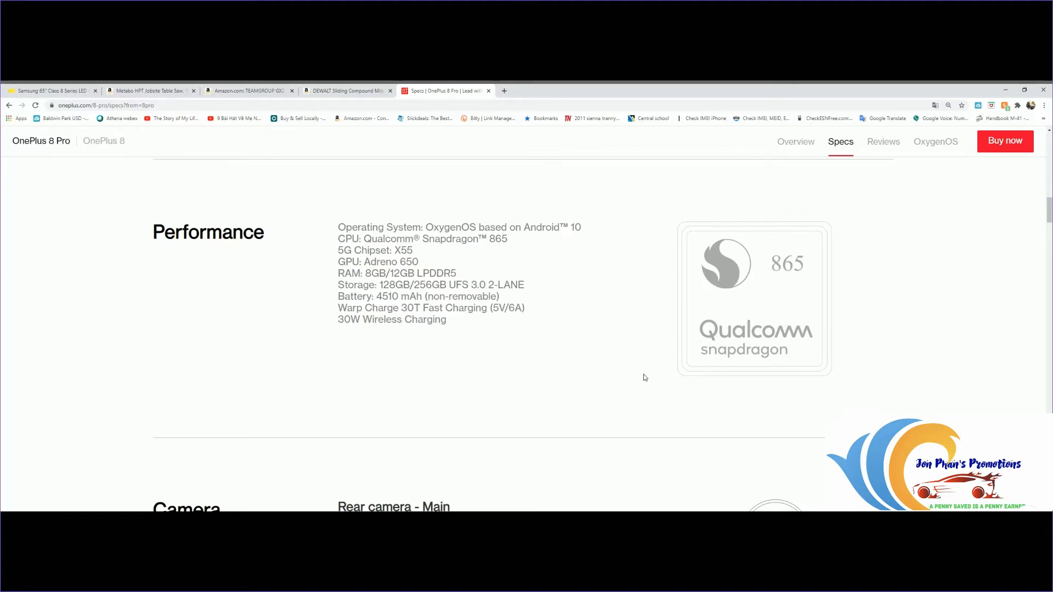
Step: Scroll through the OnePlus 8 Pro connectivity and sensors specs
scroll("down", 3)
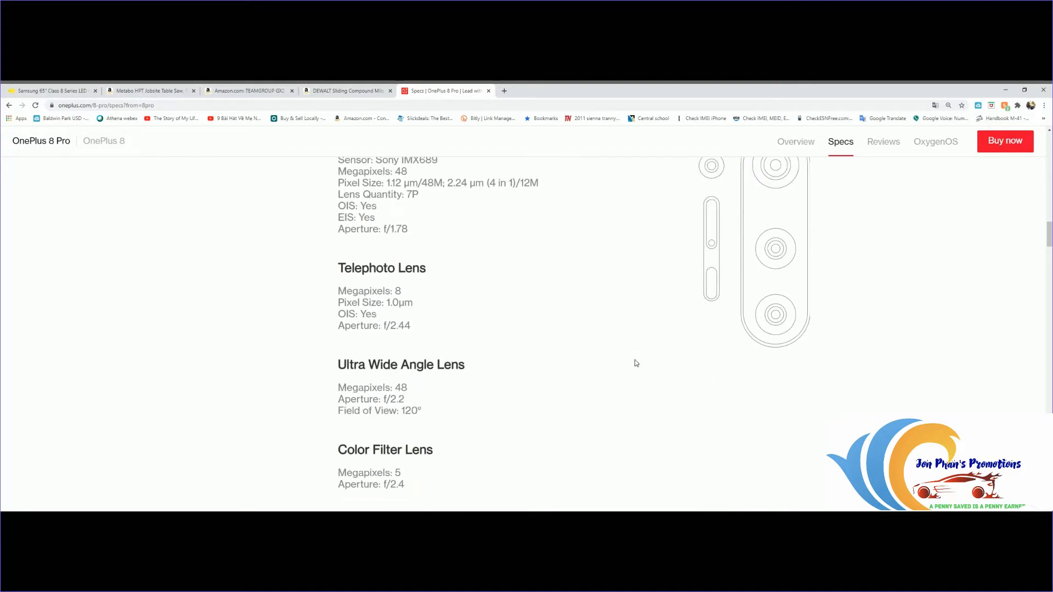
scroll("down", 3)
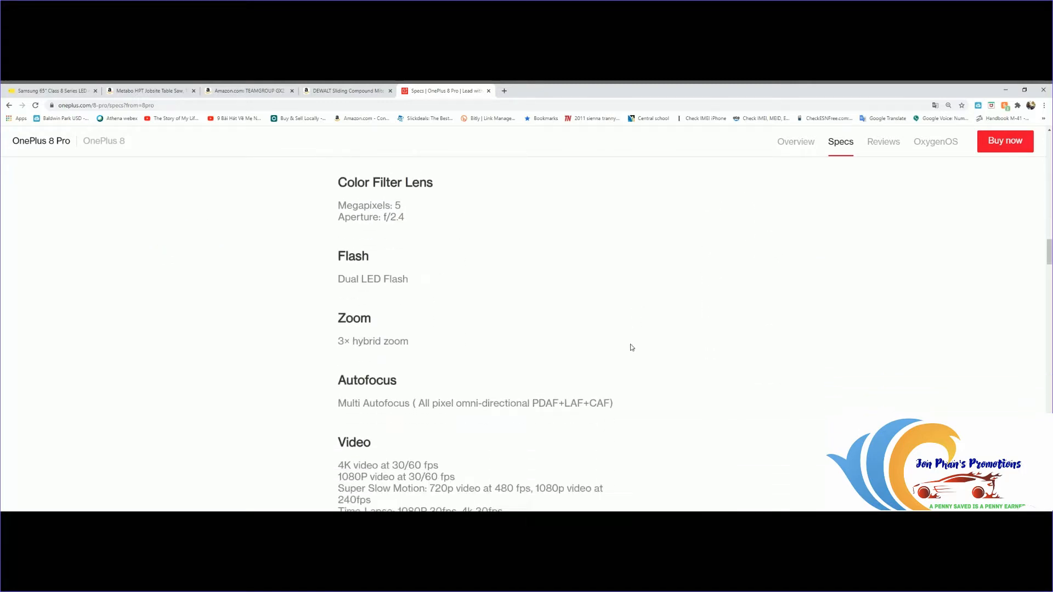
scroll("down", 3)
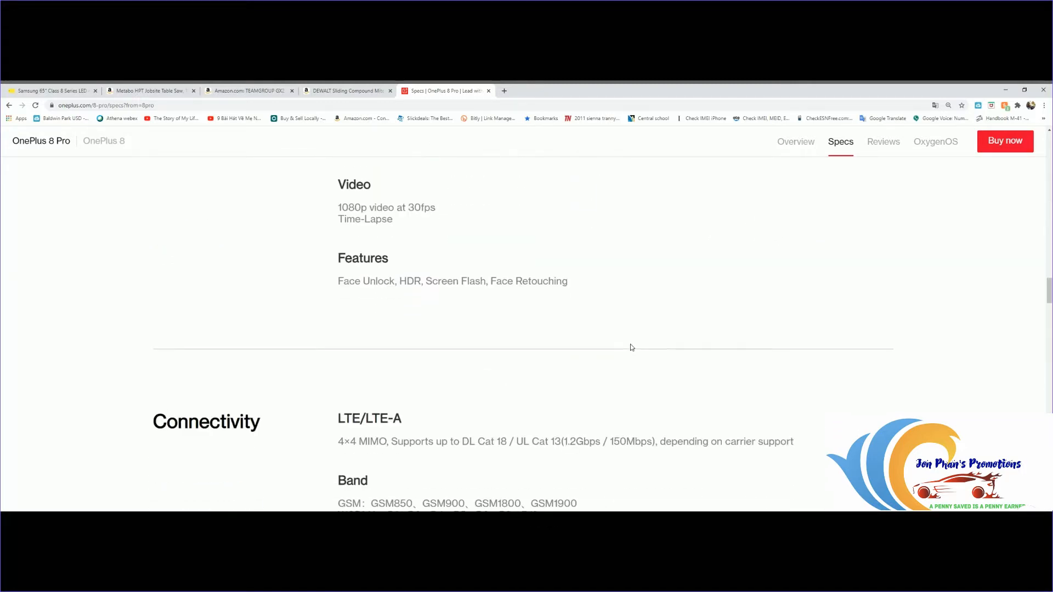
scroll("down", 3)
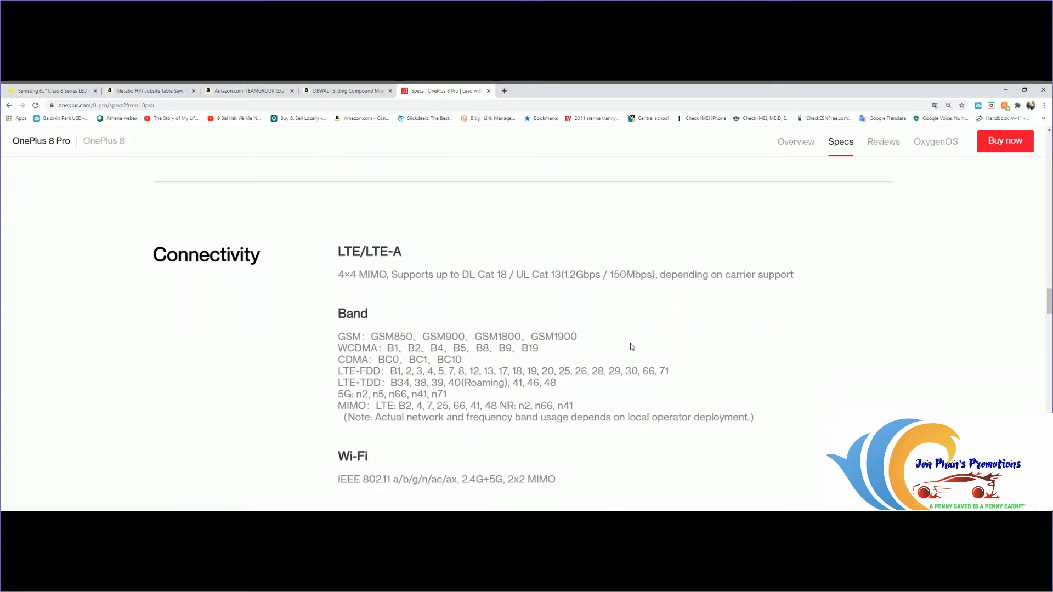
mouse_move(641, 358)
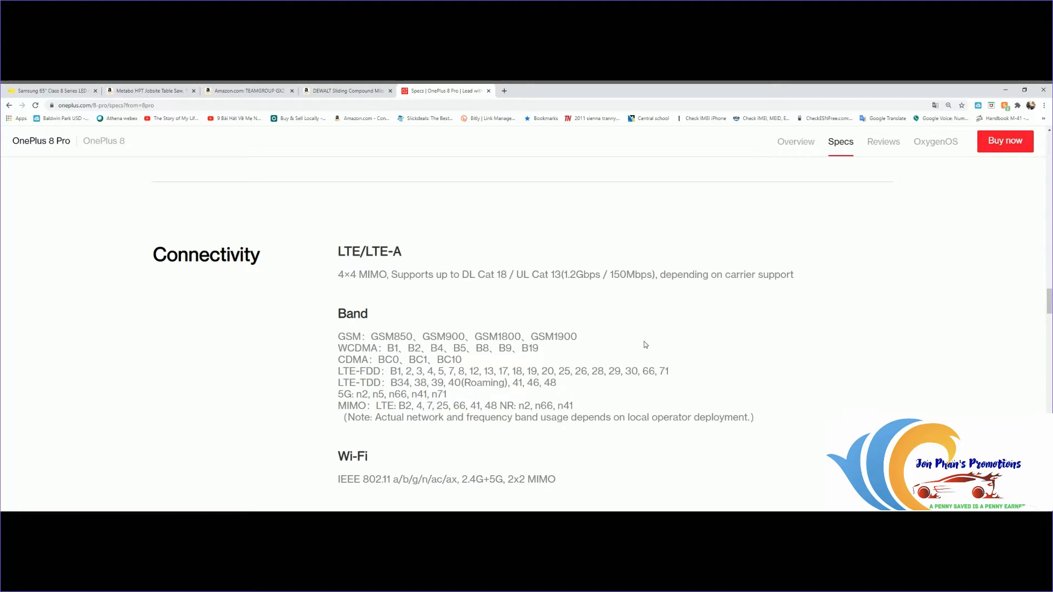
mouse_move(805, 345)
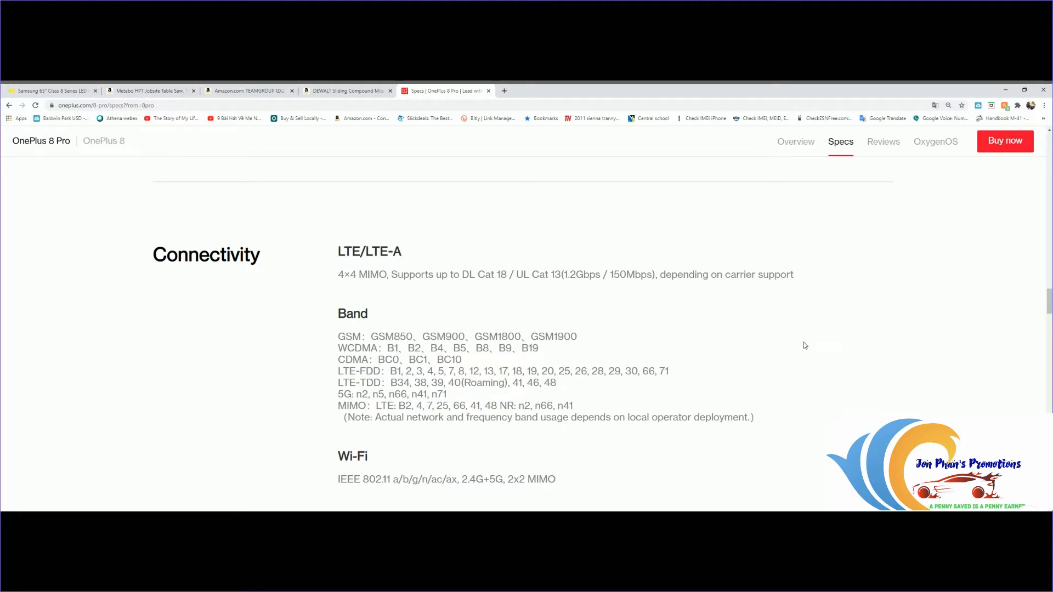
scroll("down", 3)
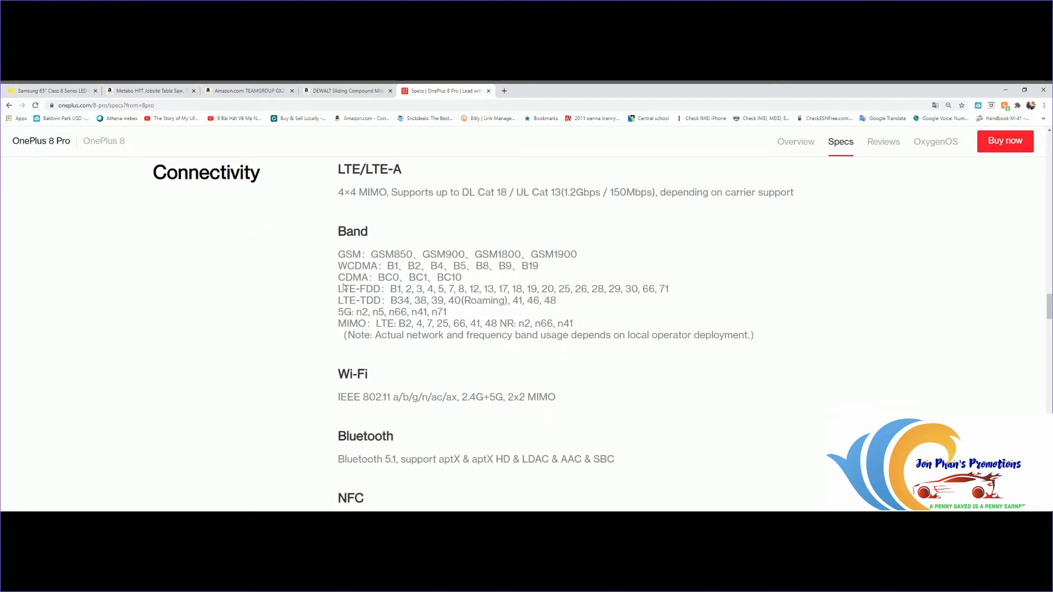
scroll("down", 3)
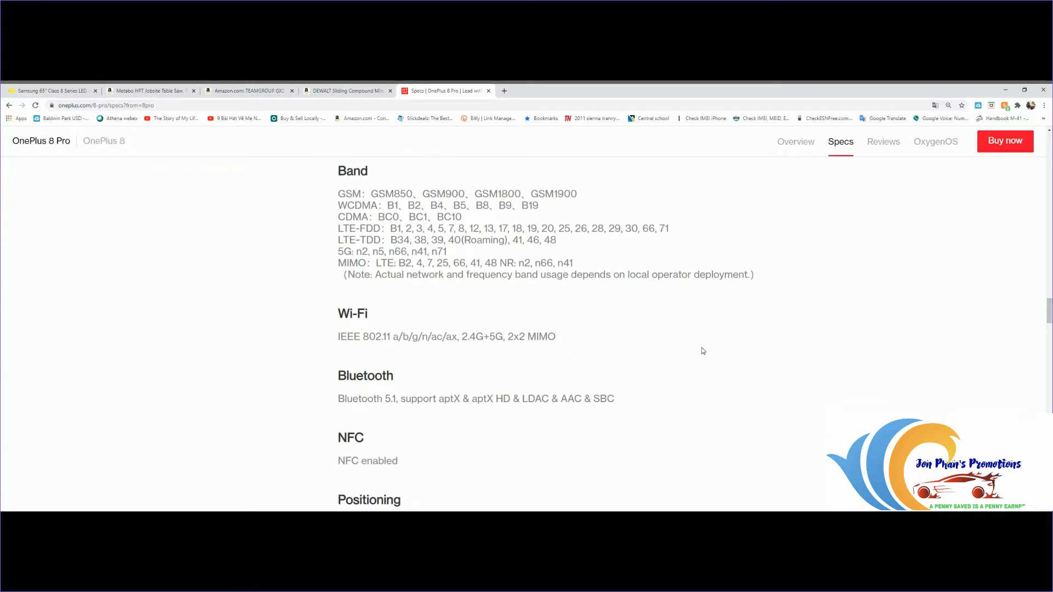
Step: Scroll past ports and buttons down to the closing Note section
scroll("down", 3)
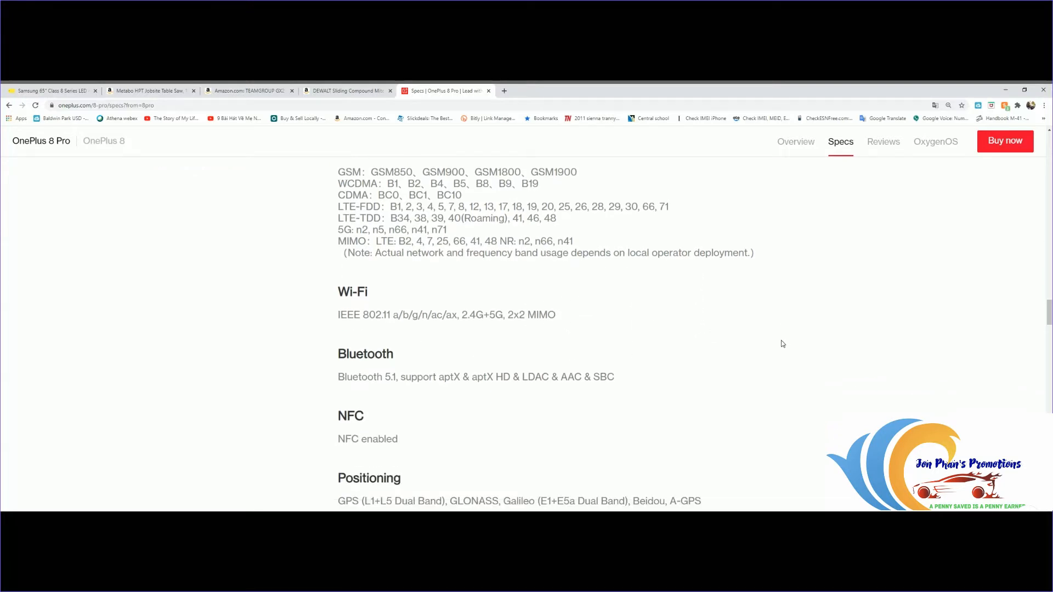
scroll("down", 3)
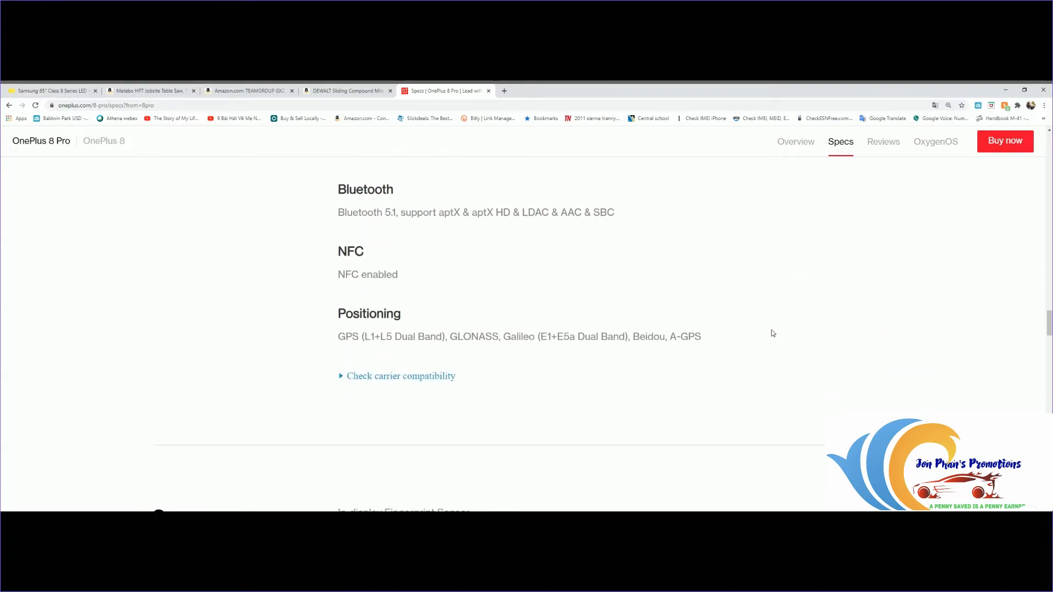
scroll("down", 3)
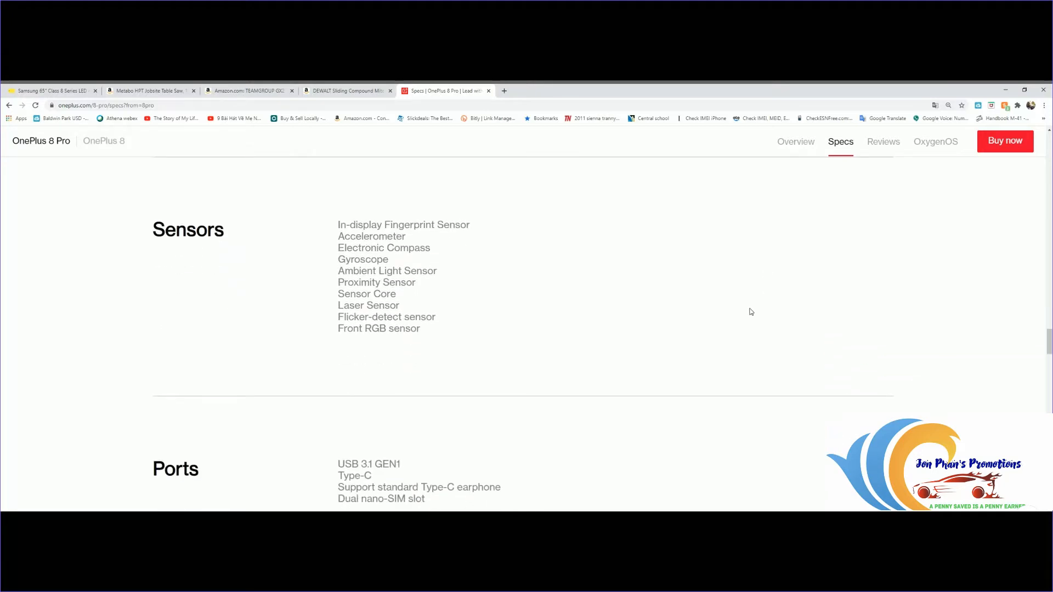
mouse_move(585, 269)
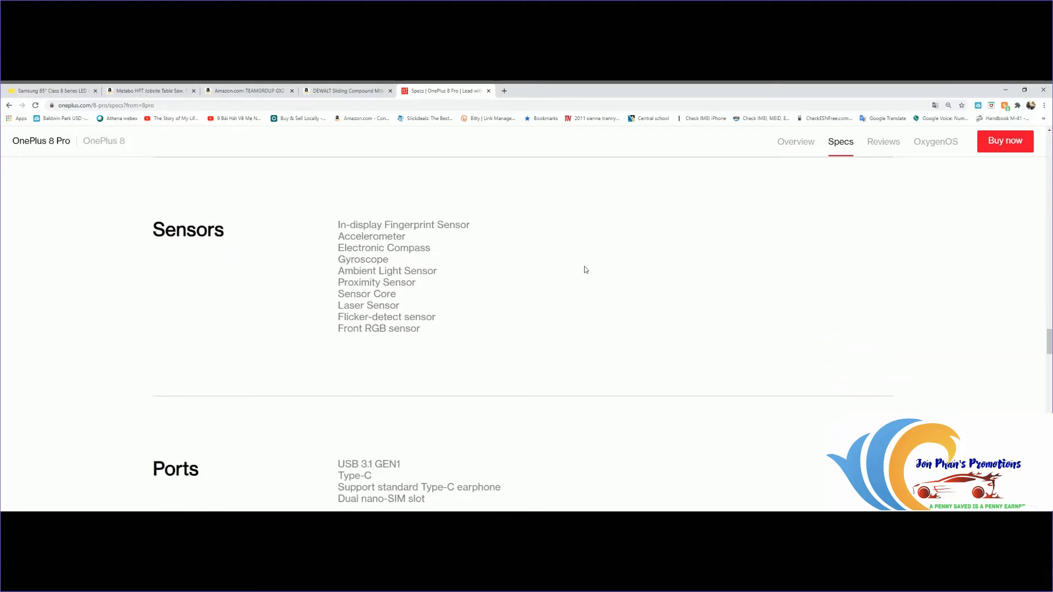
scroll("down", 3)
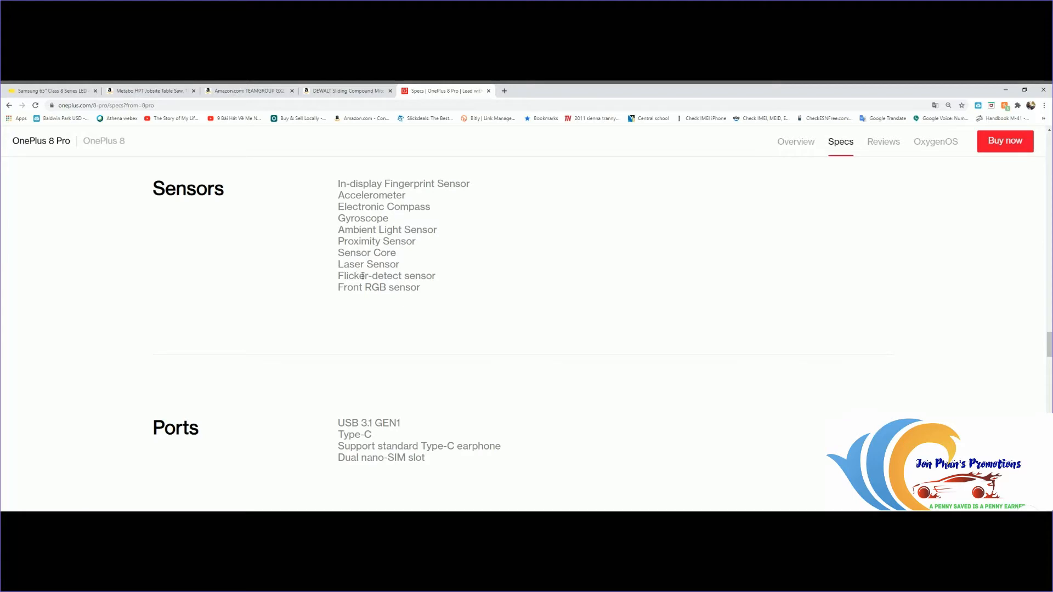
scroll("down", 3)
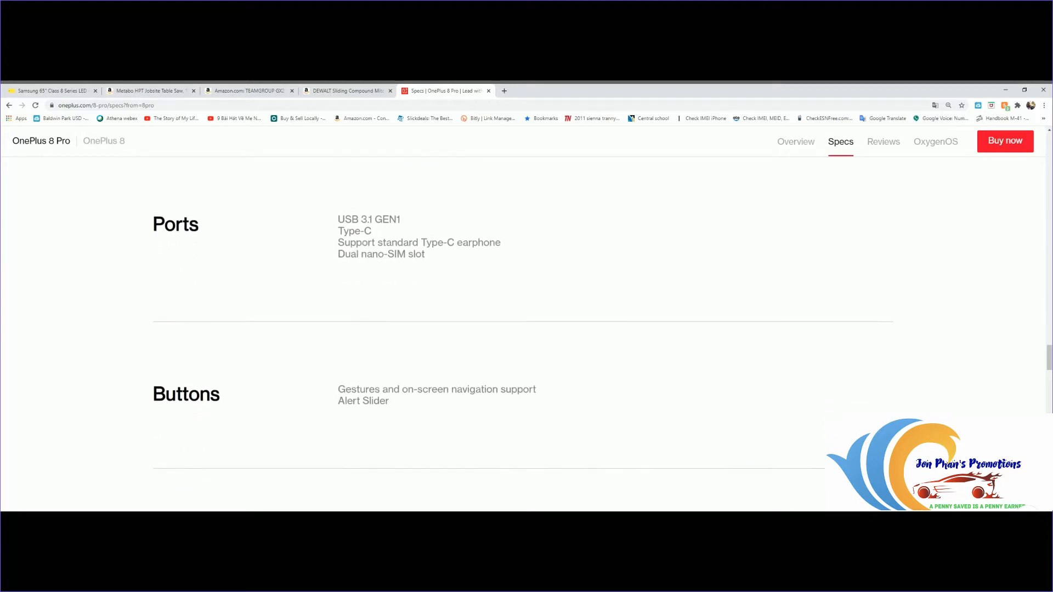
scroll("down", 3)
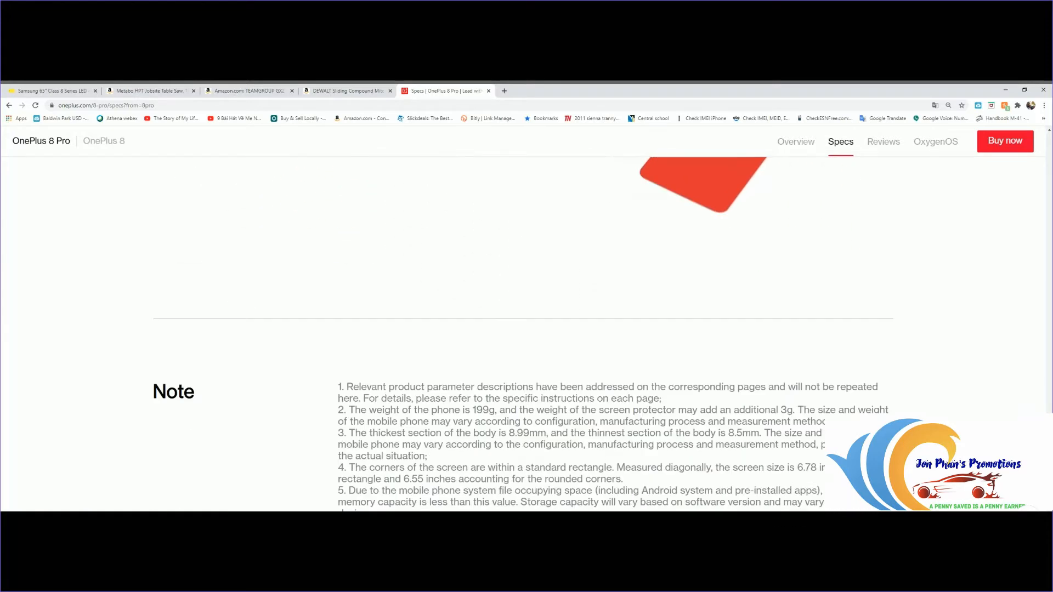
Step: View the in-box contents image and return to the top of the OnePlus 8 Pro specs page
scroll("up", 3)
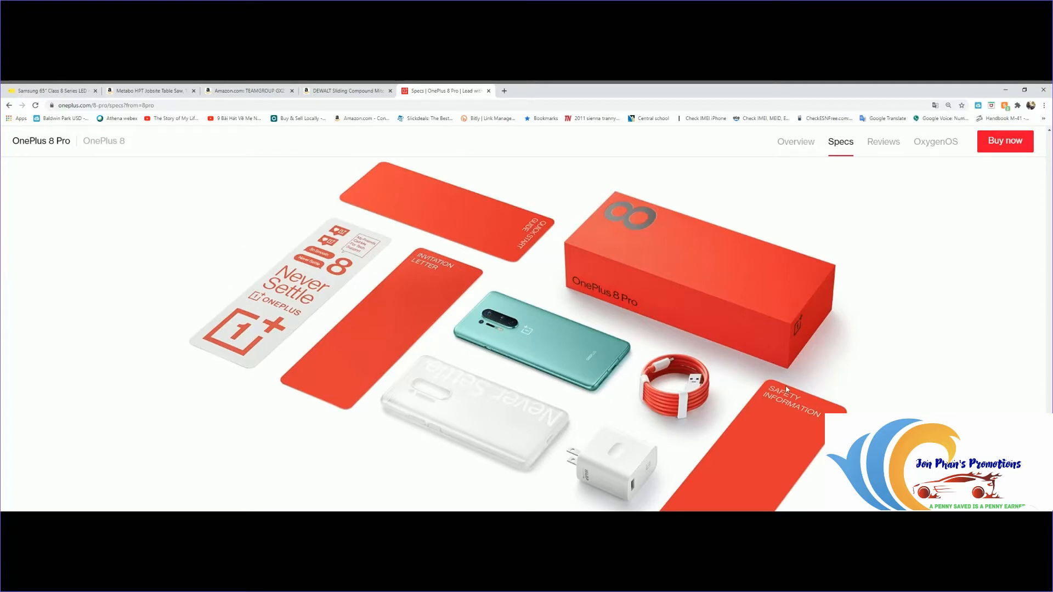
scroll("down", 3)
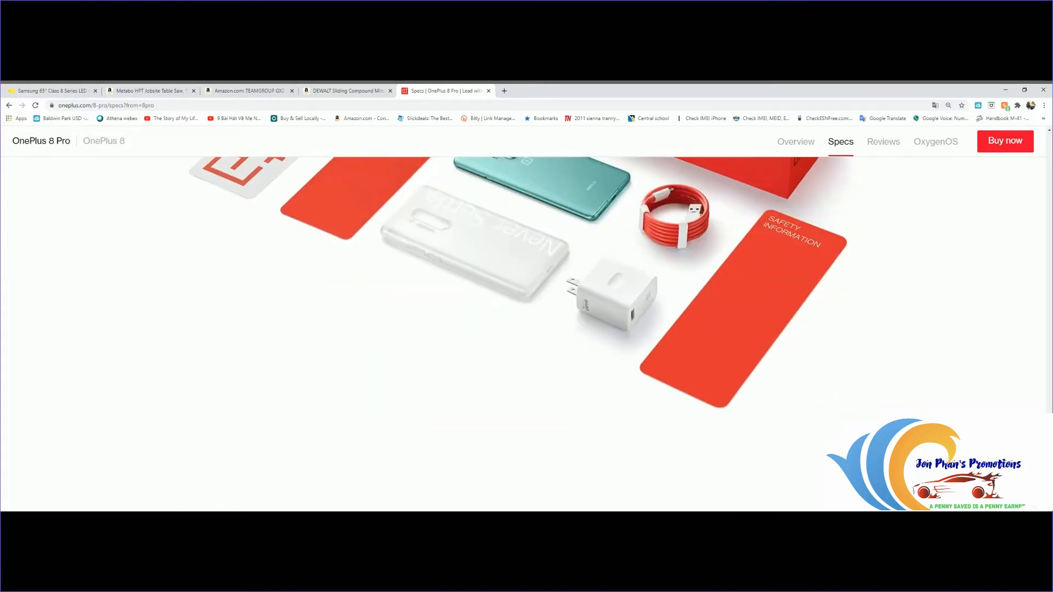
scroll("down", 3)
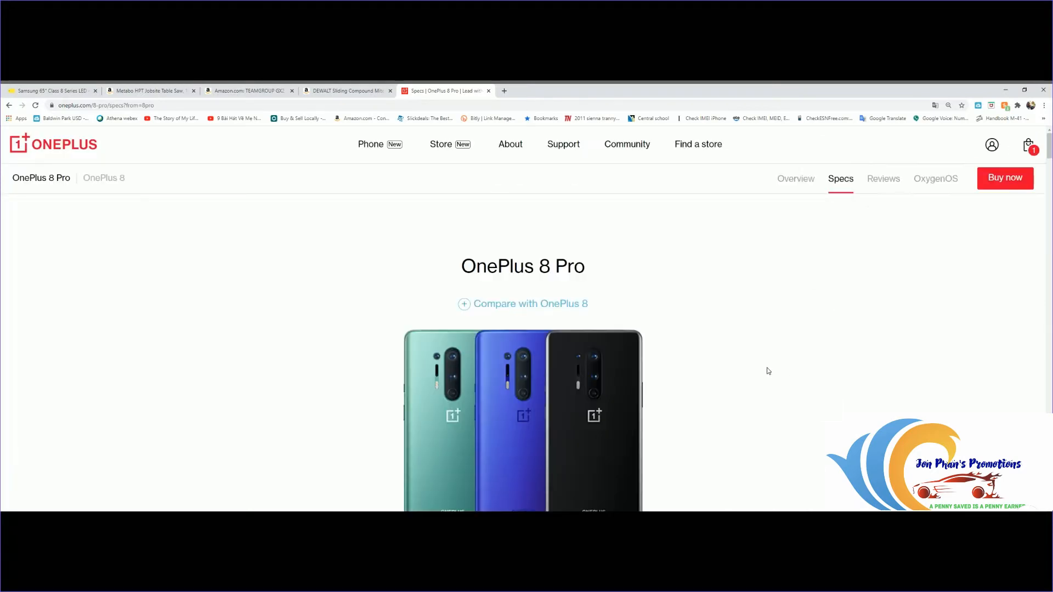
mouse_move(268, 338)
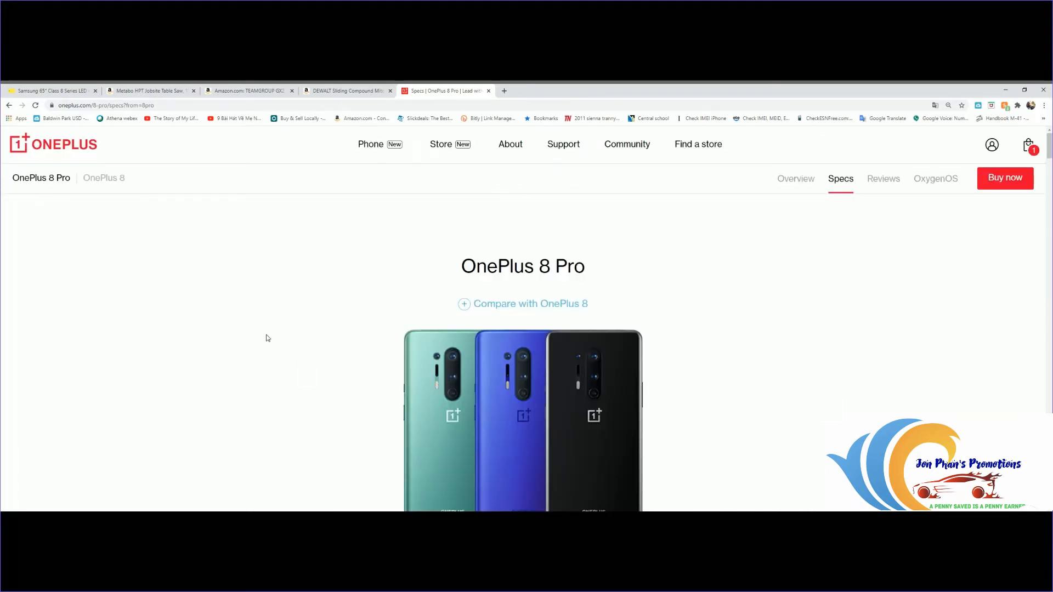
Step: Switch to the Best Buy Samsung 65" Class 8 Series TV page and scroll through it
left_click(49, 90)
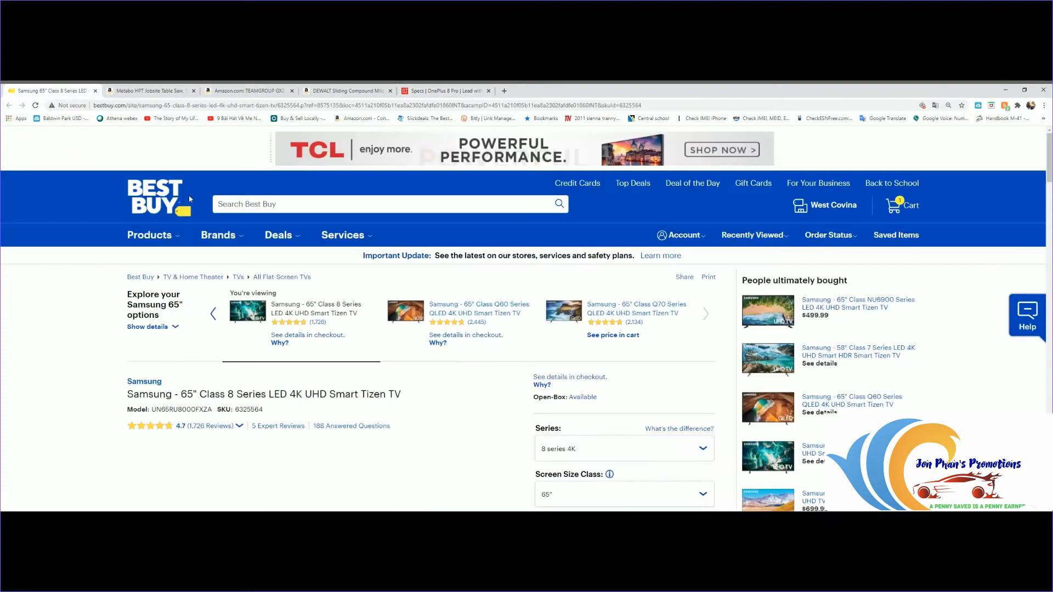
mouse_move(511, 489)
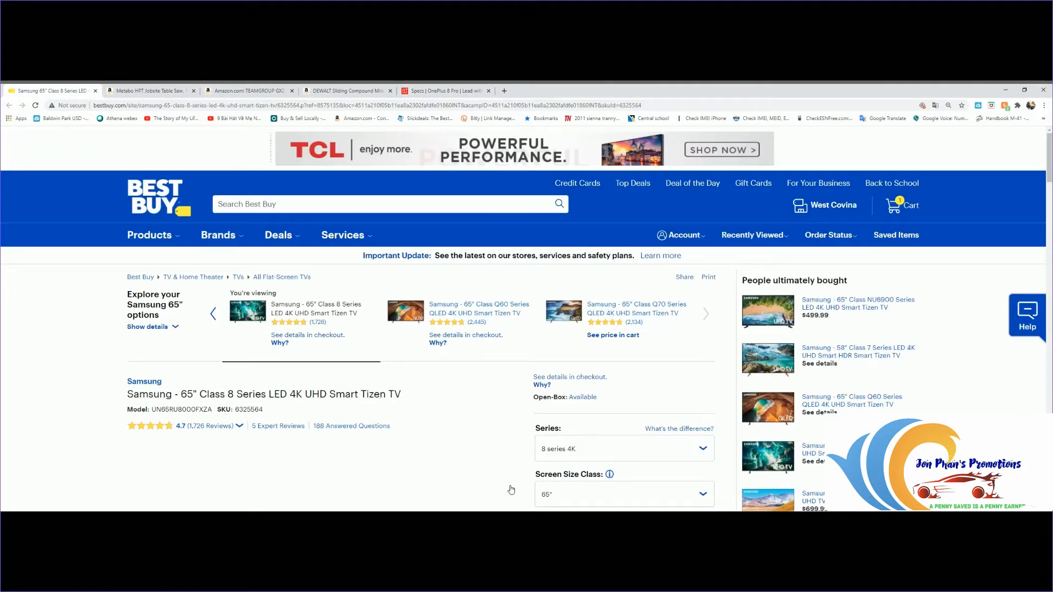
scroll("down", 3)
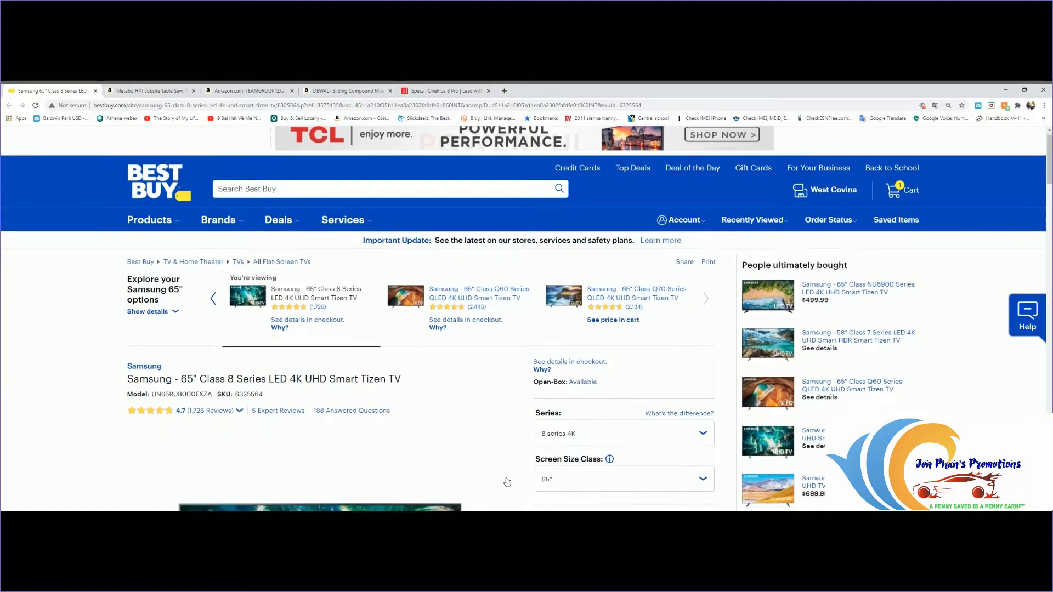
scroll("down", 3)
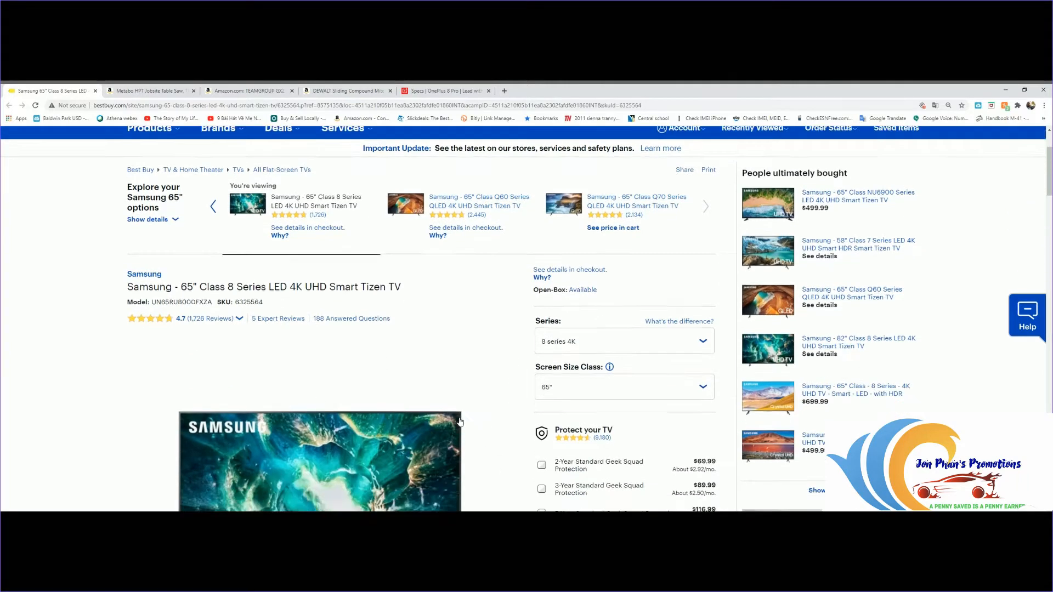
scroll("down", 3)
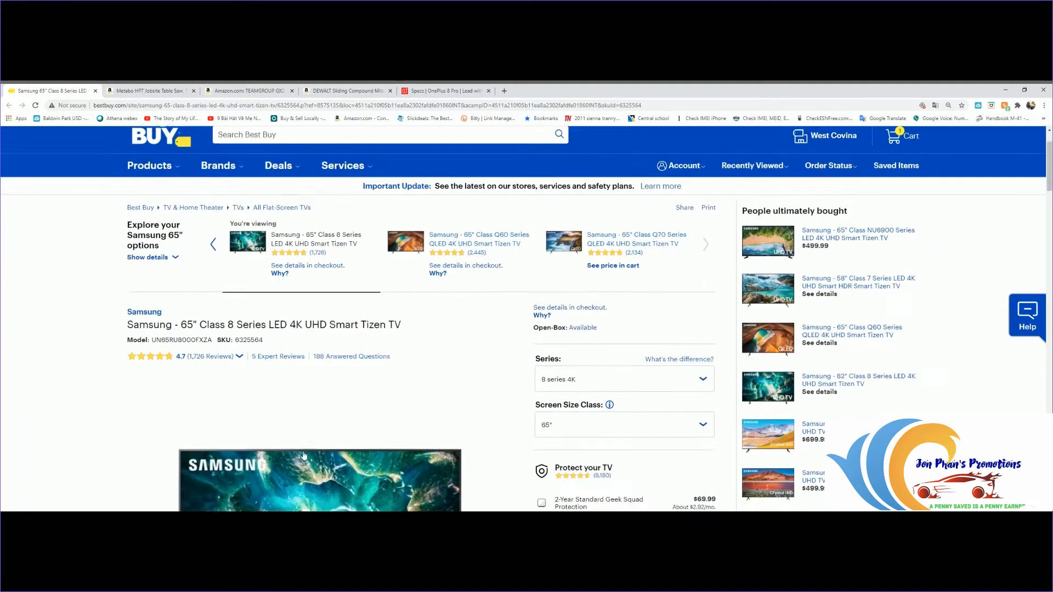
scroll("down", 3)
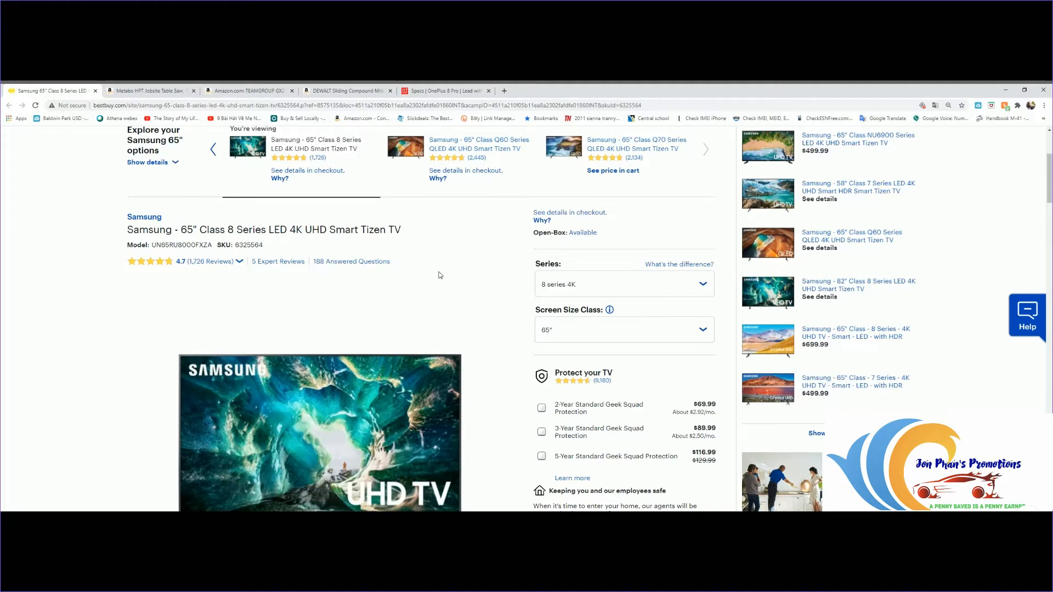
mouse_move(480, 380)
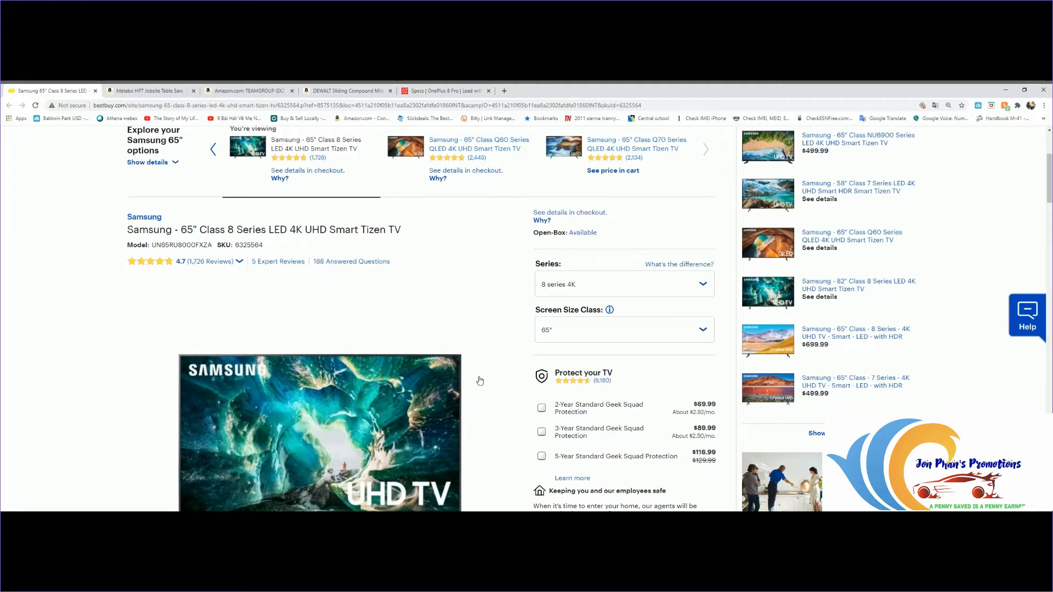
scroll("down", 3)
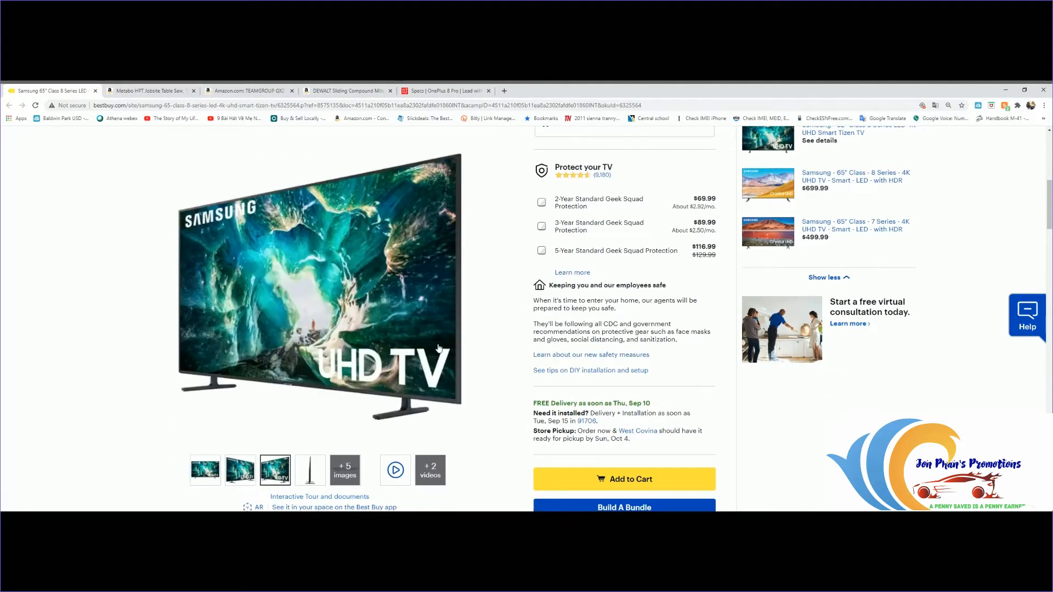
scroll("up", 3)
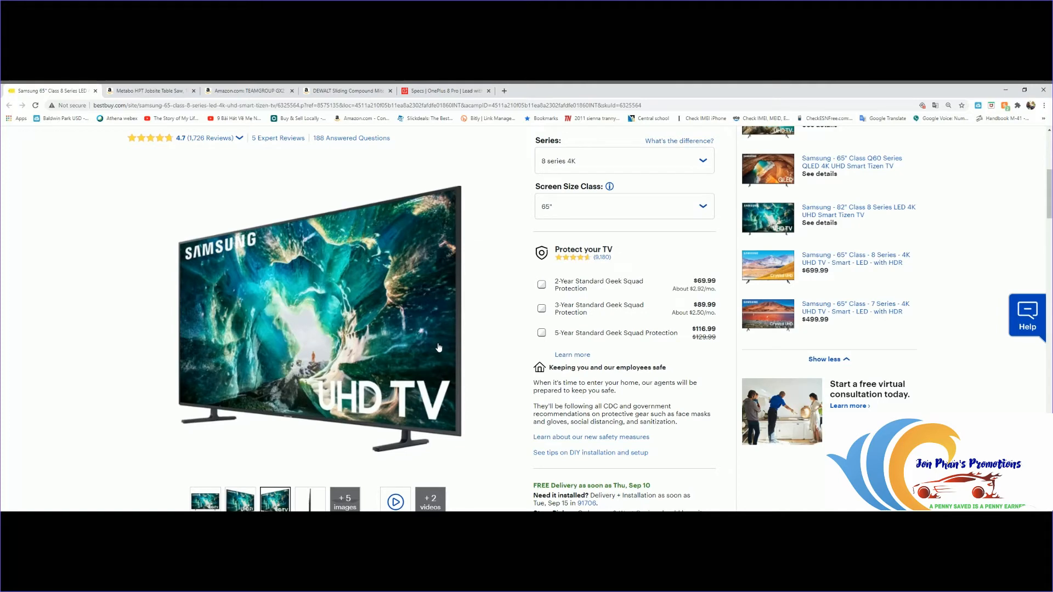
scroll("down", 3)
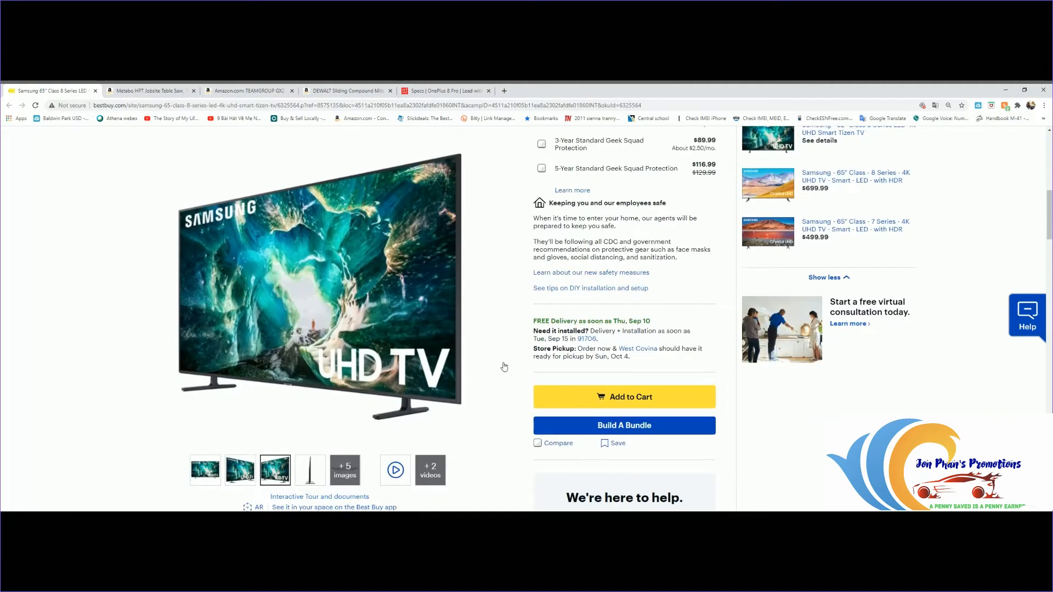
scroll("down", 3)
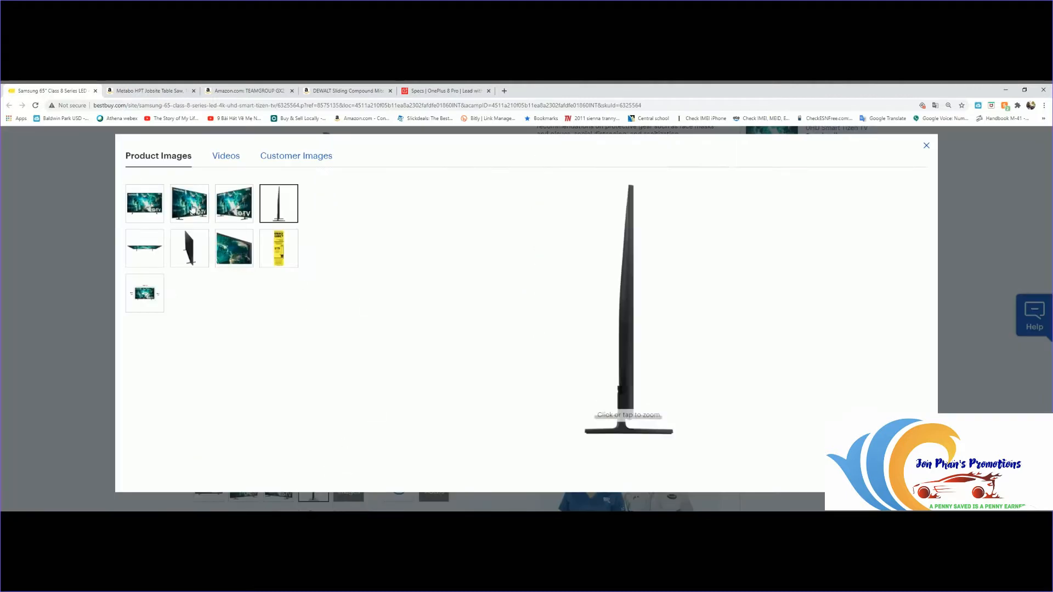
Step: View the TV's angled, rear and dimensions photos in the gallery, then reach the Reviews section
left_click(188, 204)
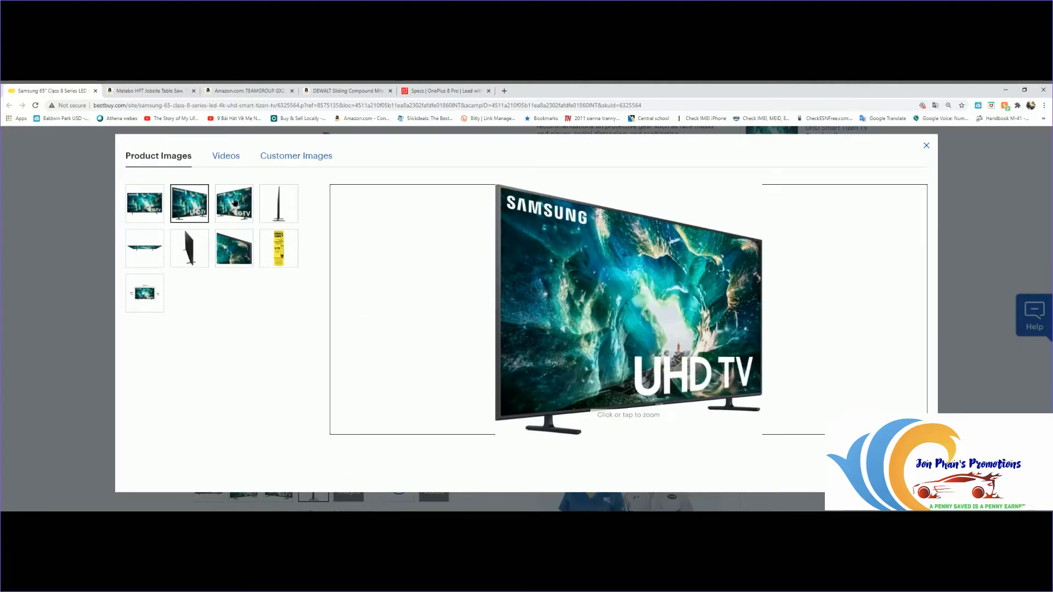
left_click(233, 248)
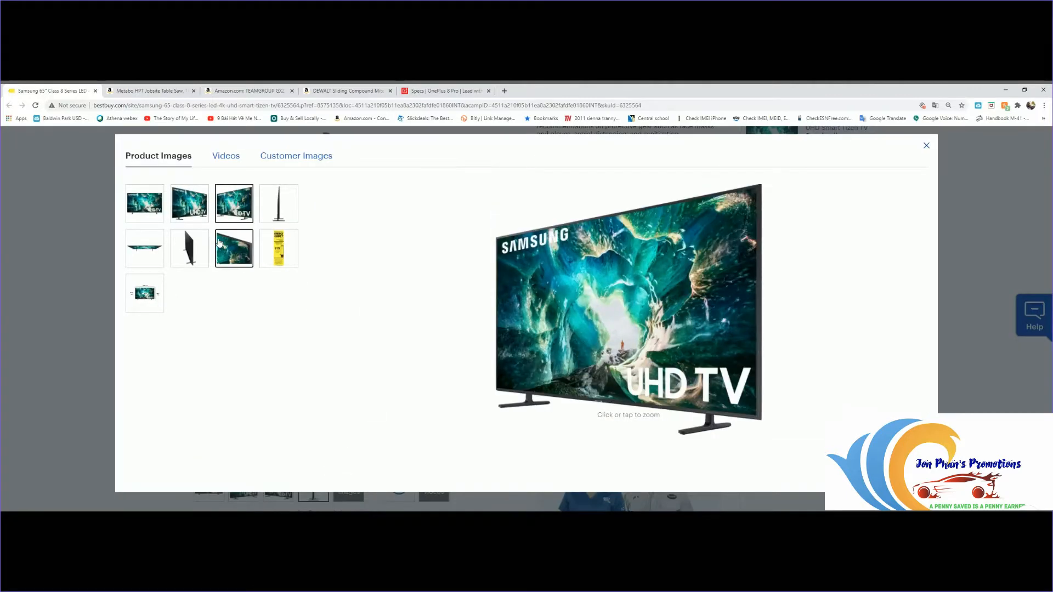
left_click(188, 247)
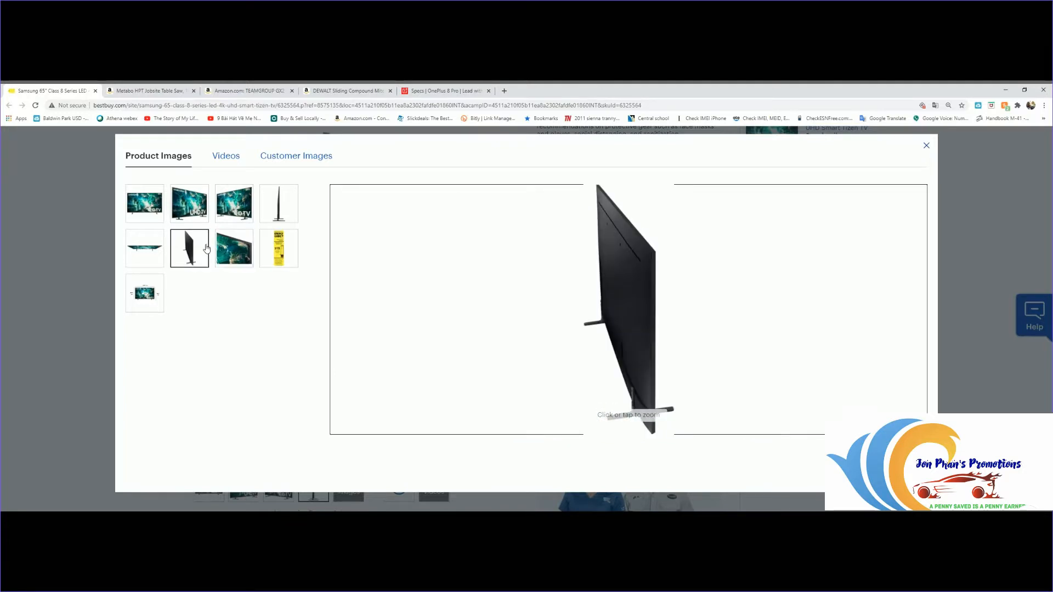
left_click(144, 294)
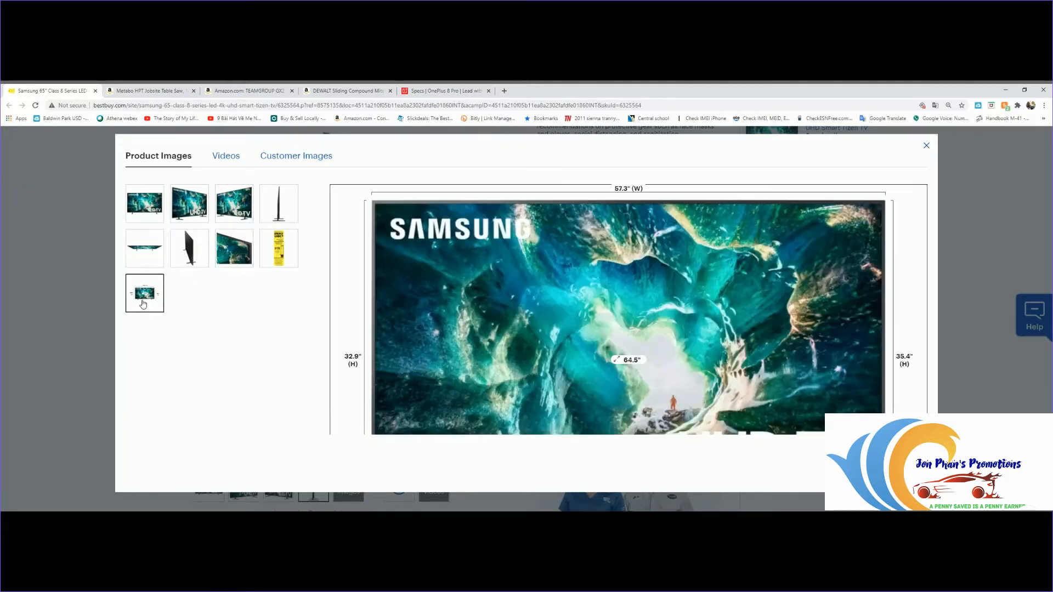
left_click(925, 145)
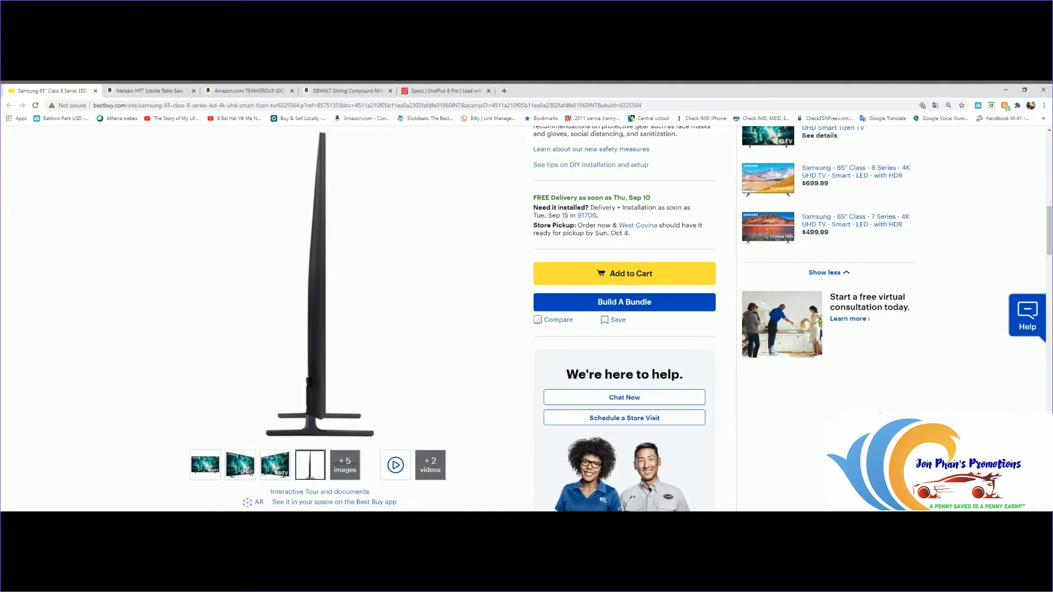
scroll("down", 3)
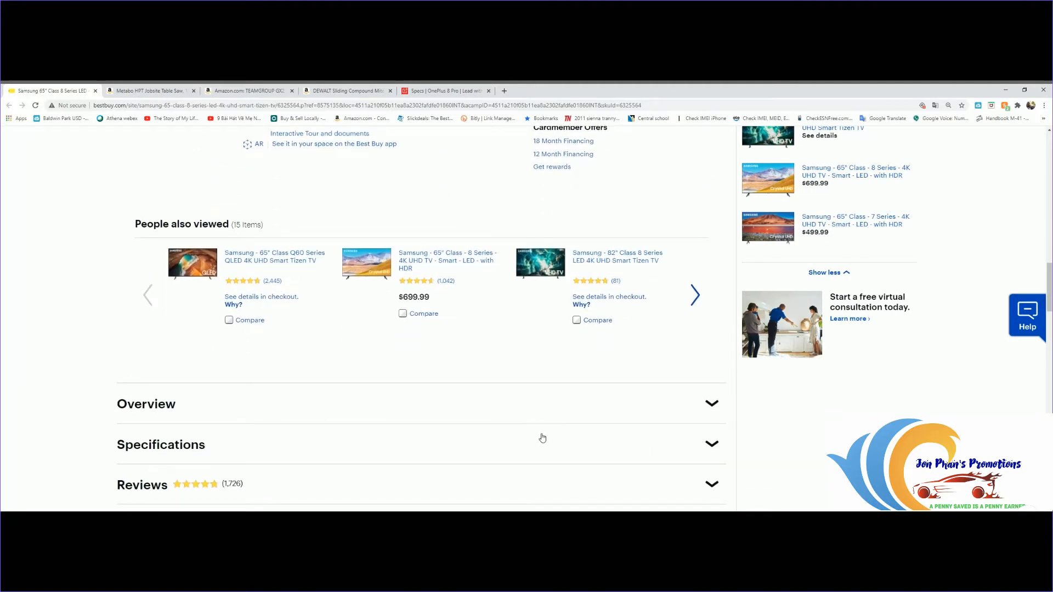
scroll("down", 3)
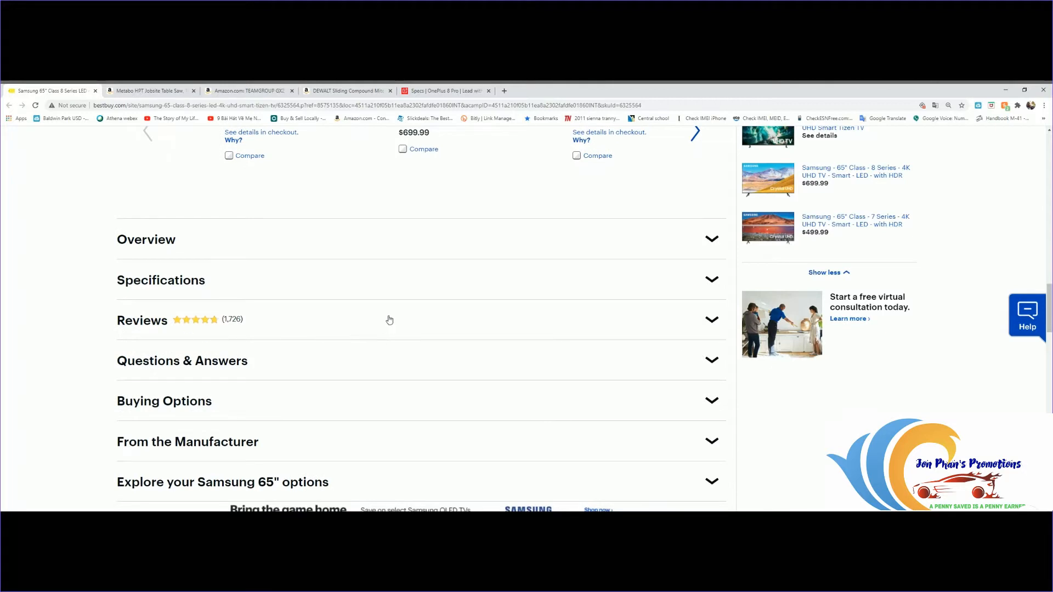
mouse_move(546, 332)
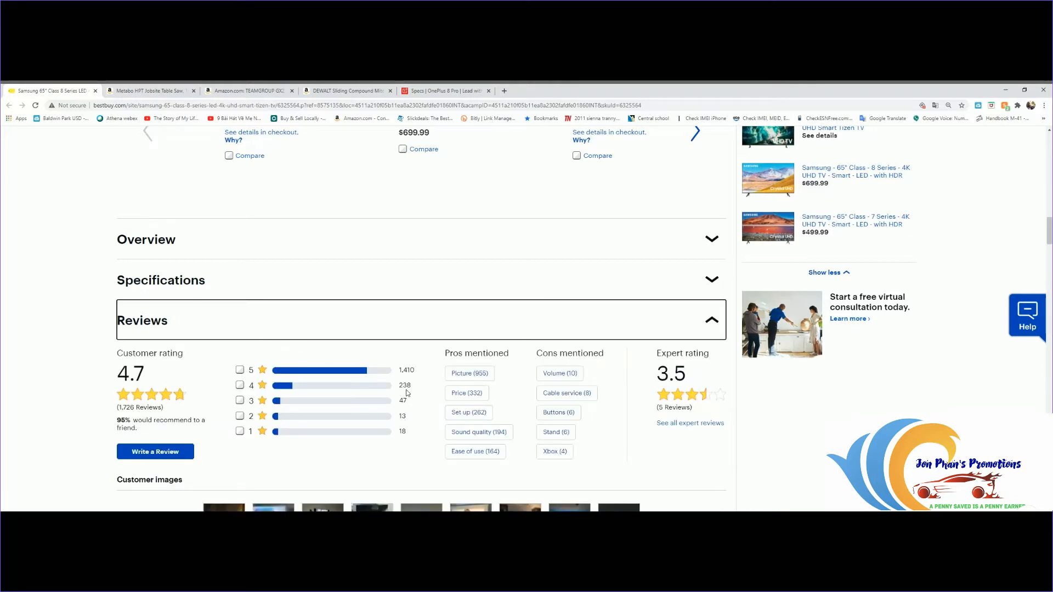
Step: Scroll through the customer images and top reviews of the Samsung 65" TV
scroll("down", 3)
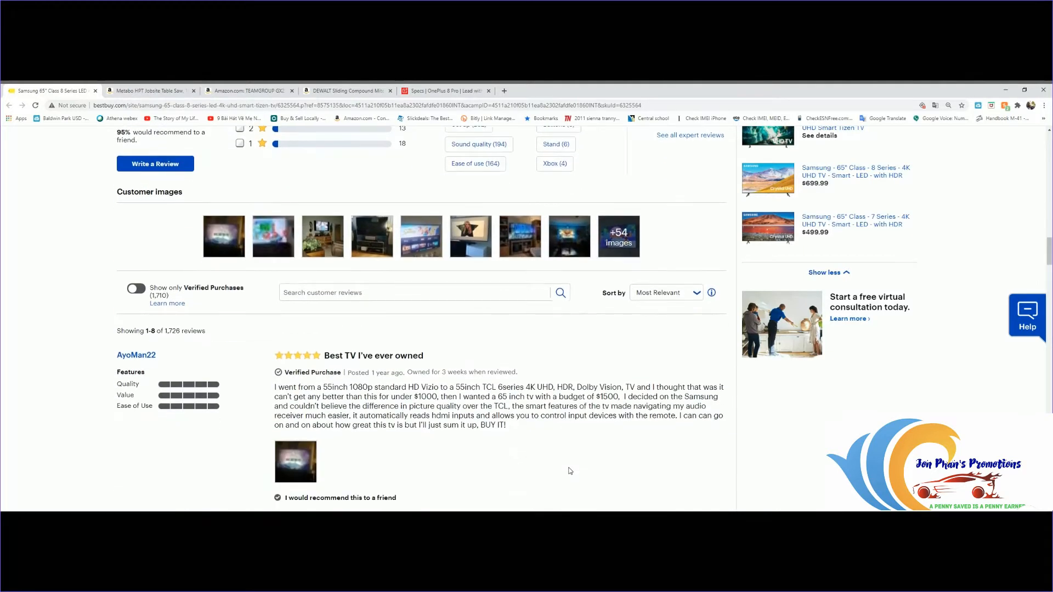
mouse_move(458, 386)
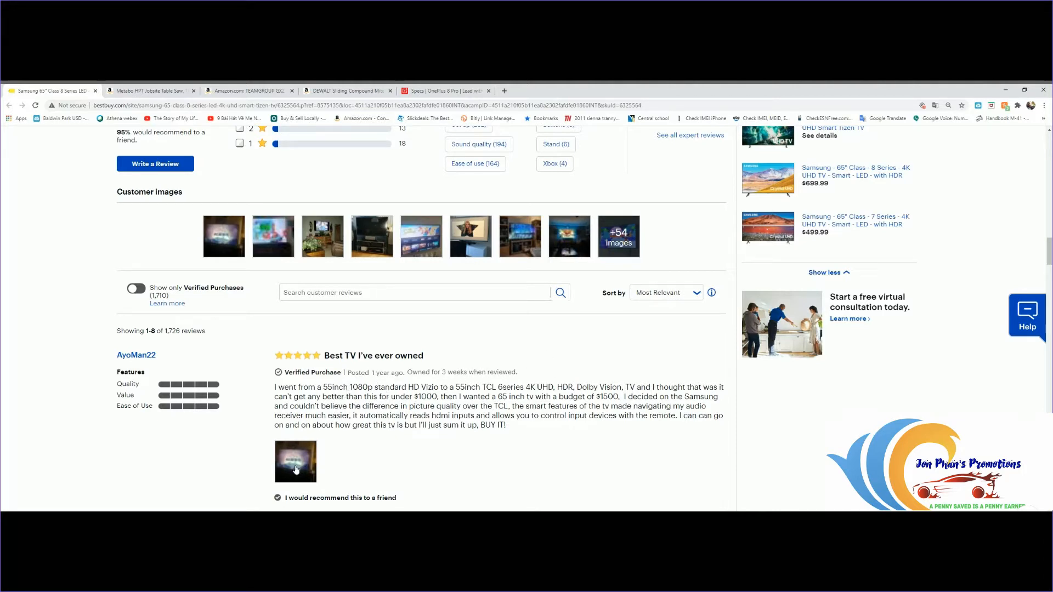
mouse_move(434, 474)
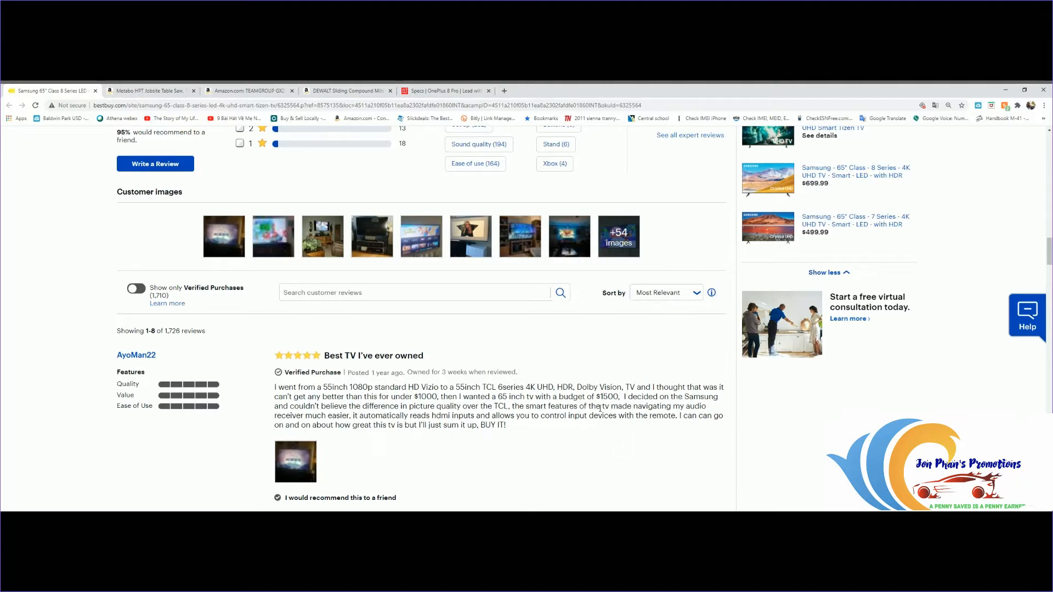
mouse_move(320, 447)
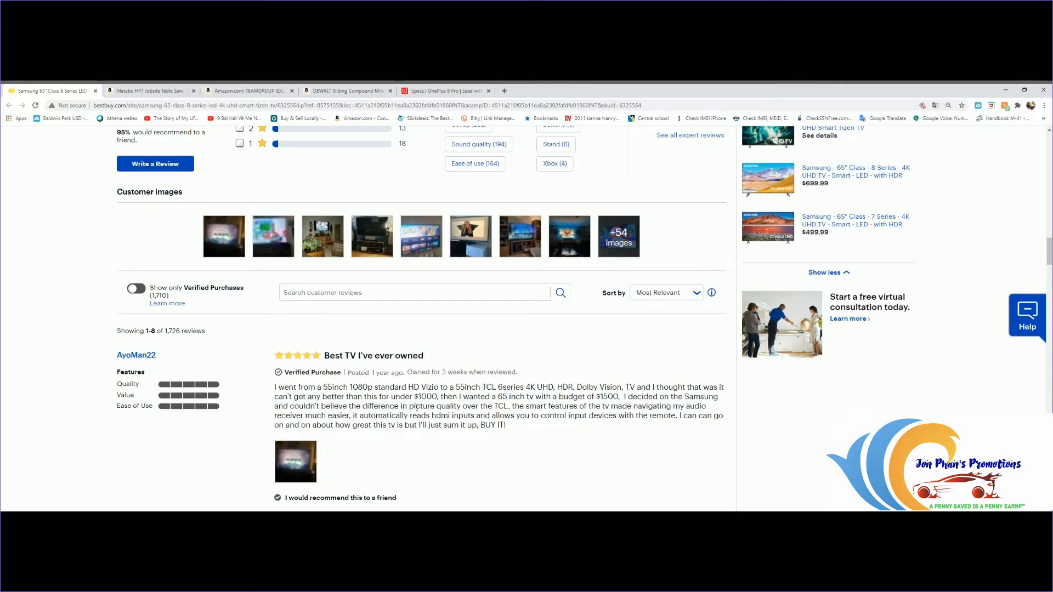
mouse_move(515, 432)
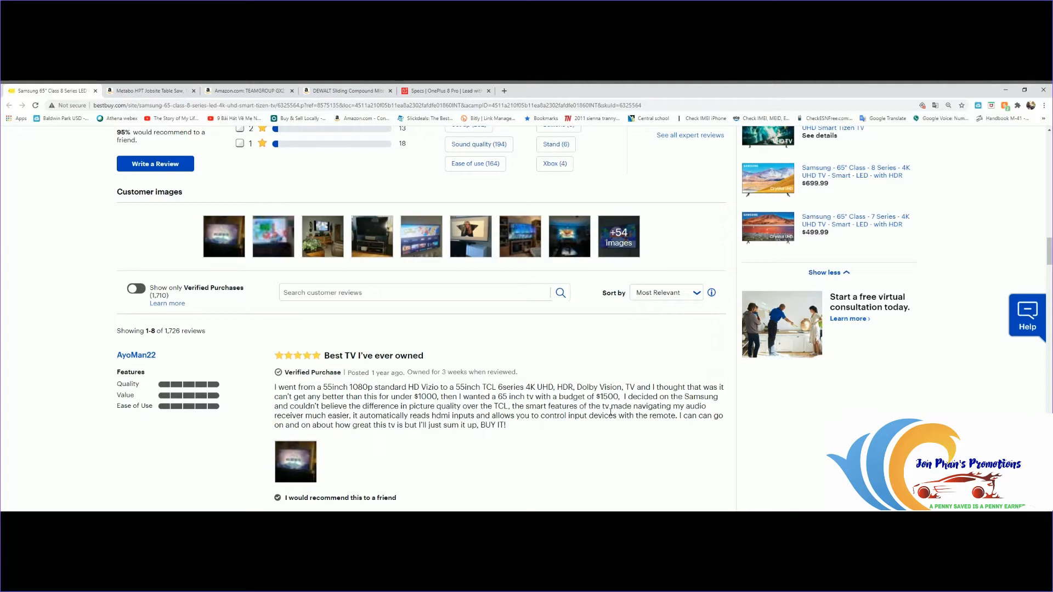
mouse_move(315, 420)
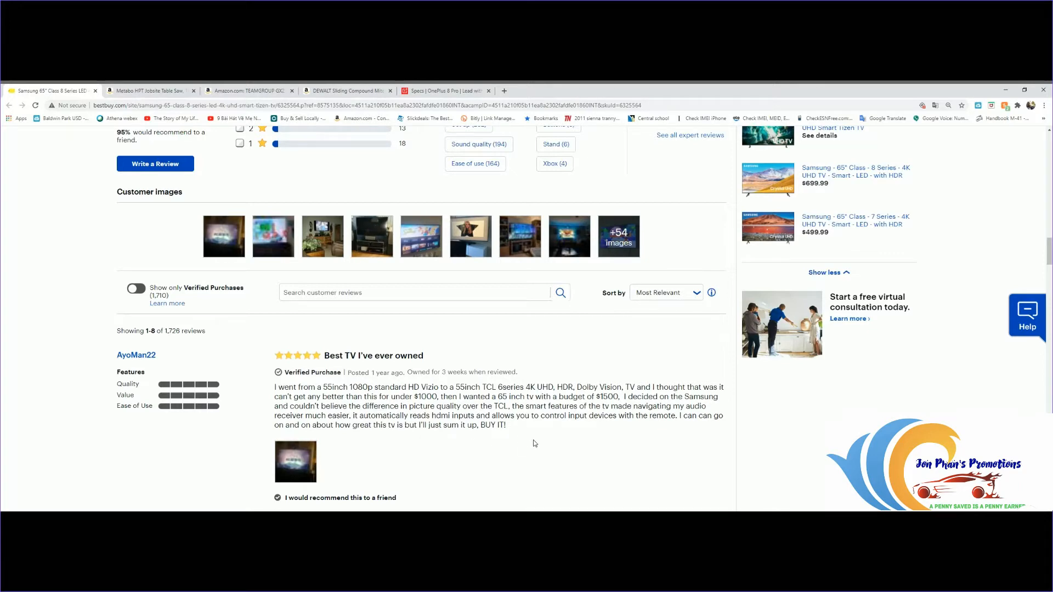
scroll("down", 3)
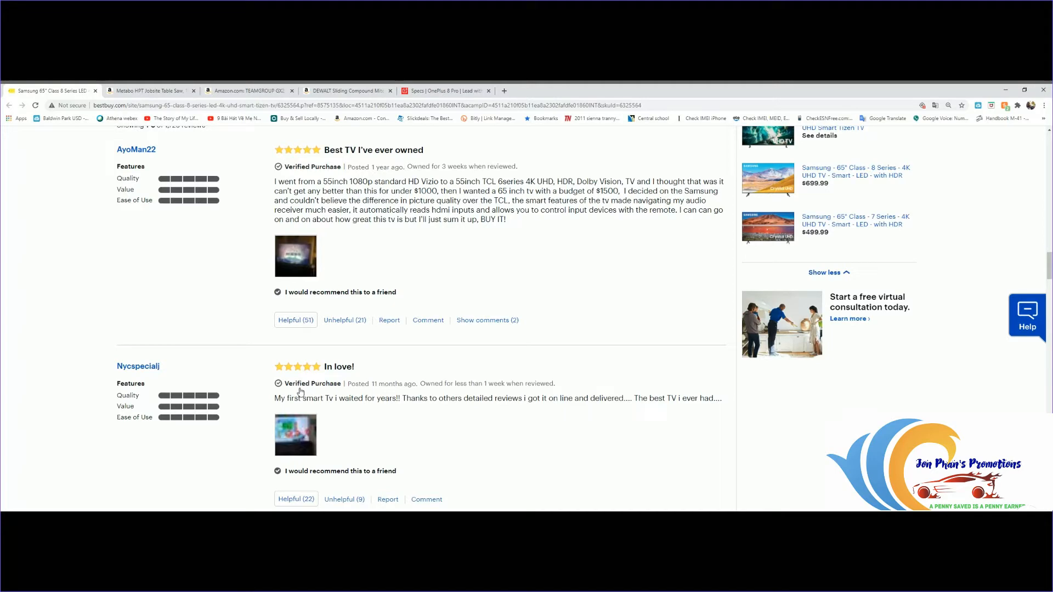
scroll("down", 3)
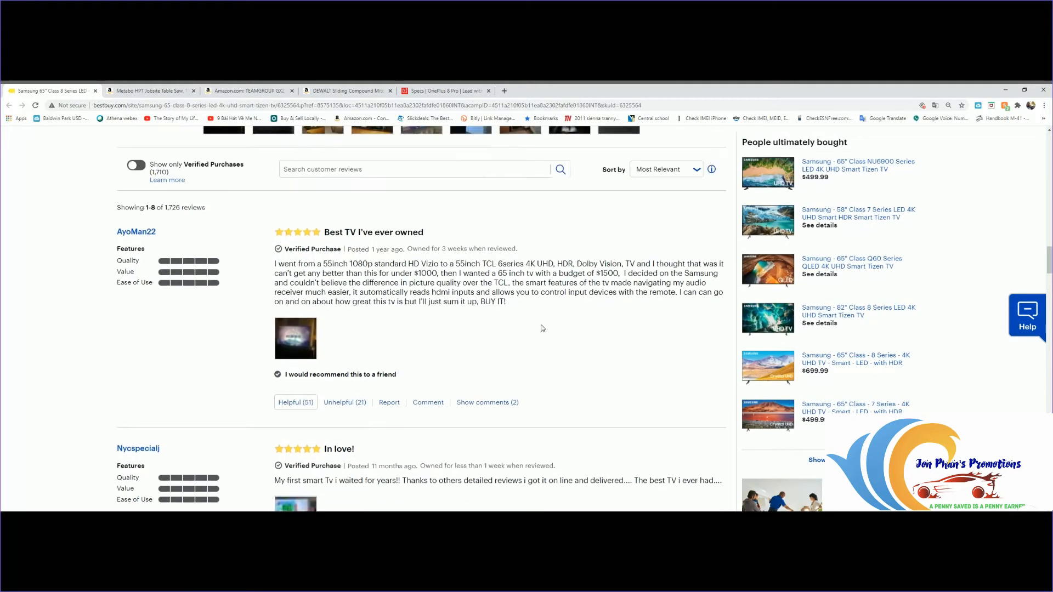
mouse_move(511, 361)
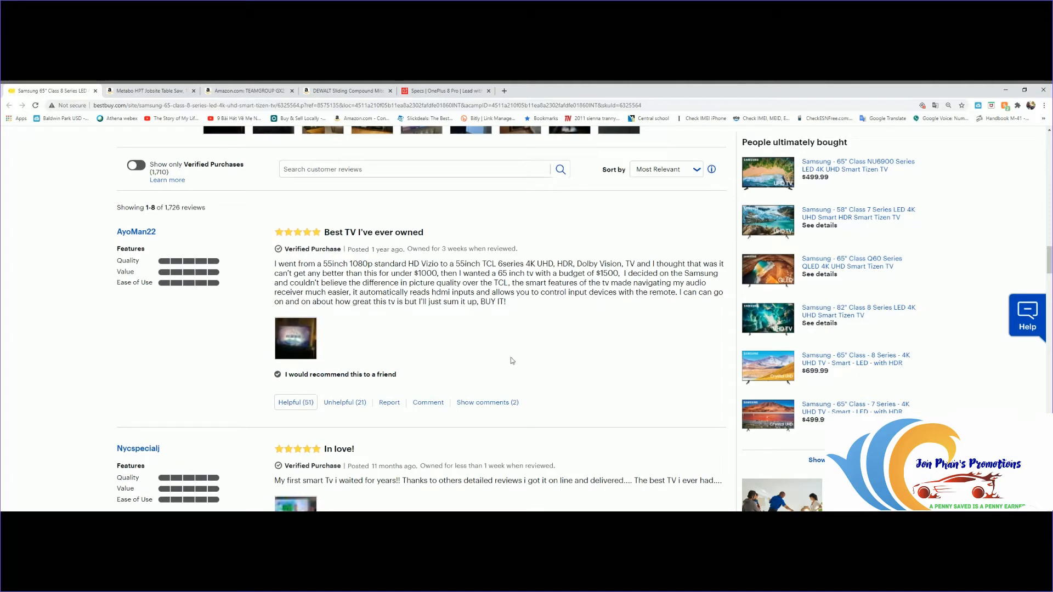
mouse_move(484, 322)
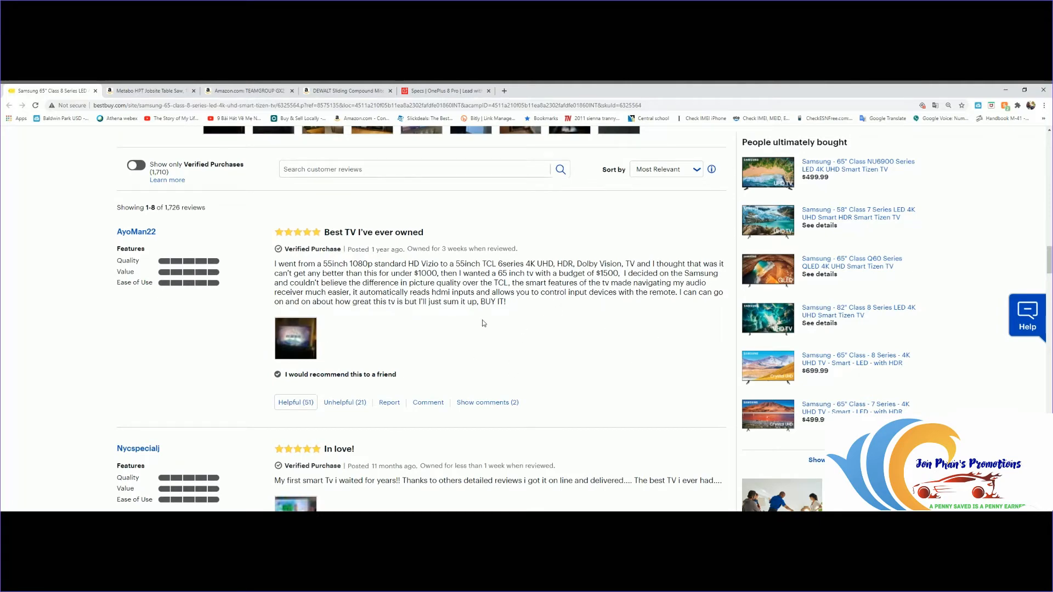
scroll("down", 3)
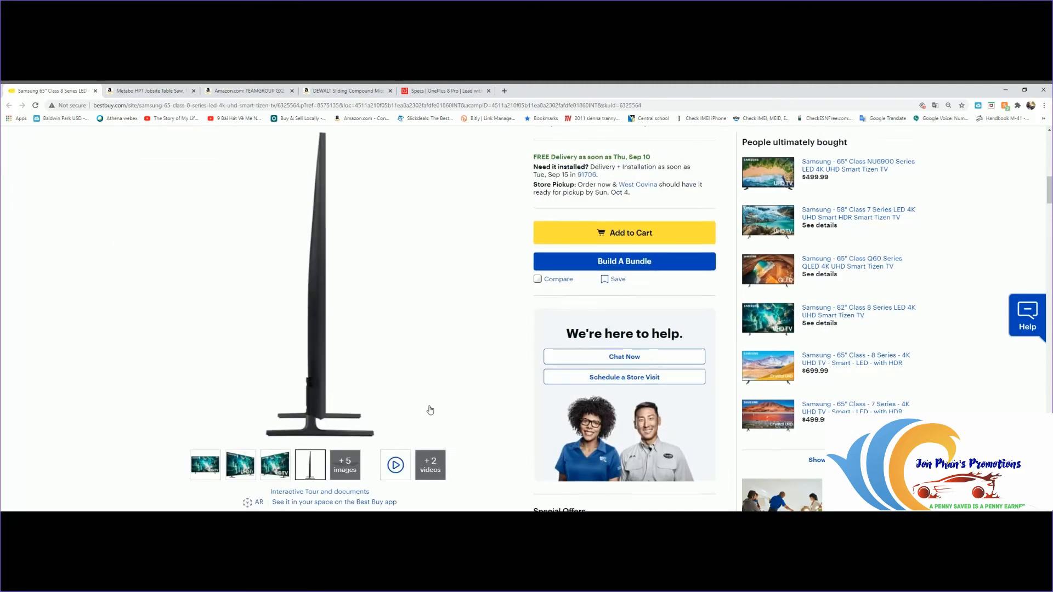
Step: Scroll past the Geek Squad protection plan prices back to the page top with title, rating and series options
scroll("up", 3)
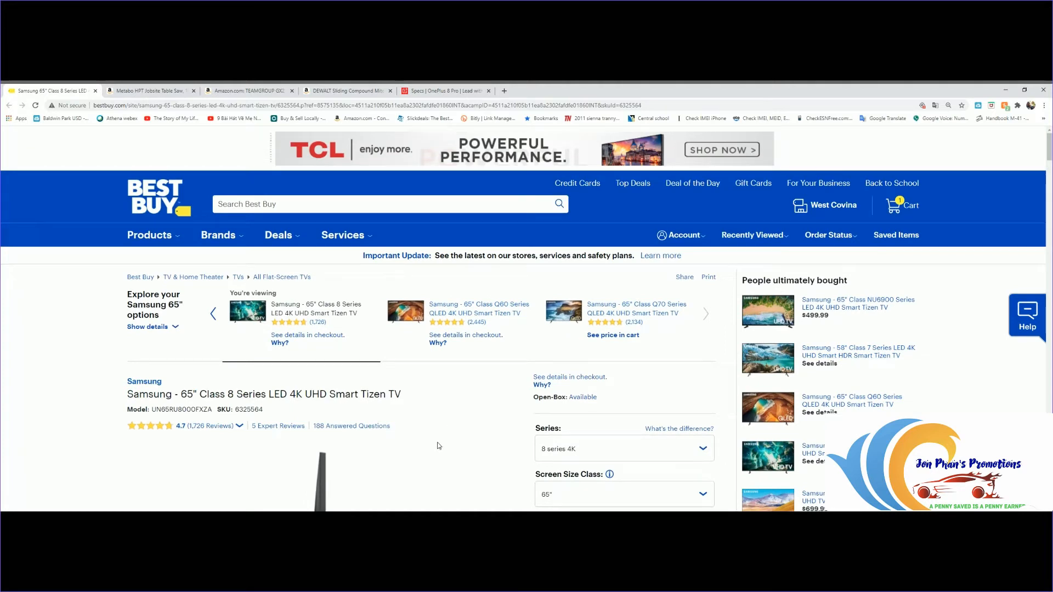
mouse_move(514, 384)
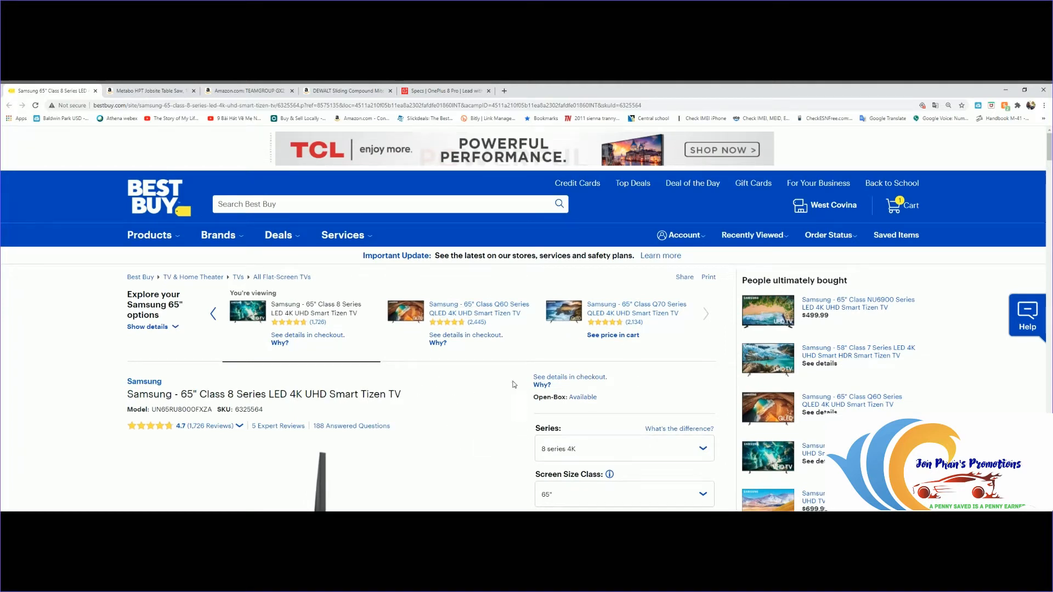
mouse_move(430, 421)
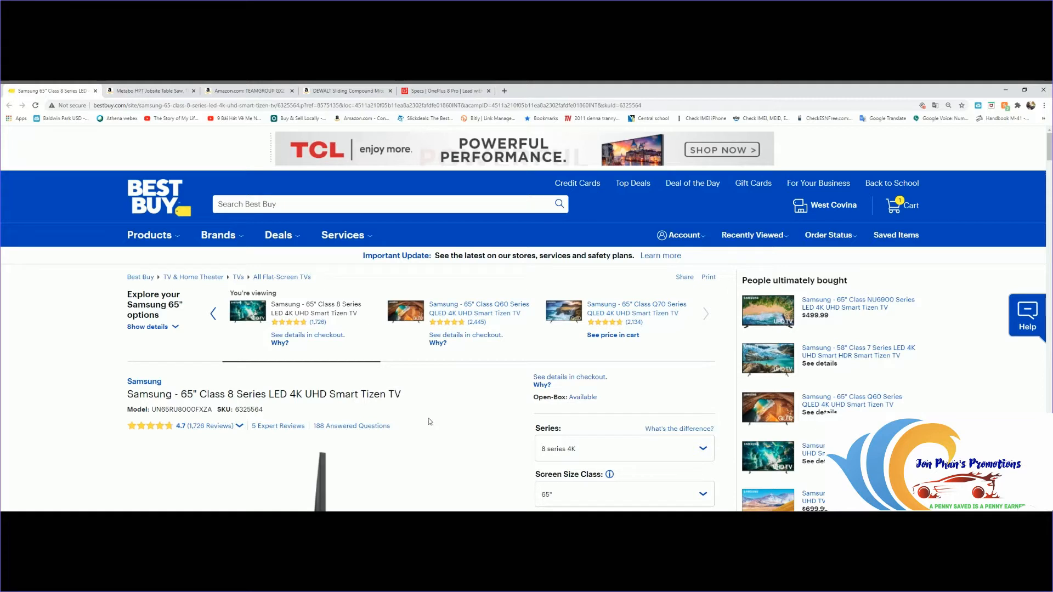
mouse_move(438, 442)
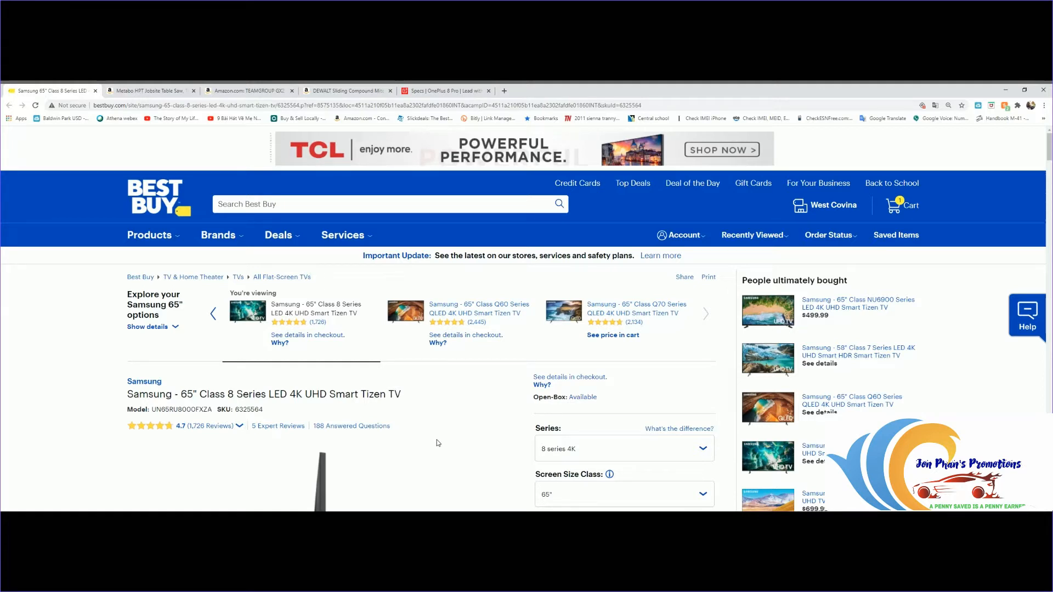
mouse_move(491, 497)
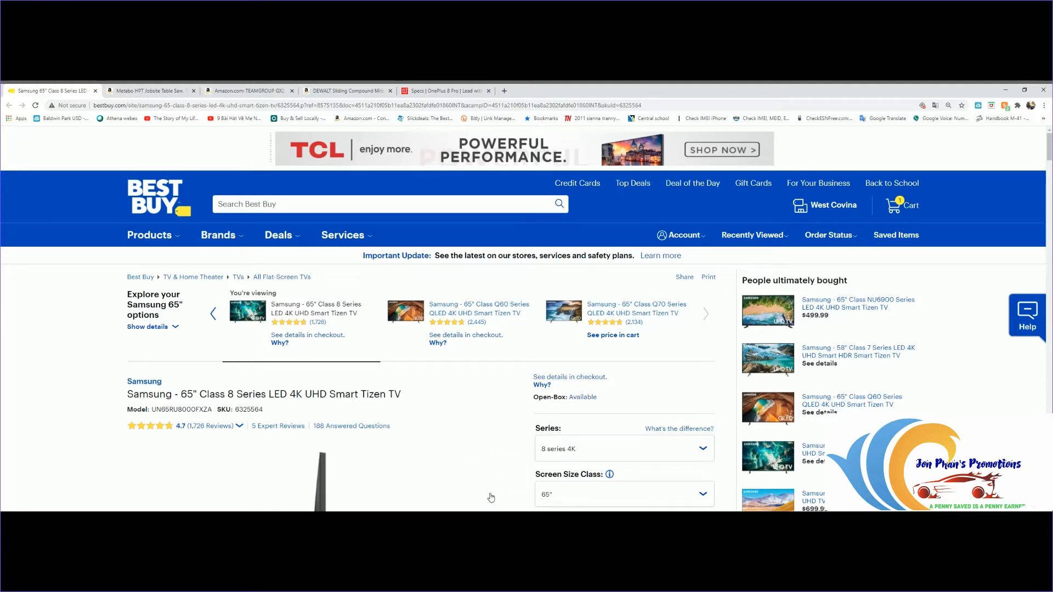
scroll("down", 3)
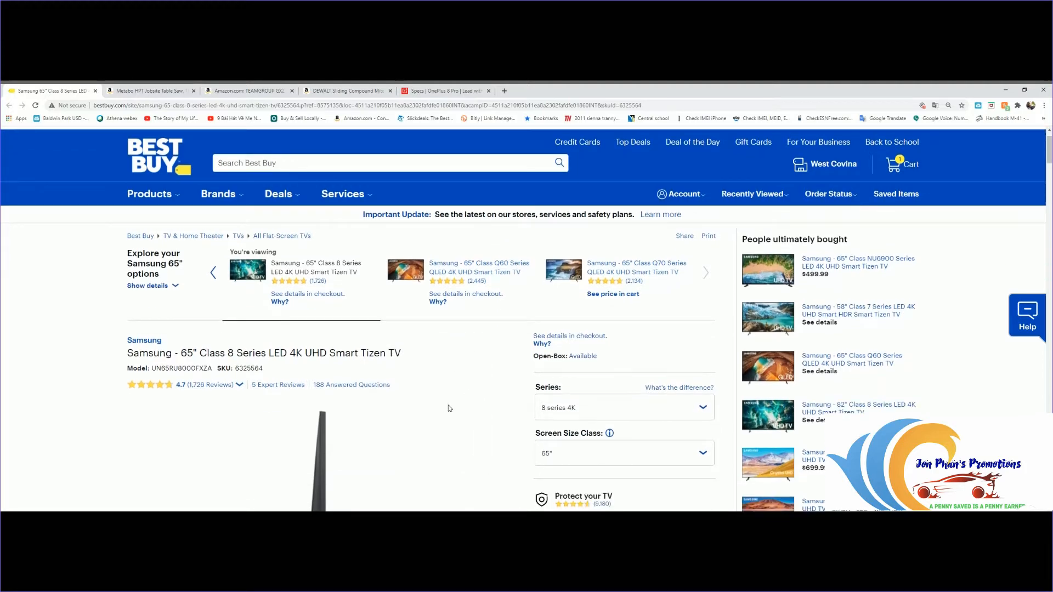
scroll("down", 3)
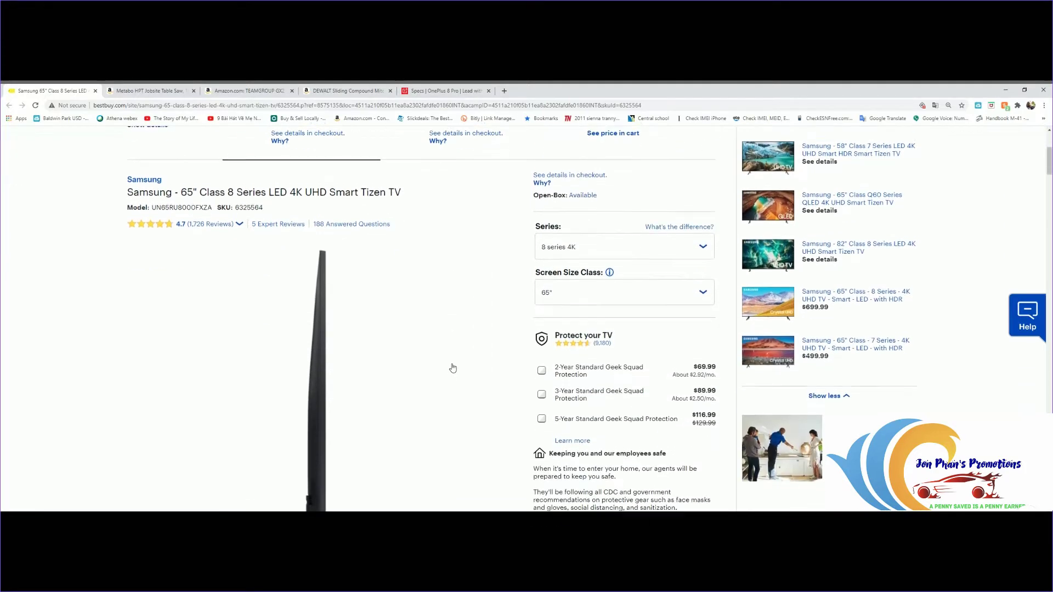
scroll("down", 3)
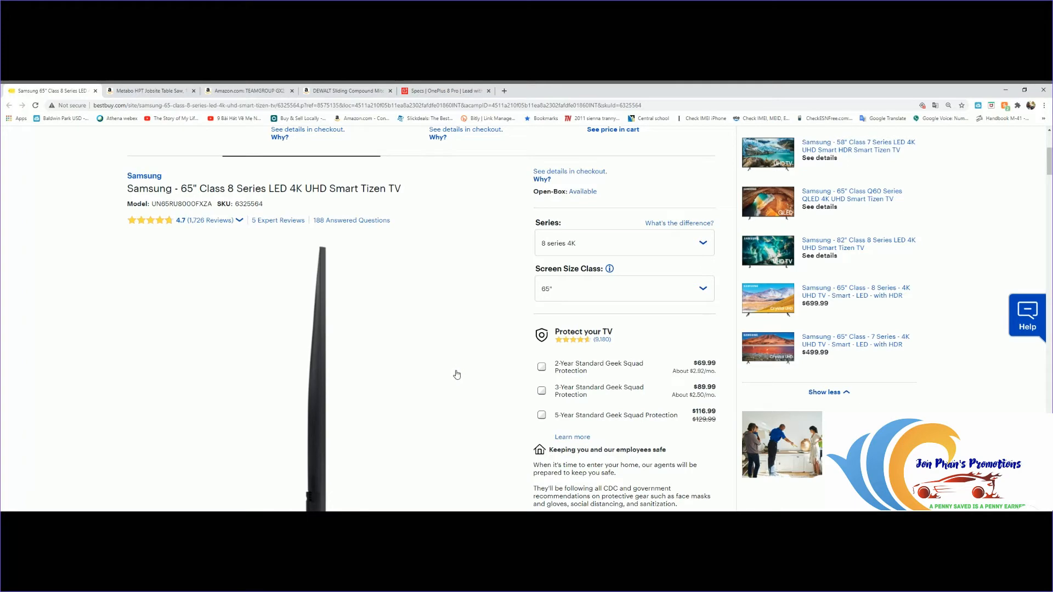
scroll("up", 3)
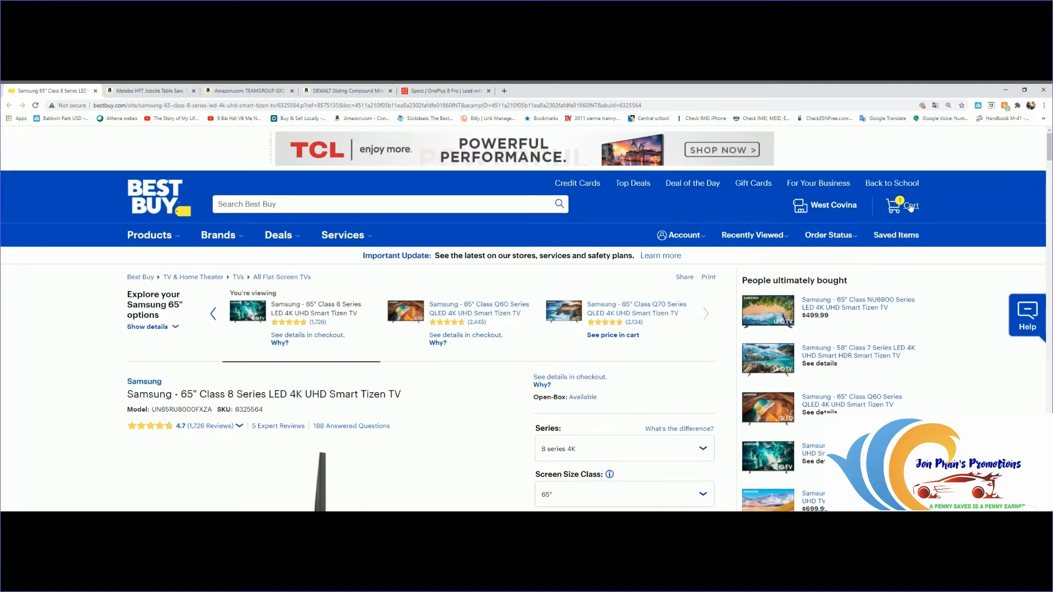
Step: Open the Best Buy cart showing the Samsung 65" TV at $599.99 and review the Order Summary
left_click(902, 206)
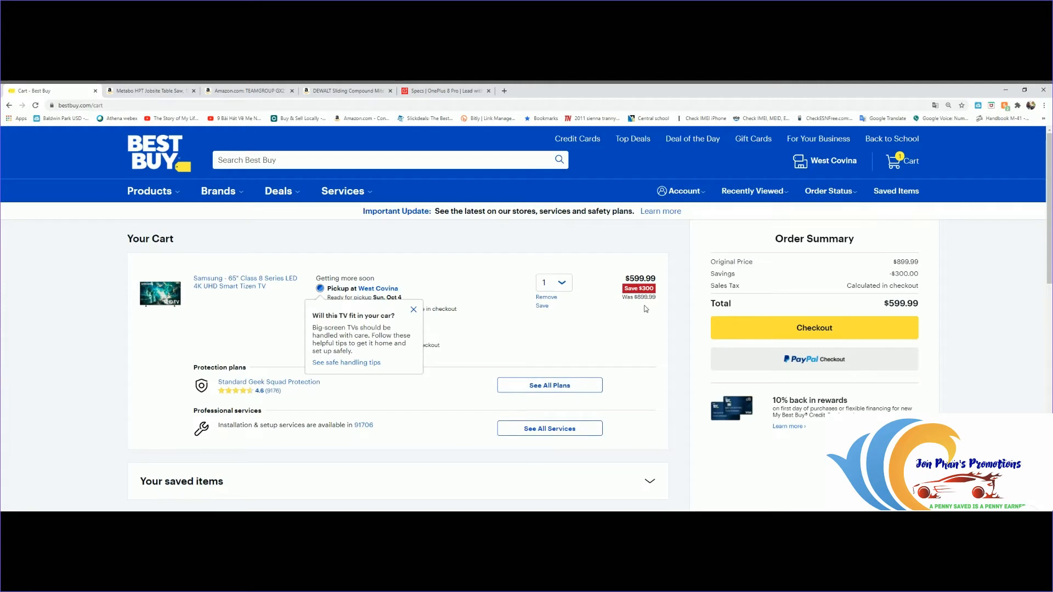
mouse_move(902, 224)
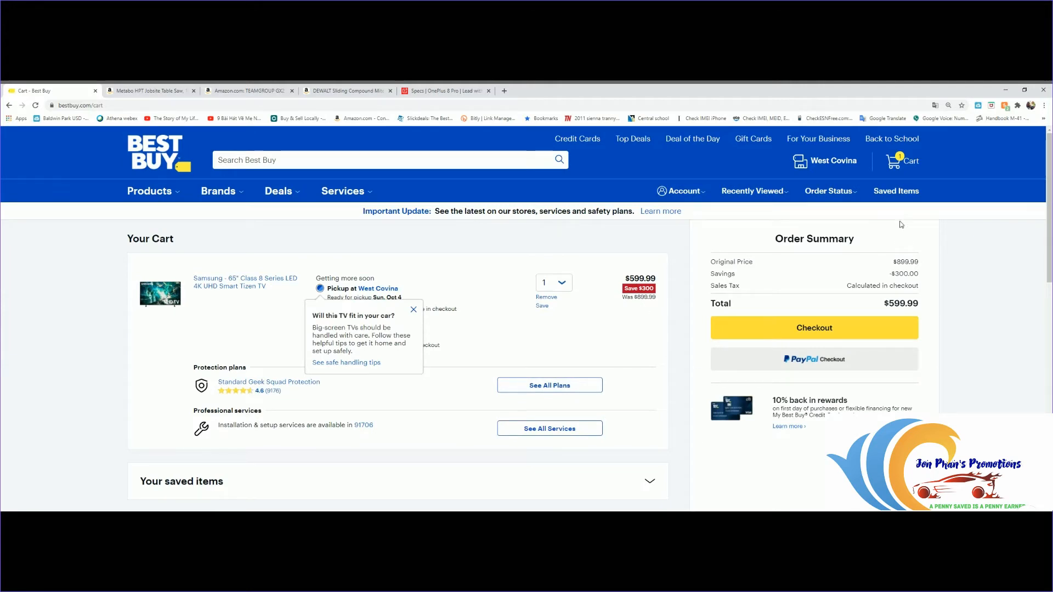
mouse_move(355, 375)
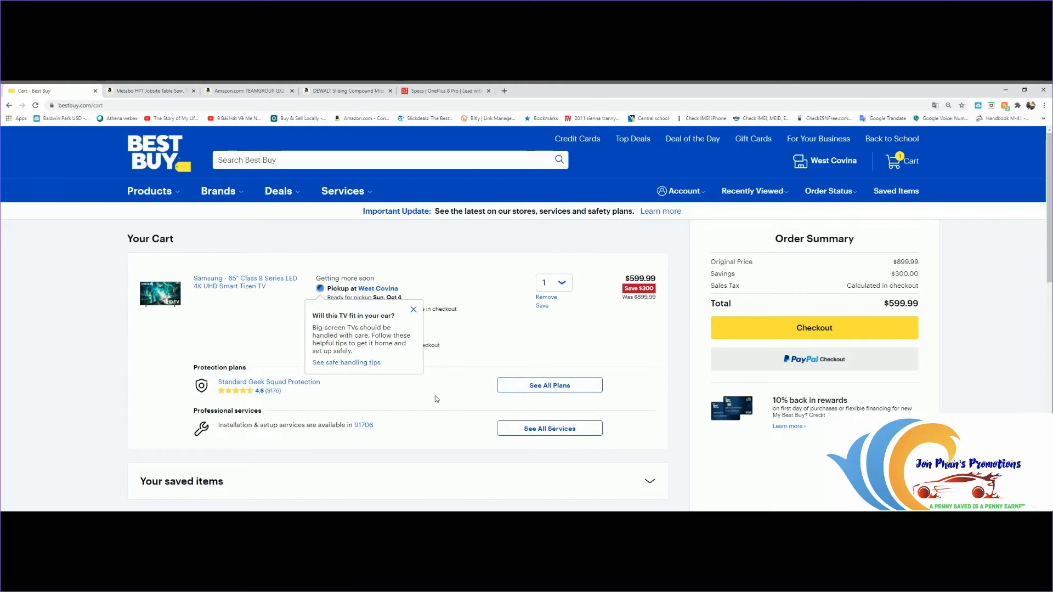
mouse_move(597, 298)
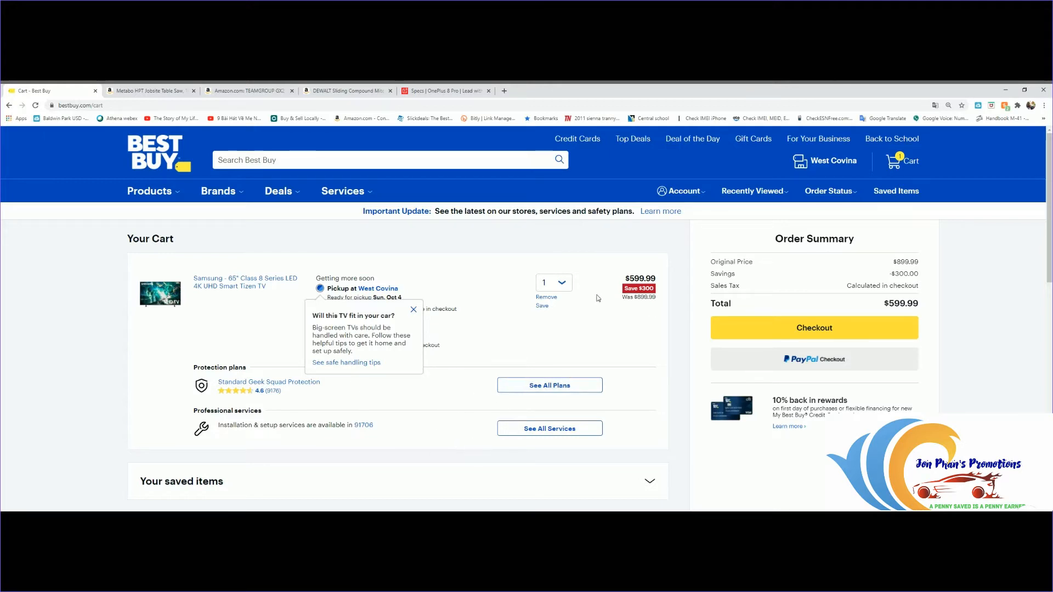
mouse_move(444, 418)
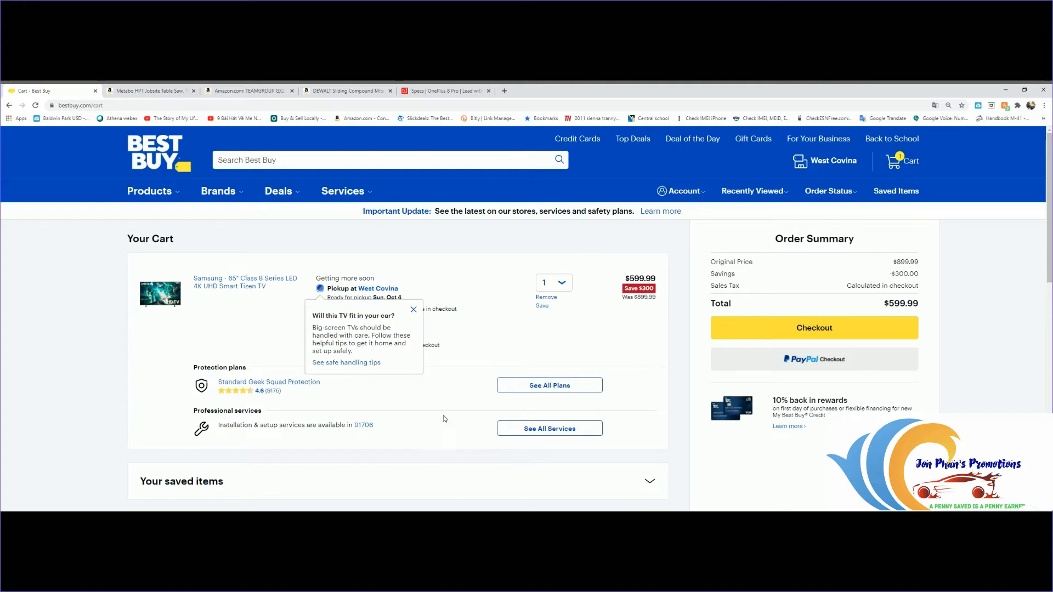
scroll("down", 3)
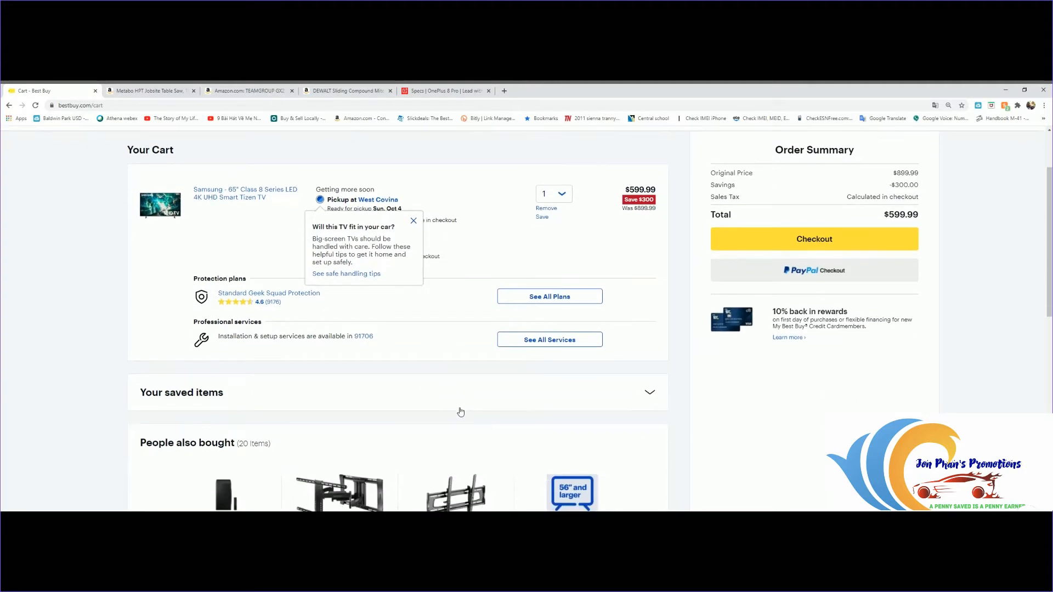
scroll("up", 3)
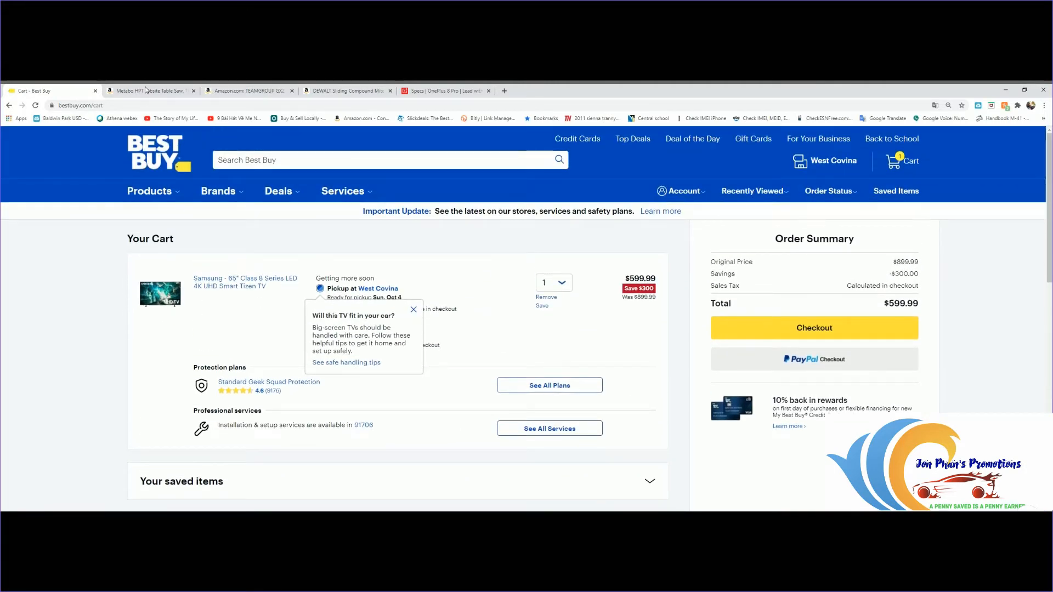
Step: Show the Metabo HPT table saw's first product photo, then its job-site plywood-cutting photo as main image
left_click(148, 90)
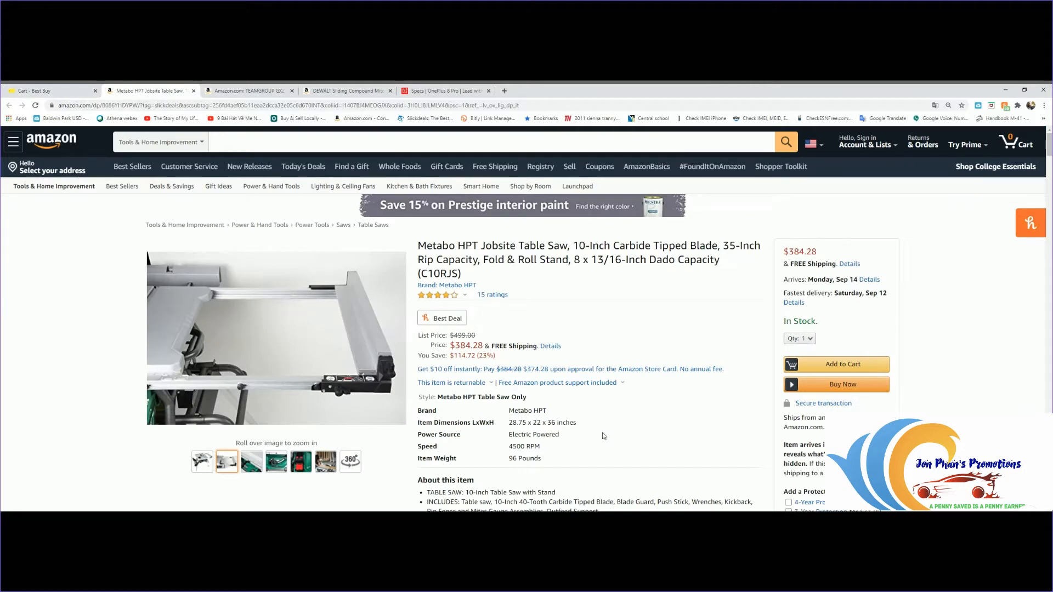
left_click(202, 462)
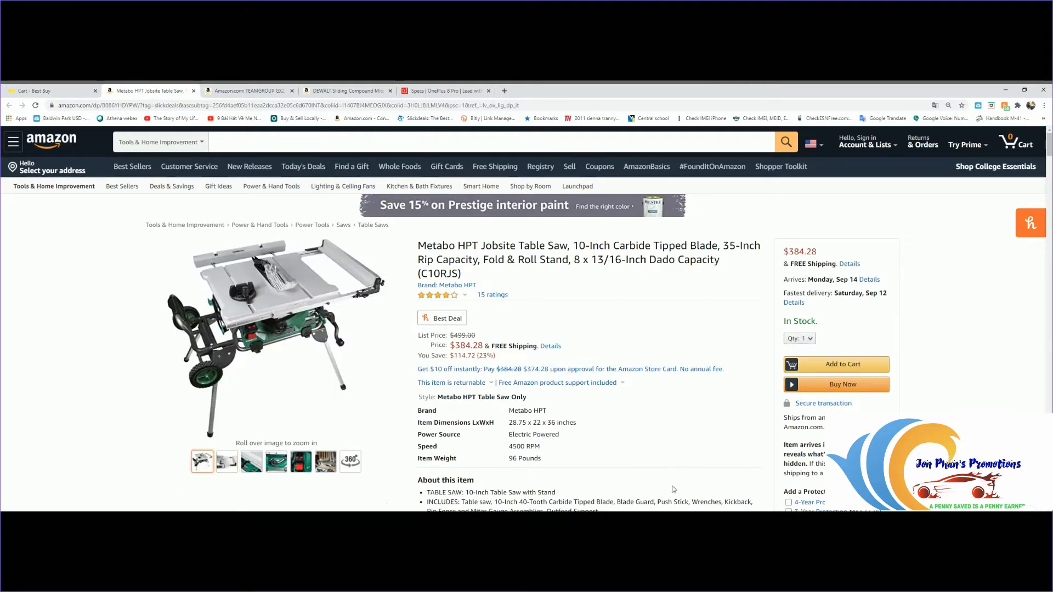
mouse_move(726, 447)
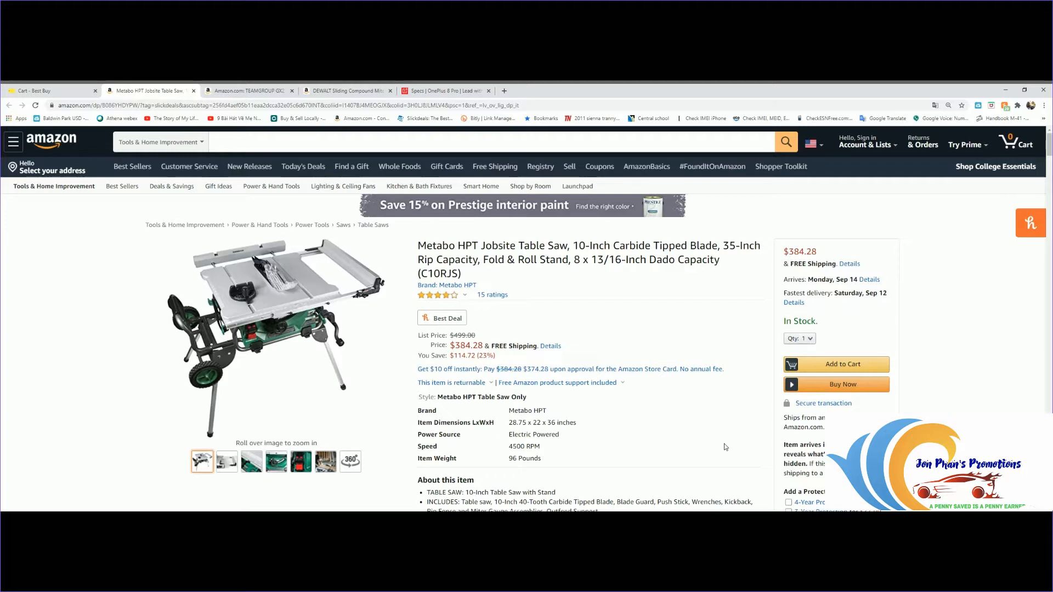
mouse_move(702, 360)
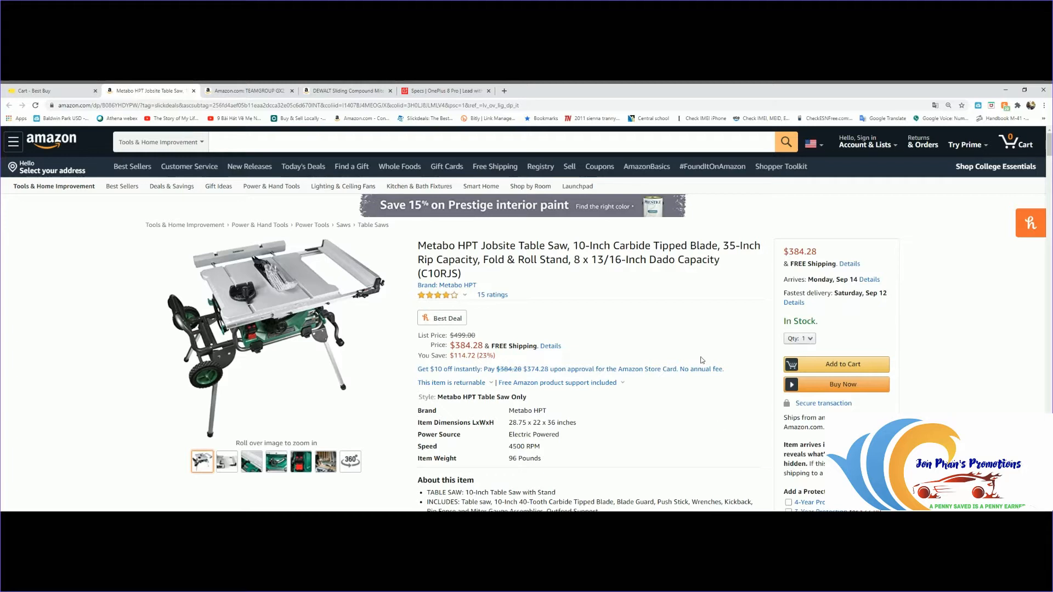
mouse_move(698, 352)
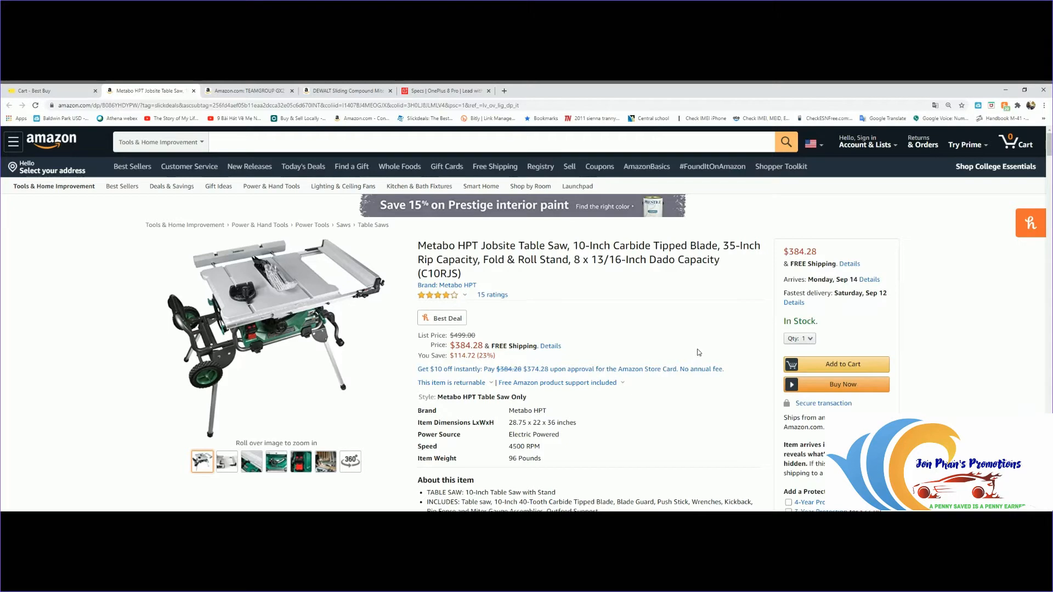
mouse_move(642, 412)
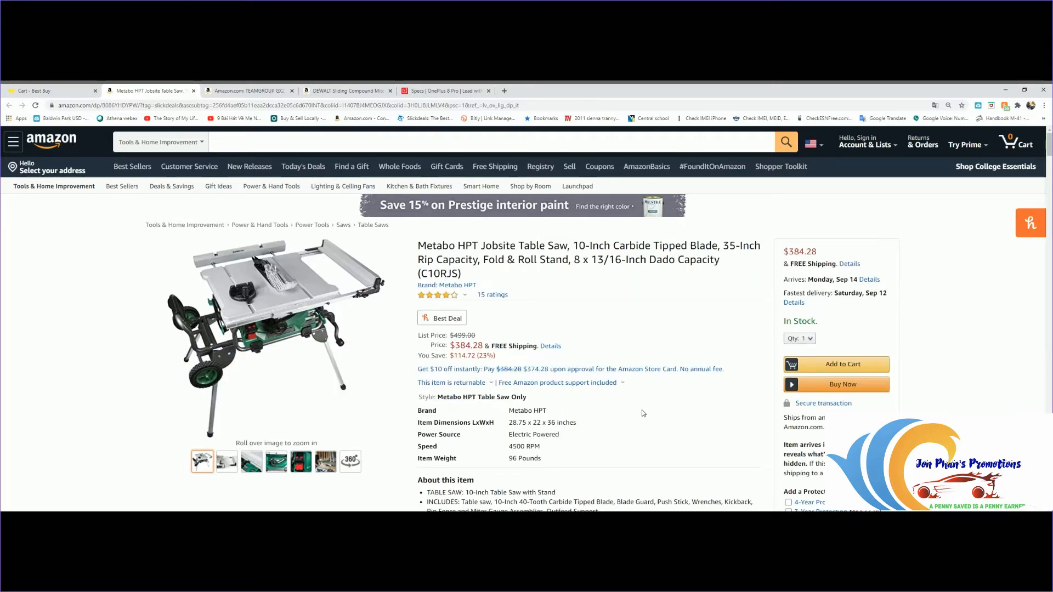
left_click(349, 461)
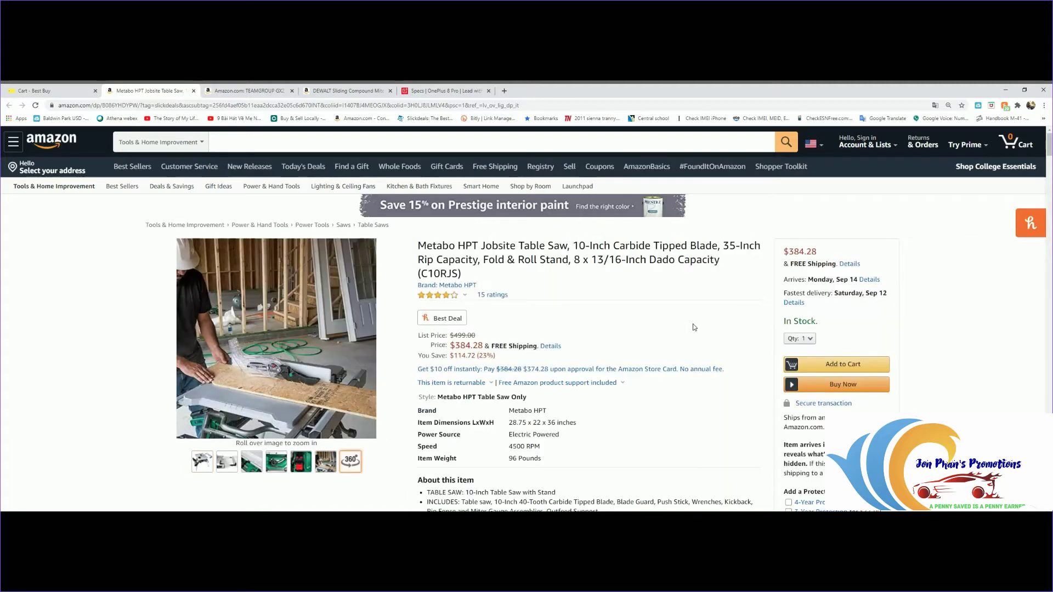
mouse_move(713, 305)
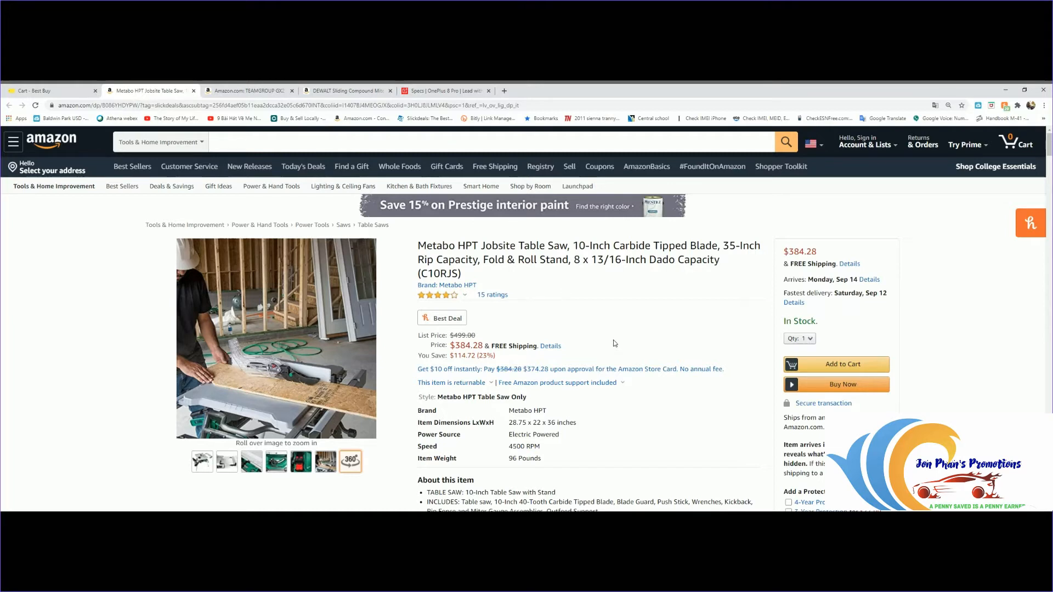
mouse_move(634, 292)
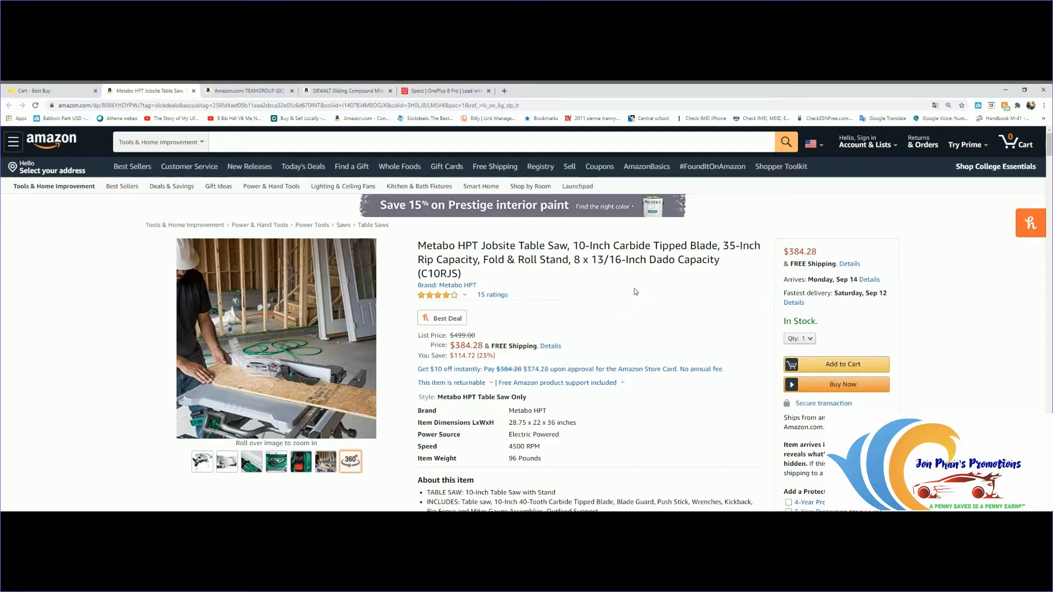
mouse_move(659, 386)
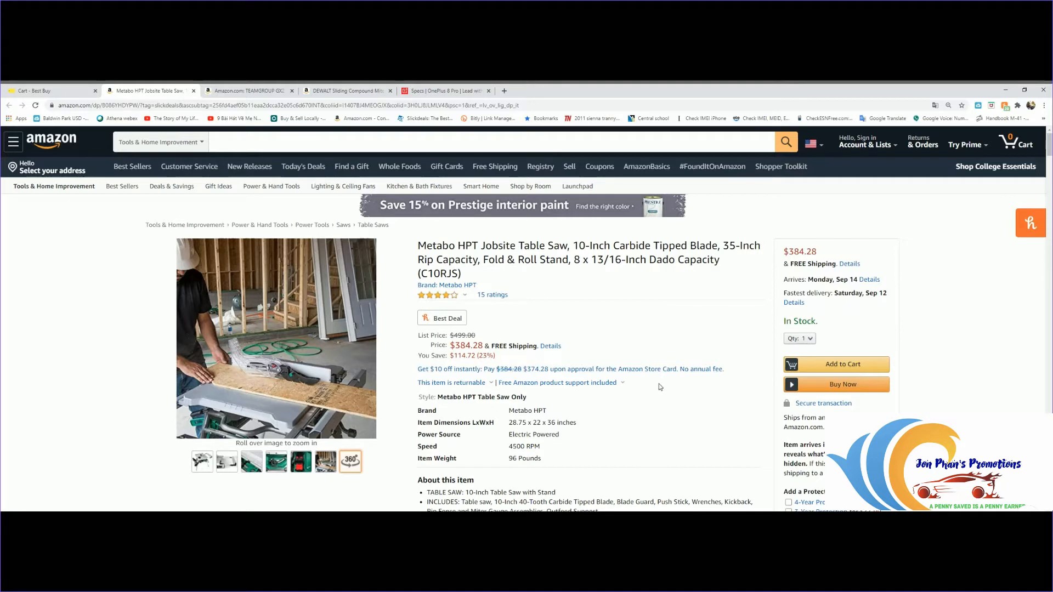
mouse_move(647, 350)
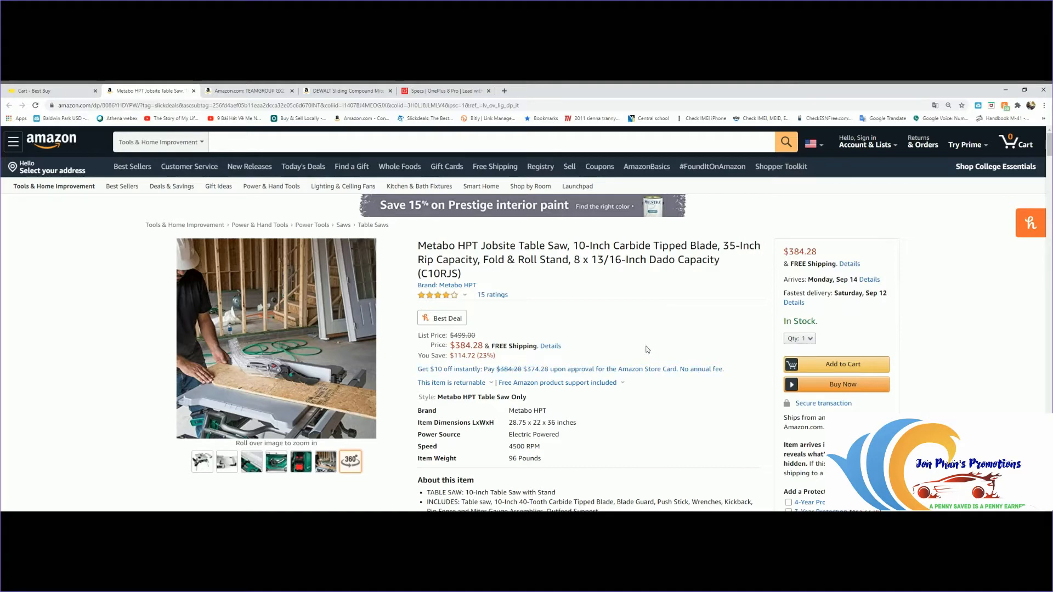
mouse_move(627, 333)
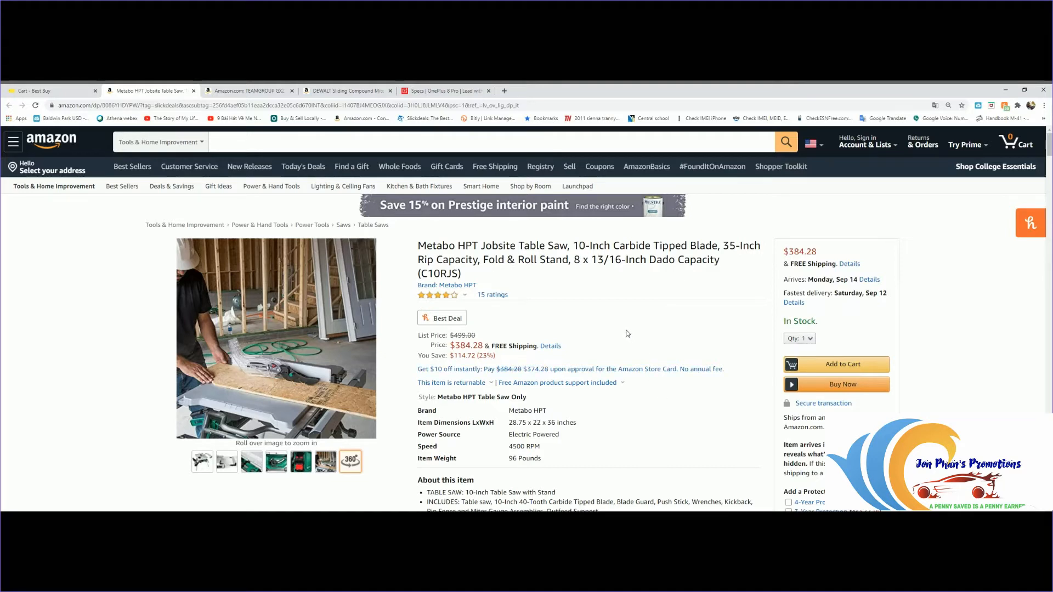
mouse_move(631, 355)
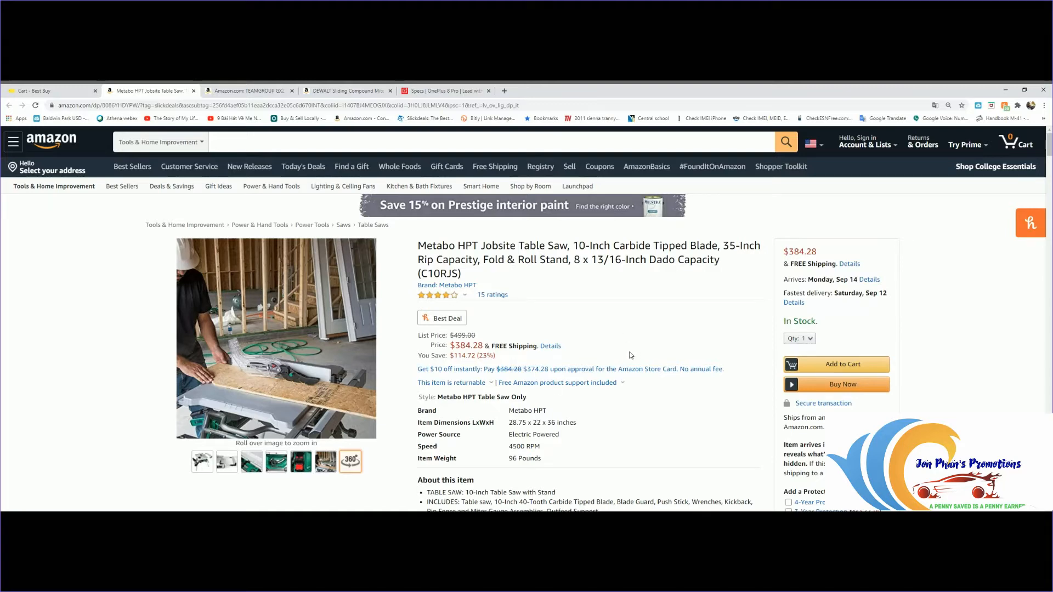
Step: Step through the saw's enlarged gallery from the full product shot to the last photo, then close it
left_click(276, 339)
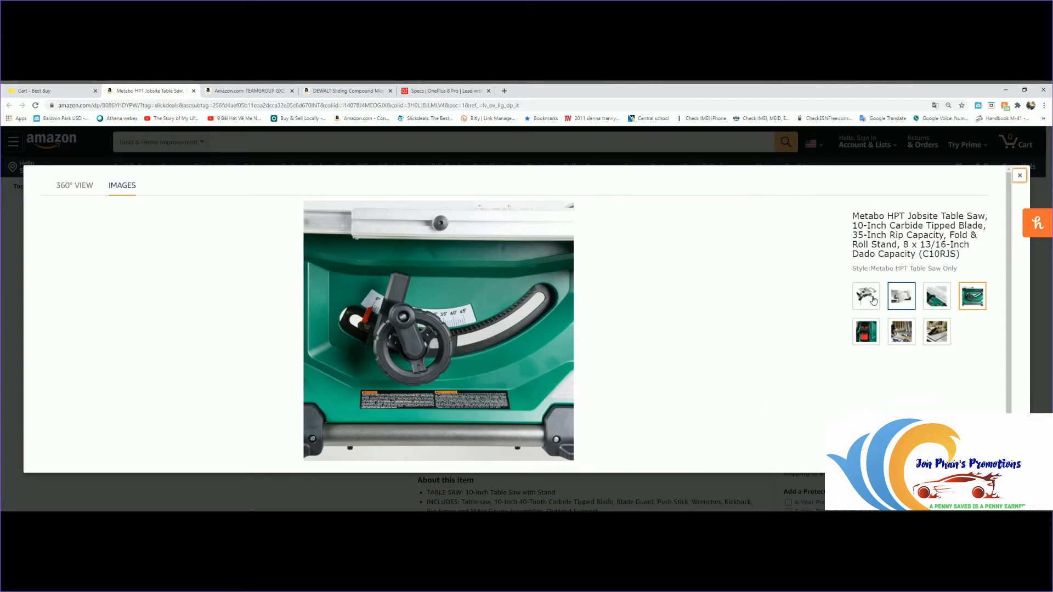
left_click(866, 296)
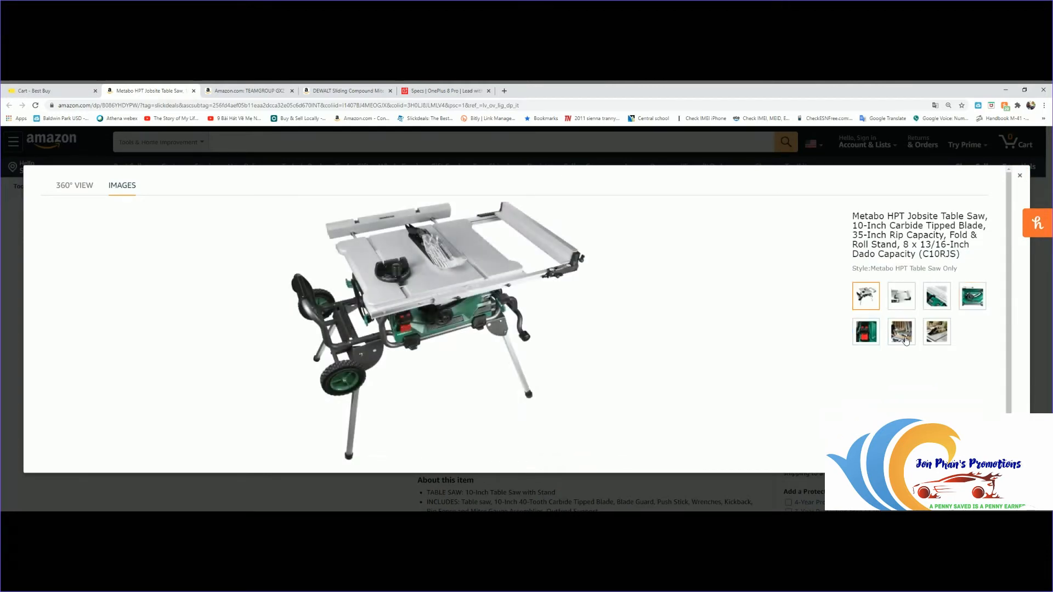
left_click(936, 296)
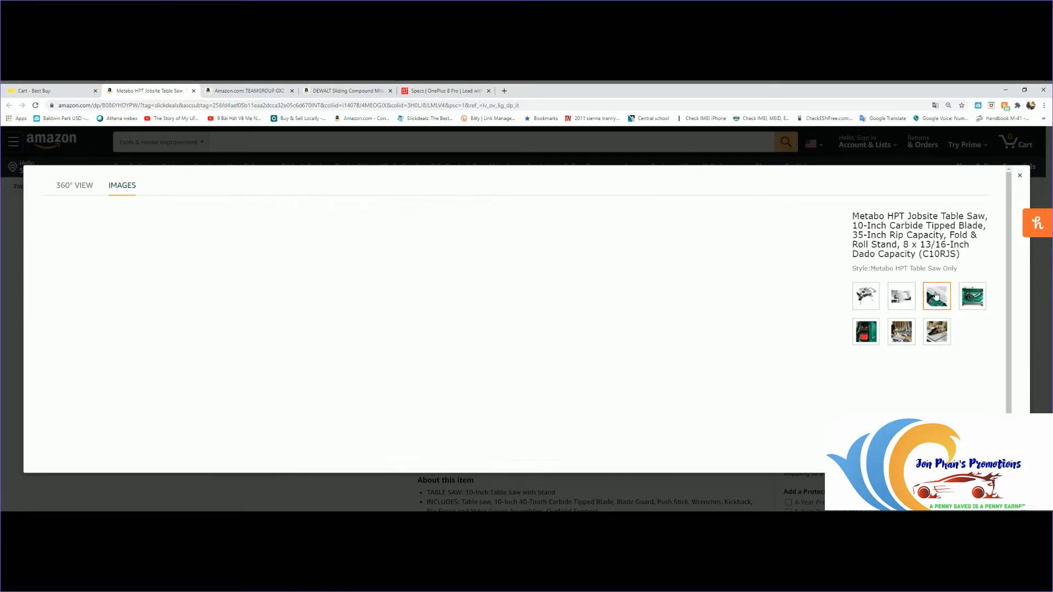
left_click(972, 296)
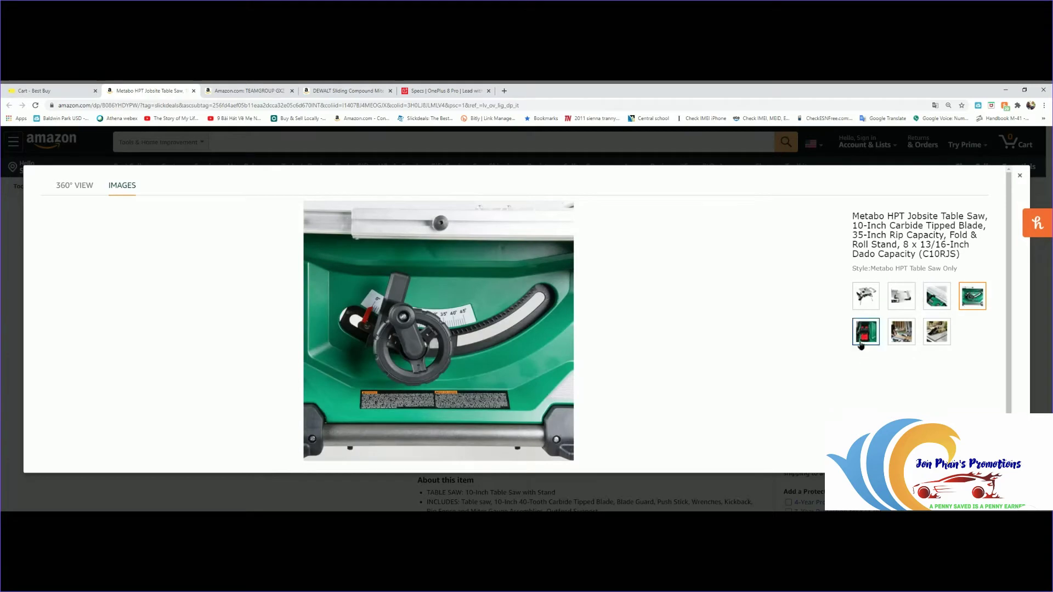
left_click(902, 332)
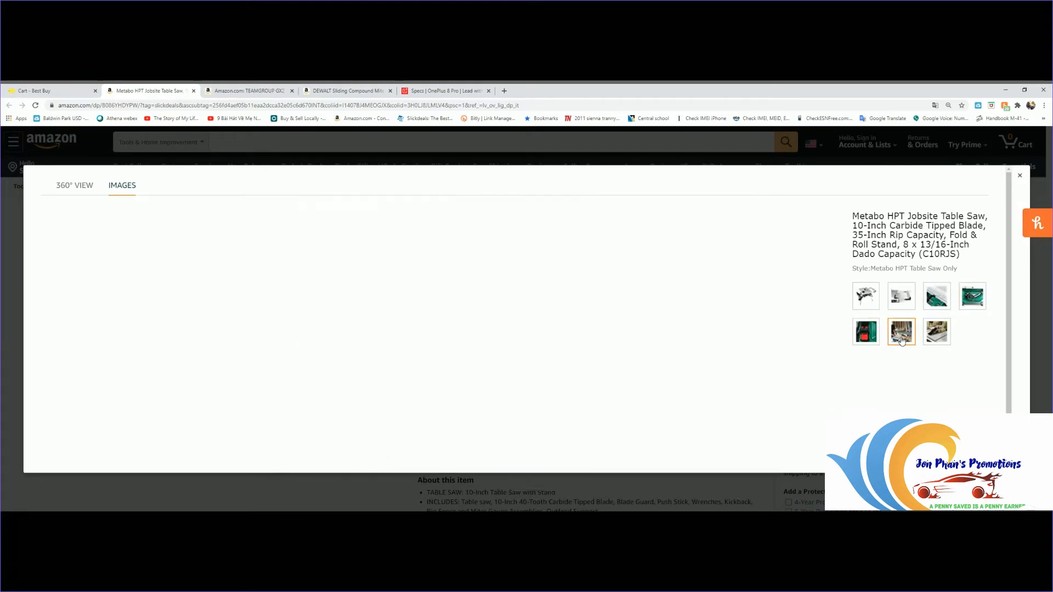
left_click(937, 332)
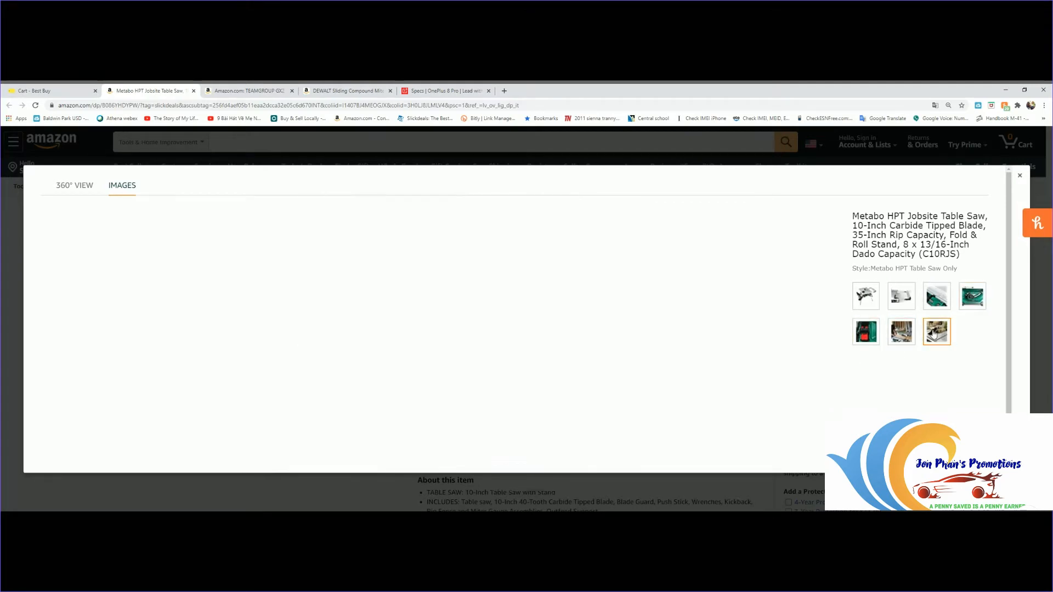
left_click(937, 331)
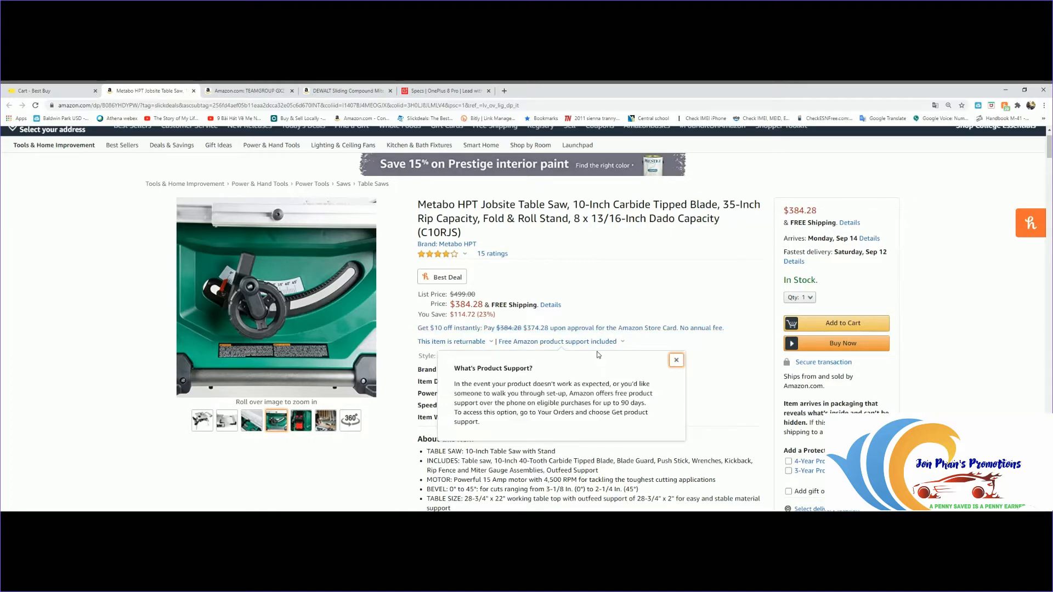
Step: Close the 'What's Product Support?' note and scroll to the About this item features
left_click(676, 360)
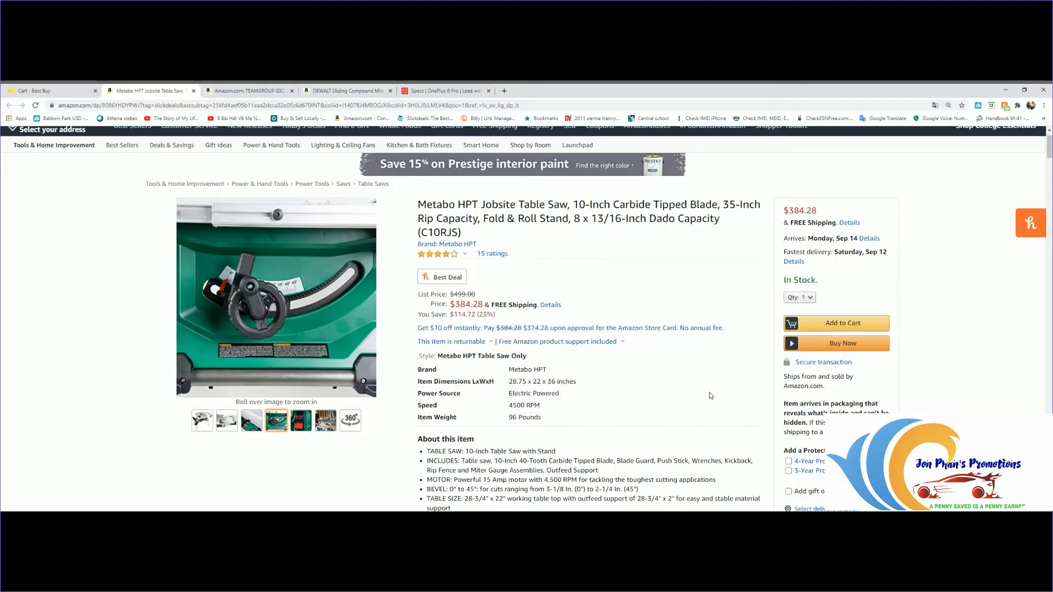
scroll("down", 3)
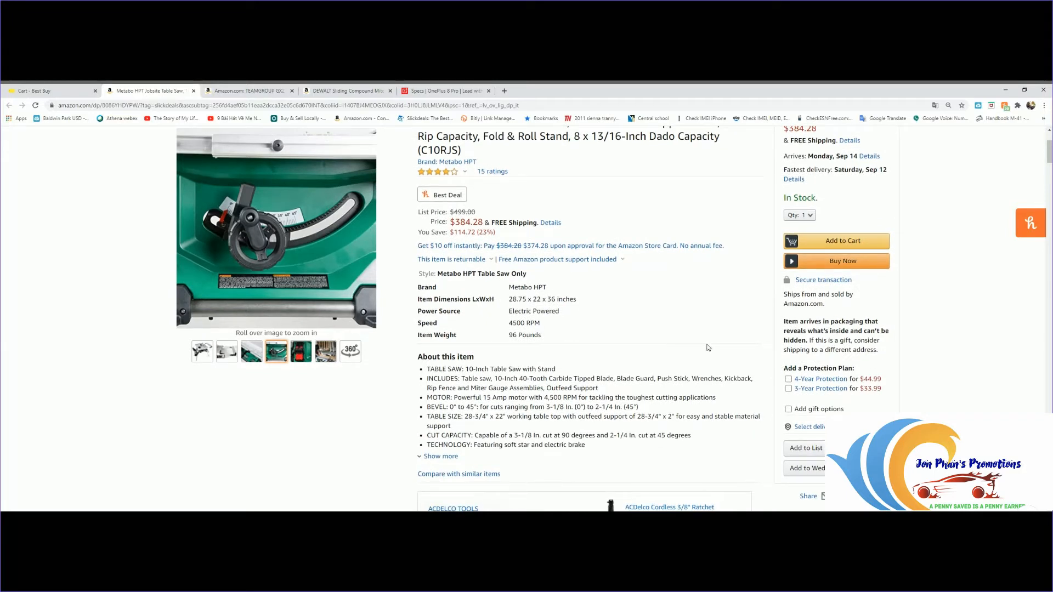
mouse_move(479, 340)
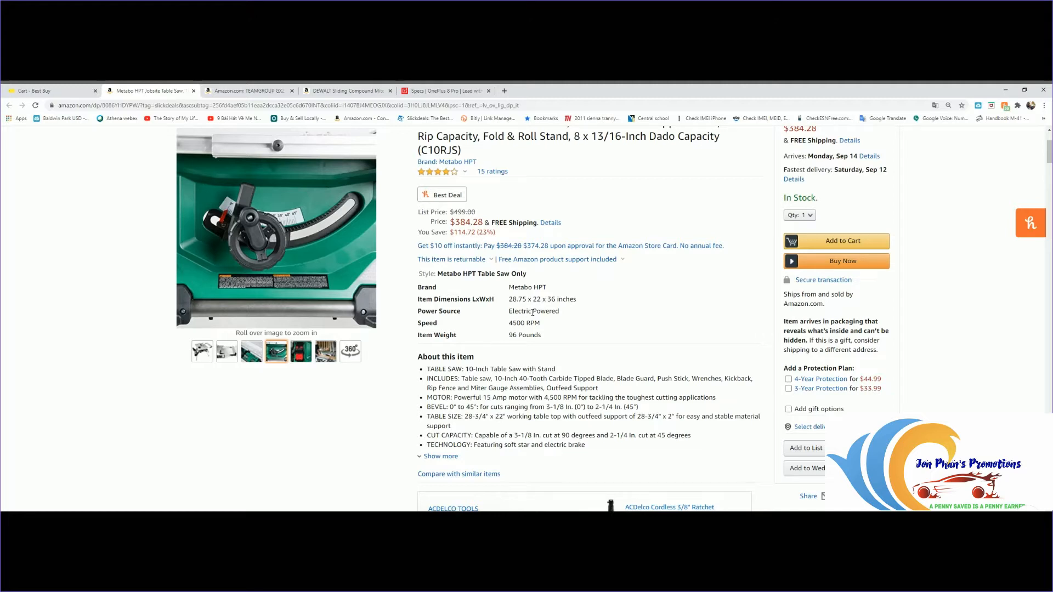
mouse_move(666, 323)
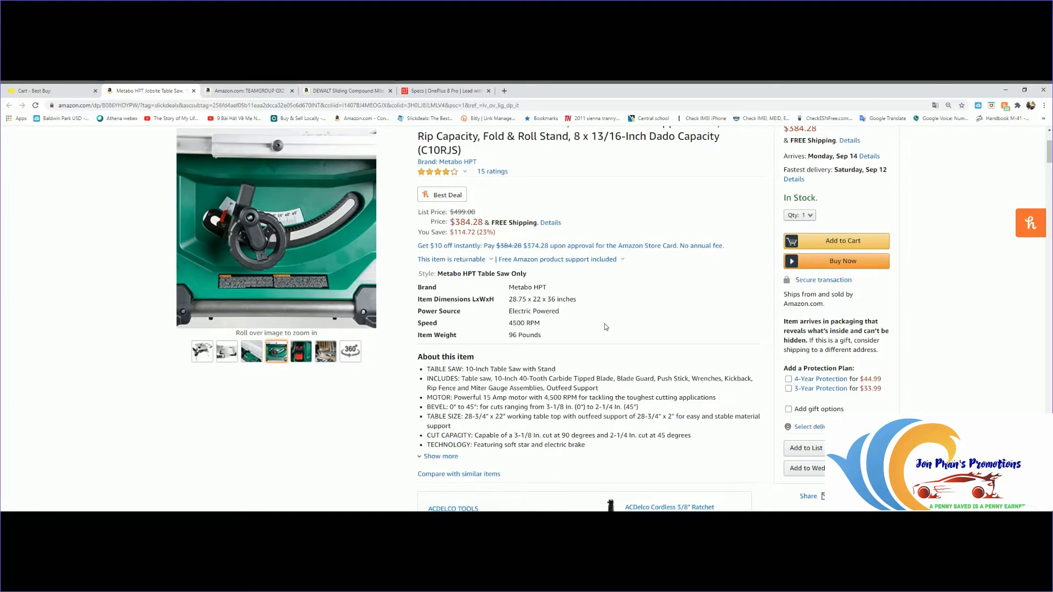
mouse_move(658, 390)
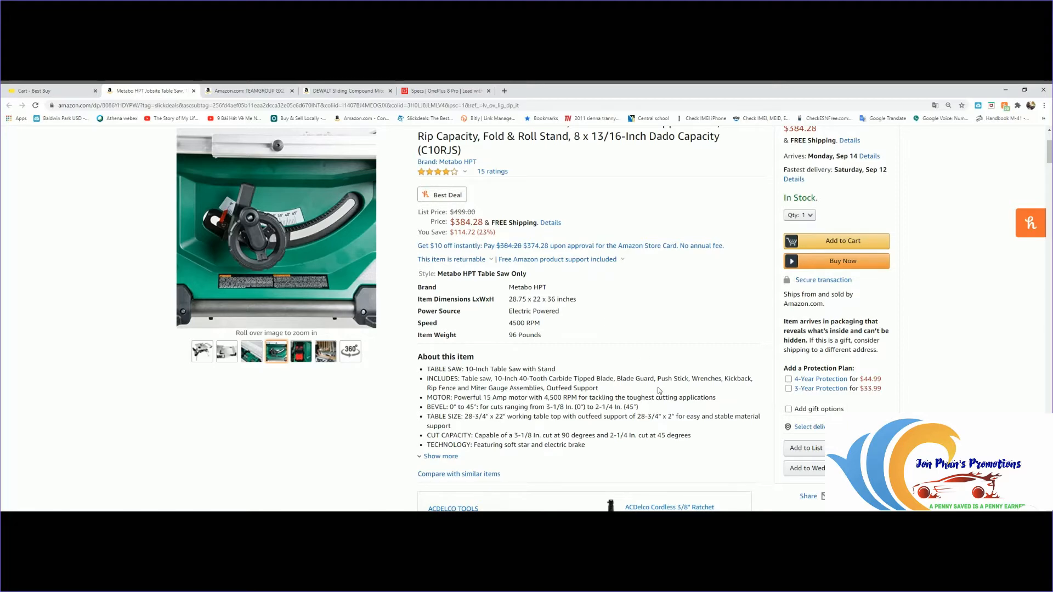
Step: Scroll past the bundle, comparison table and technical details down to Customer questions & answers
scroll("down", 3)
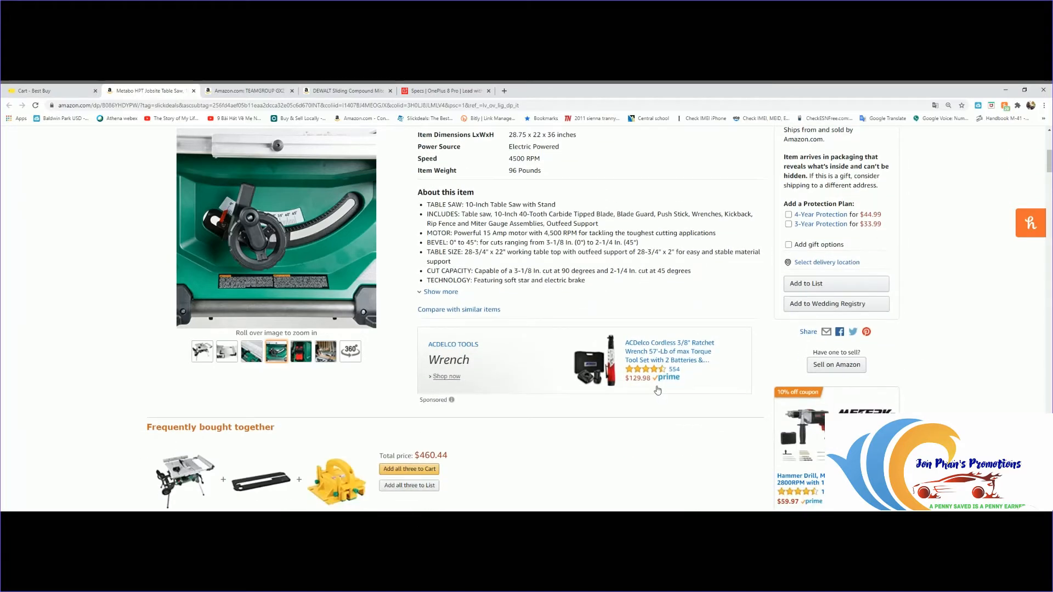
scroll("down", 3)
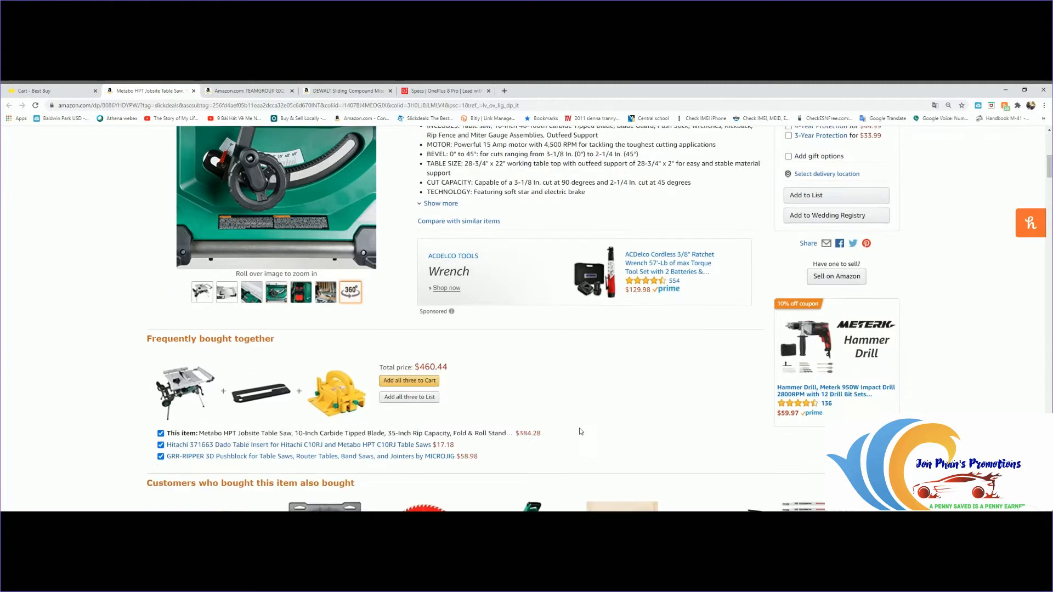
scroll("down", 3)
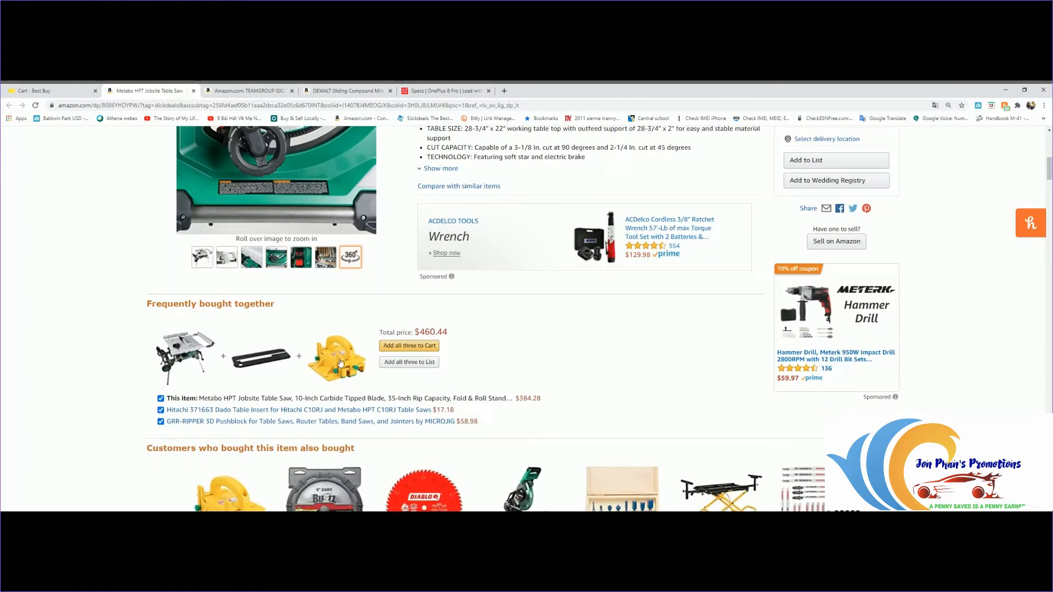
mouse_move(432, 362)
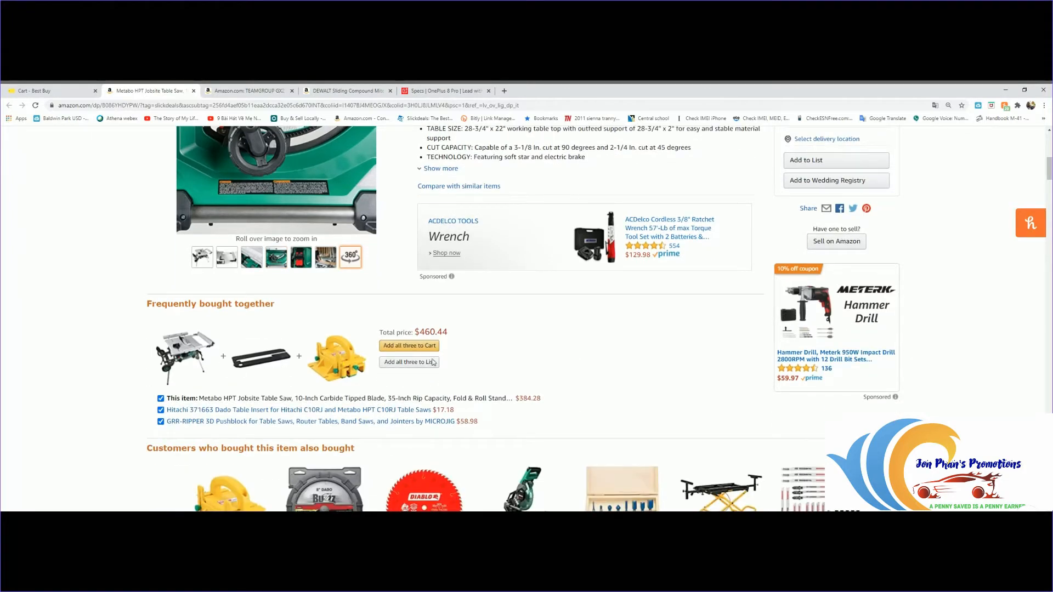
scroll("down", 3)
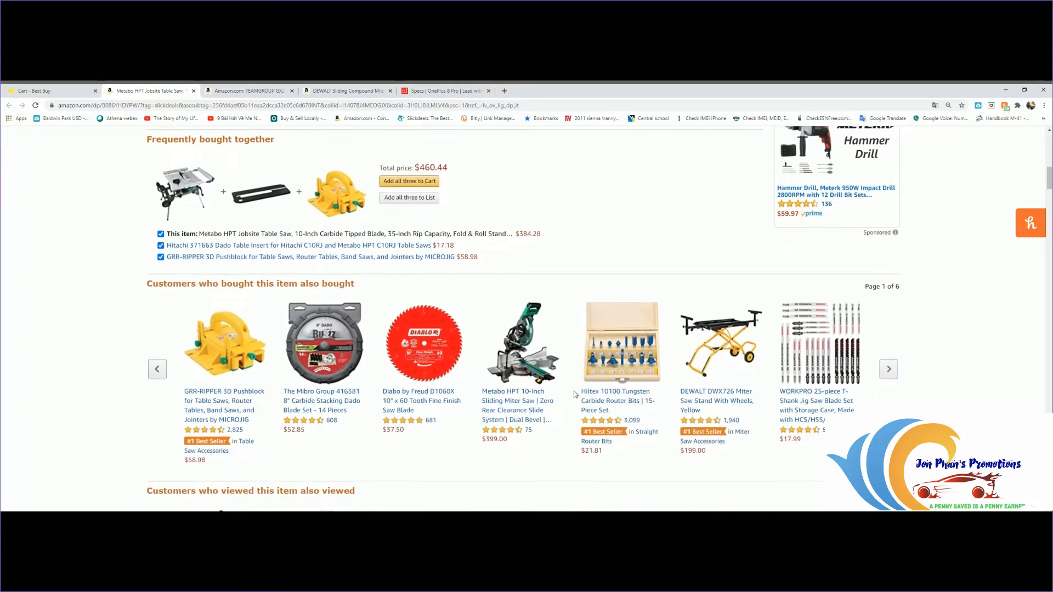
scroll("down", 3)
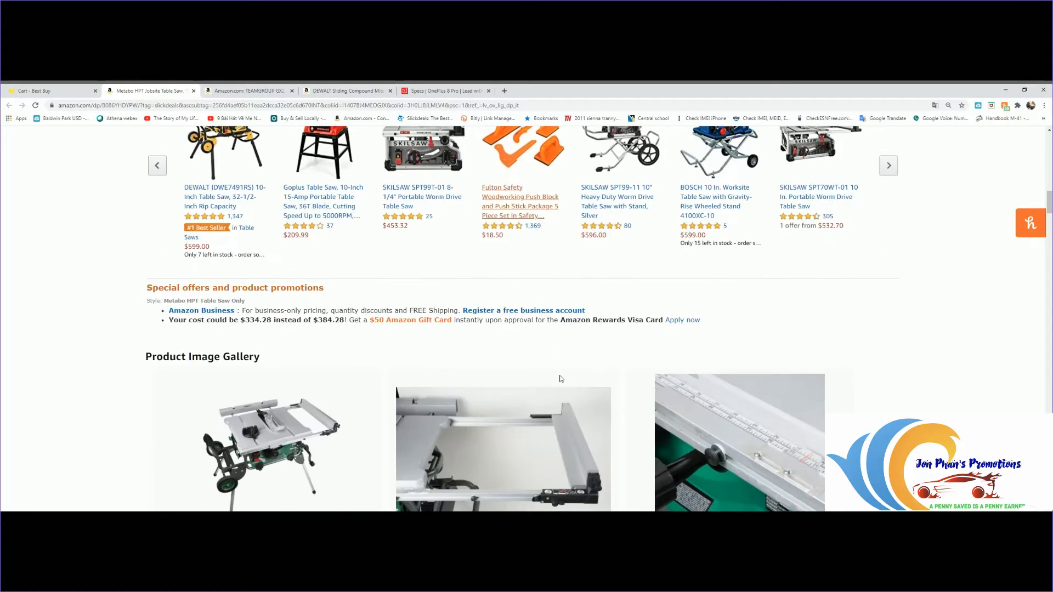
scroll("down", 3)
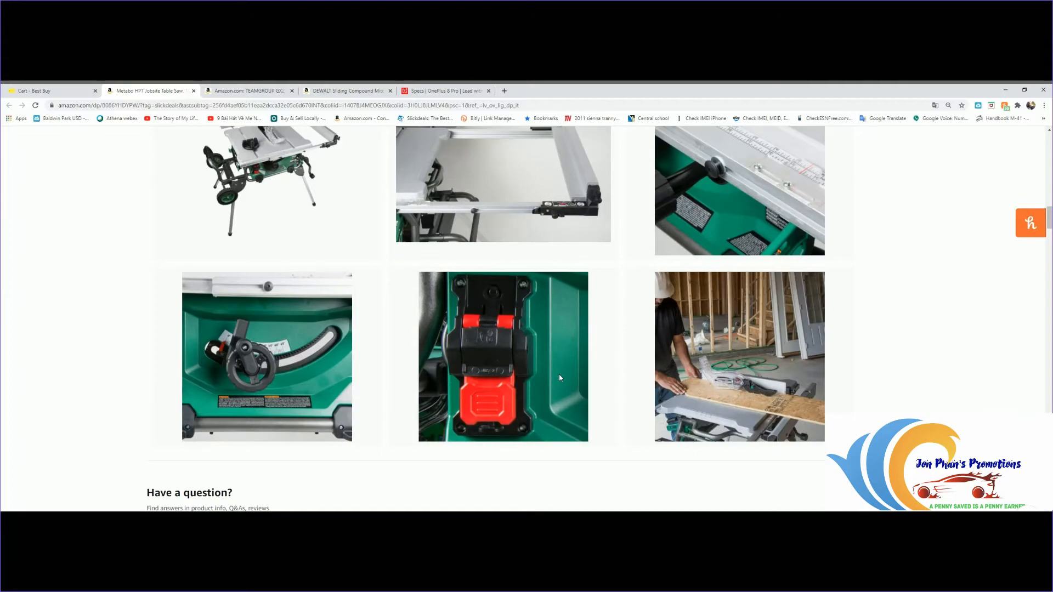
scroll("down", 3)
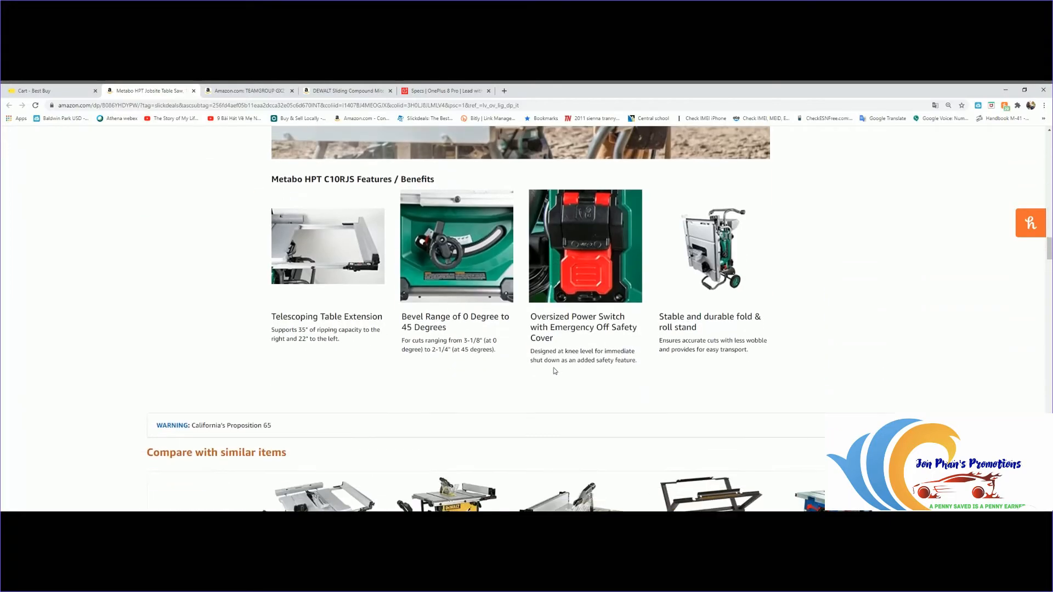
scroll("down", 3)
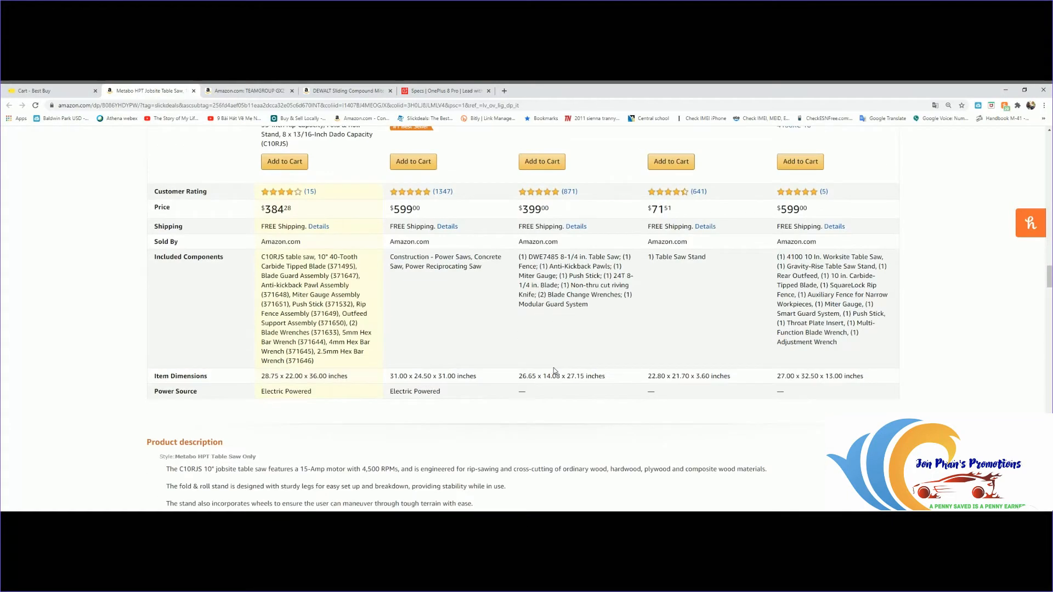
scroll("down", 3)
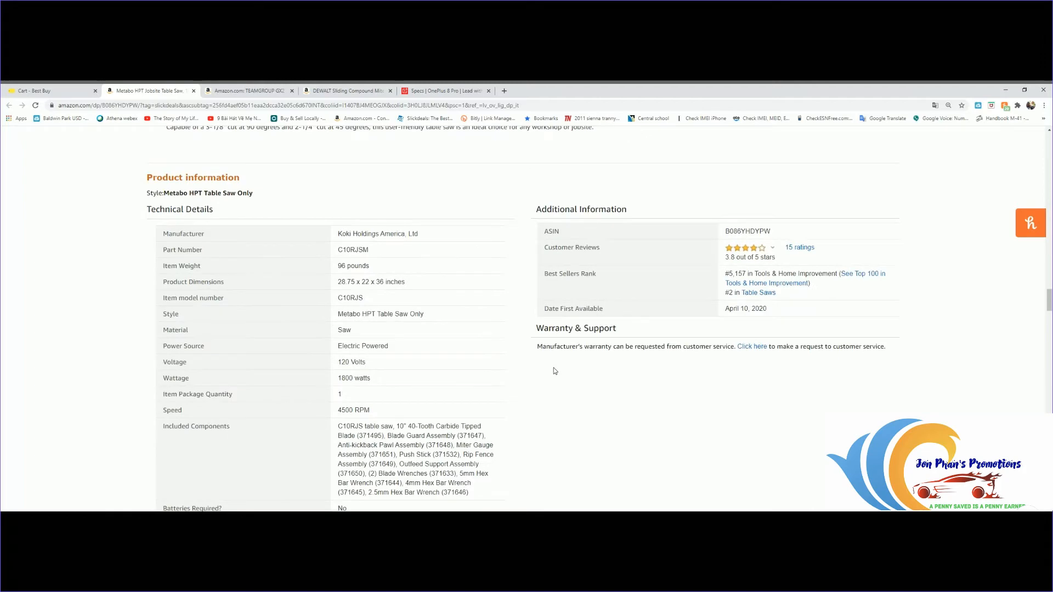
scroll("down", 3)
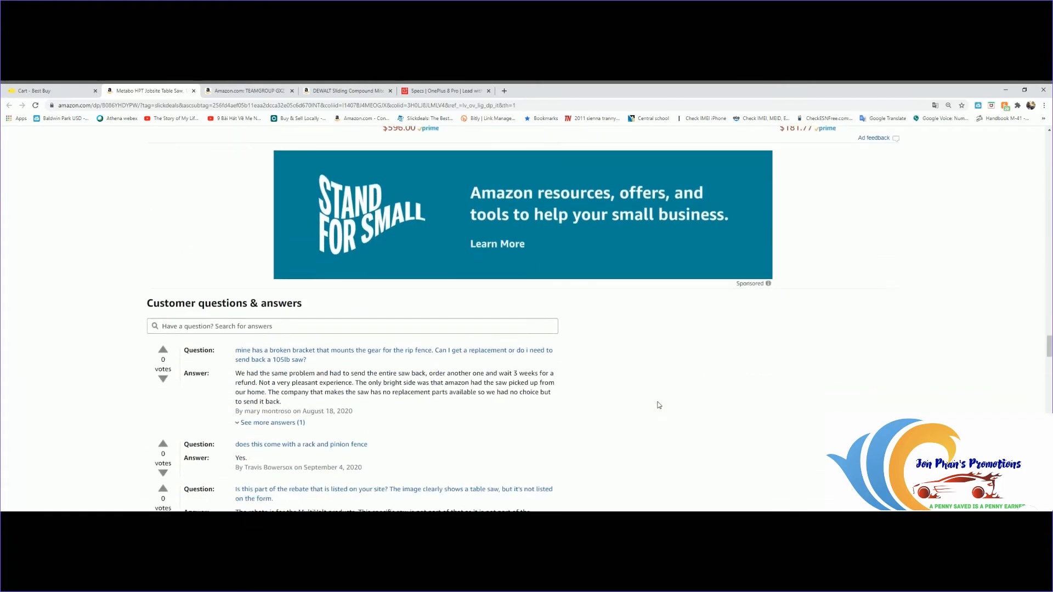
Step: Scroll down to the top US customer reviews and close the Honey price-drop tips panel
scroll("down", 3)
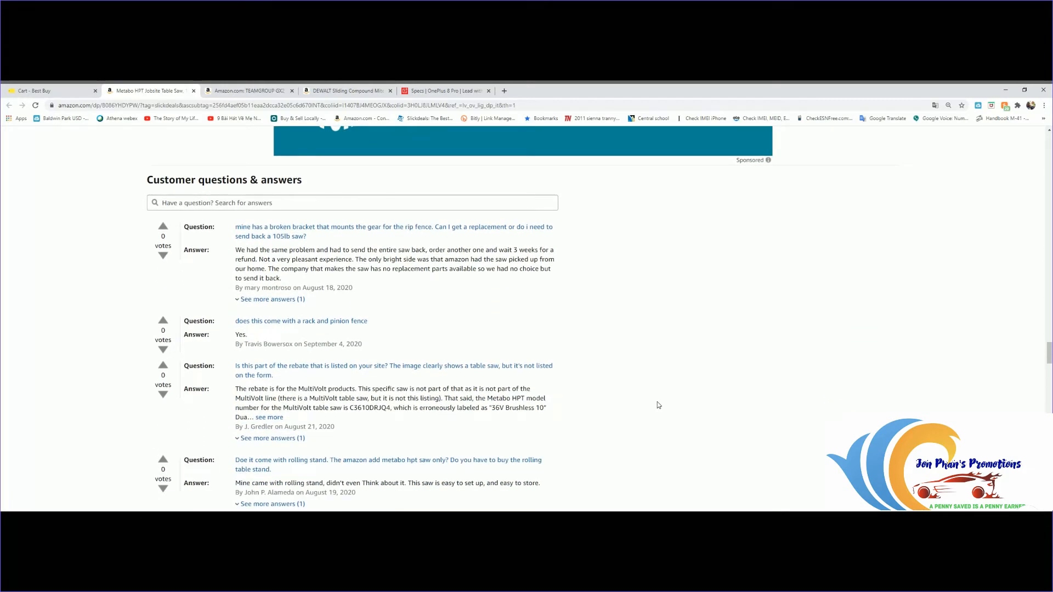
scroll("down", 3)
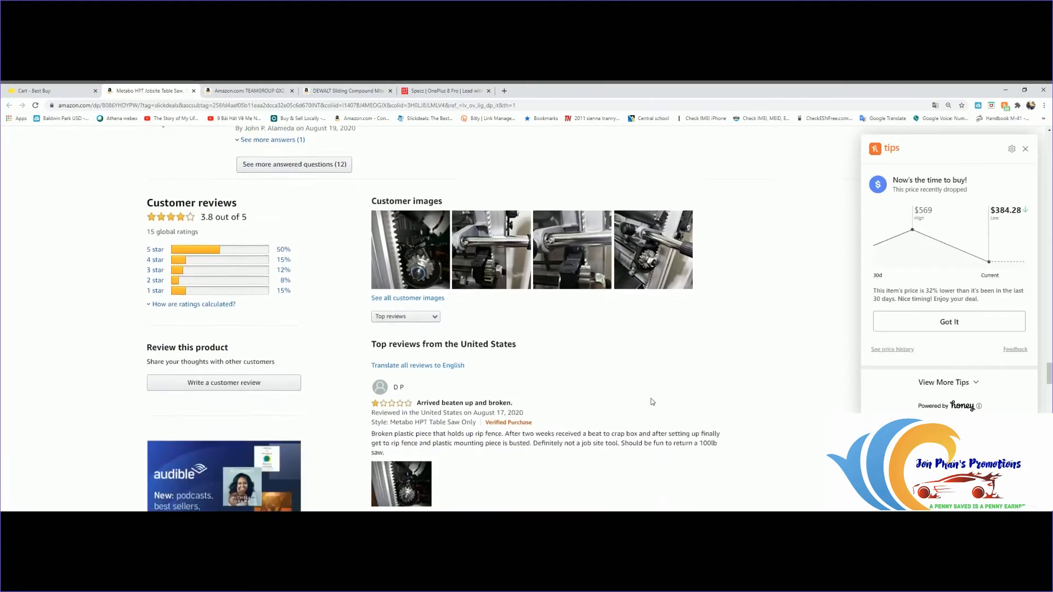
scroll("down", 3)
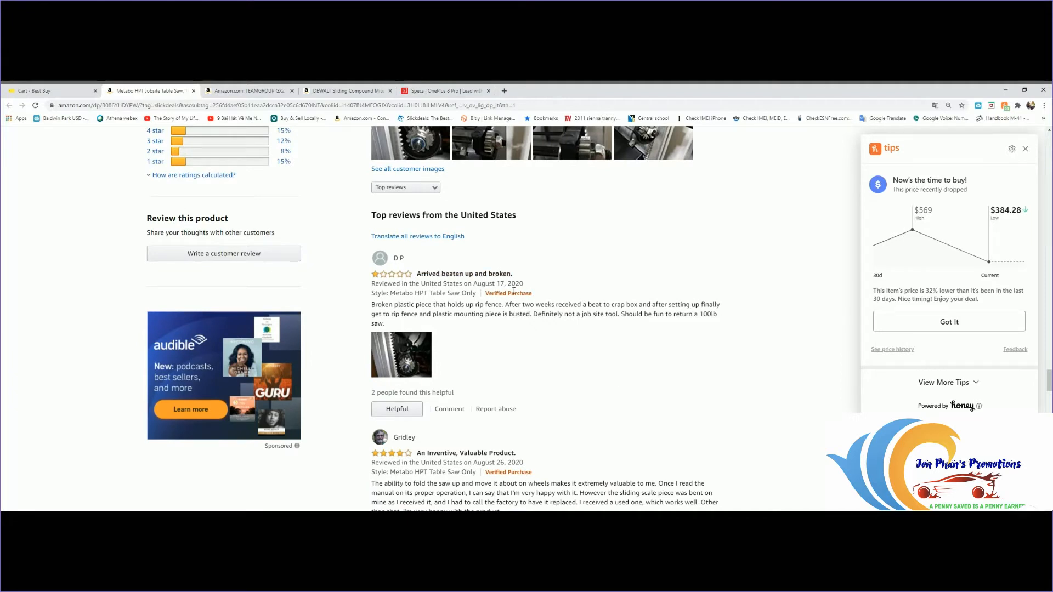
mouse_move(502, 338)
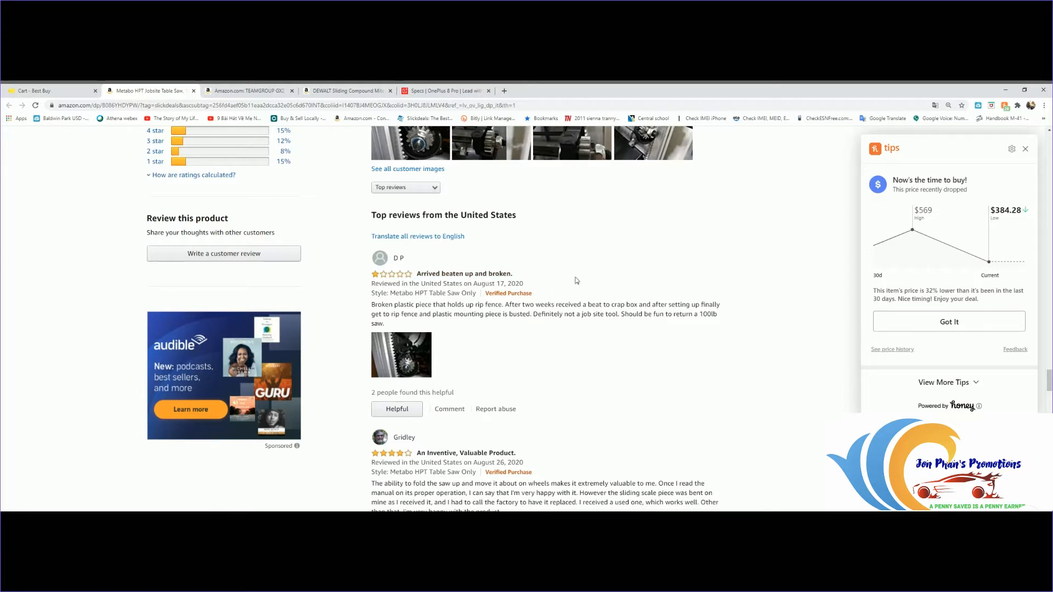
mouse_move(1031, 153)
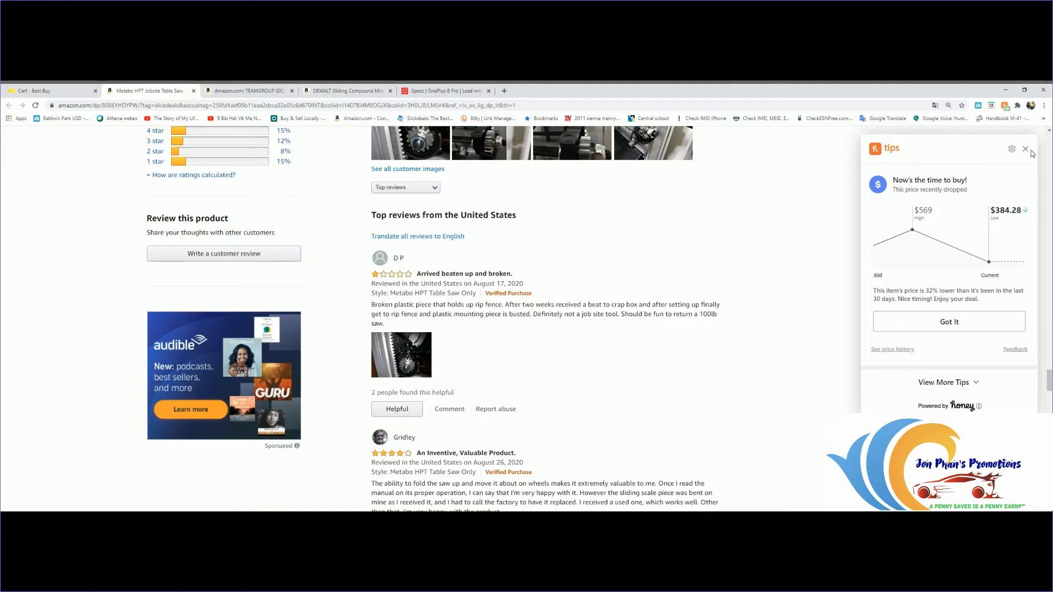
left_click(1024, 148)
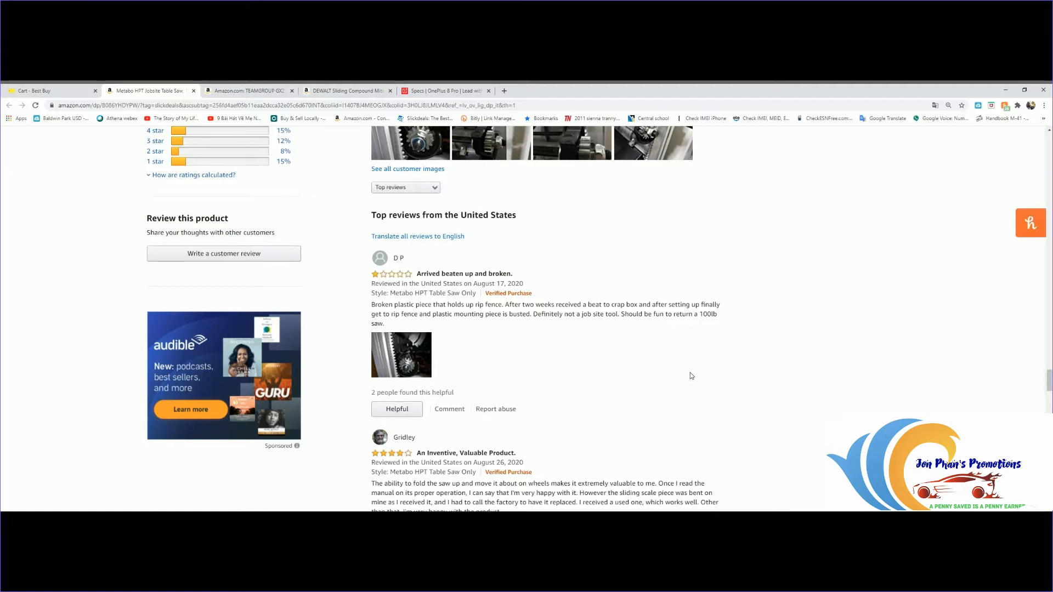
mouse_move(526, 415)
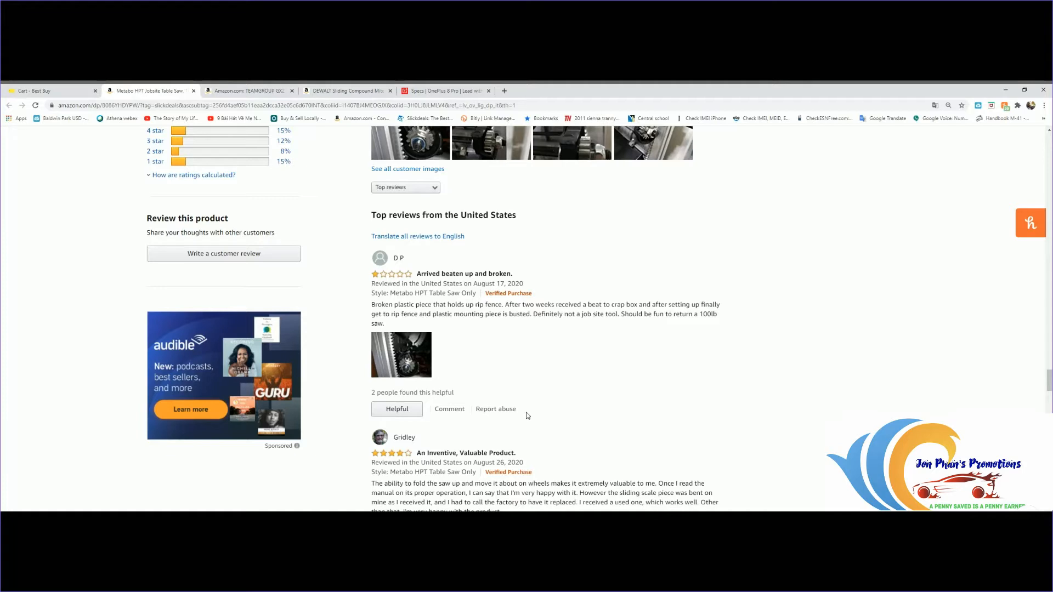
mouse_move(426, 316)
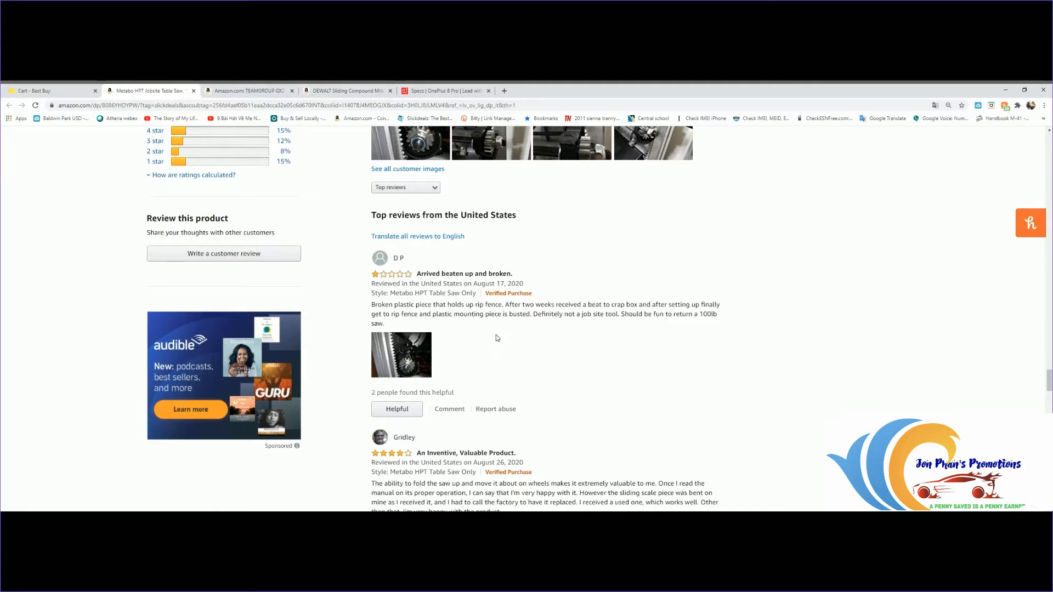
mouse_move(619, 388)
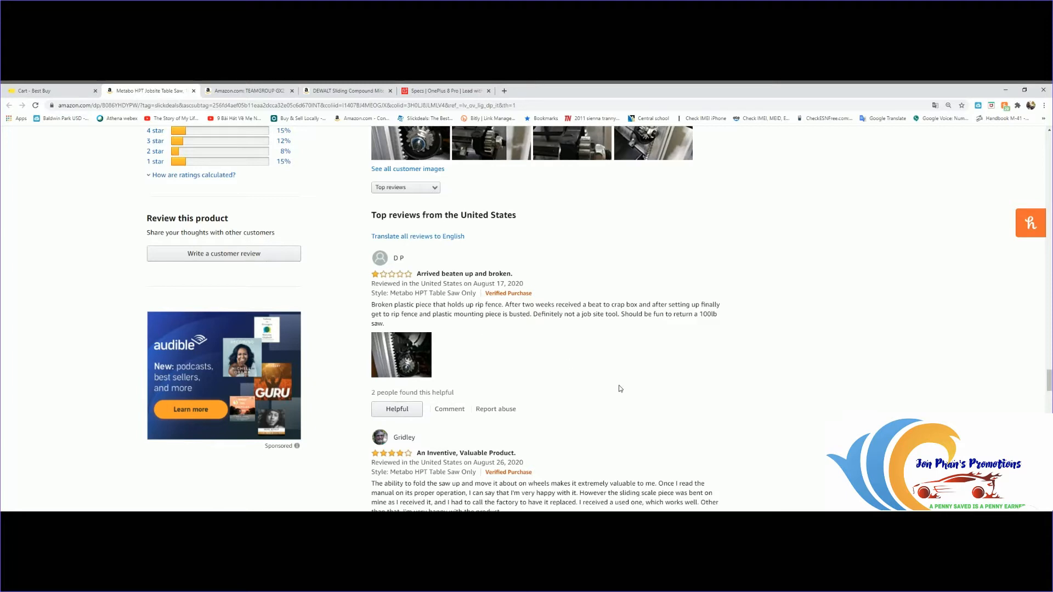
mouse_move(633, 381)
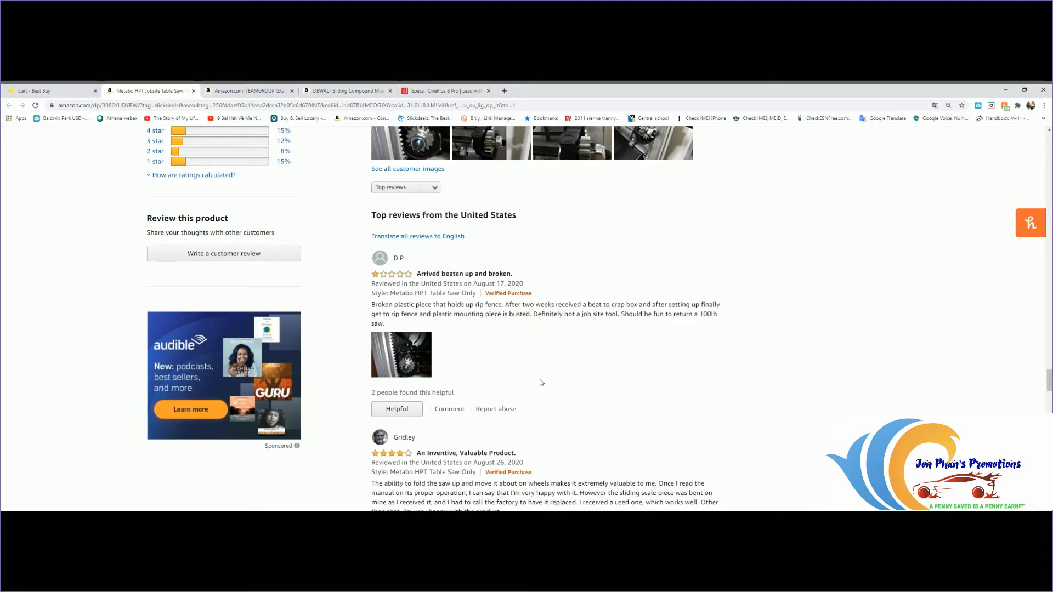
mouse_move(535, 373)
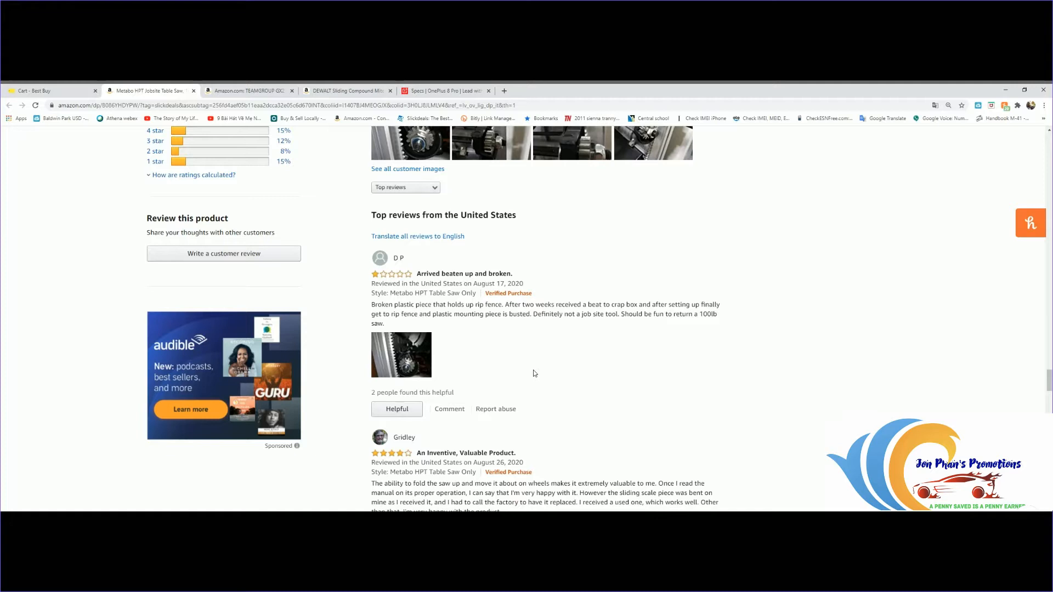
mouse_move(515, 380)
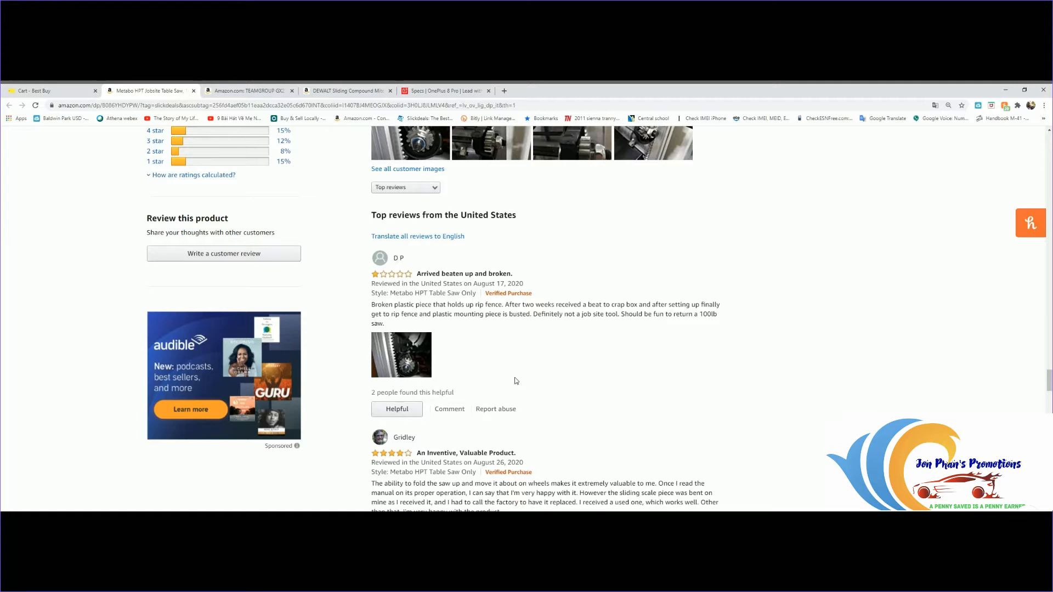
left_click(402, 355)
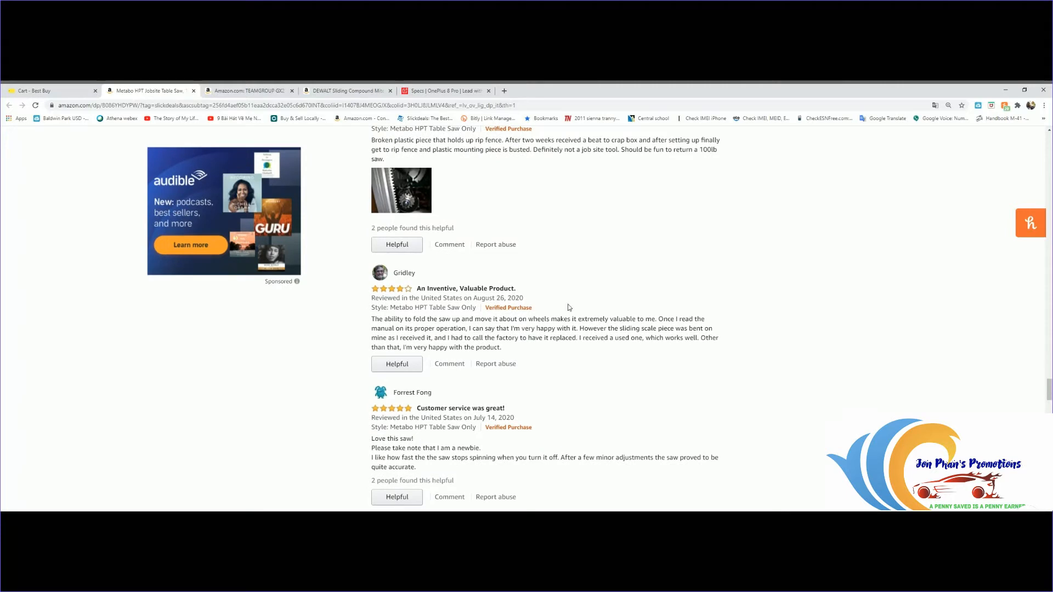
mouse_move(586, 307)
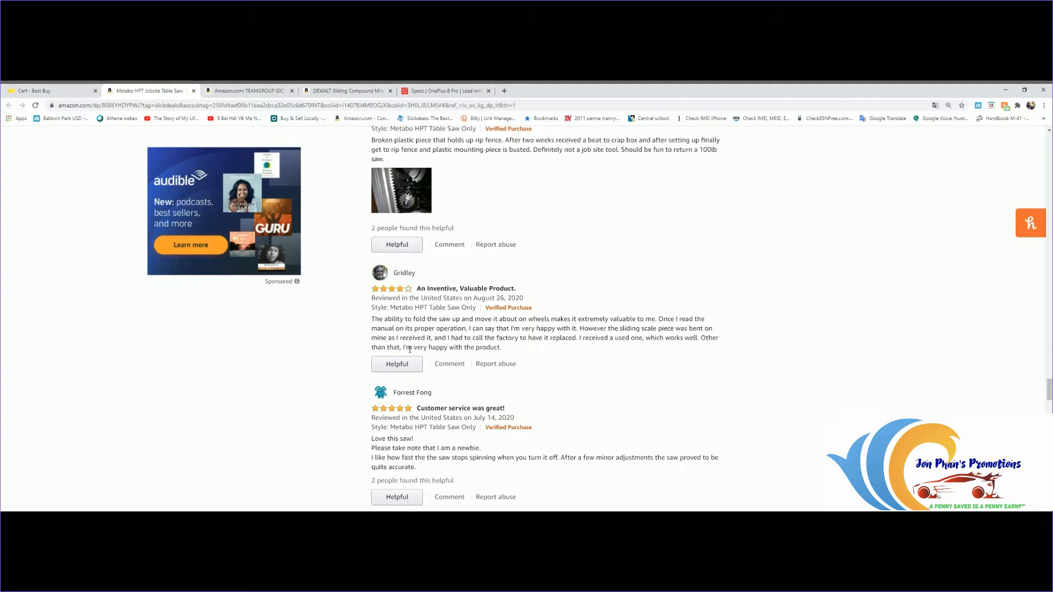
mouse_move(491, 366)
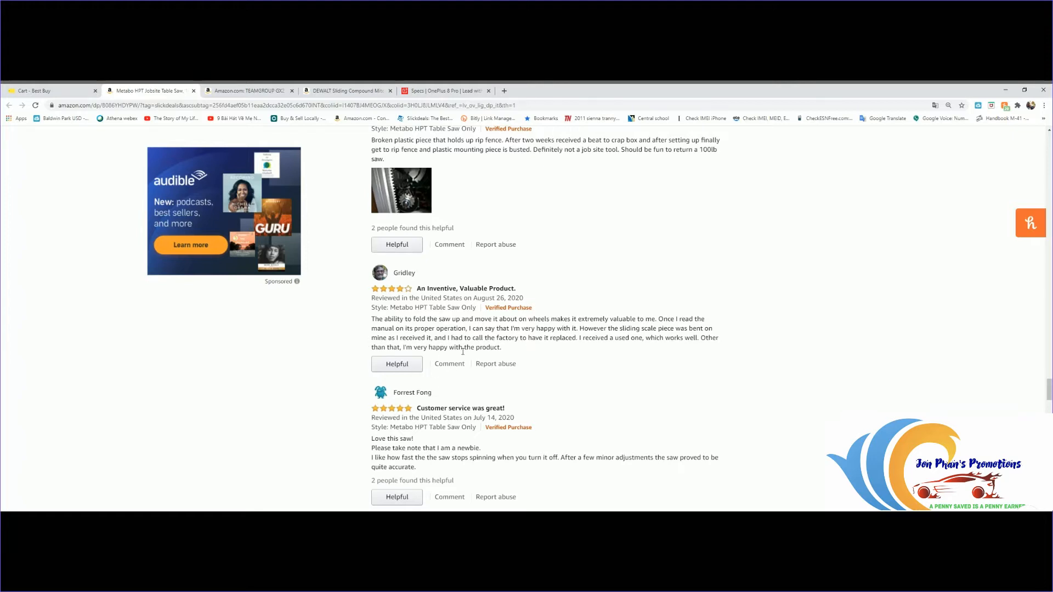
mouse_move(643, 386)
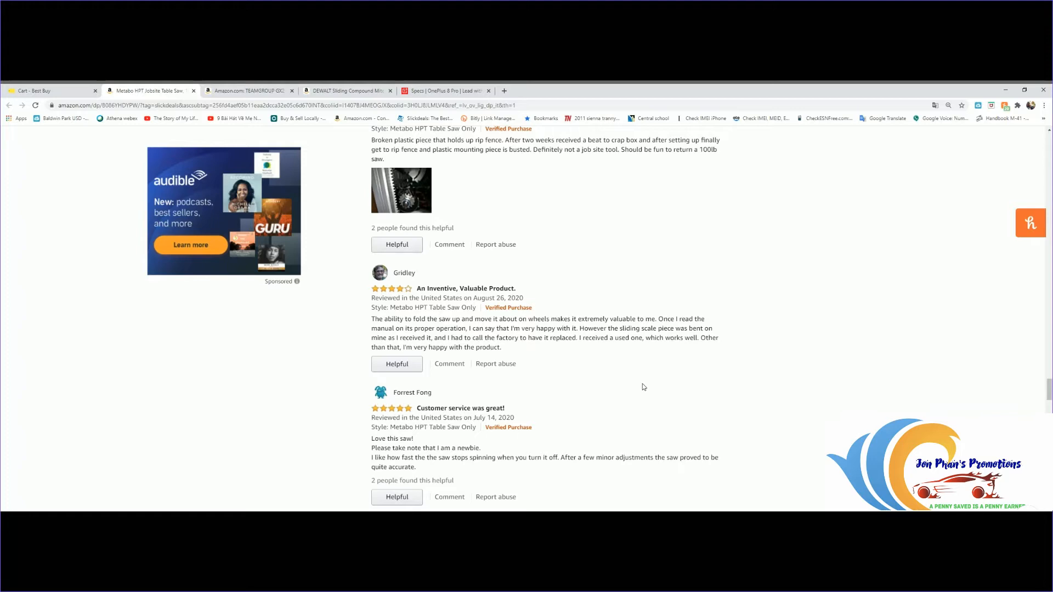
mouse_move(551, 362)
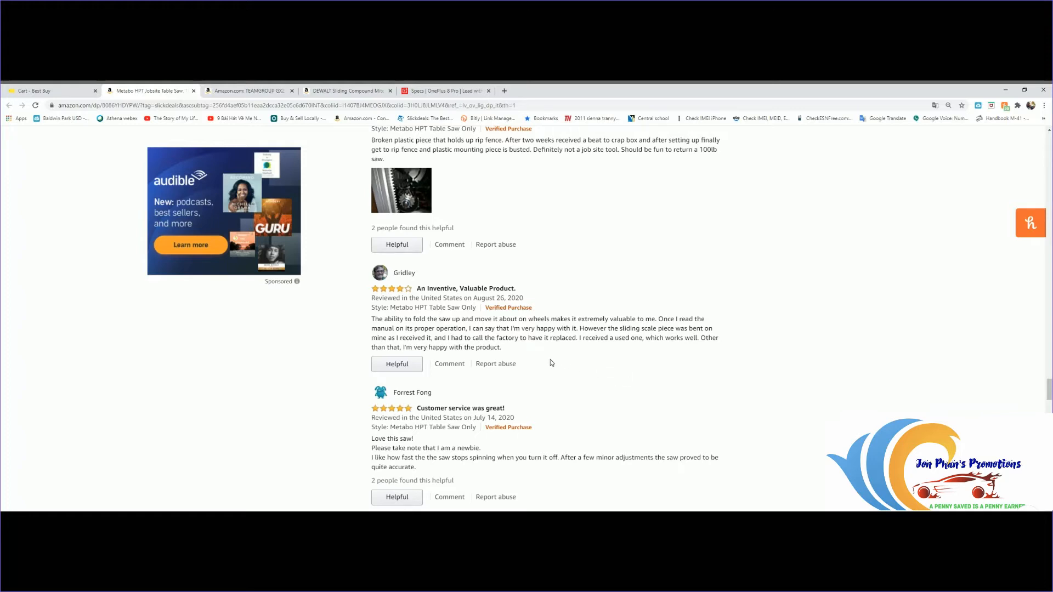
mouse_move(554, 367)
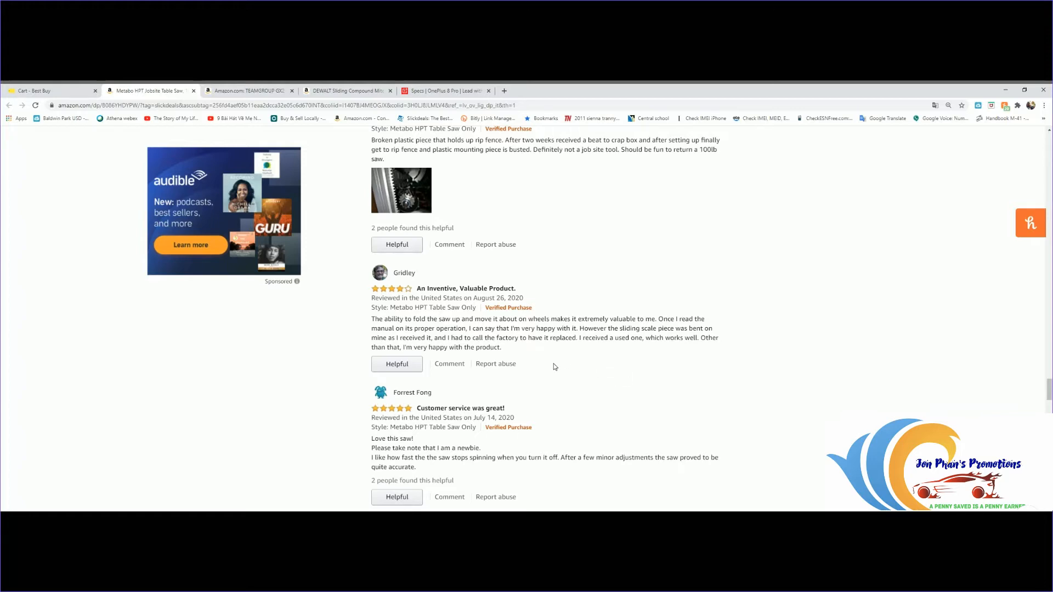
mouse_move(478, 392)
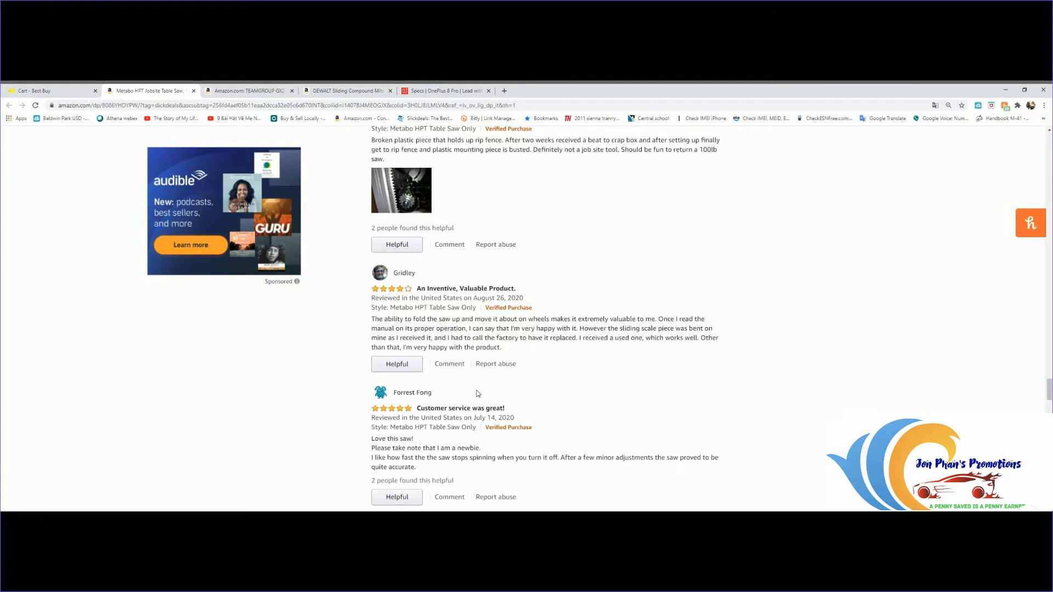
mouse_move(537, 350)
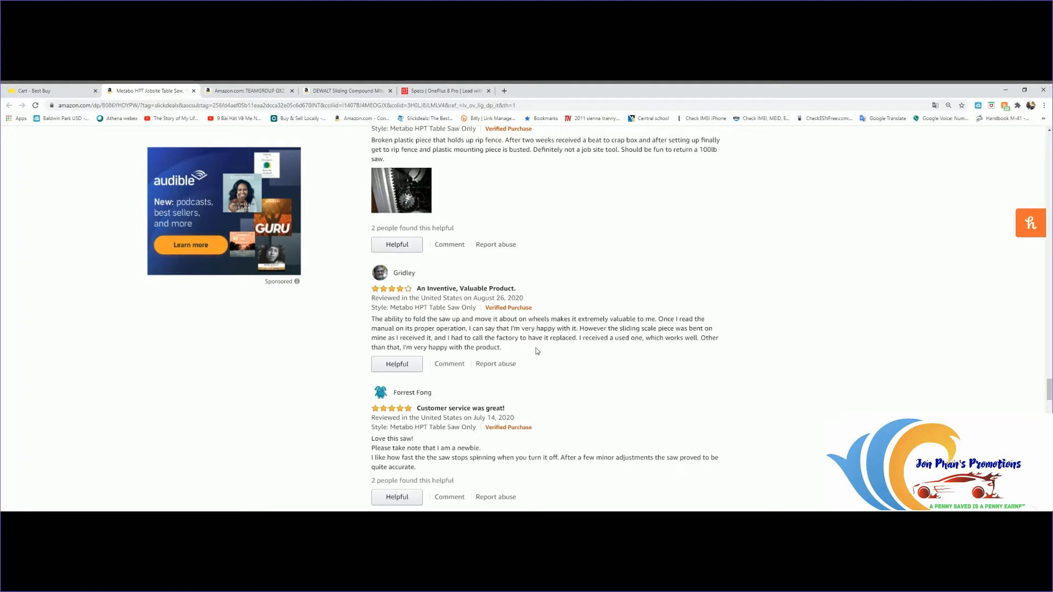
mouse_move(542, 345)
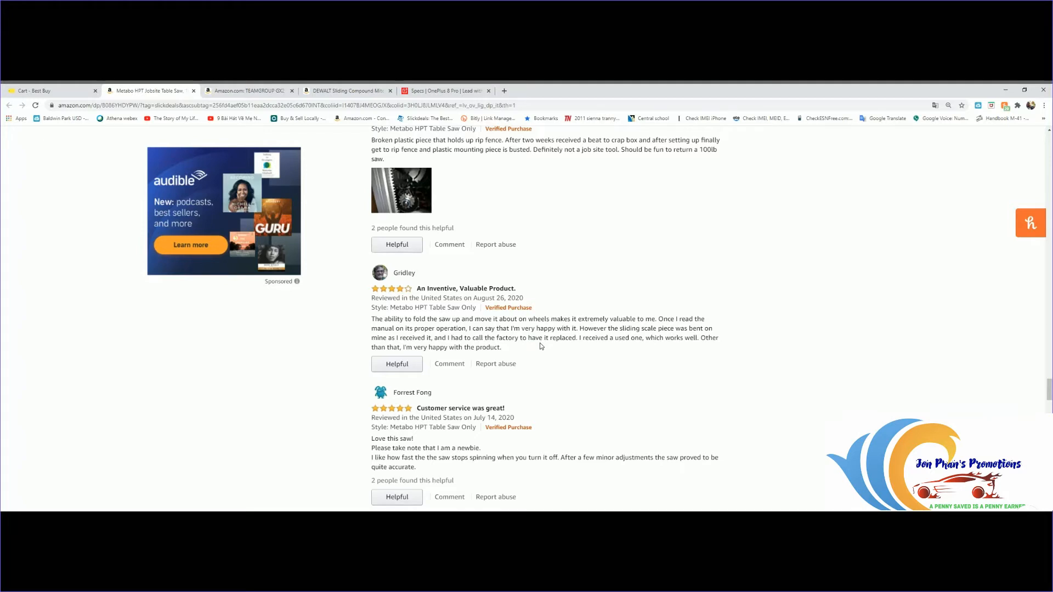
mouse_move(605, 381)
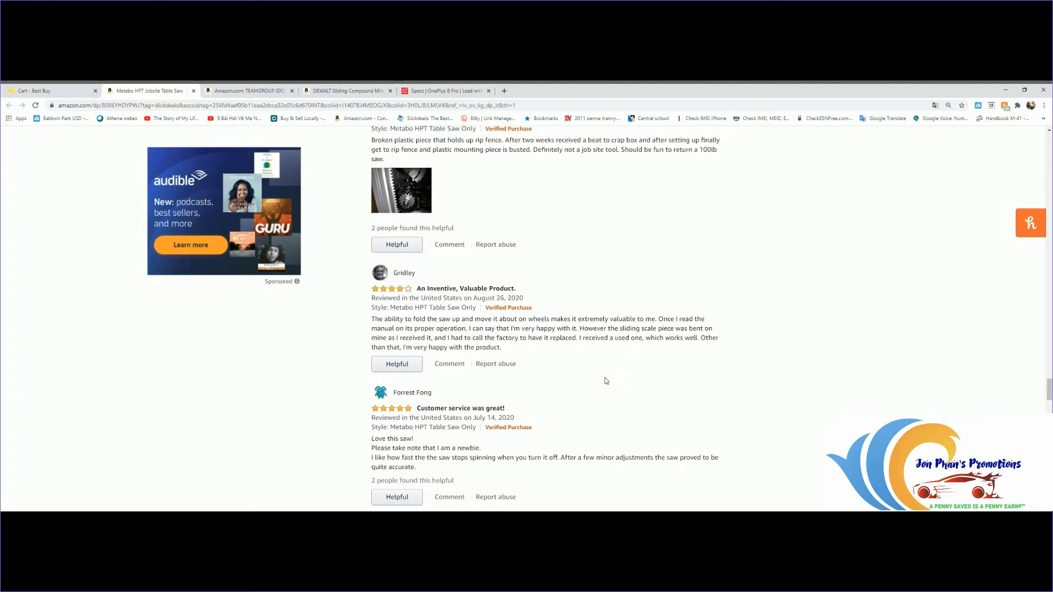
scroll("down", 3)
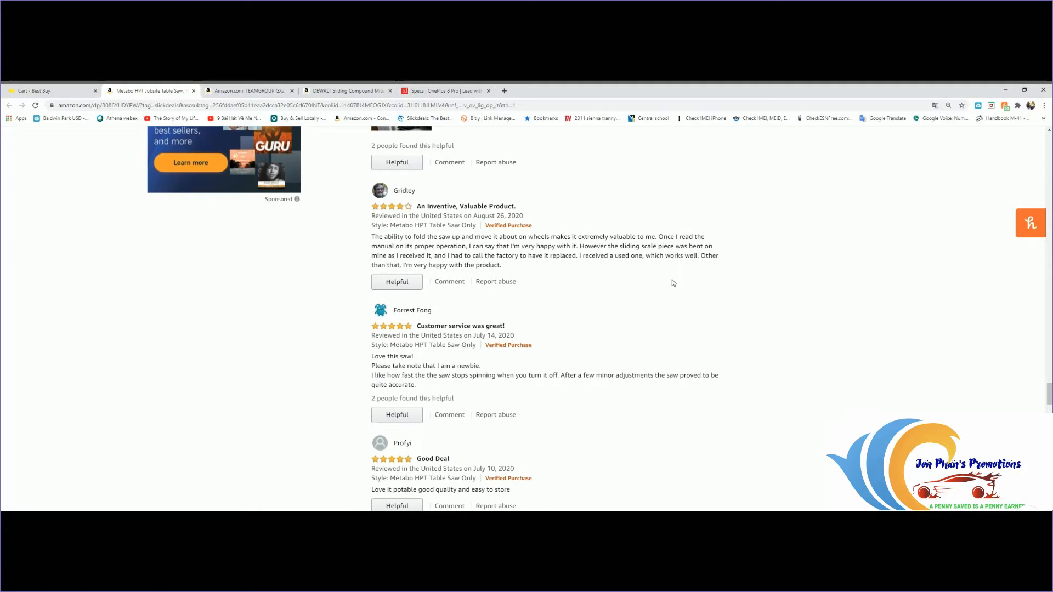
mouse_move(647, 329)
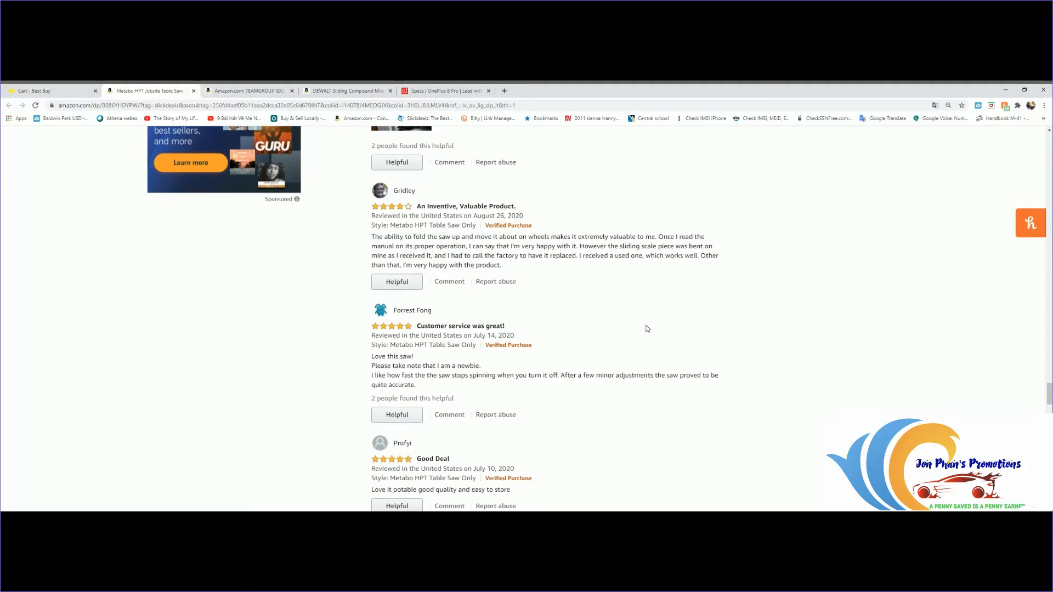
scroll("down", 3)
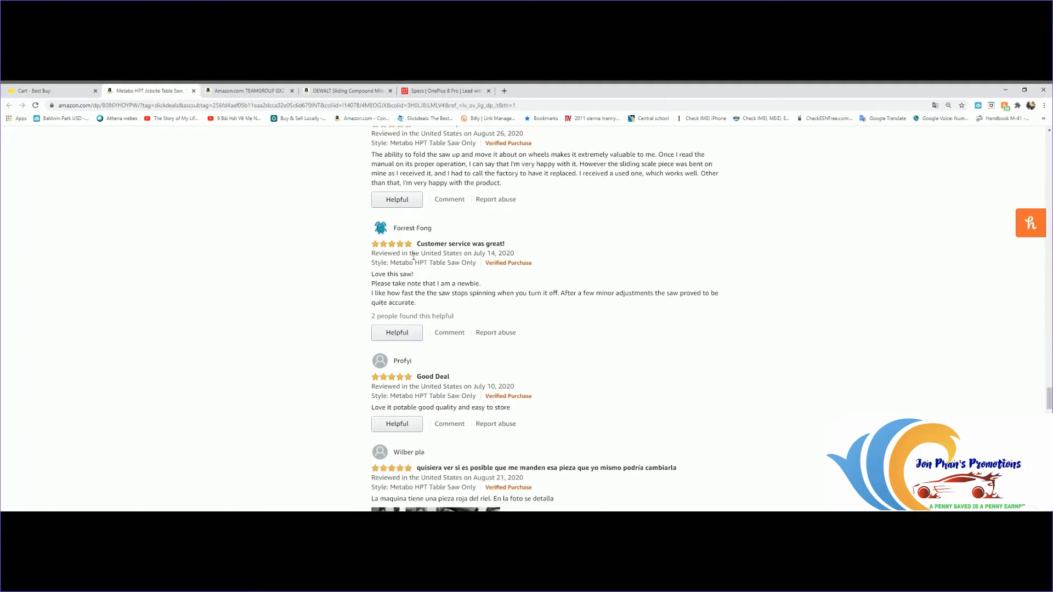
mouse_move(399, 245)
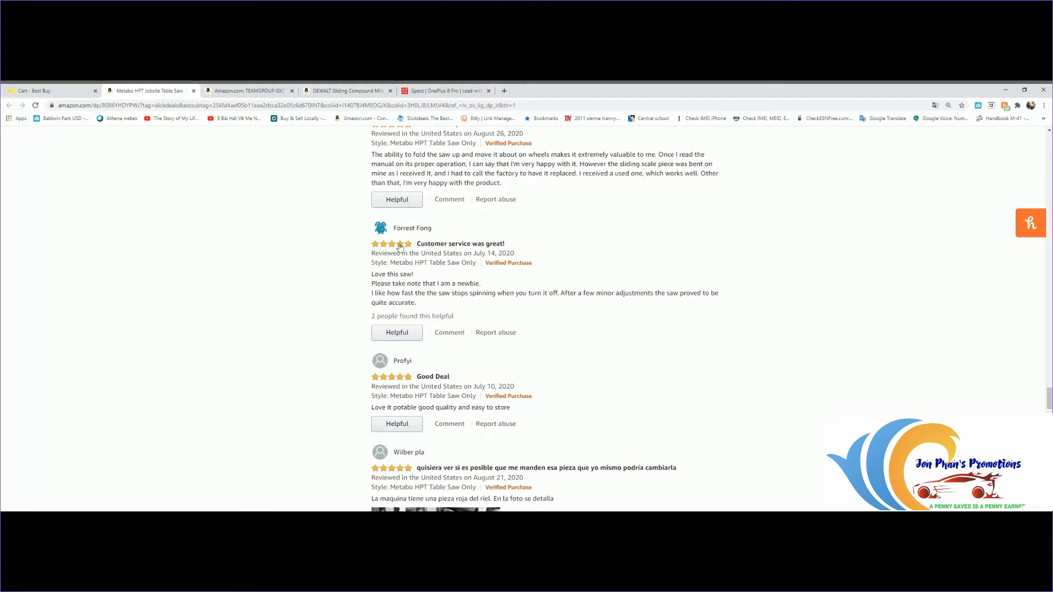
mouse_move(375, 288)
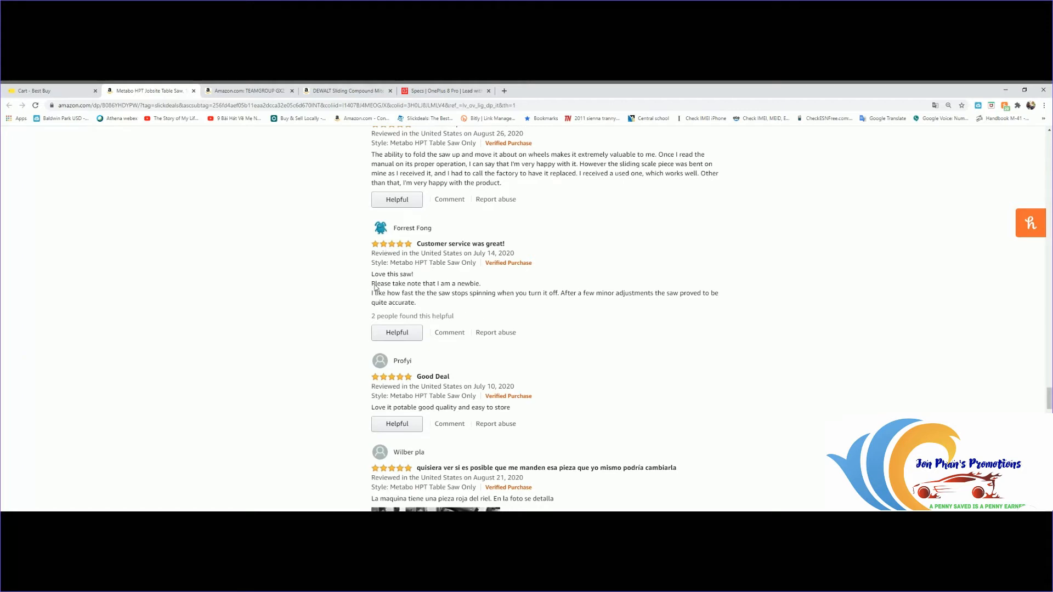
mouse_move(519, 315)
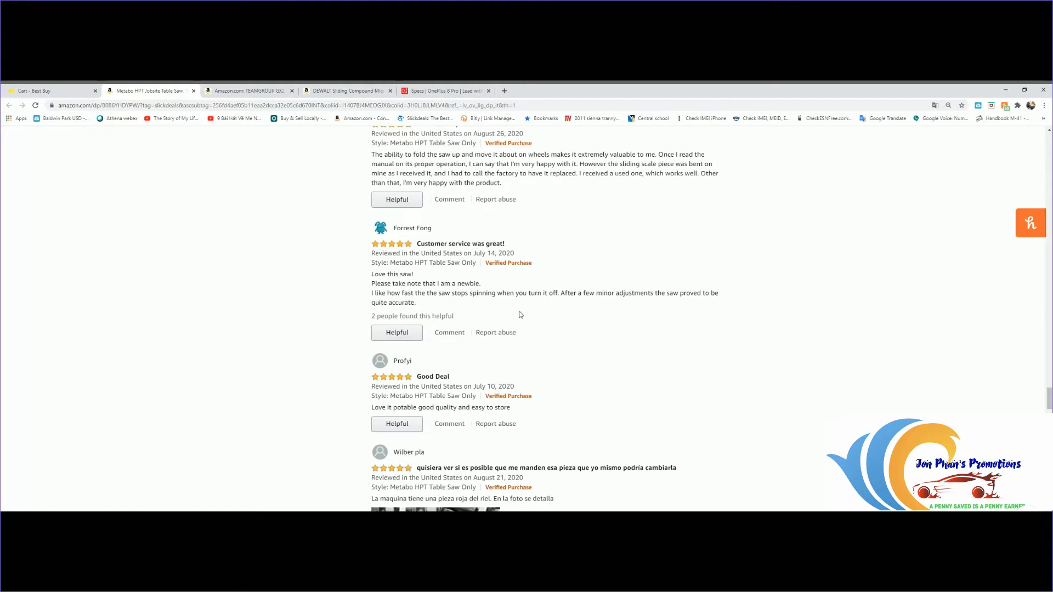
mouse_move(452, 312)
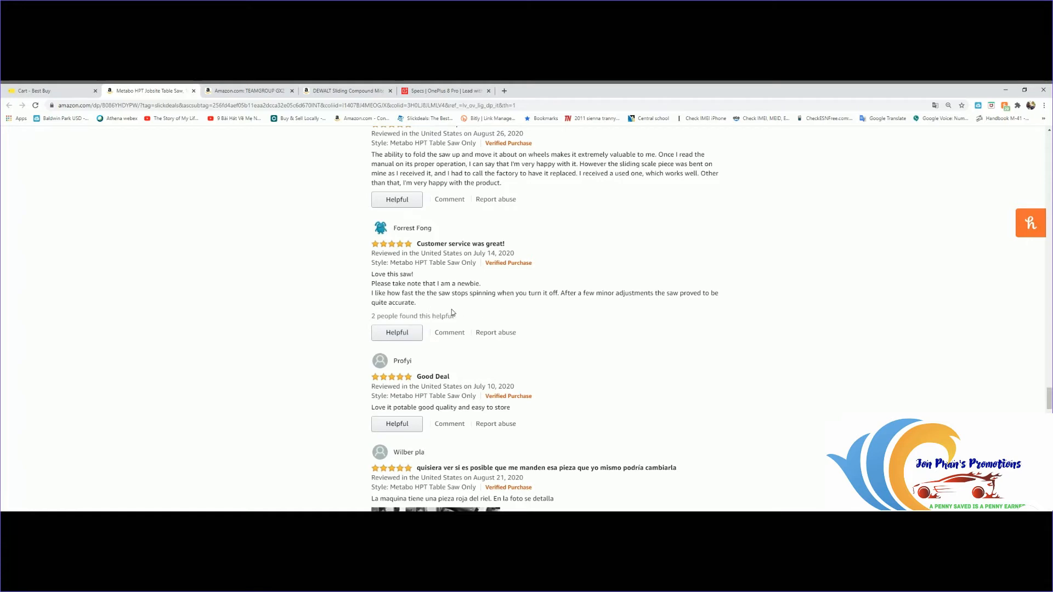
mouse_move(622, 353)
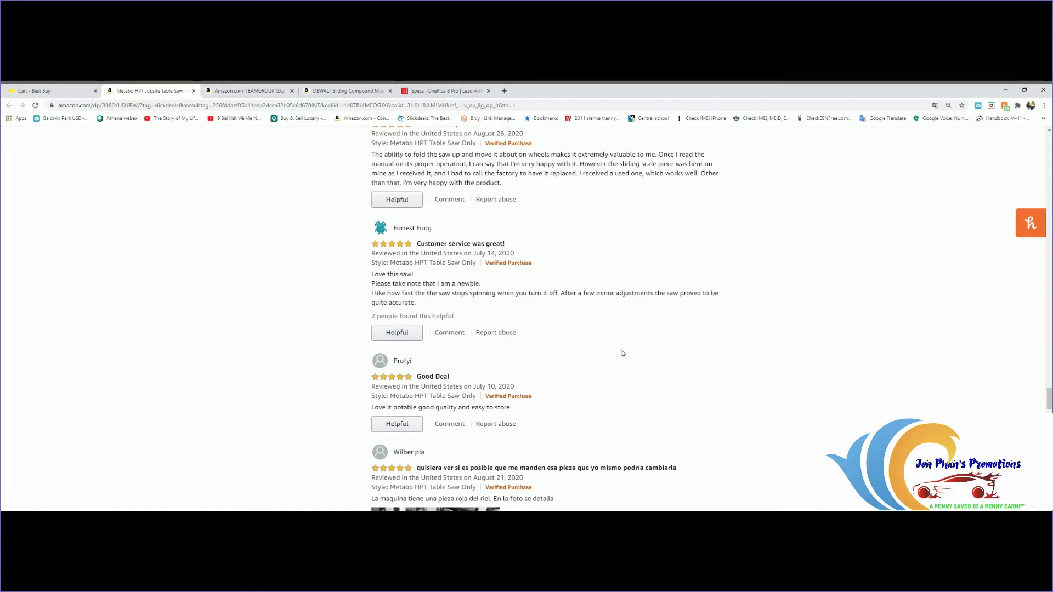
mouse_move(811, 296)
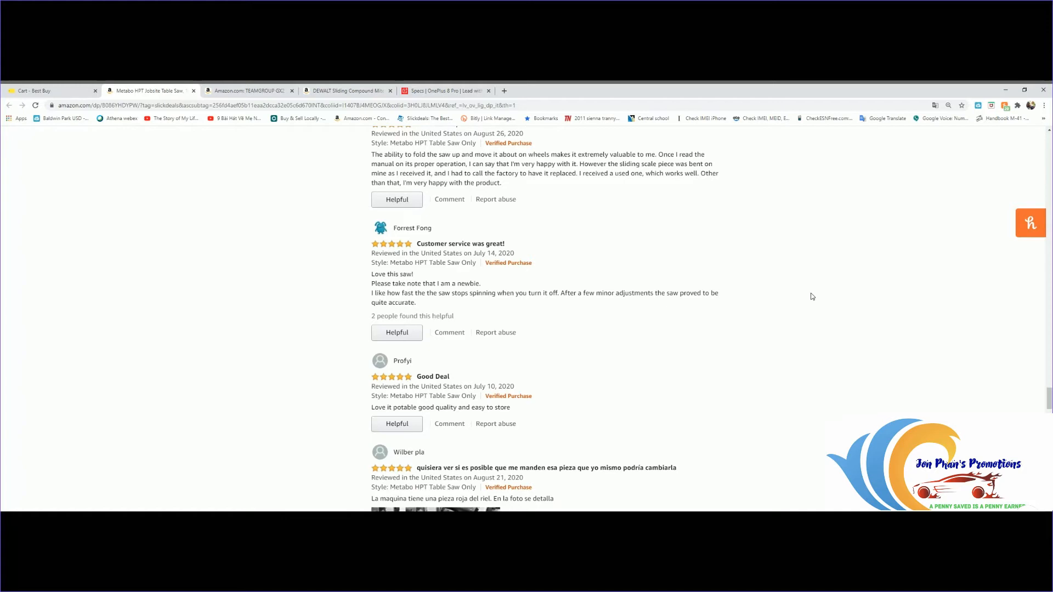
mouse_move(537, 356)
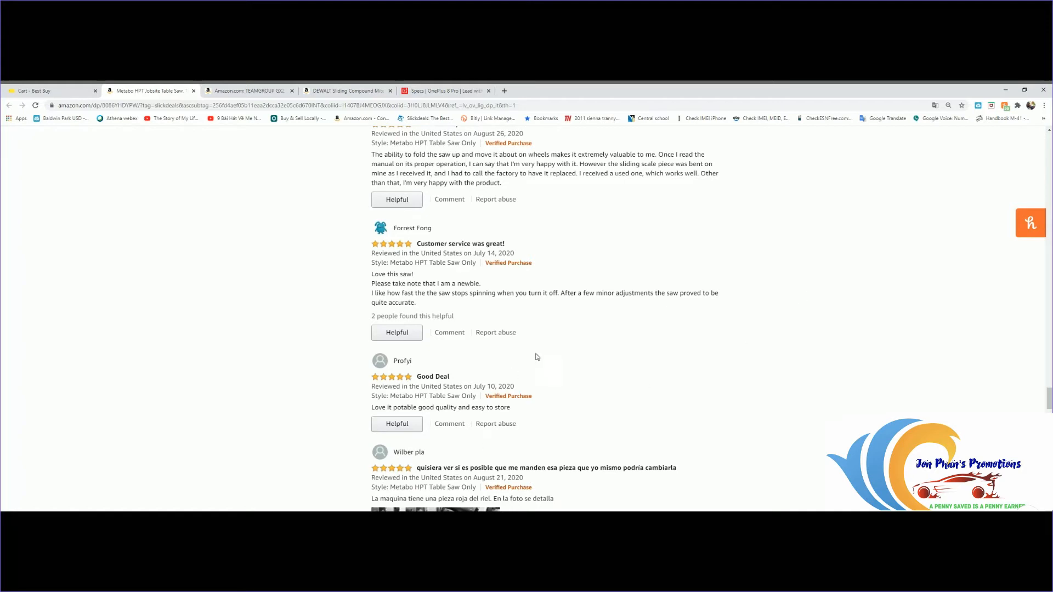
Step: Scroll past the remaining reviews, then return to the page top with the $384.28 price and 15 ratings
scroll("down", 3)
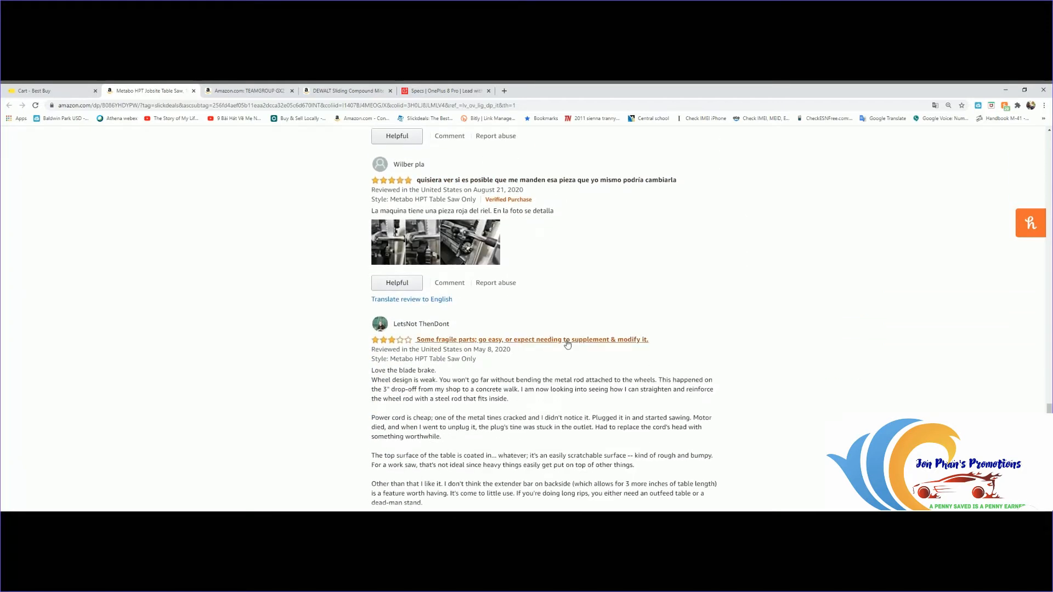
scroll("down", 3)
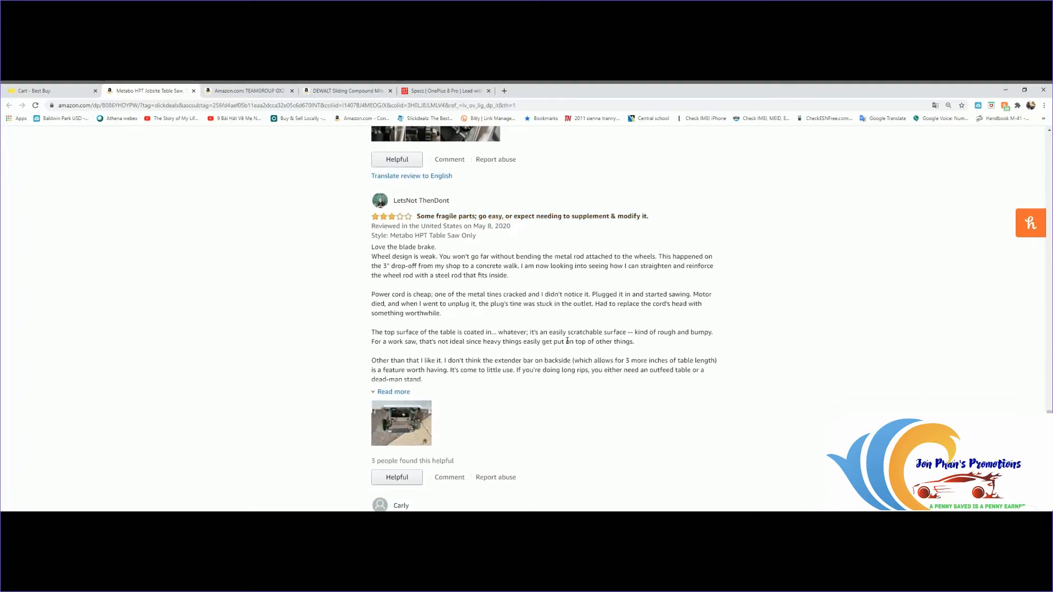
scroll("down", 3)
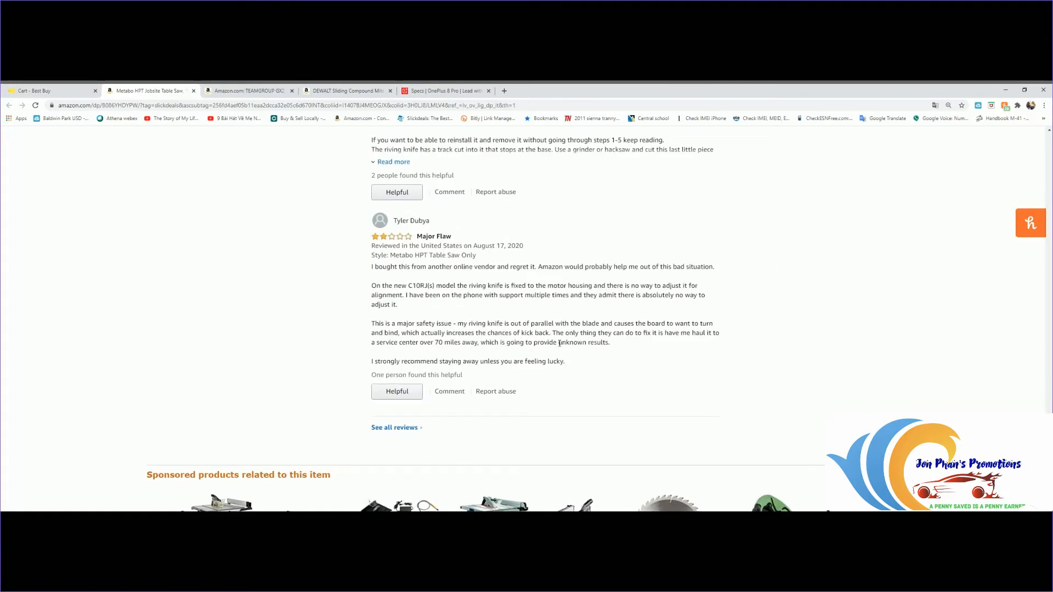
scroll("down", 3)
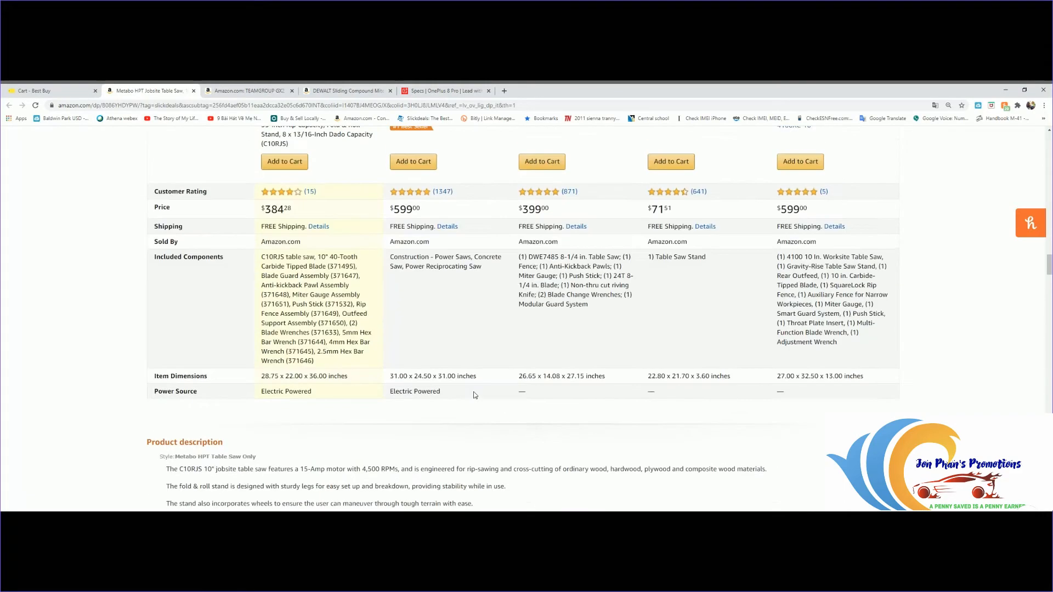
scroll("down", 3)
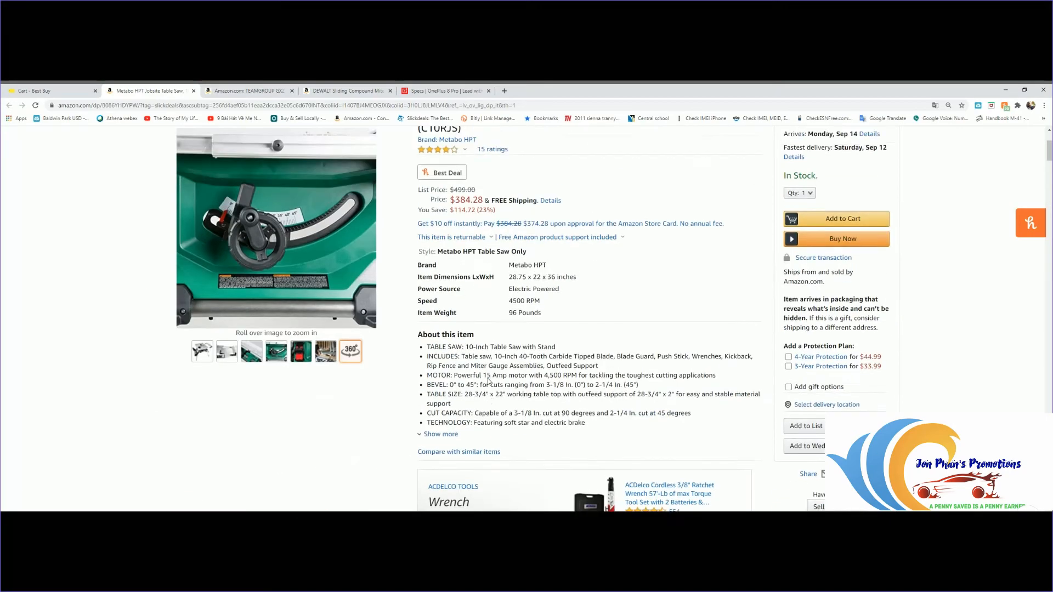
scroll("up", 3)
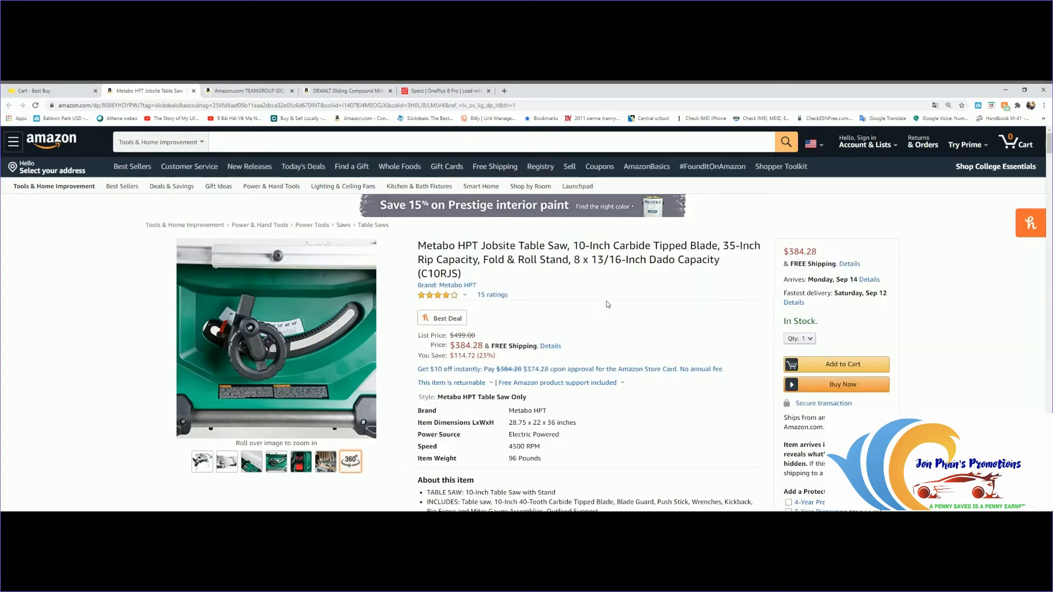
mouse_move(579, 288)
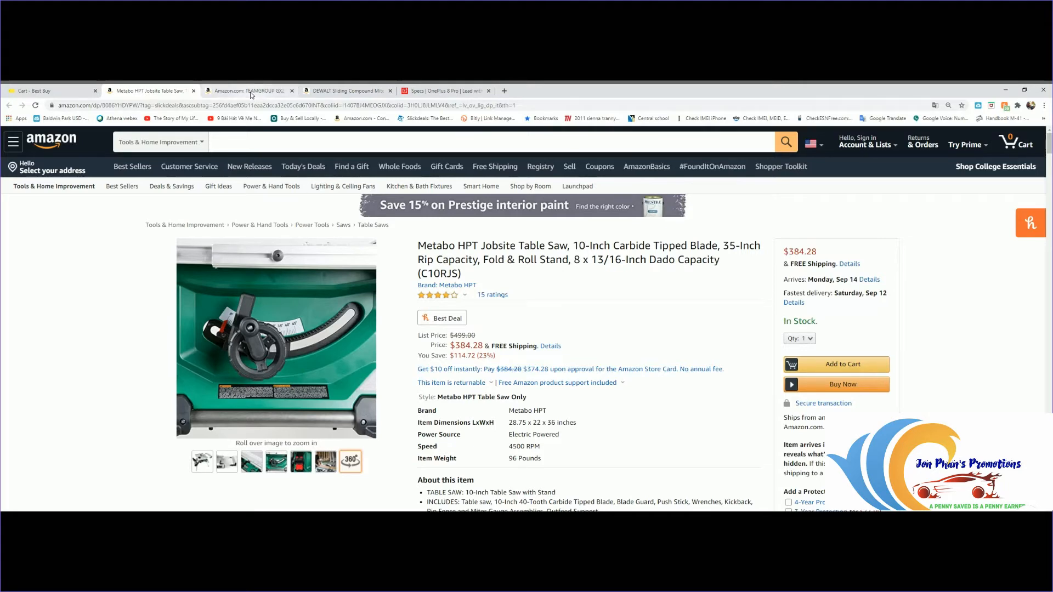
Step: Switch to the TEAMGROUP GX2 1TB SATA SSD listing at $79.99 with 886 ratings
left_click(248, 90)
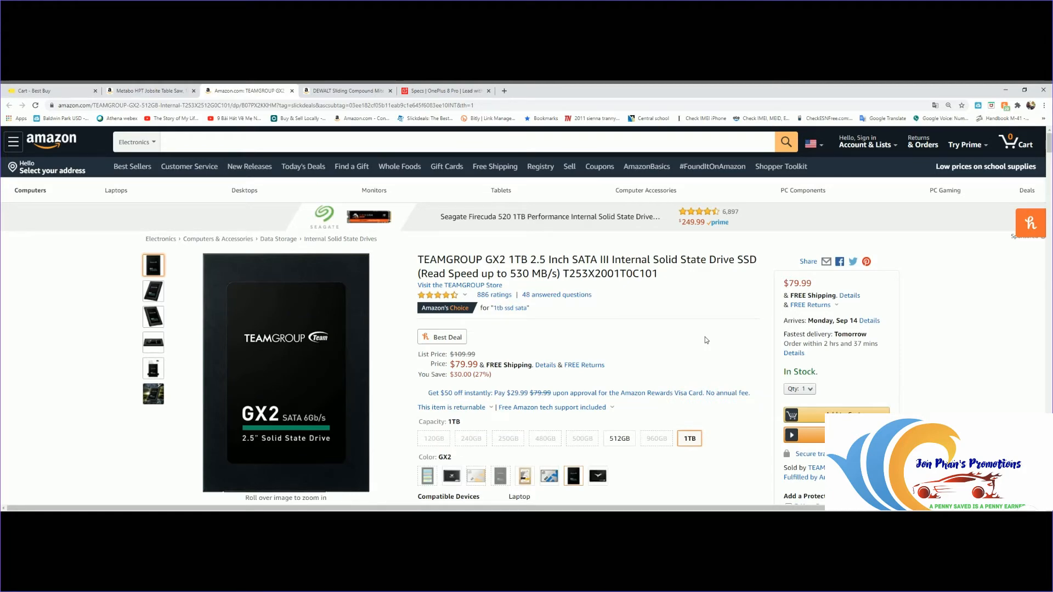
mouse_move(219, 320)
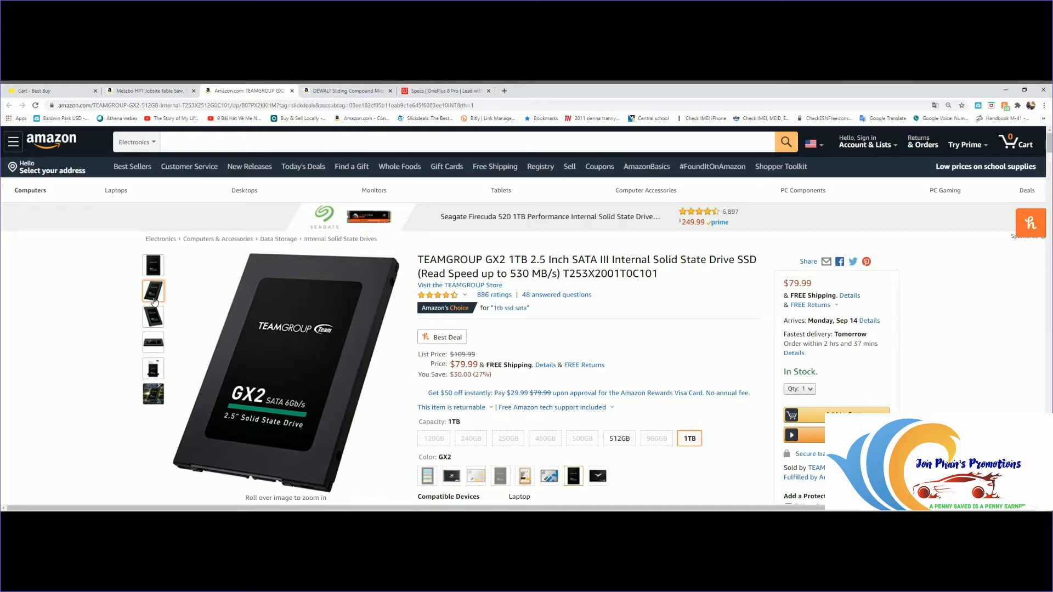
mouse_move(153, 342)
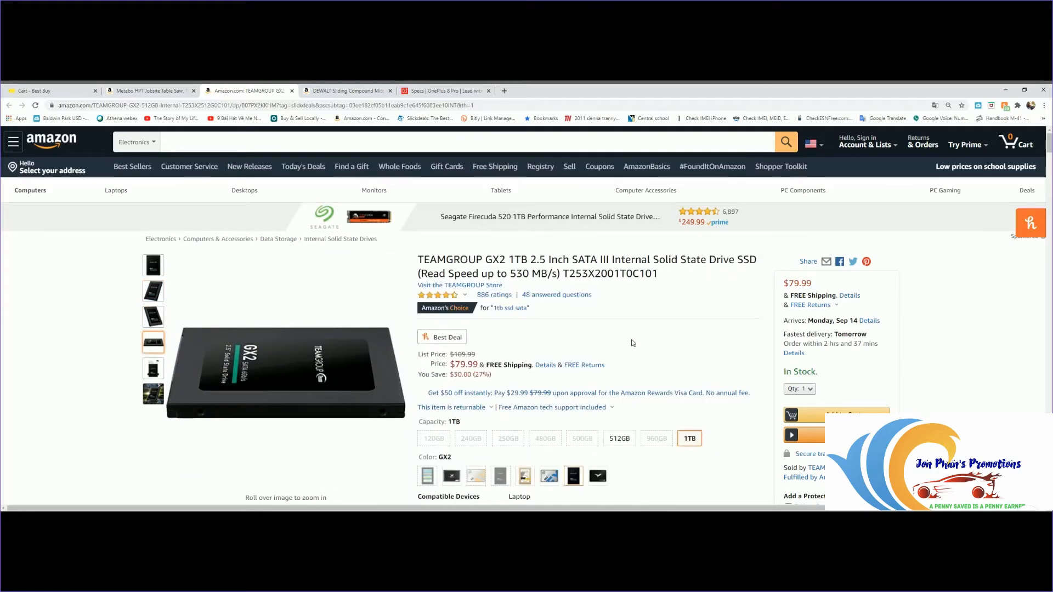
mouse_move(528, 274)
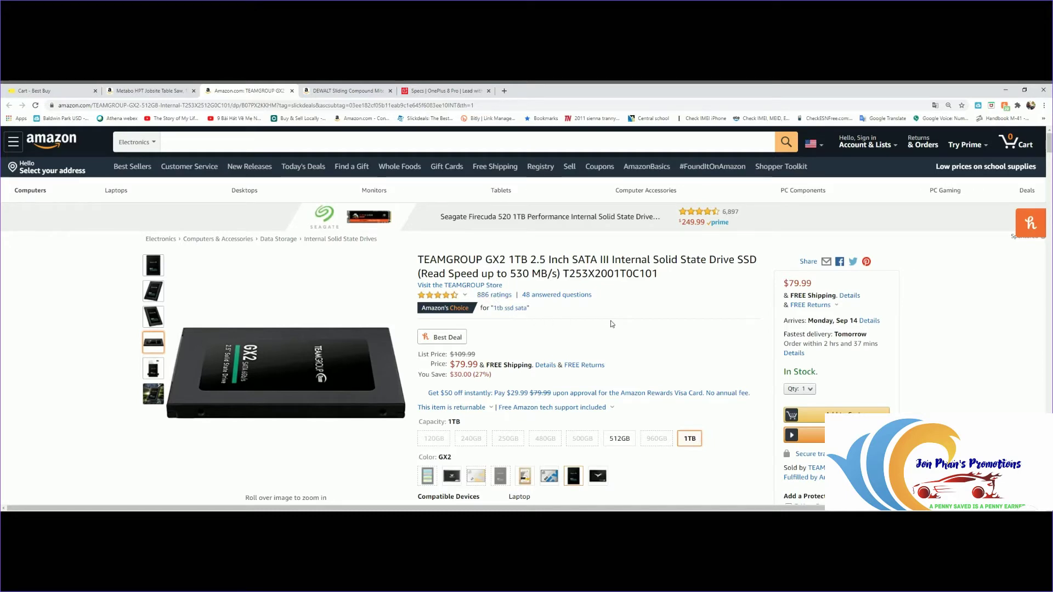
mouse_move(573, 338)
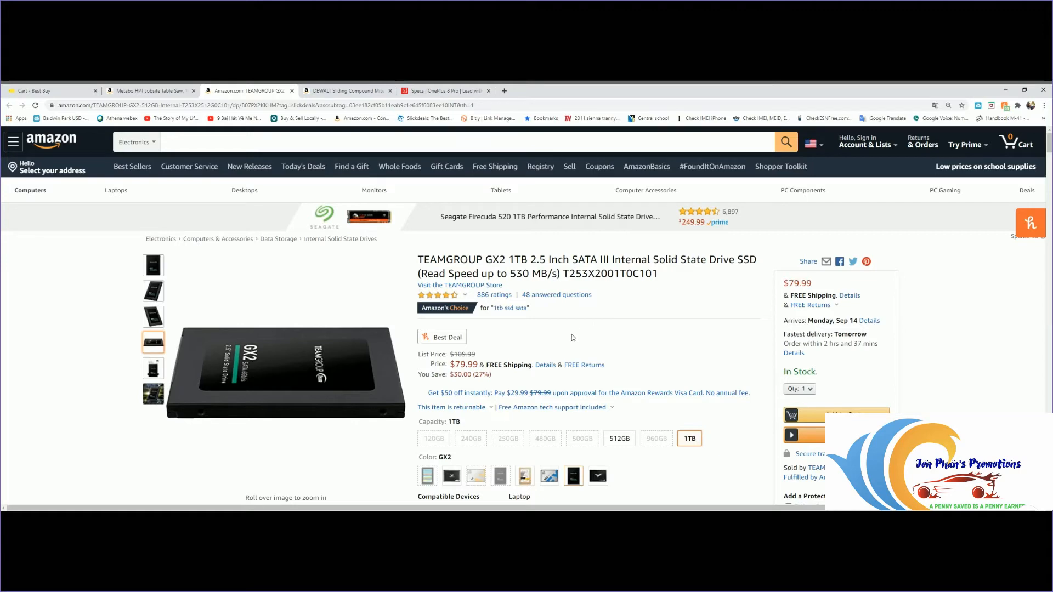
Step: Show the SSD's angled photo, then its glowing GX2 SATAIII promotional image as main image
left_click(153, 291)
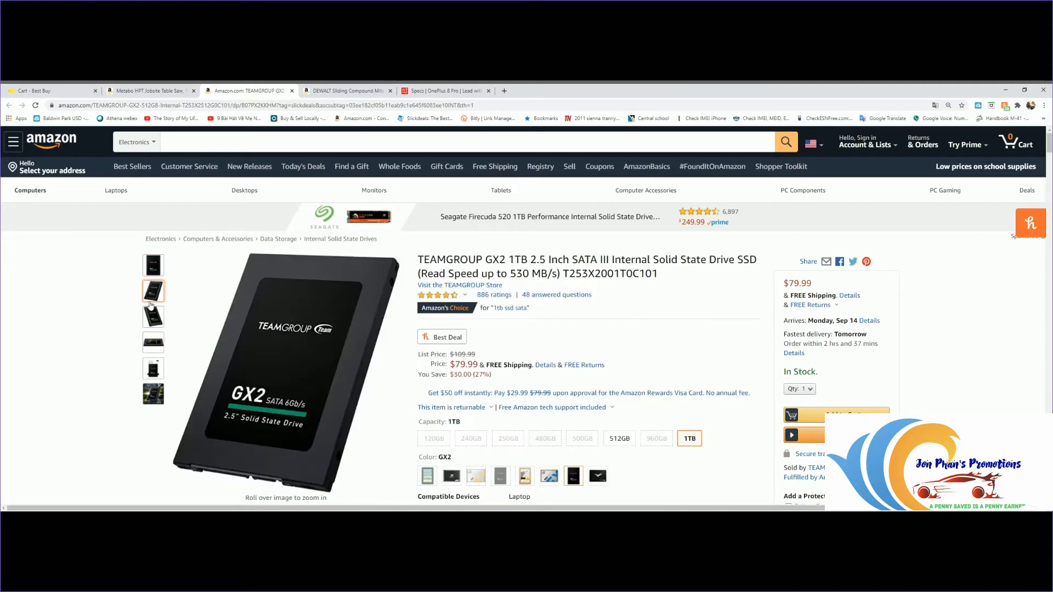
left_click(153, 343)
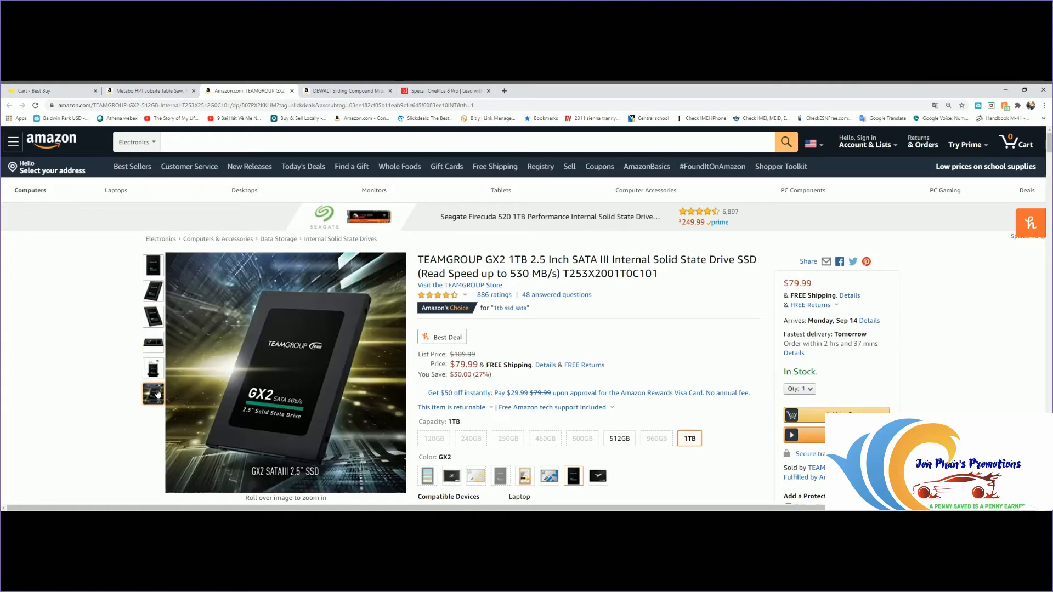
mouse_move(223, 399)
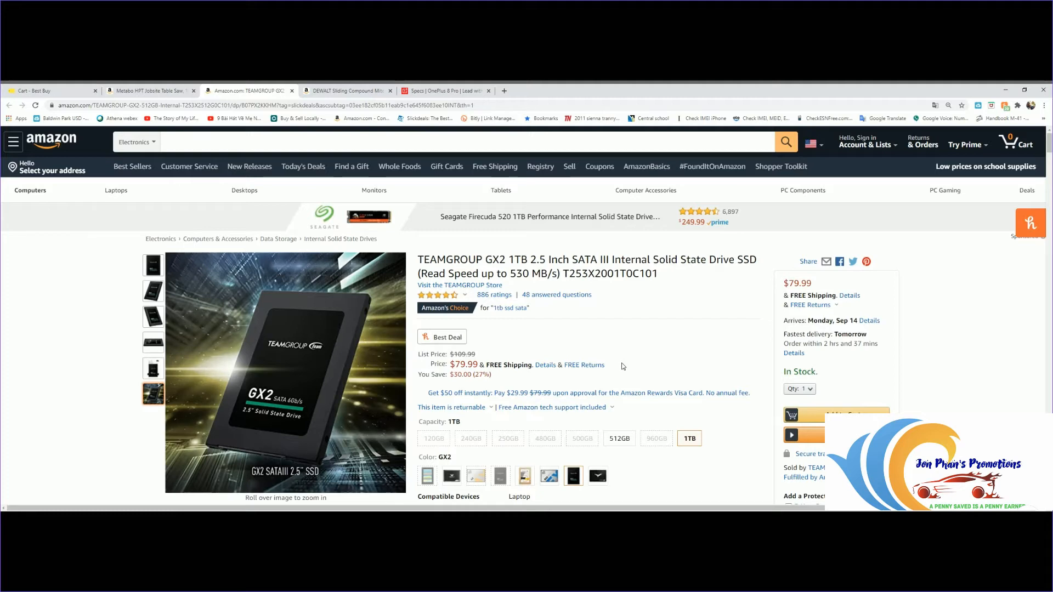
mouse_move(655, 349)
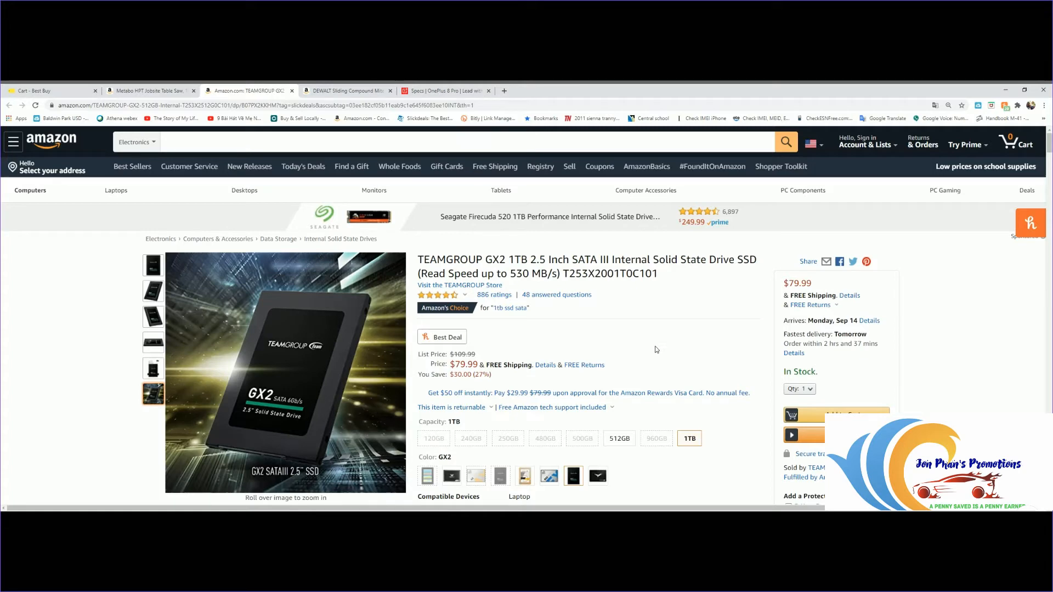
Step: Scroll to About this item and select the 3-year warranty and free technical support bullet
scroll("down", 3)
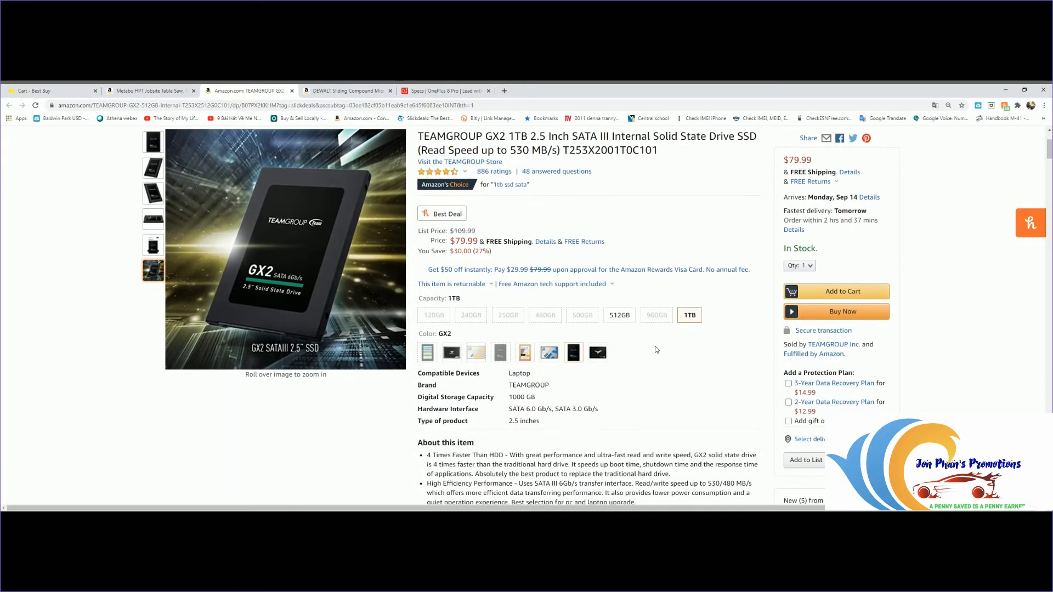
scroll("down", 3)
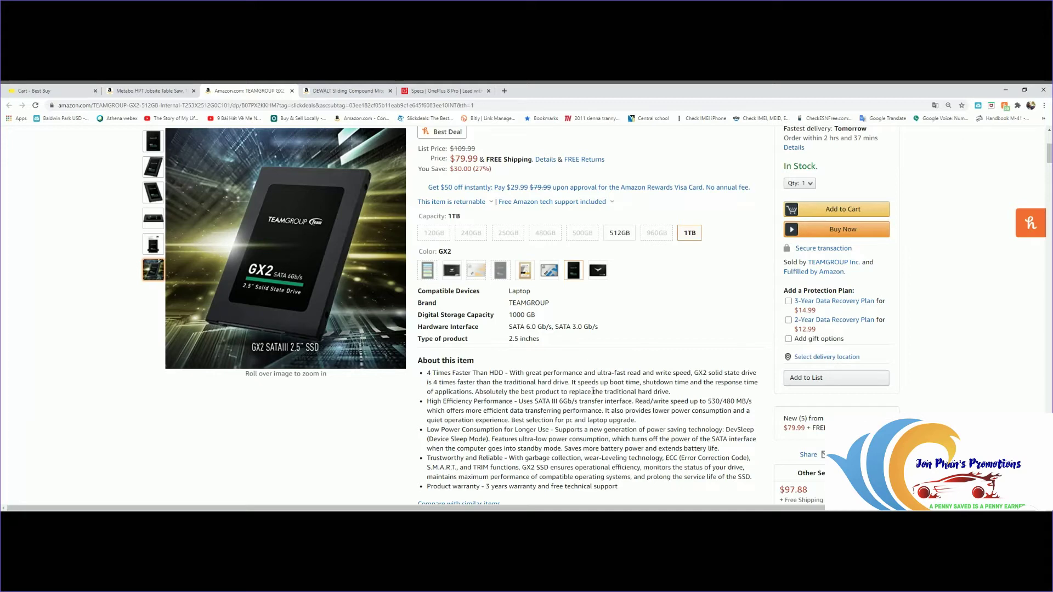
mouse_move(582, 442)
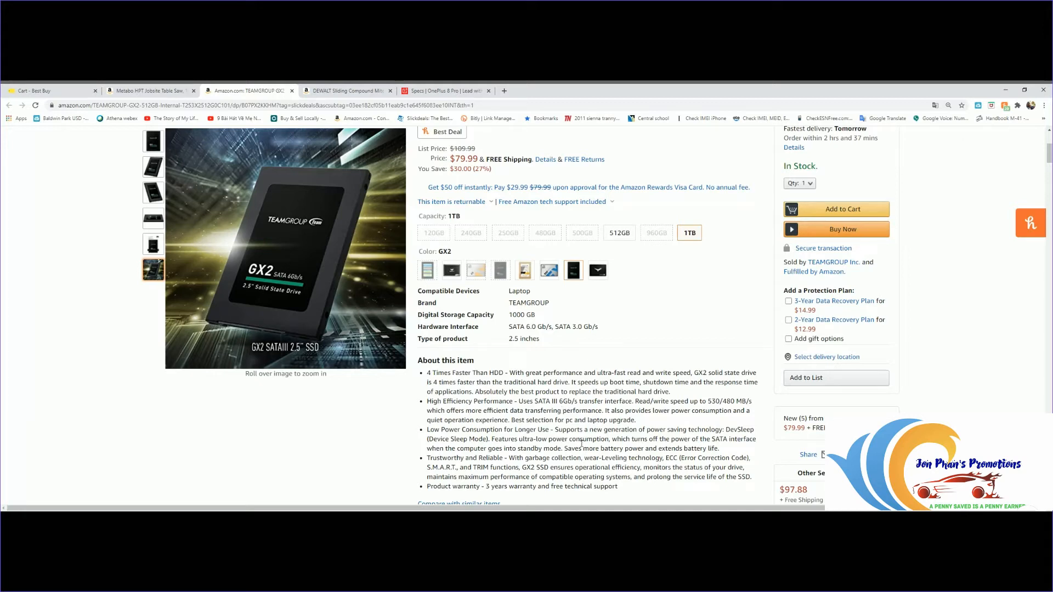
scroll("down", 3)
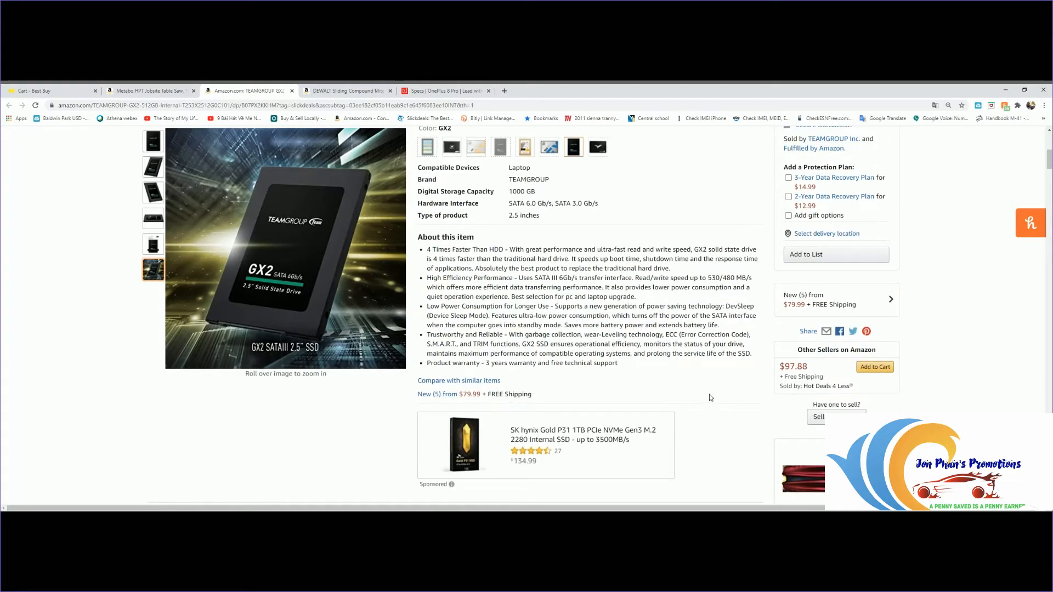
mouse_move(529, 386)
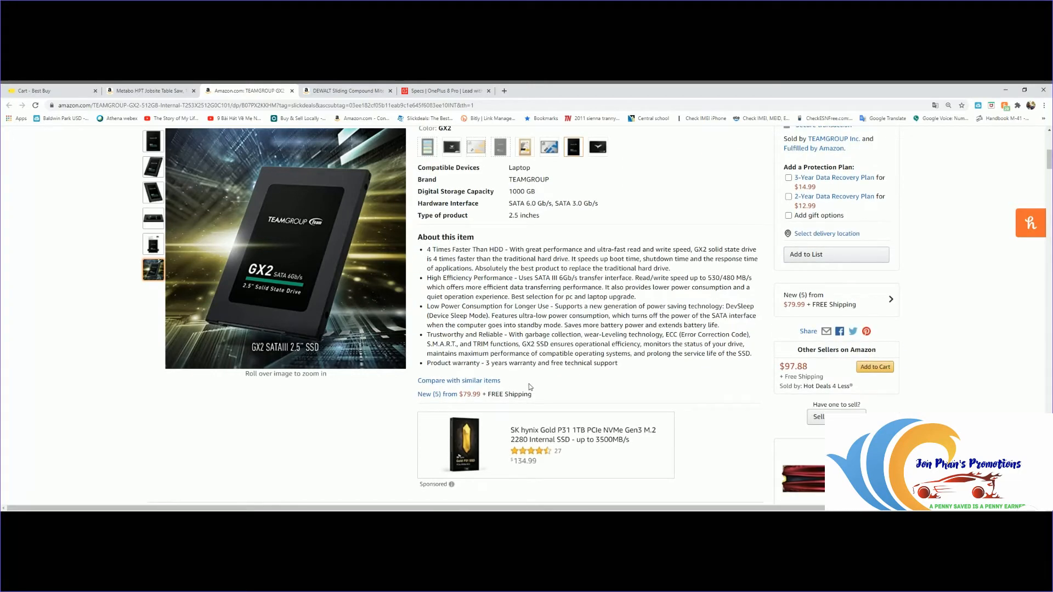
mouse_move(519, 372)
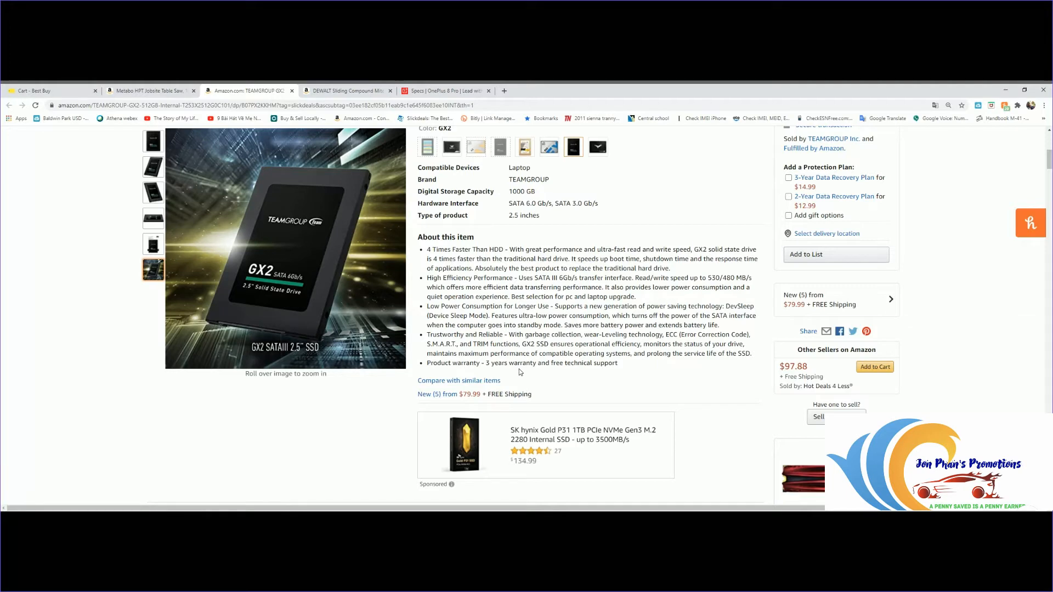
triple_click(522, 363)
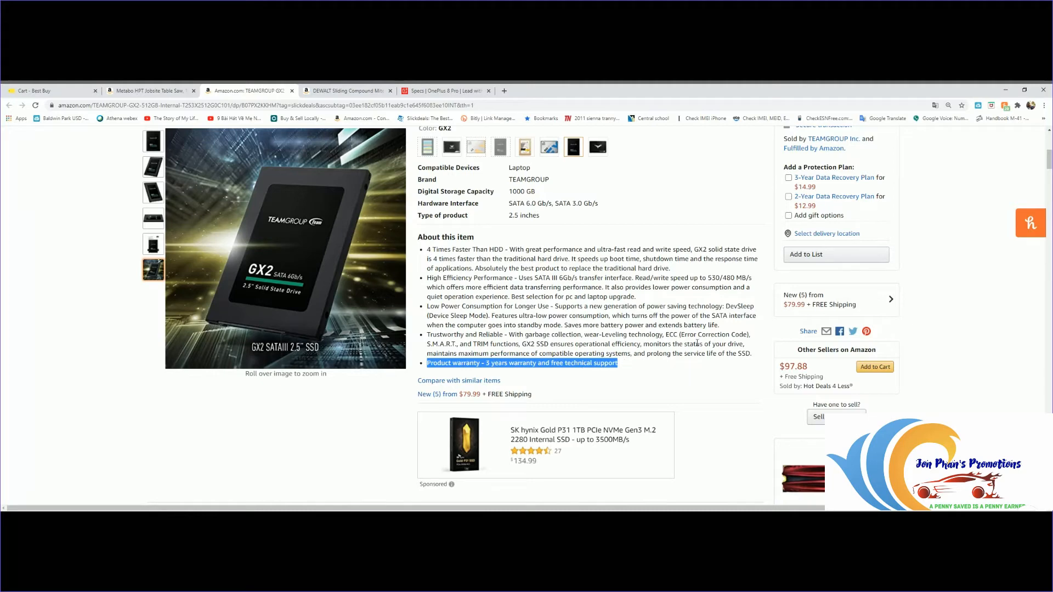
scroll("up", 3)
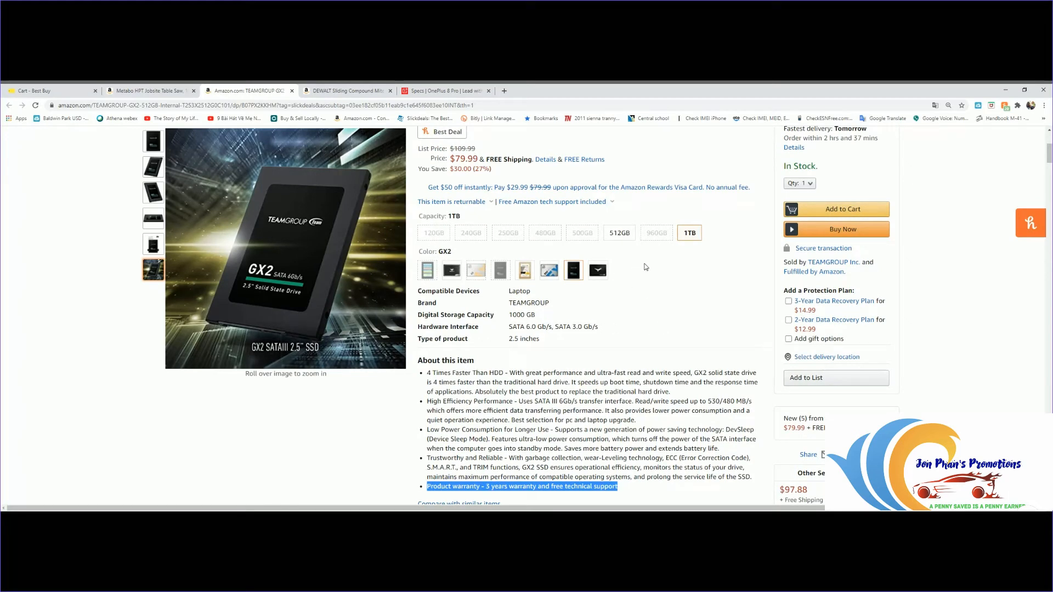
mouse_move(341, 280)
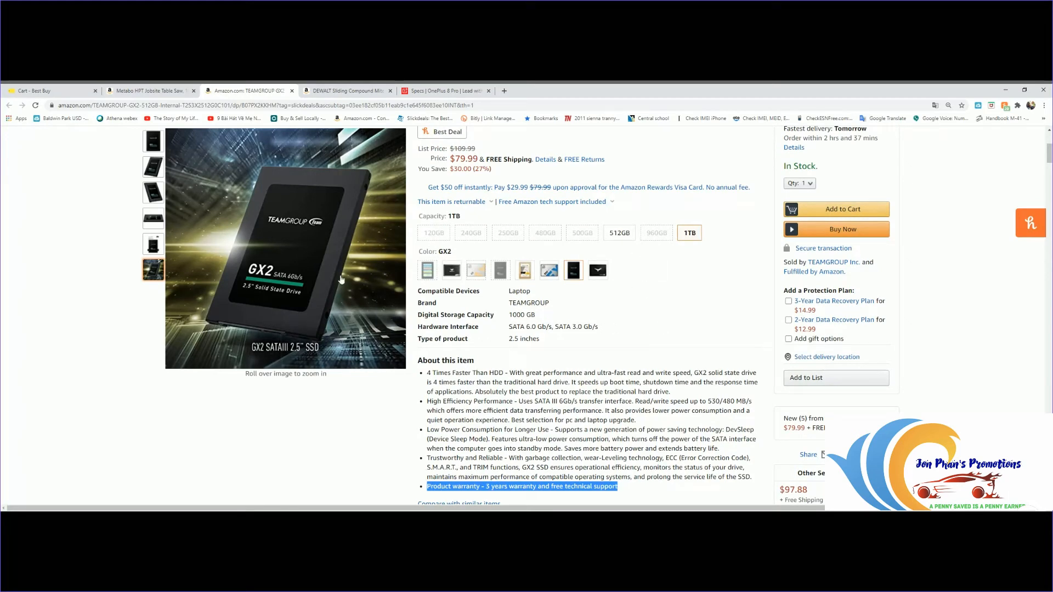
Step: Select the 512GB capacity of the TEAMGROUP GX2 SSD, priced $44.99
left_click(619, 233)
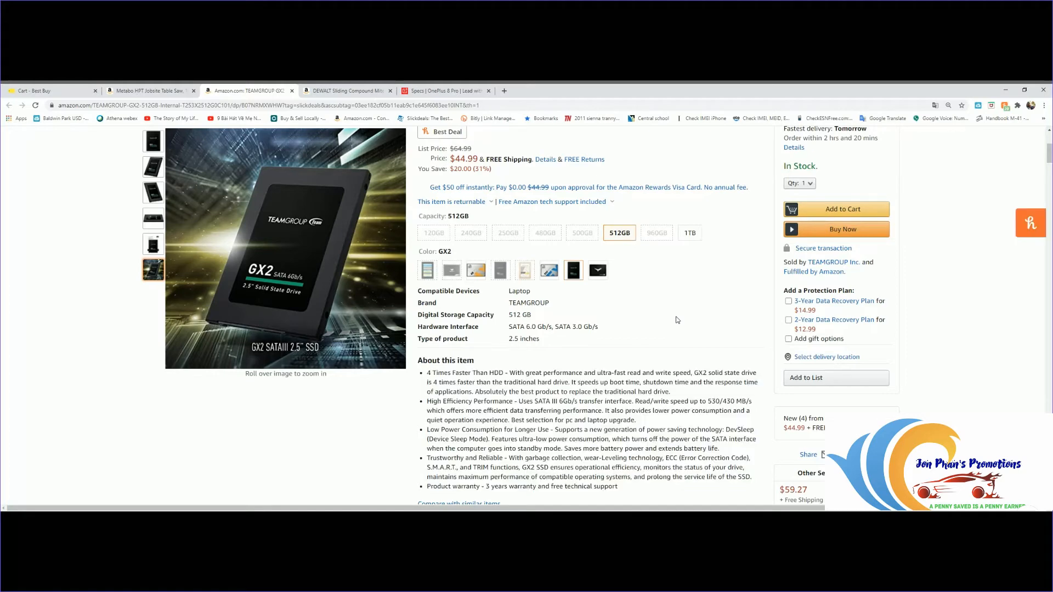
scroll("up", 3)
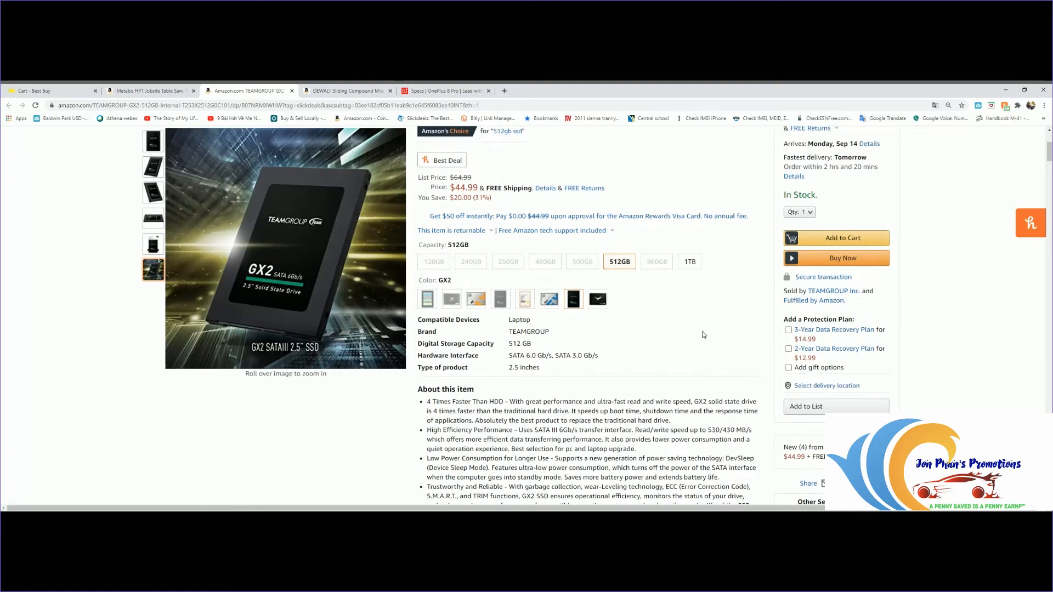
scroll("up", 3)
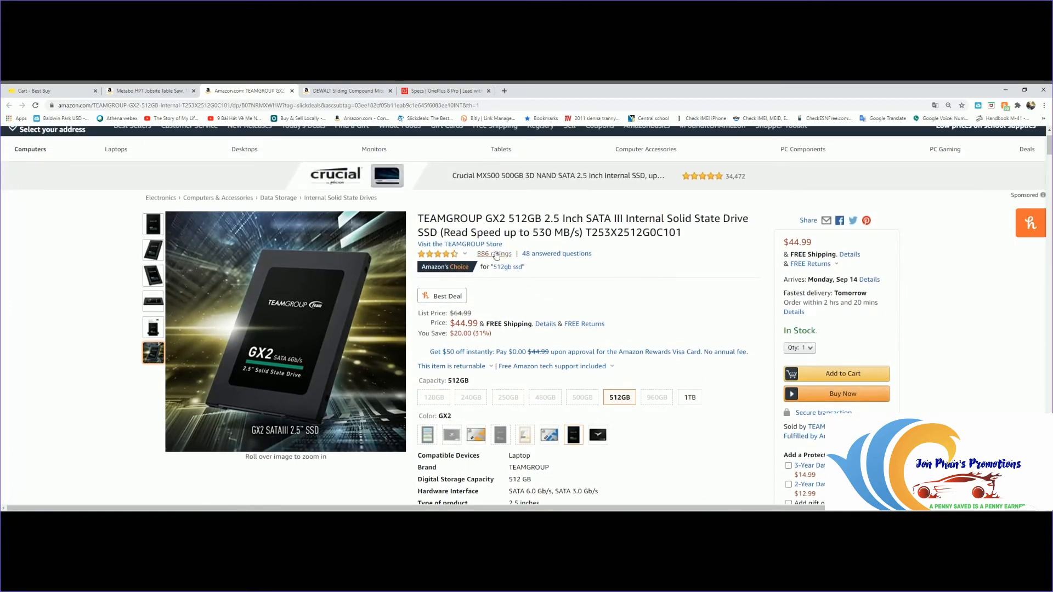
scroll("down", 3)
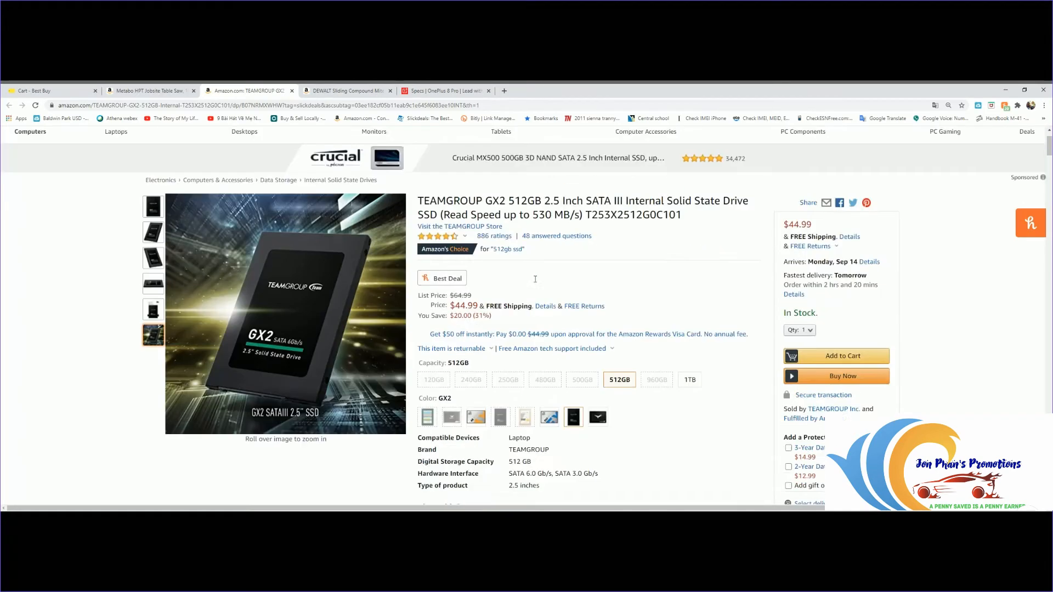
scroll("down", 3)
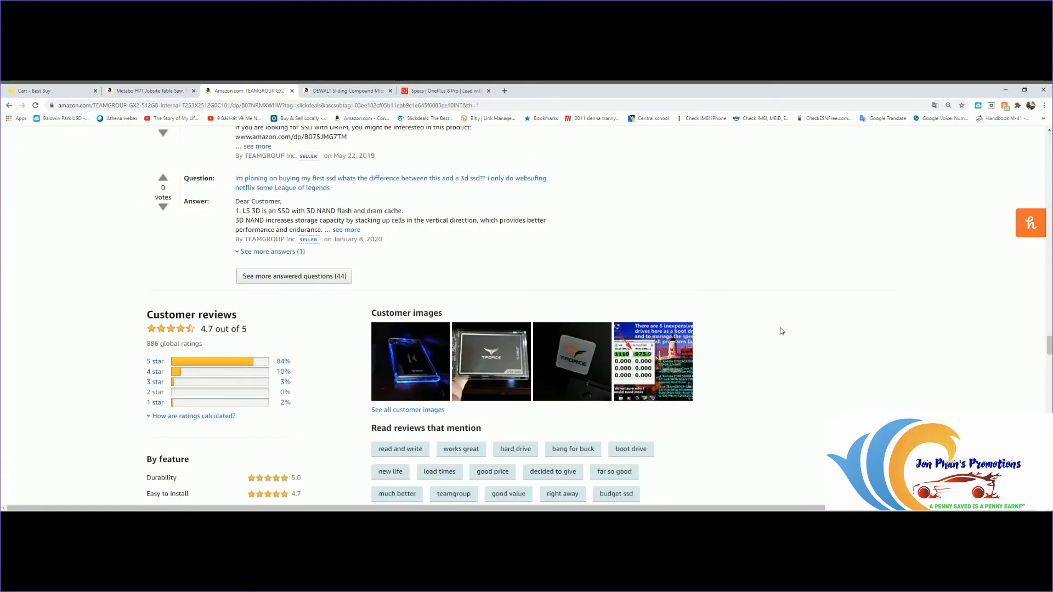
scroll("down", 3)
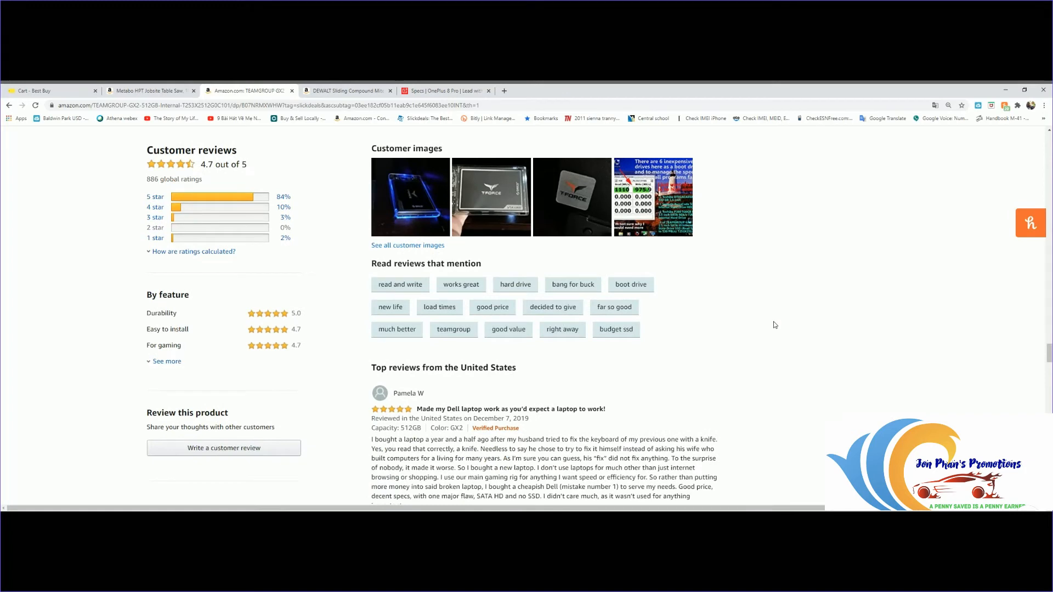
scroll("down", 3)
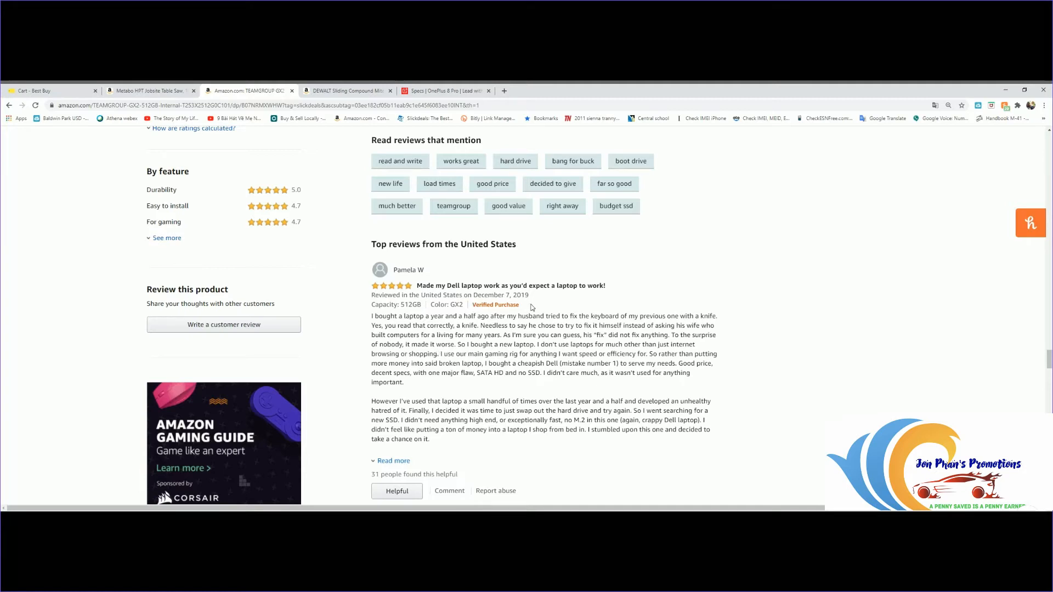
mouse_move(530, 309)
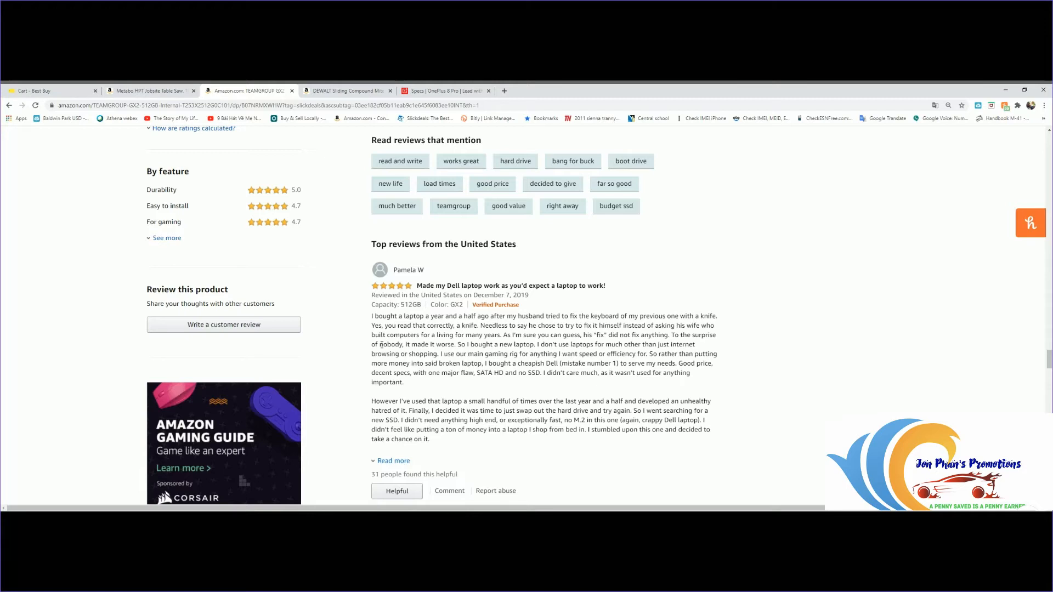
mouse_move(562, 443)
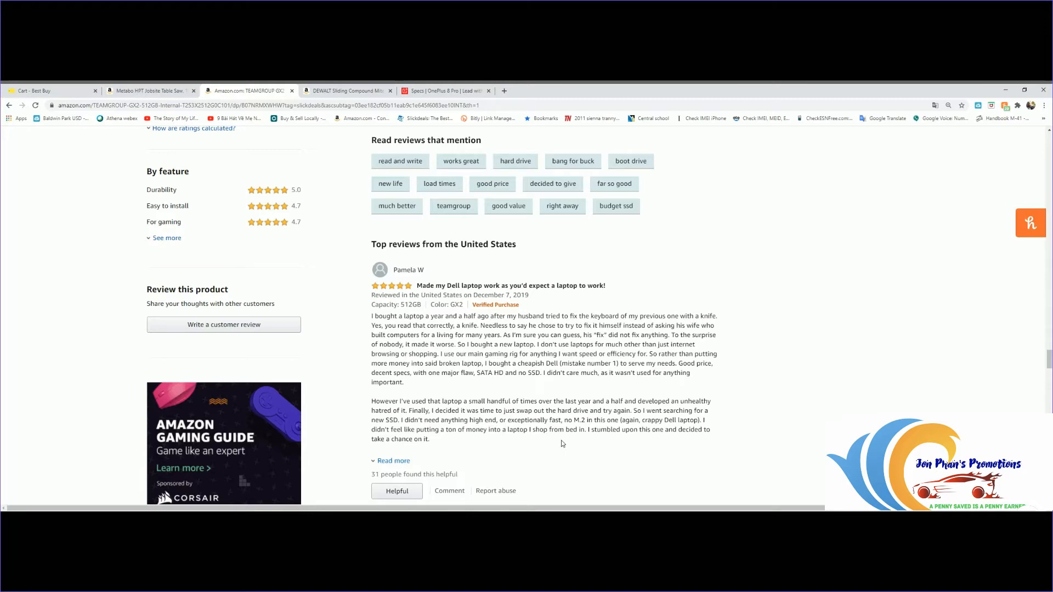
mouse_move(813, 243)
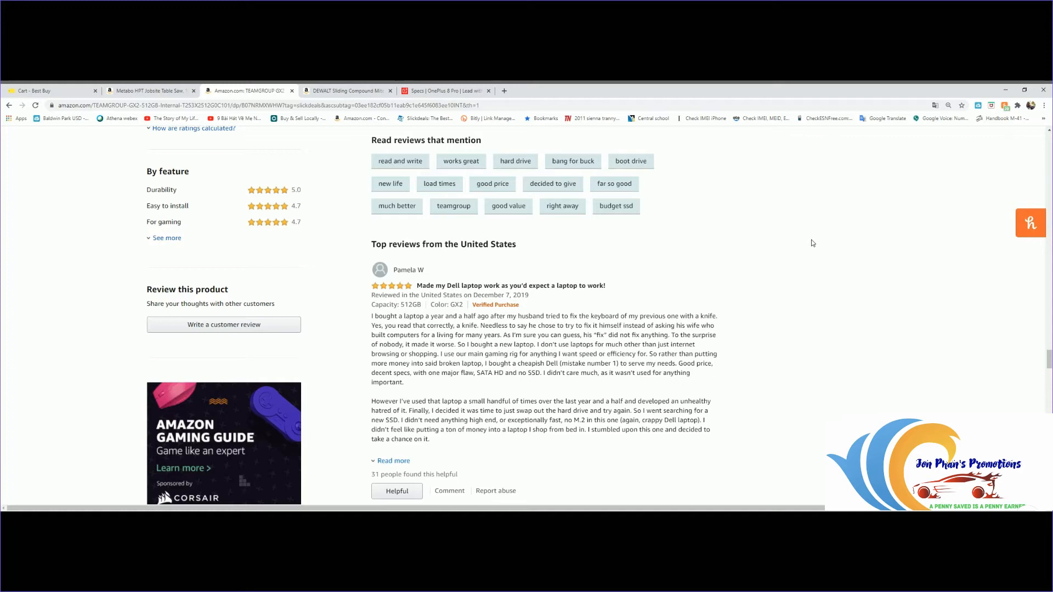
scroll("down", 3)
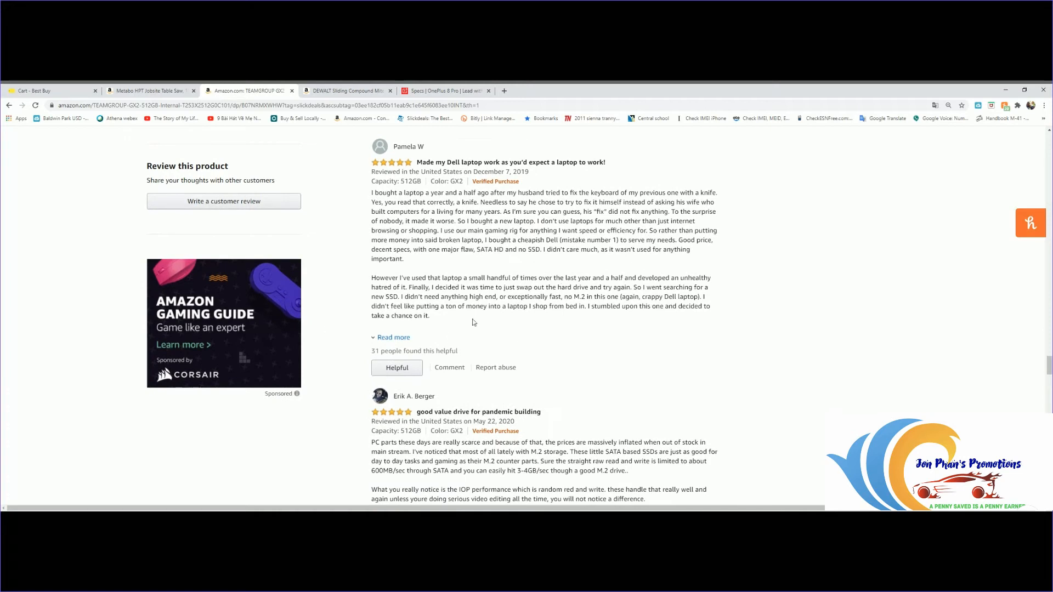
scroll("down", 3)
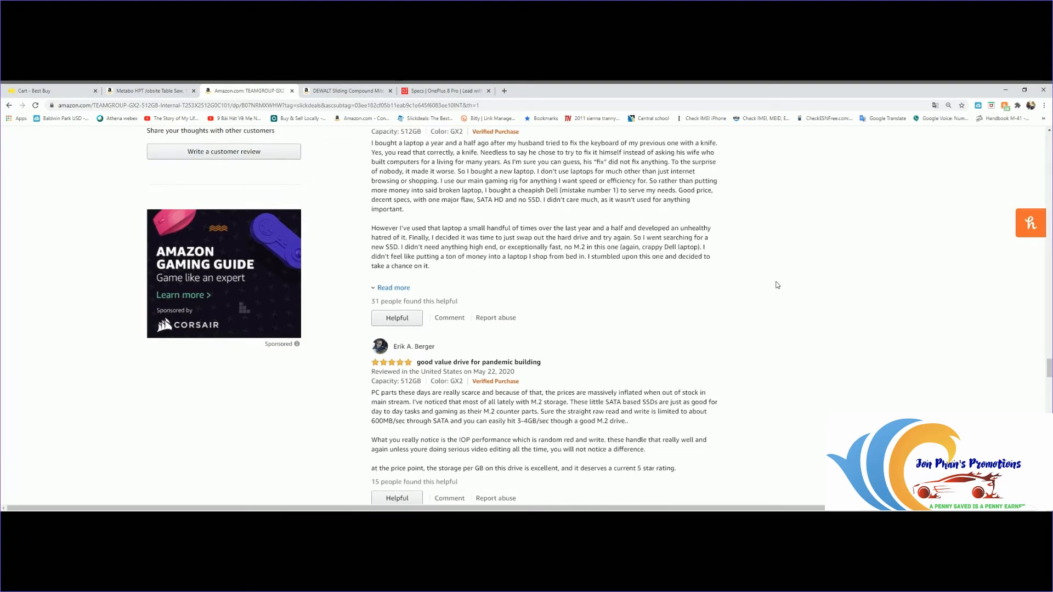
scroll("down", 3)
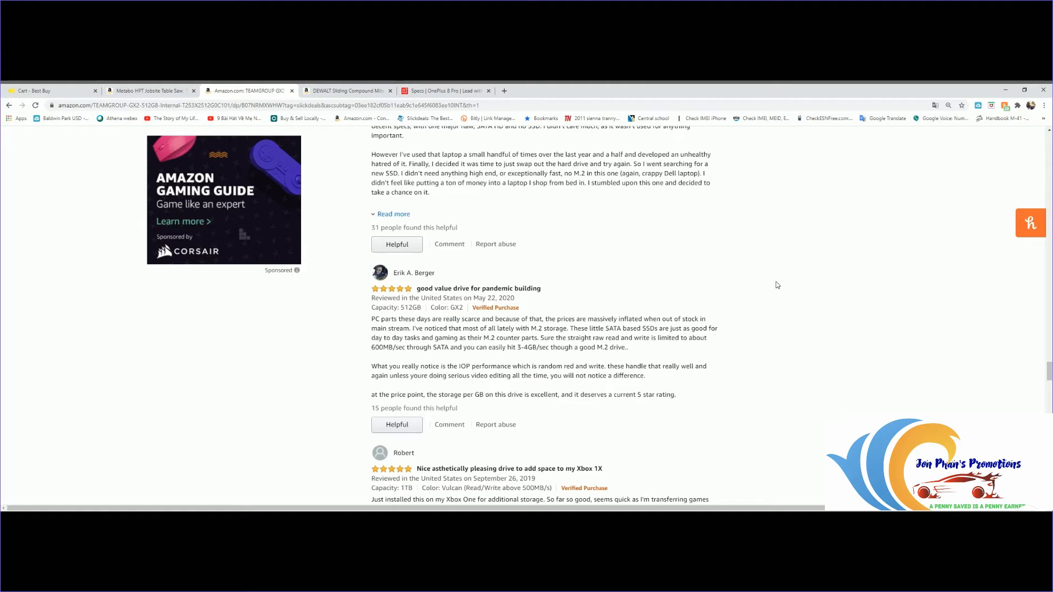
mouse_move(770, 279)
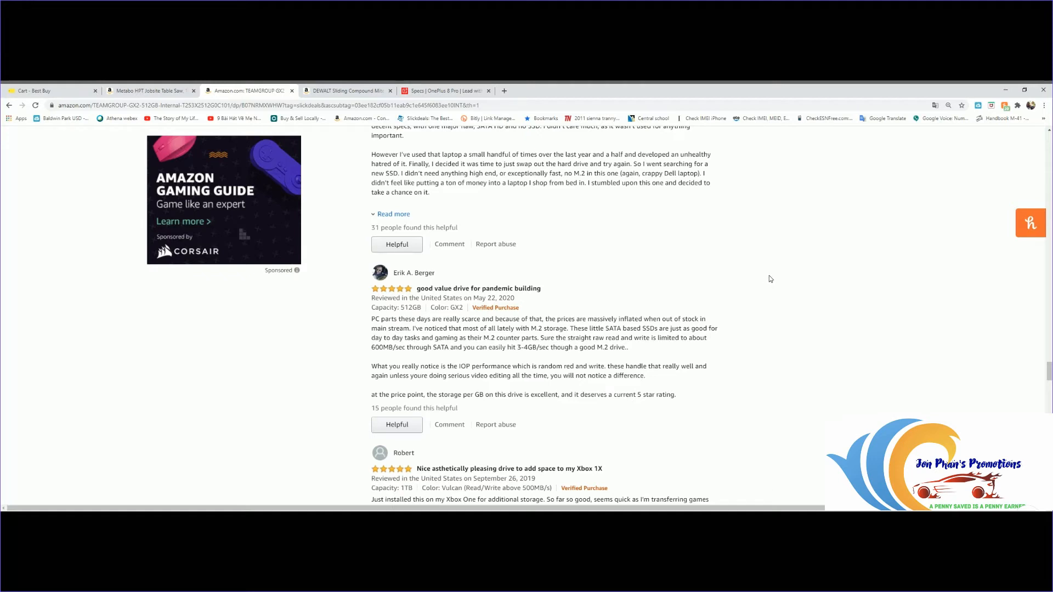
scroll("down", 3)
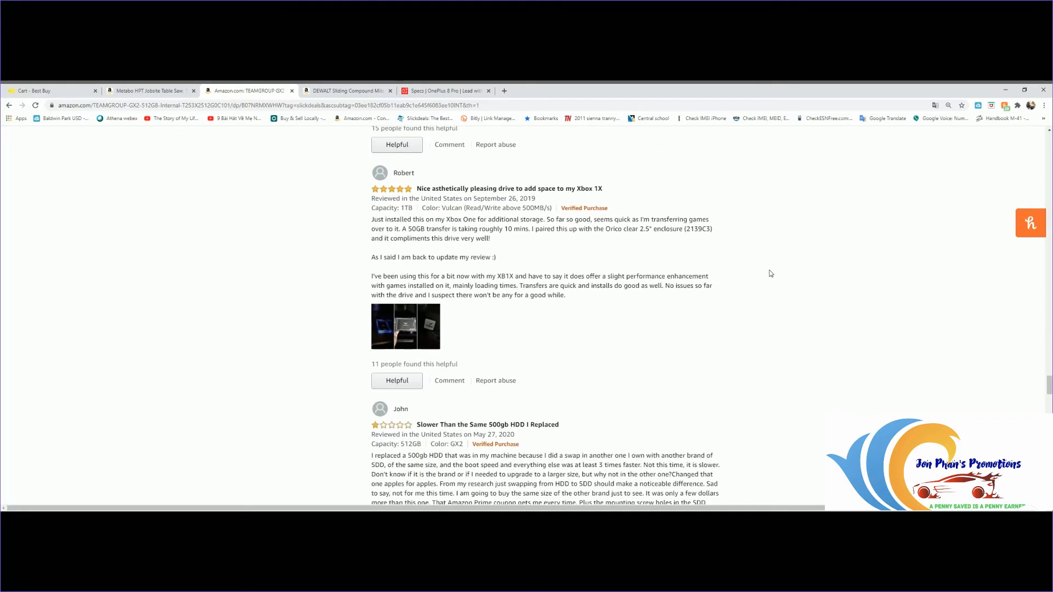
scroll("down", 3)
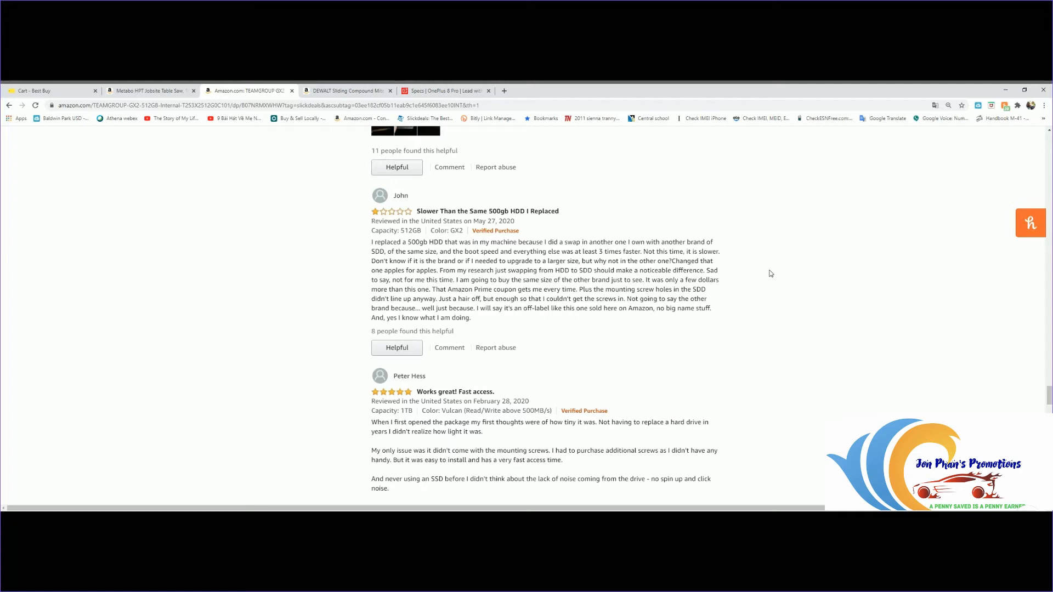
mouse_move(410, 272)
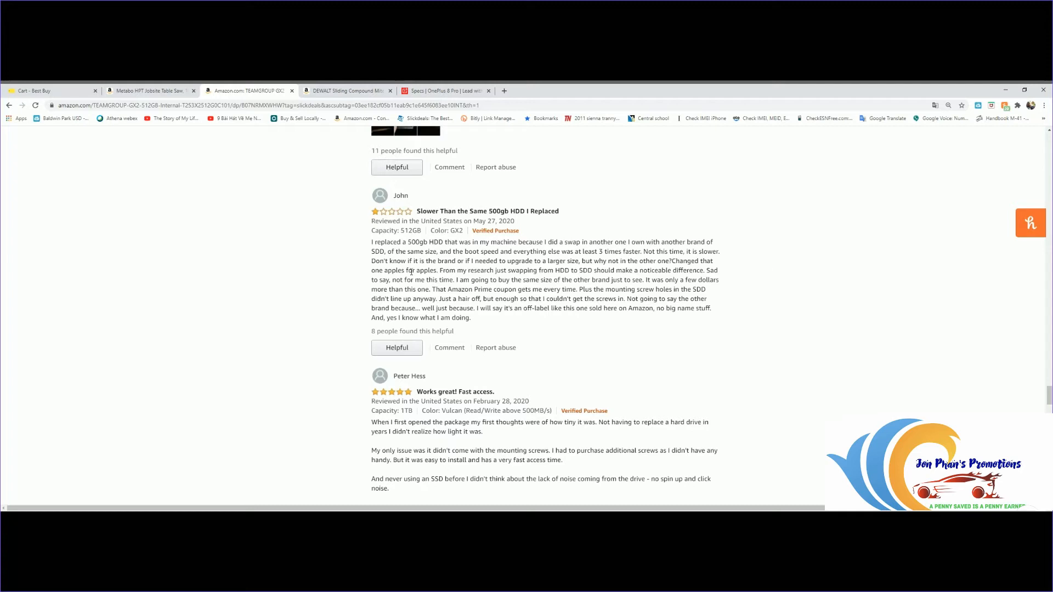
mouse_move(436, 265)
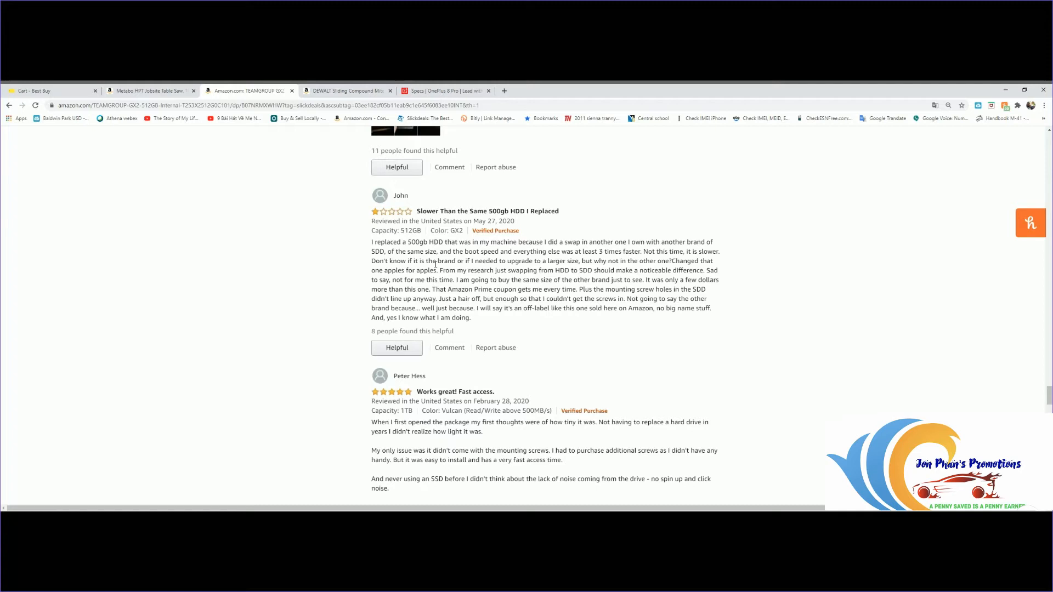
mouse_move(614, 350)
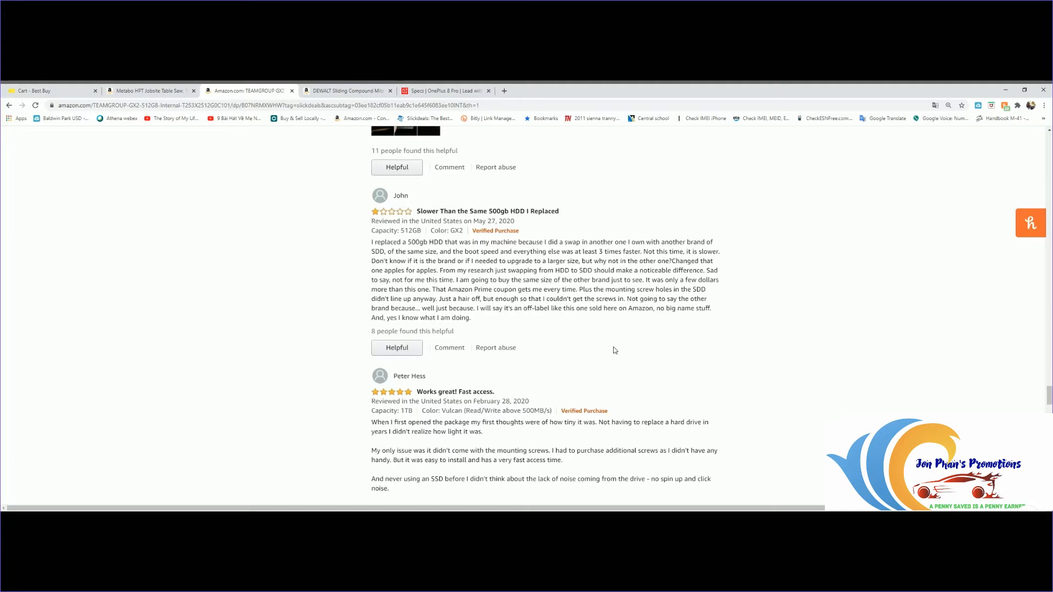
mouse_move(614, 336)
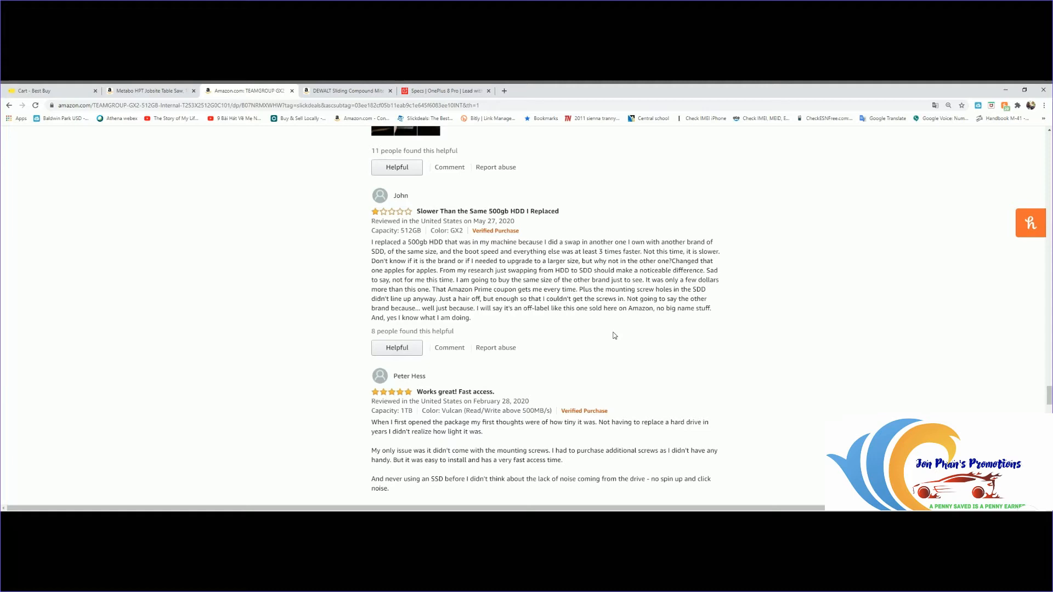
mouse_move(542, 239)
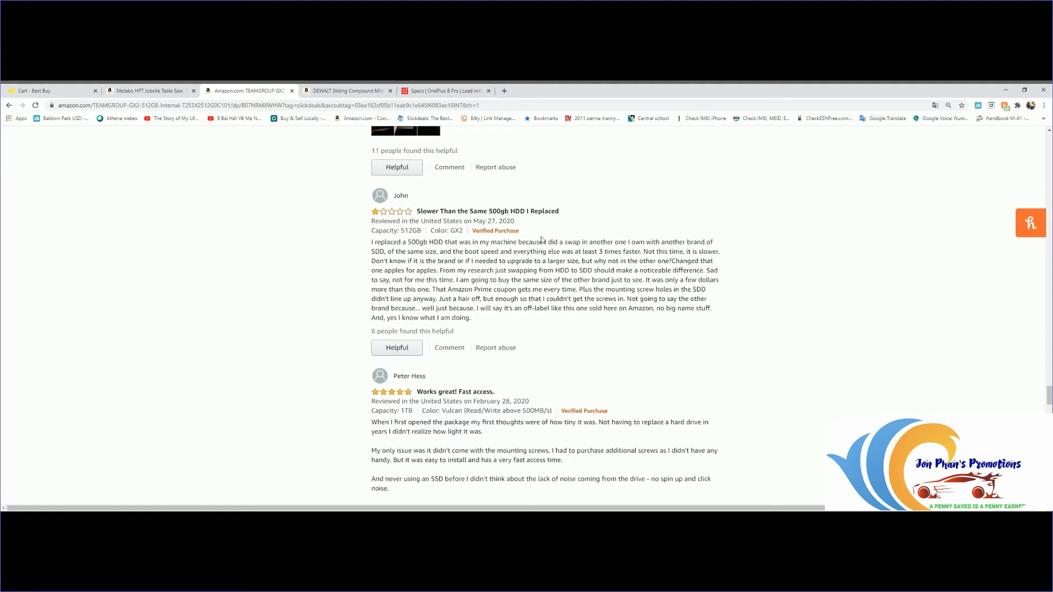
mouse_move(702, 371)
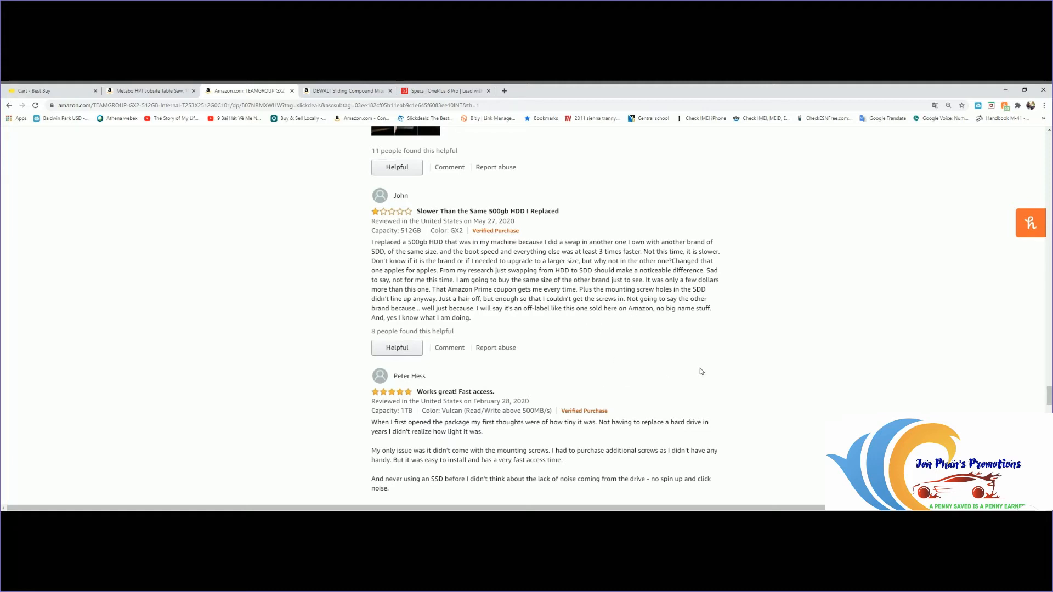
scroll("down", 3)
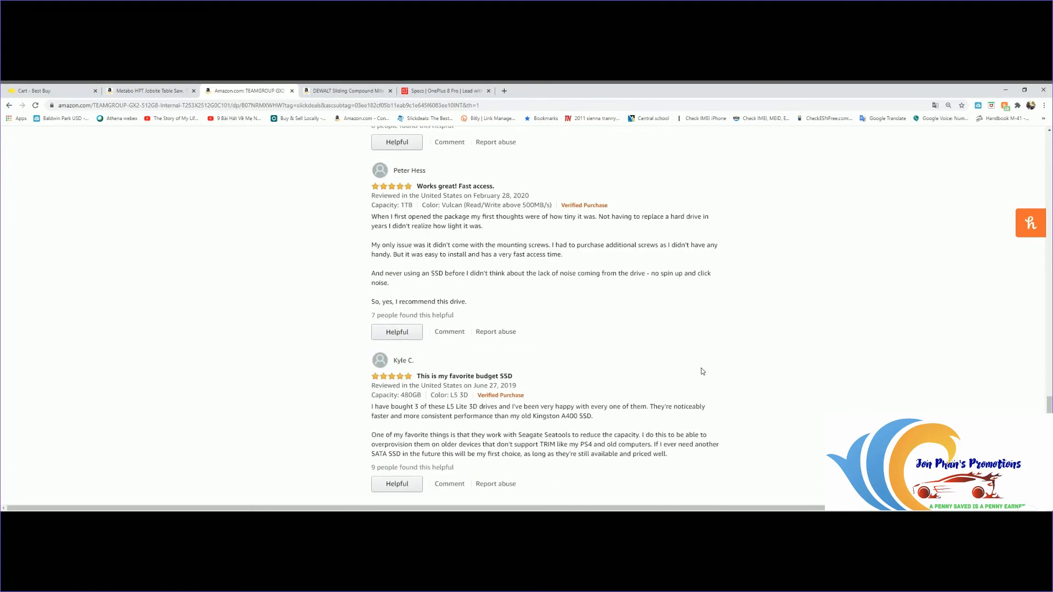
scroll("down", 3)
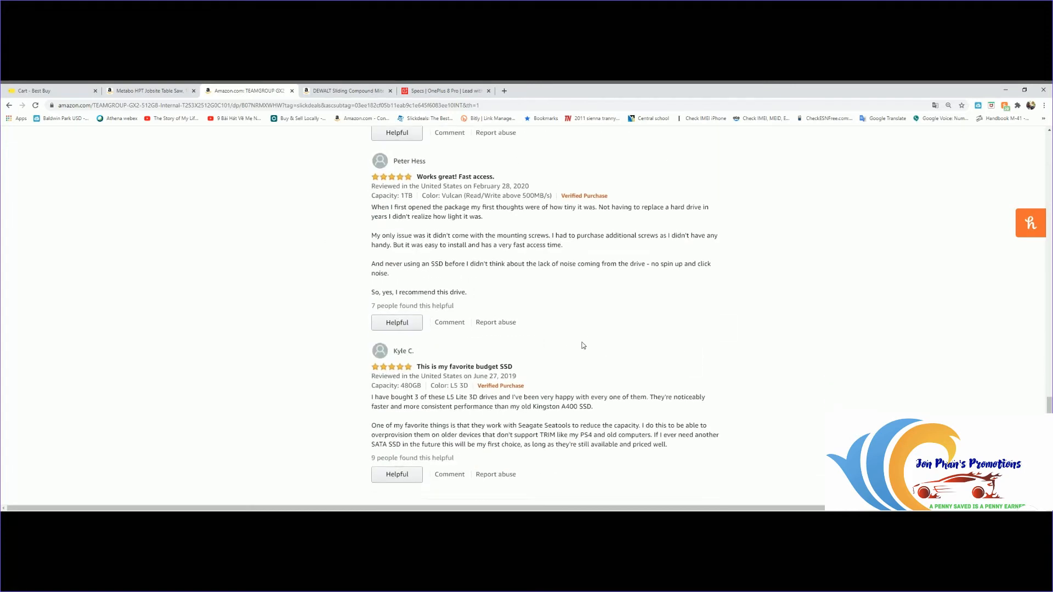
scroll("down", 3)
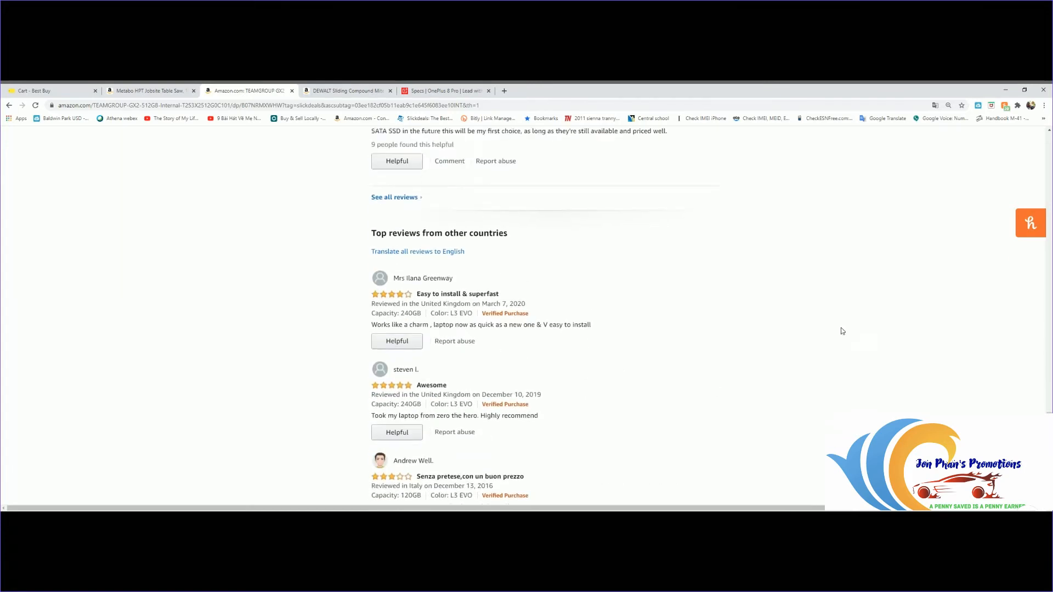
scroll("up", 3)
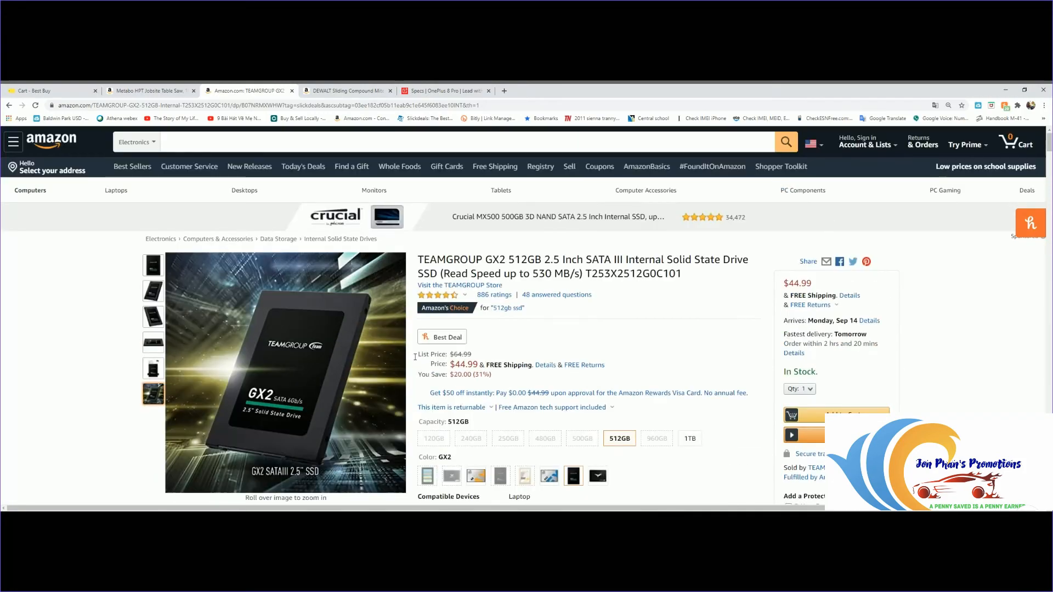
mouse_move(678, 329)
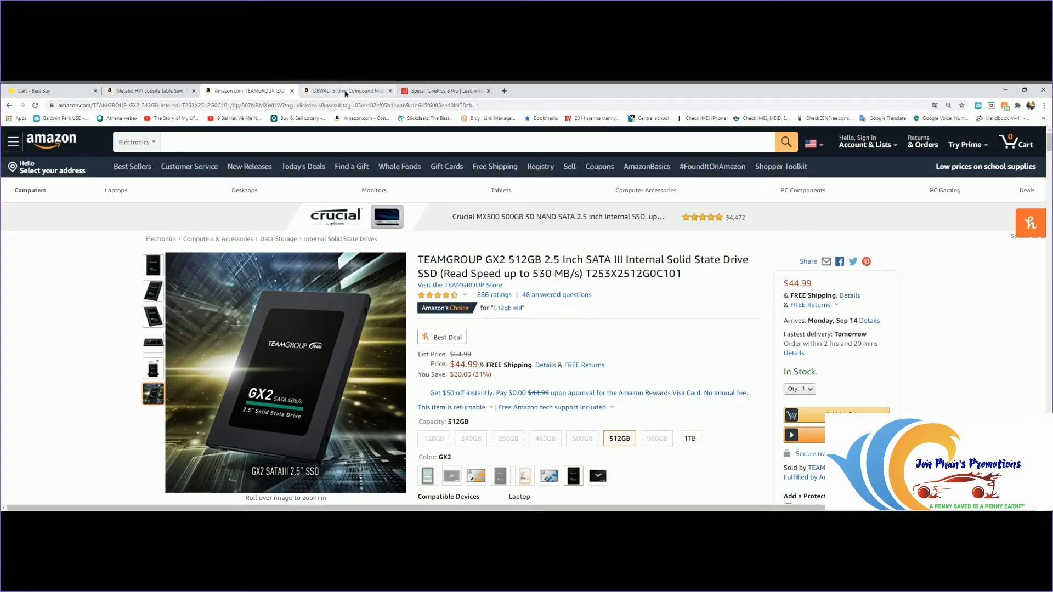
Step: Switch to the DEWALT 12-inch sliding compound miter saw listing at $369.00
left_click(346, 90)
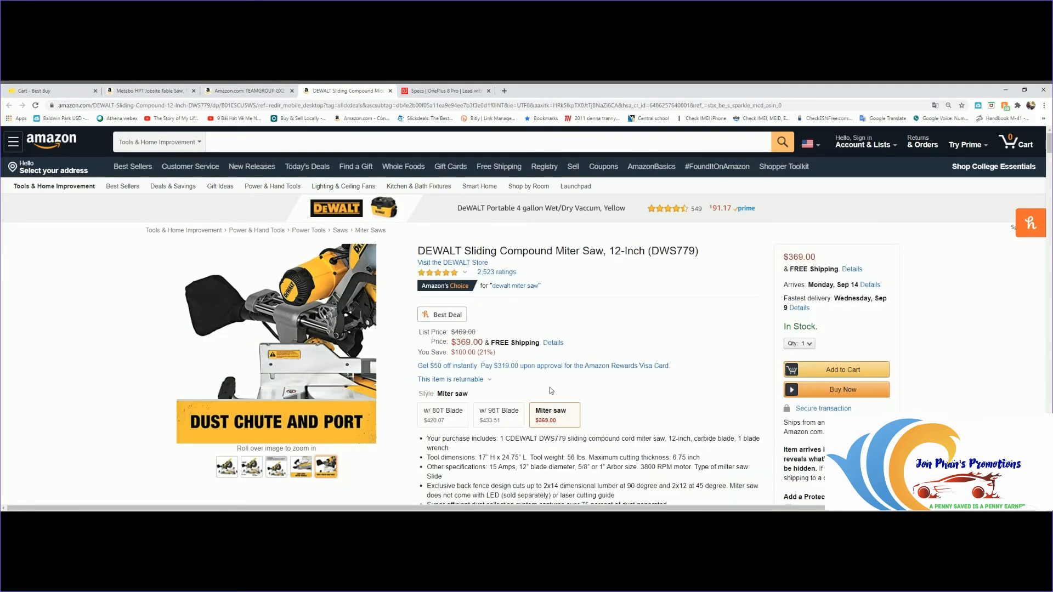
mouse_move(589, 399)
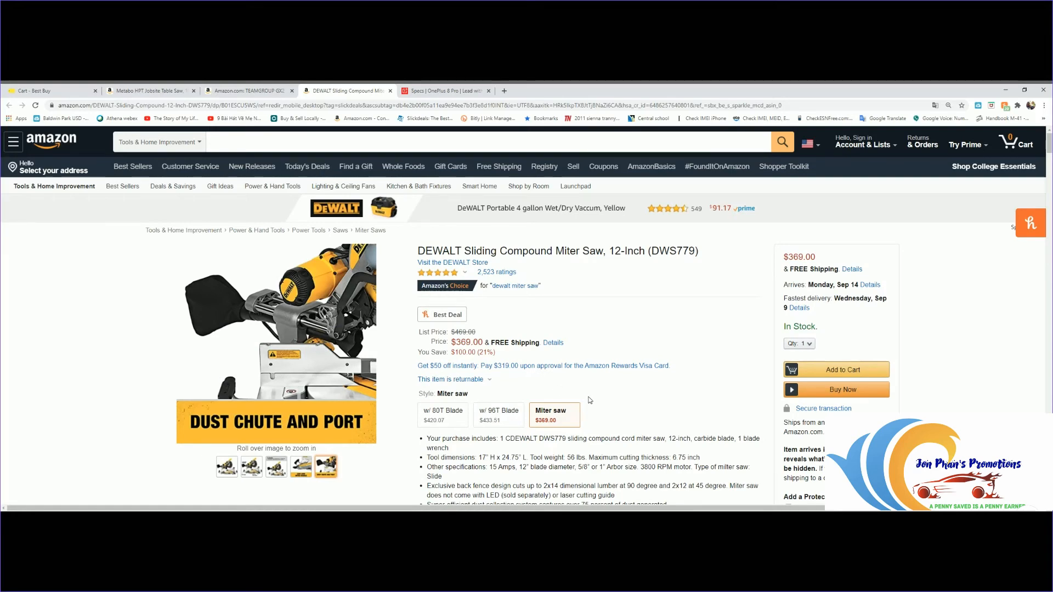
mouse_move(275, 392)
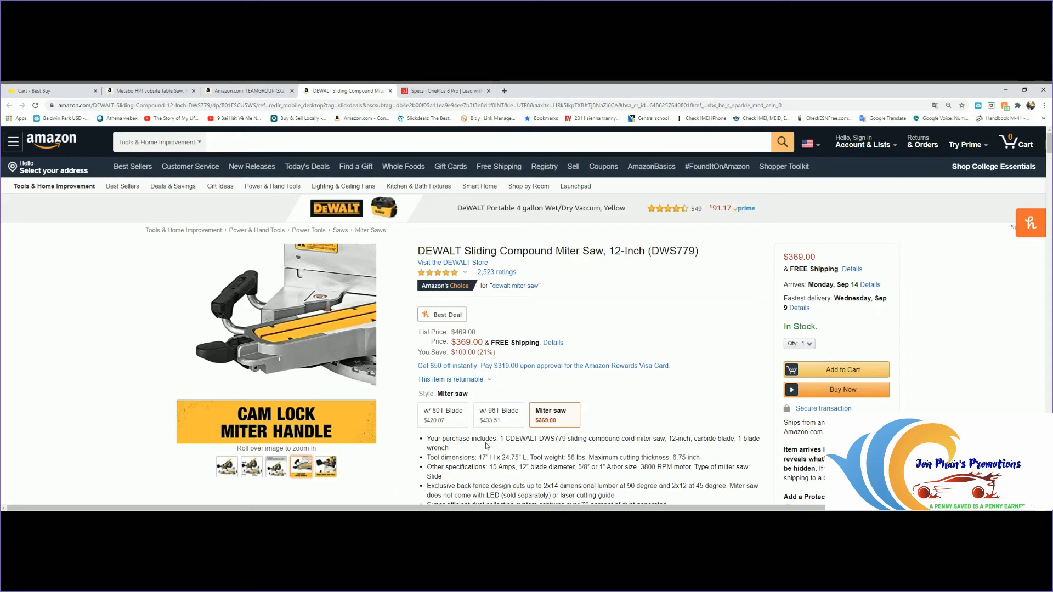
mouse_move(713, 349)
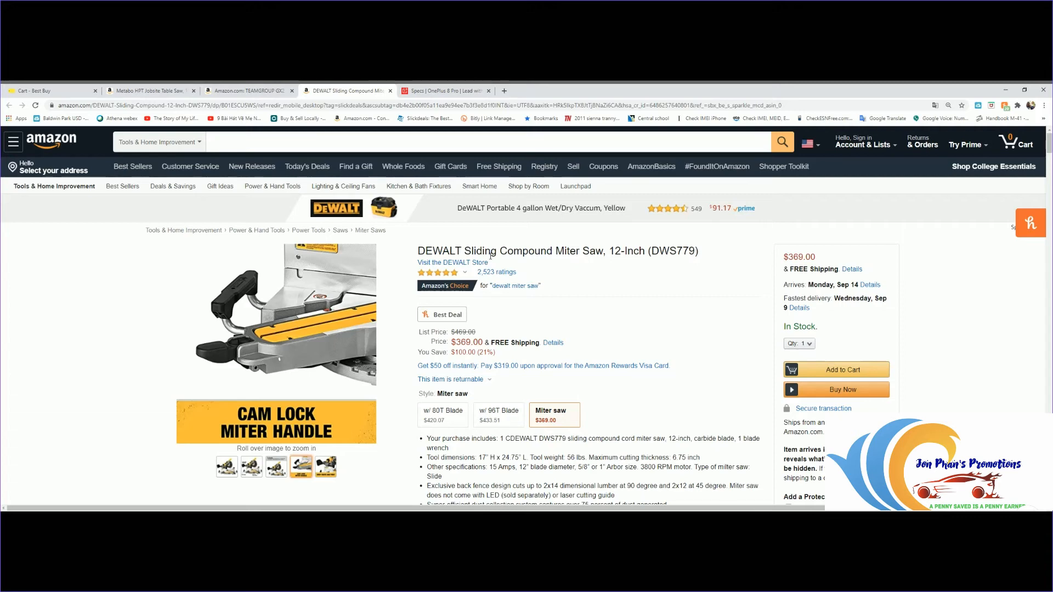
mouse_move(387, 304)
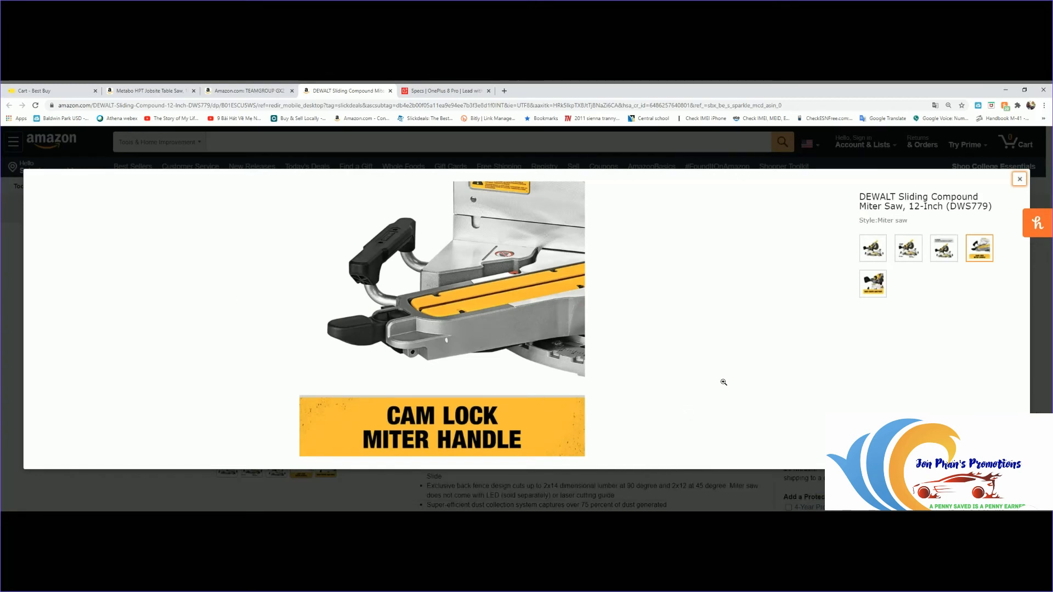
mouse_move(932, 270)
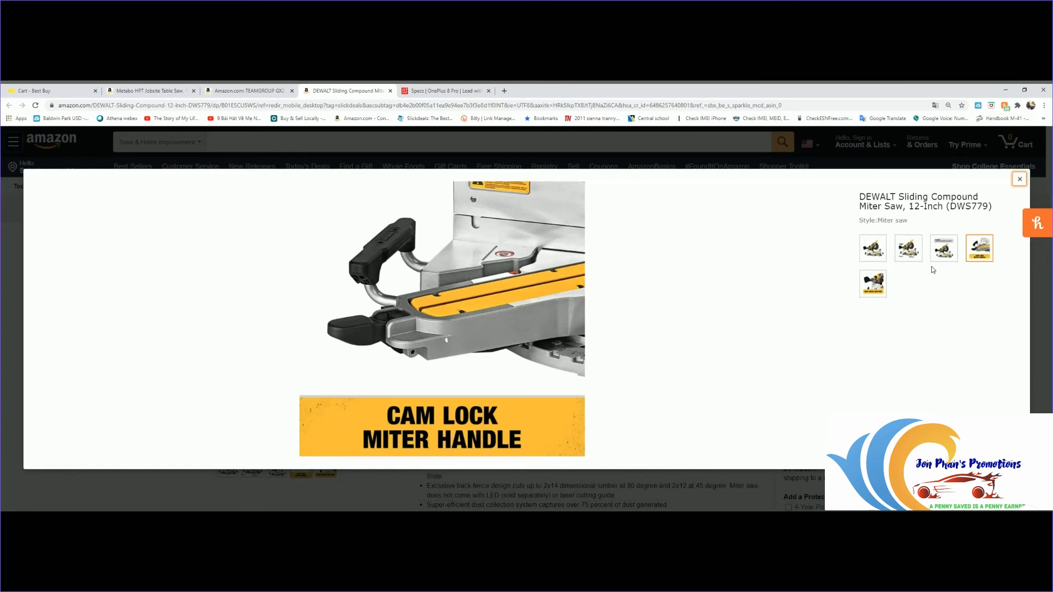
Step: View the saw's full, labelled-features, kit-contents, cam lock and dust chute photos in turn
left_click(873, 248)
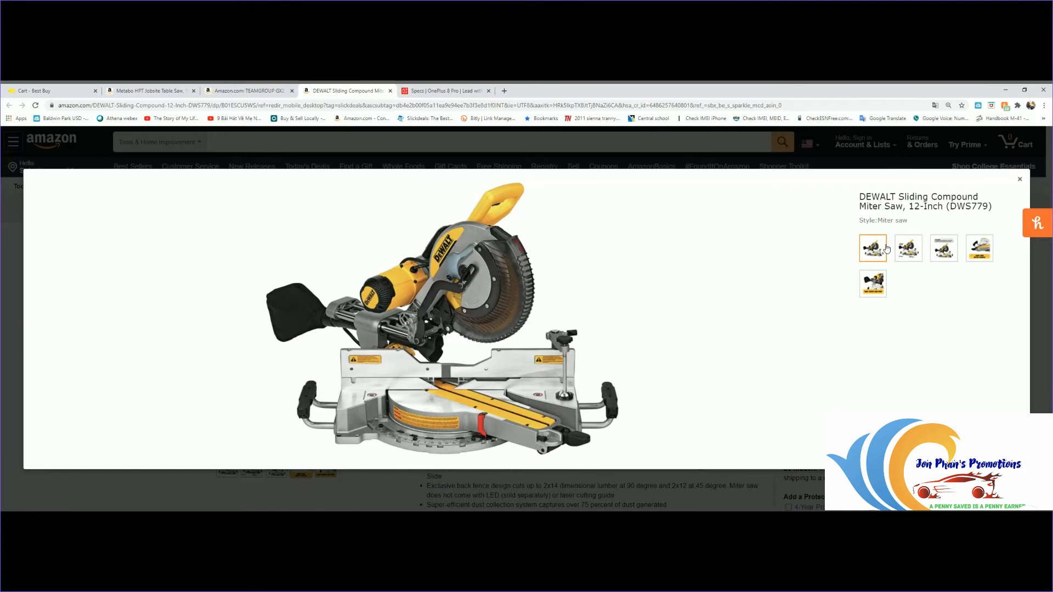
mouse_move(881, 307)
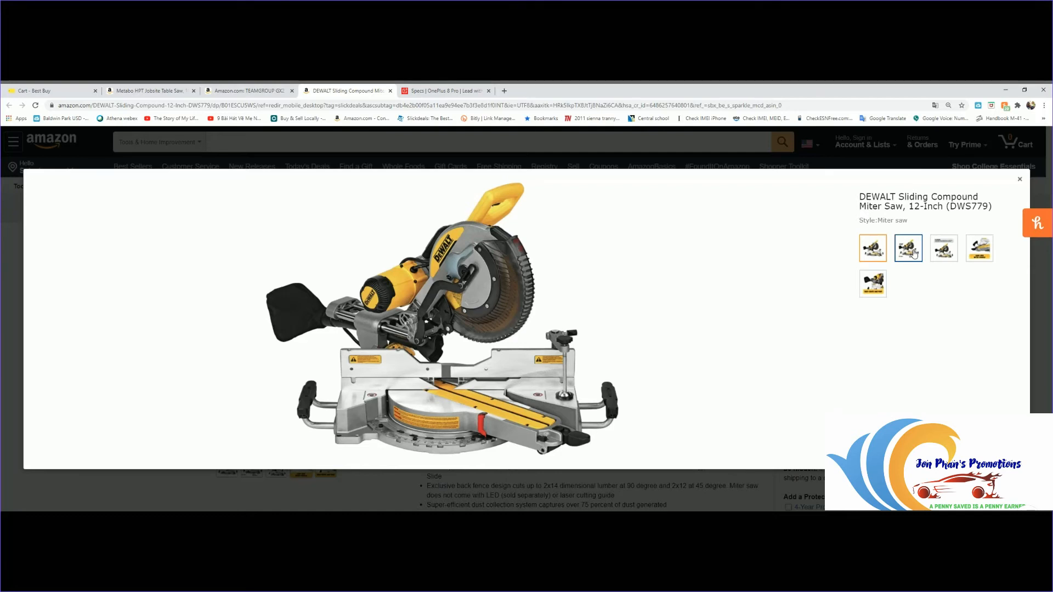
left_click(908, 248)
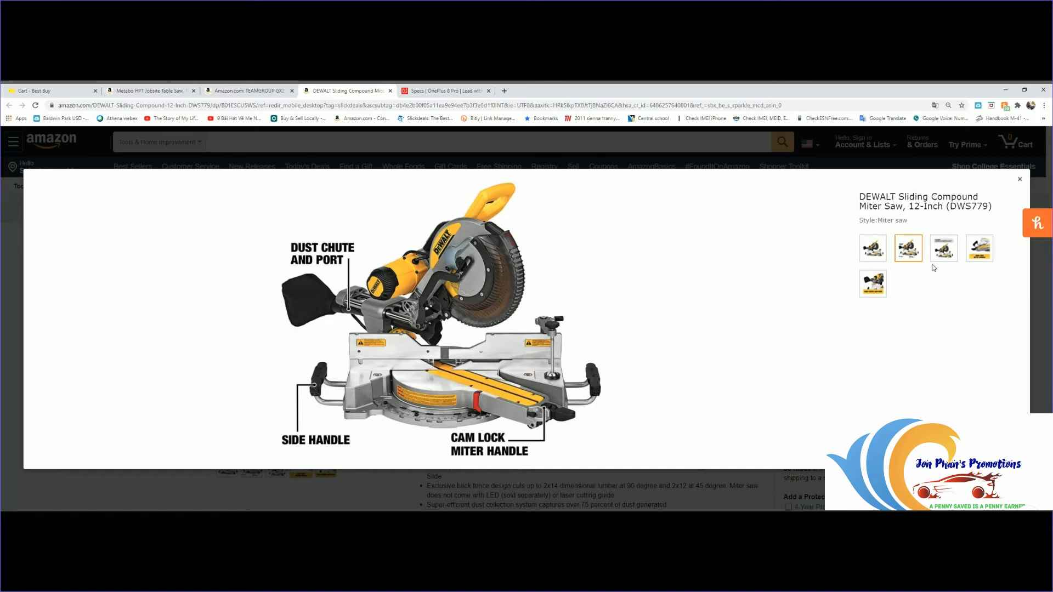
left_click(943, 248)
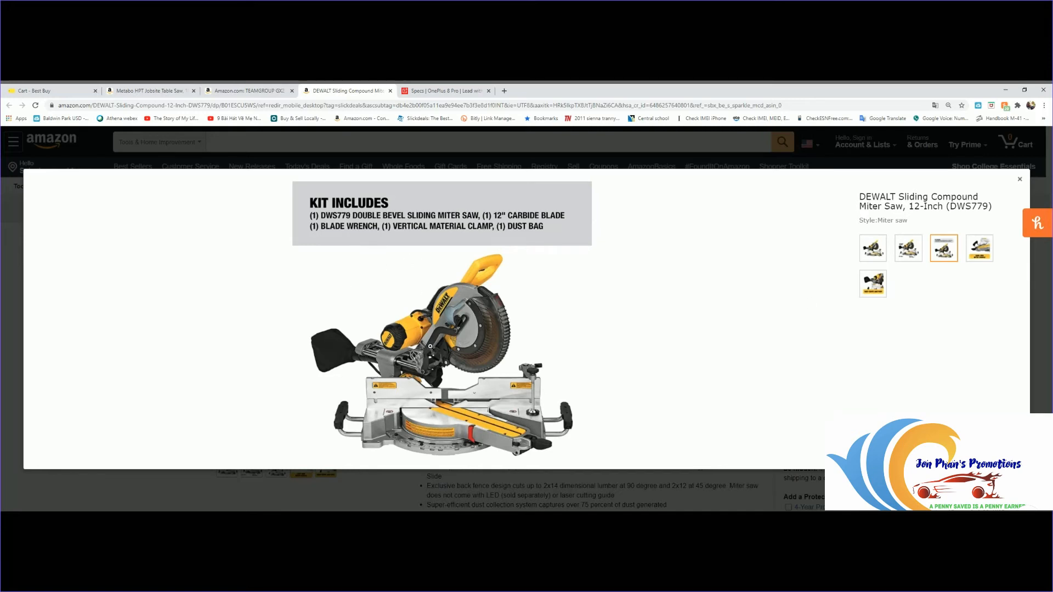
mouse_move(640, 324)
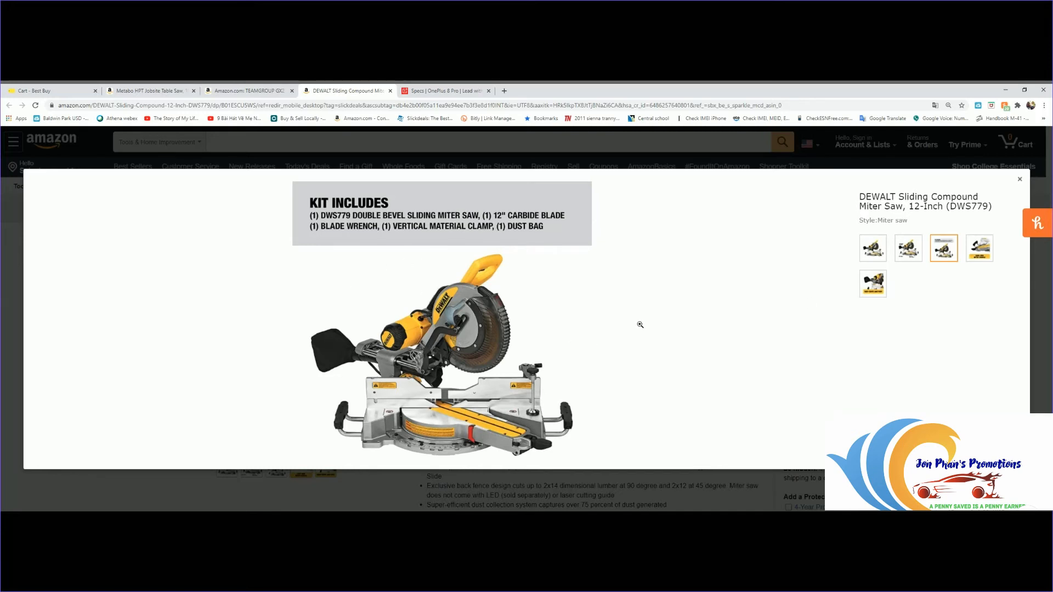
mouse_move(879, 316)
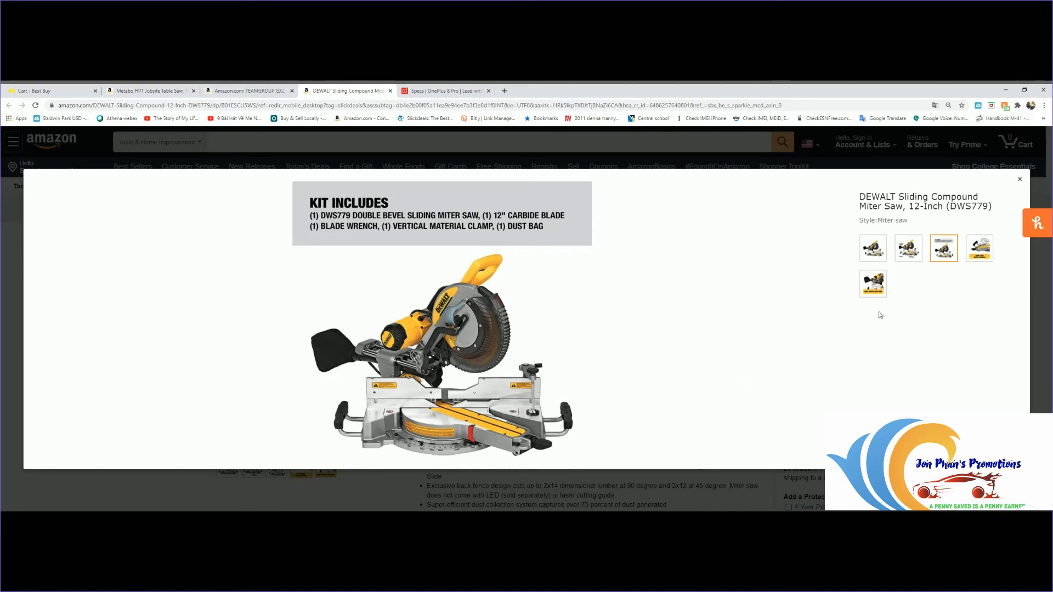
left_click(978, 248)
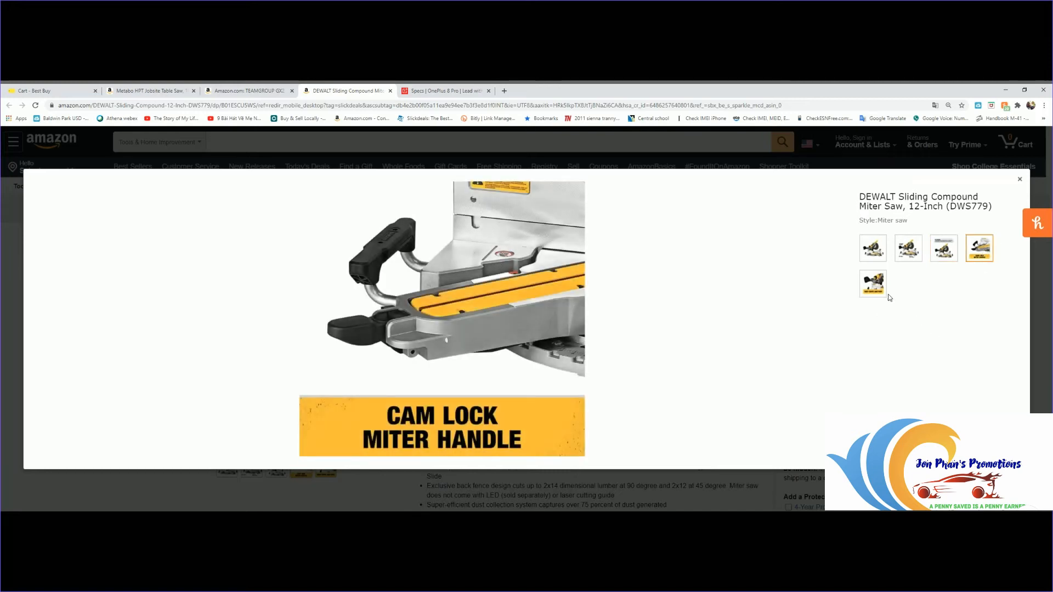
left_click(873, 283)
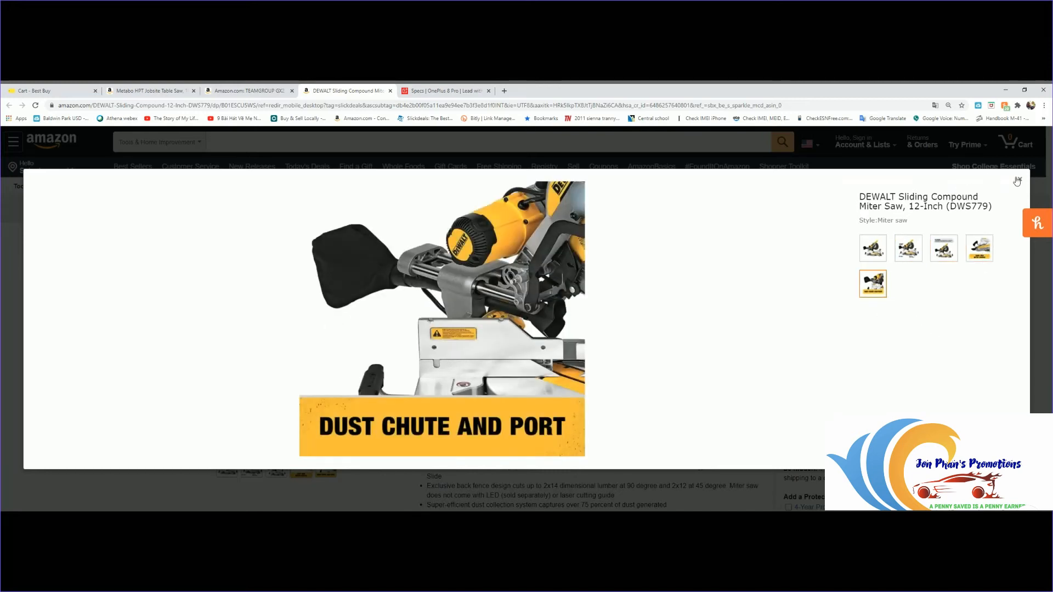
Step: Close the photo viewer and scroll down the feature bullets to the $967.00 Frequently bought together bundle
left_click(1016, 182)
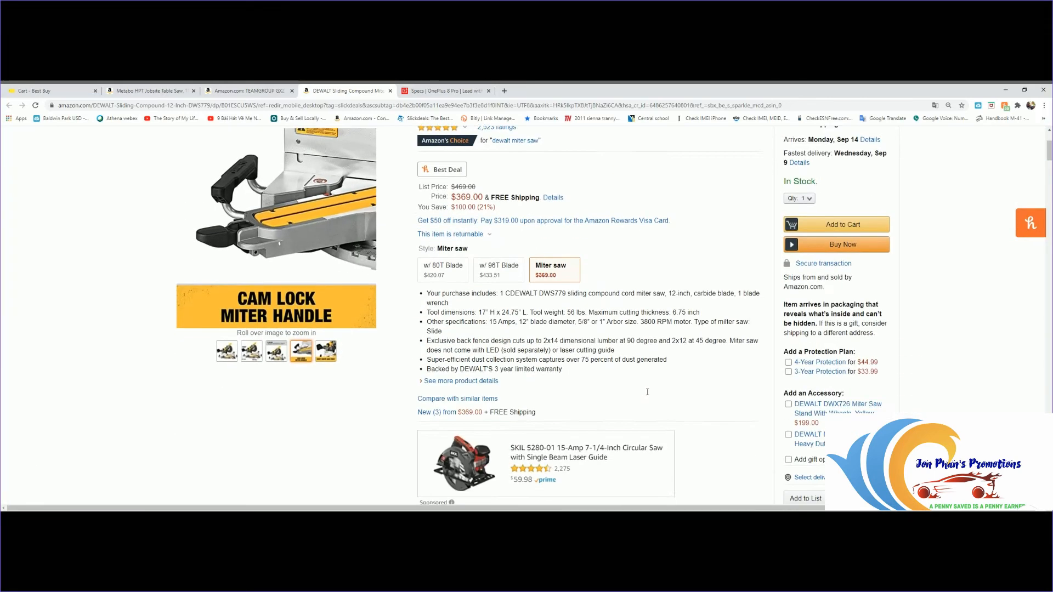
scroll("down", 3)
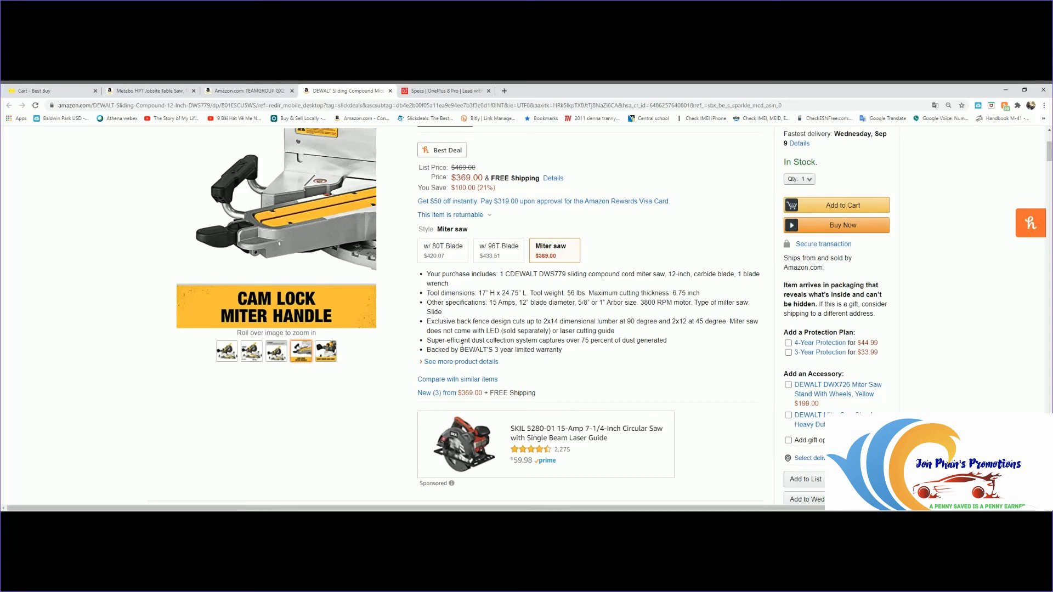
mouse_move(550, 314)
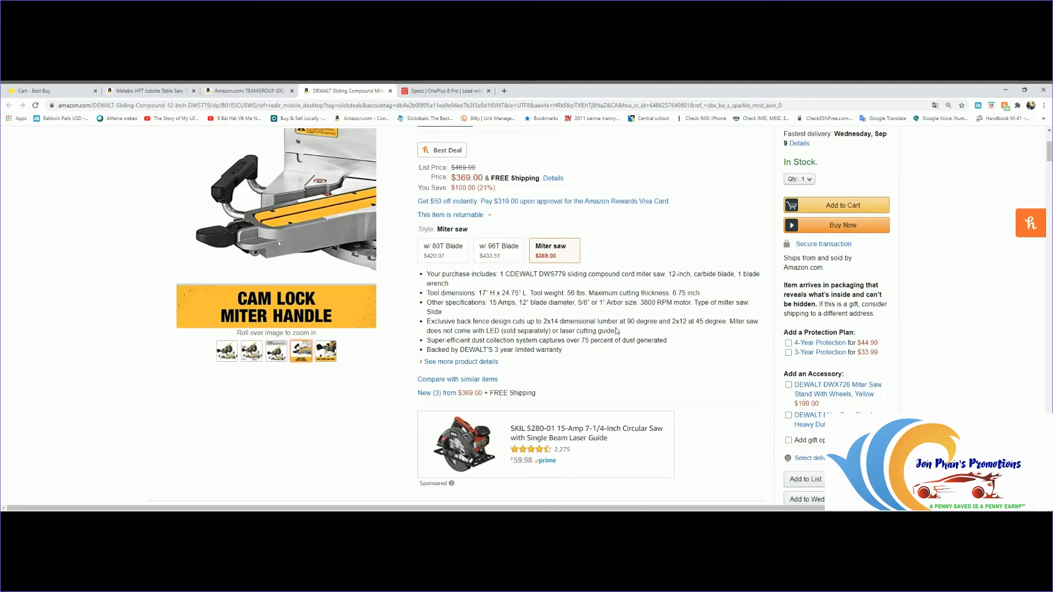
mouse_move(552, 383)
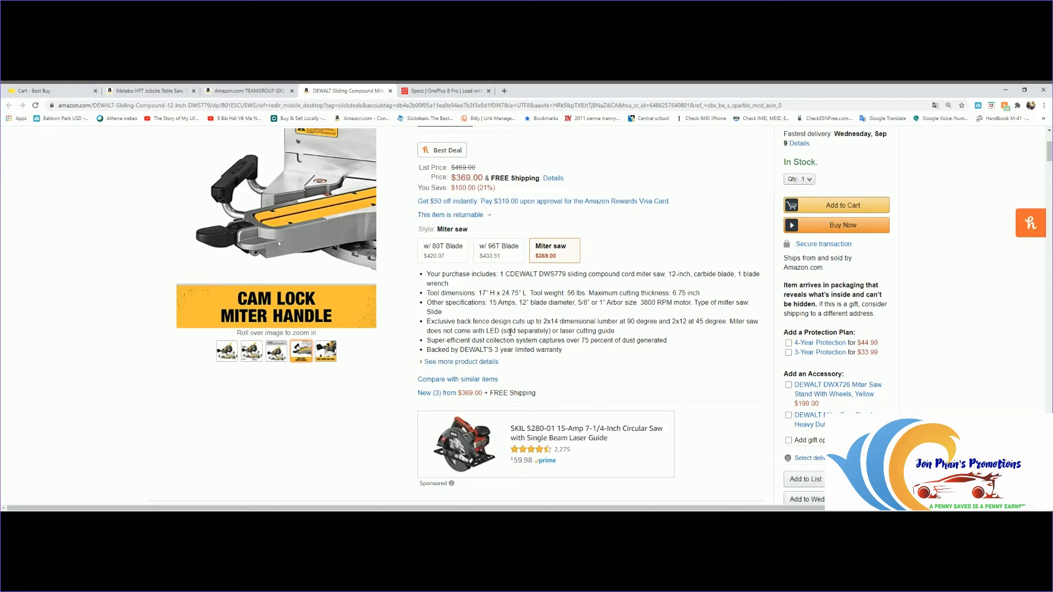
mouse_move(473, 376)
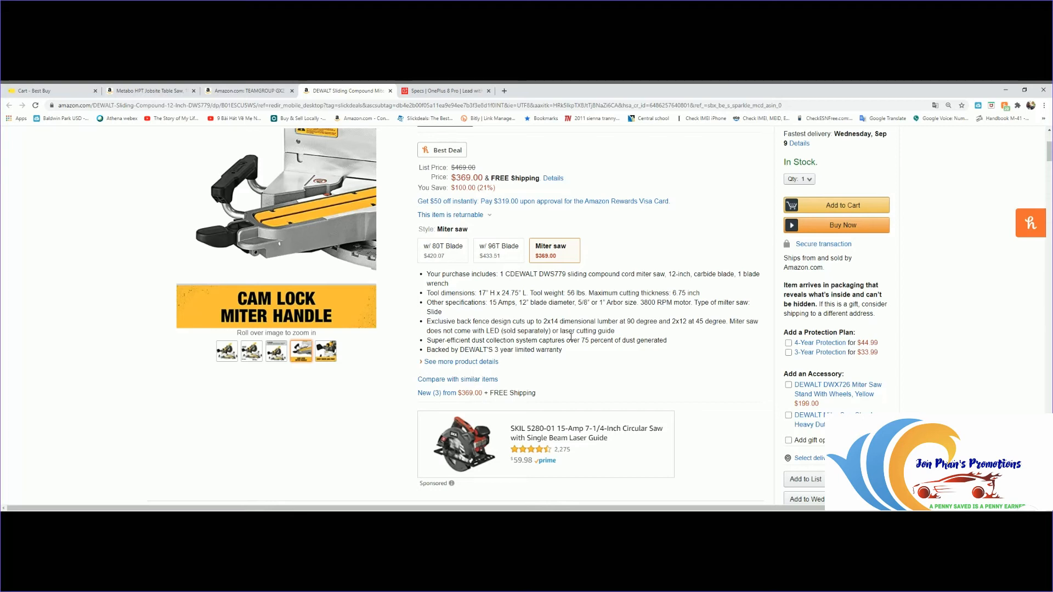
mouse_move(637, 402)
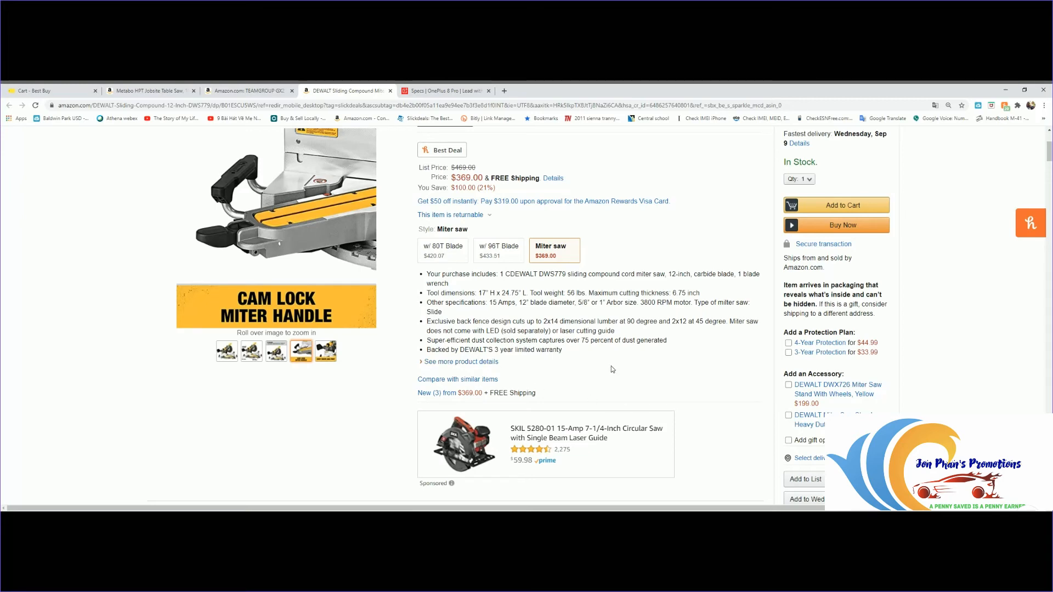
scroll("down", 3)
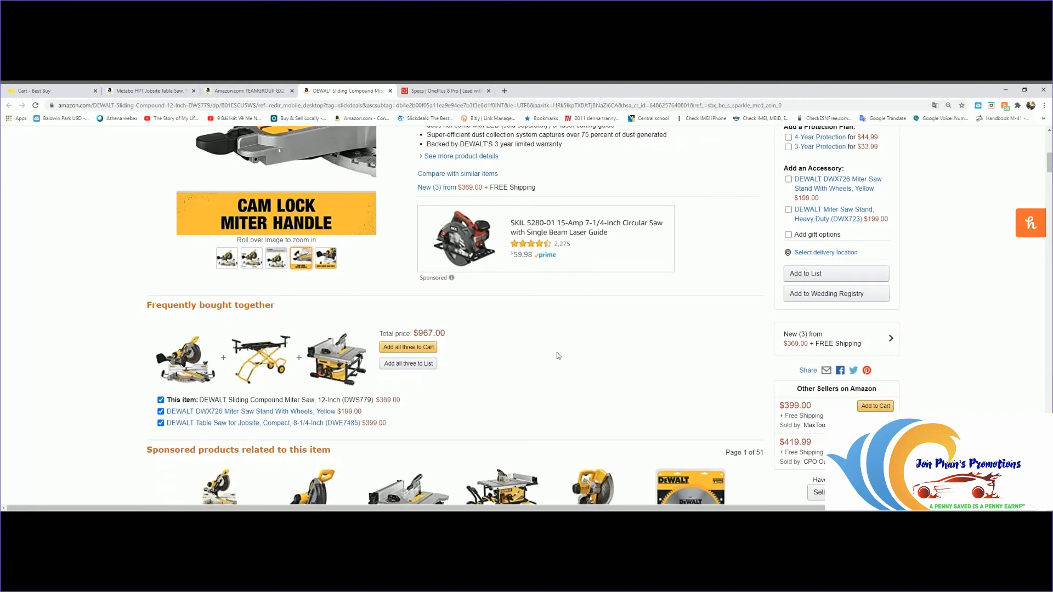
Step: Scroll past sponsored products and the Product Image Gallery to the Have a question? box and manufacturer section
scroll("down", 3)
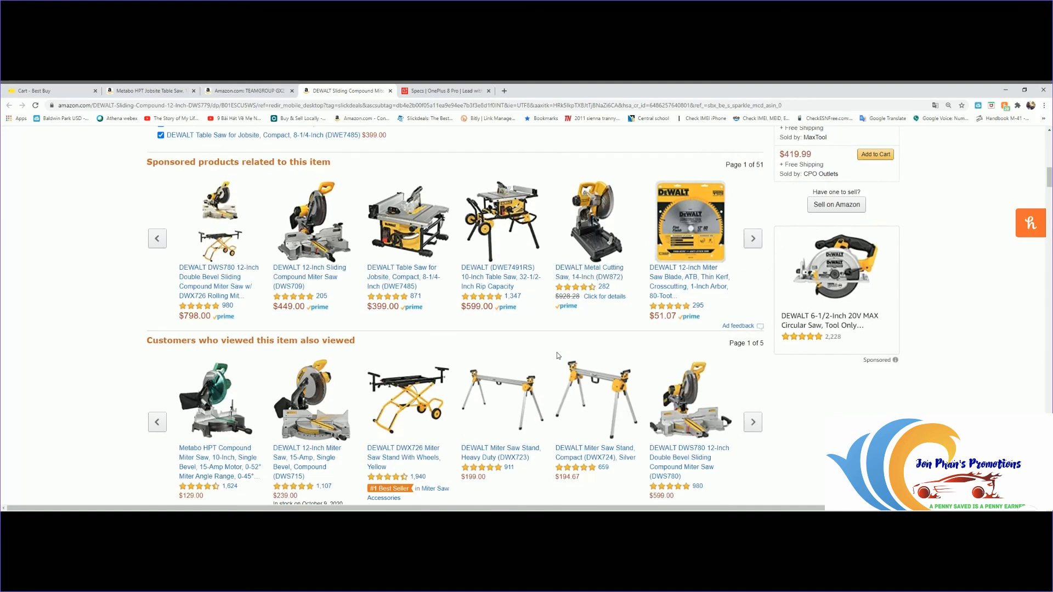
scroll("down", 3)
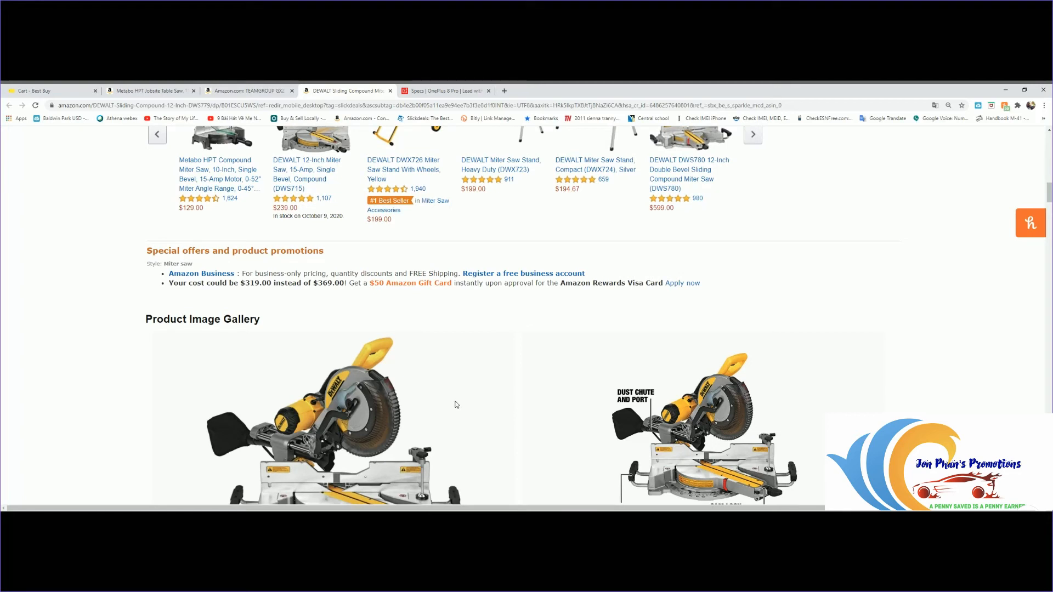
scroll("down", 3)
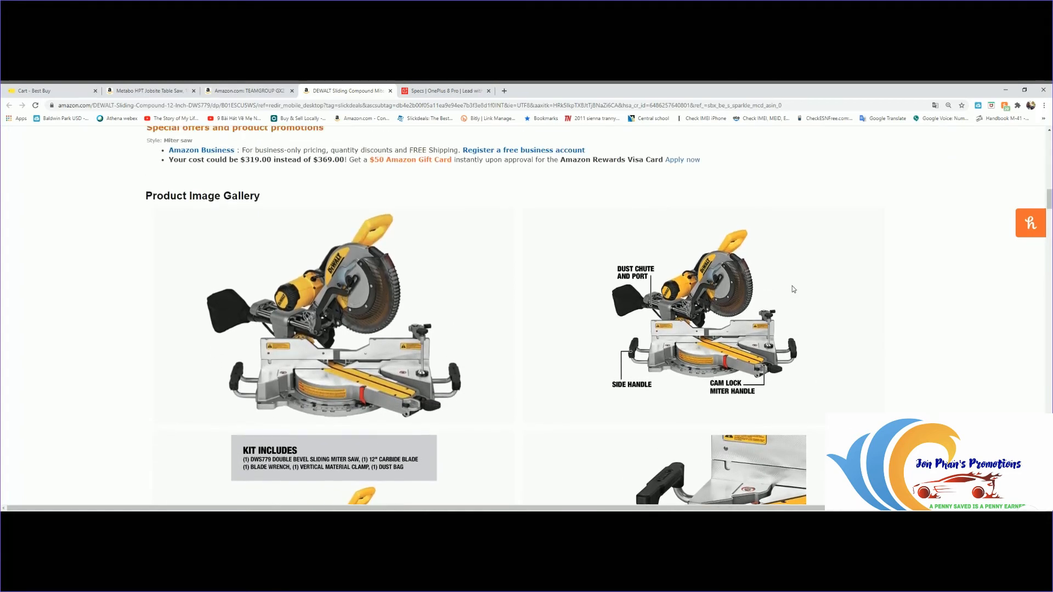
mouse_move(947, 345)
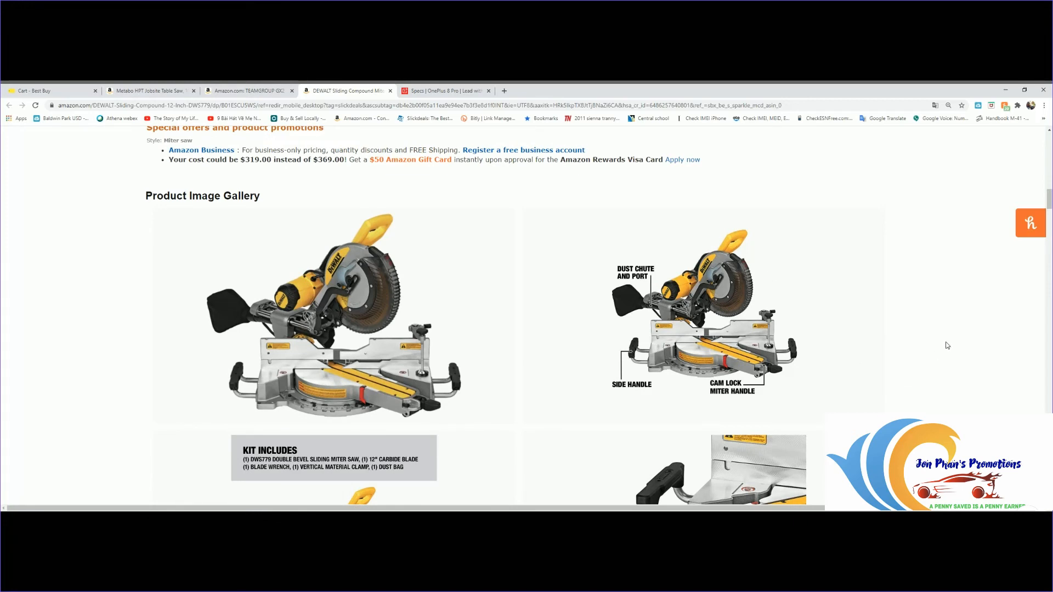
mouse_move(970, 369)
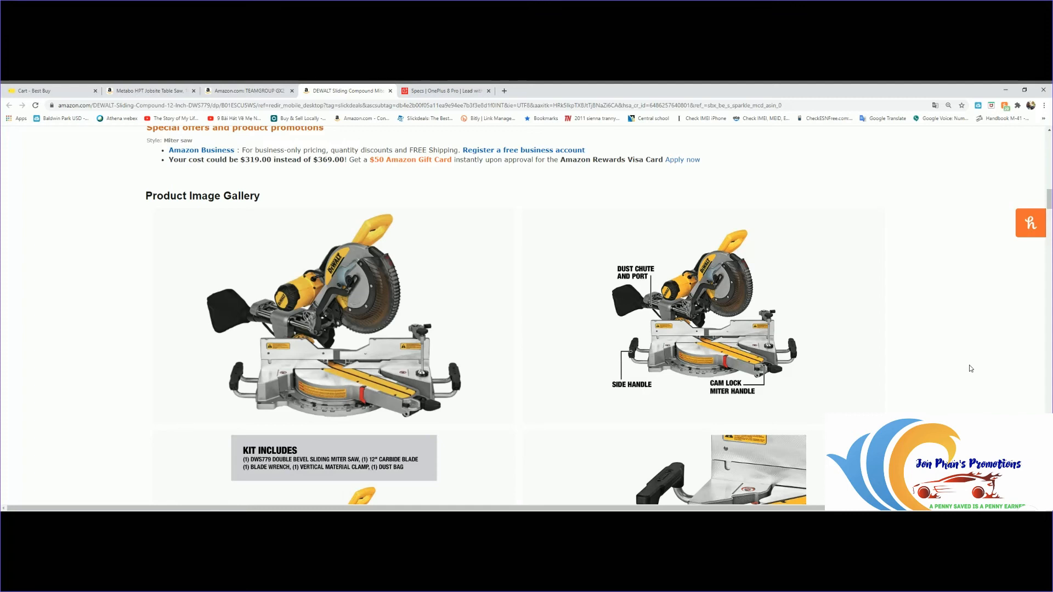
mouse_move(946, 338)
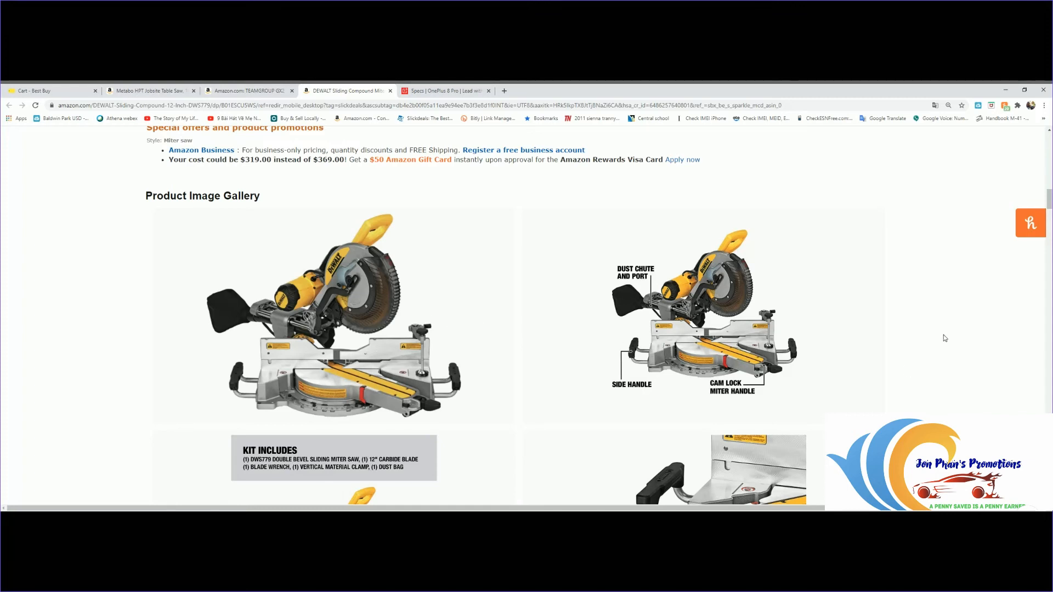
scroll("down", 3)
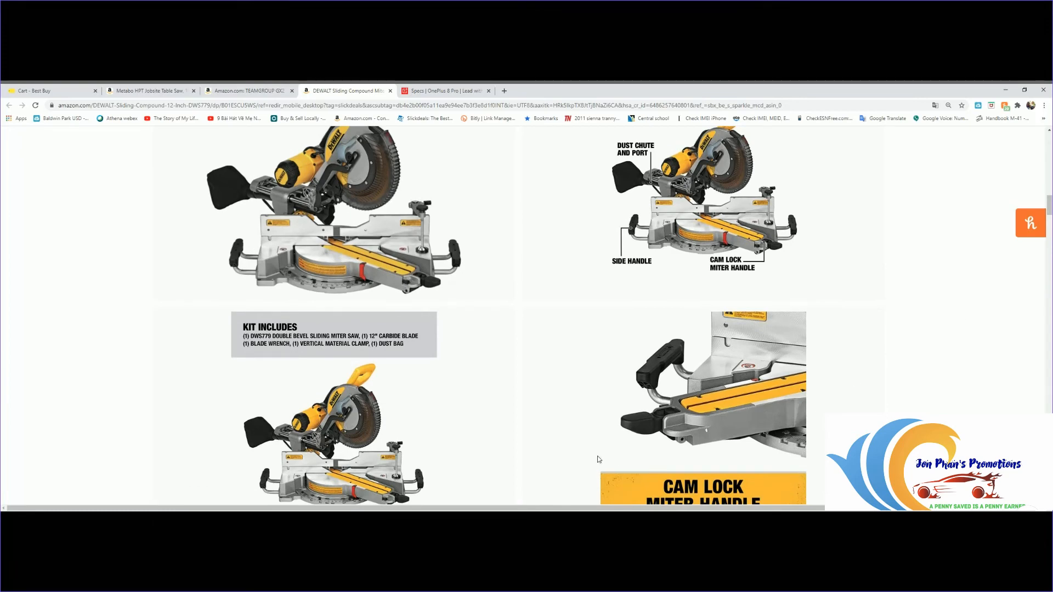
mouse_move(654, 440)
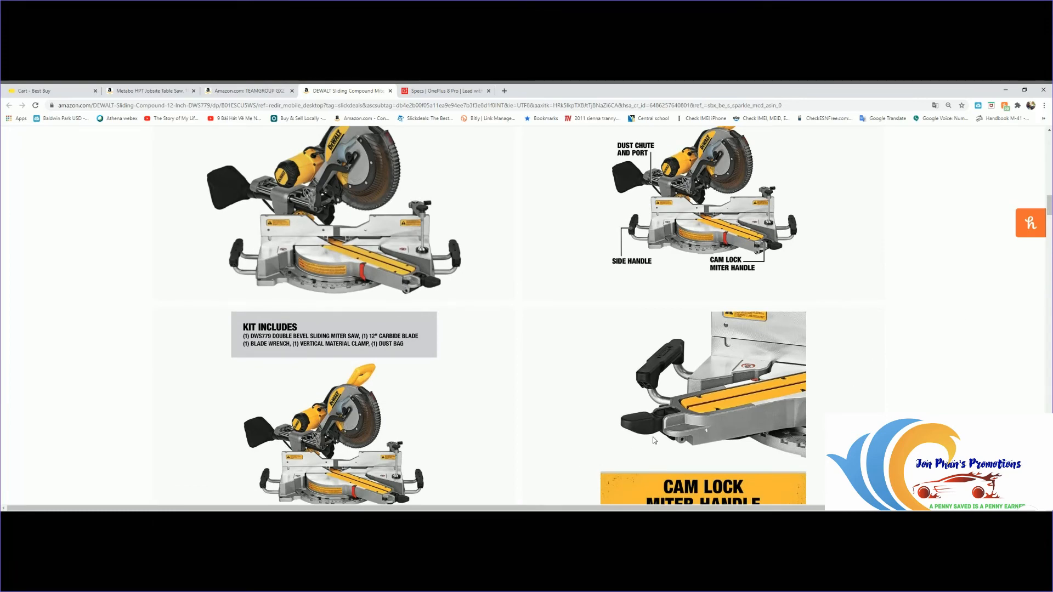
scroll("down", 3)
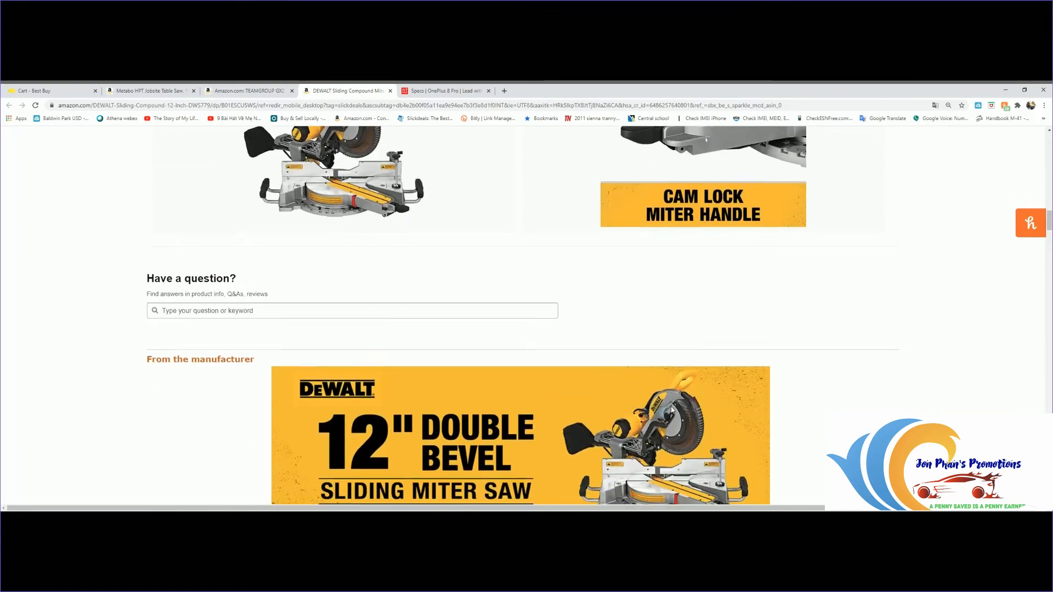
Step: Scroll past the manufacturer banners to the Compare with similar items table ($26.66 to $649.00)
scroll("down", 3)
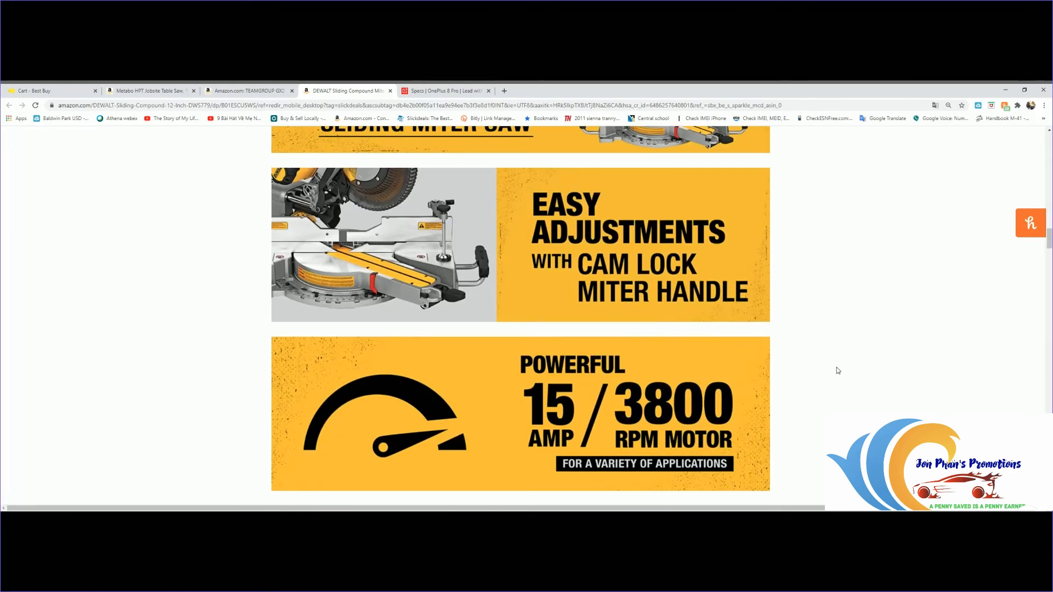
mouse_move(685, 405)
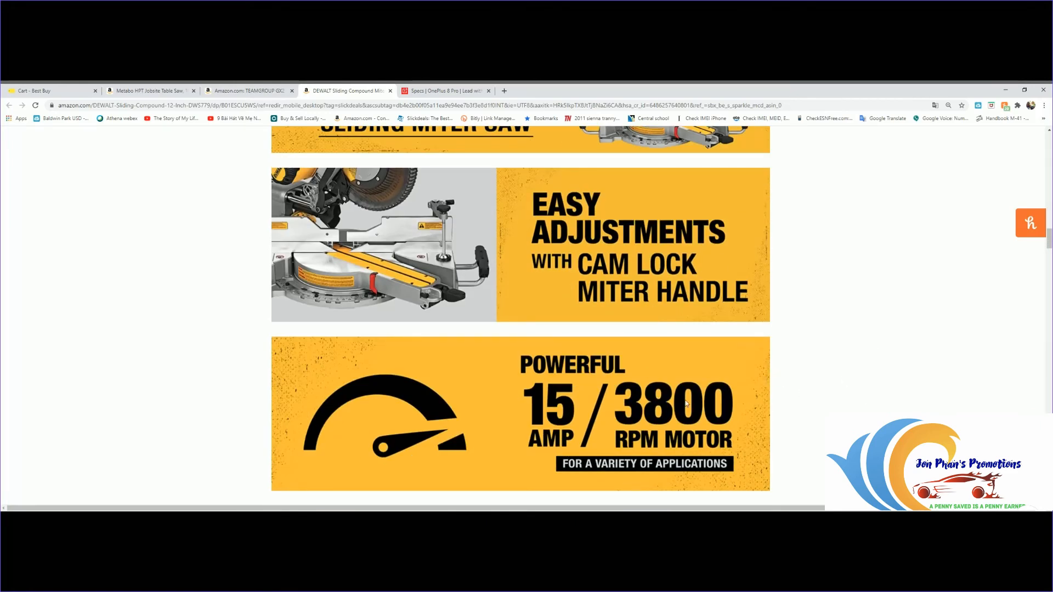
scroll("down", 3)
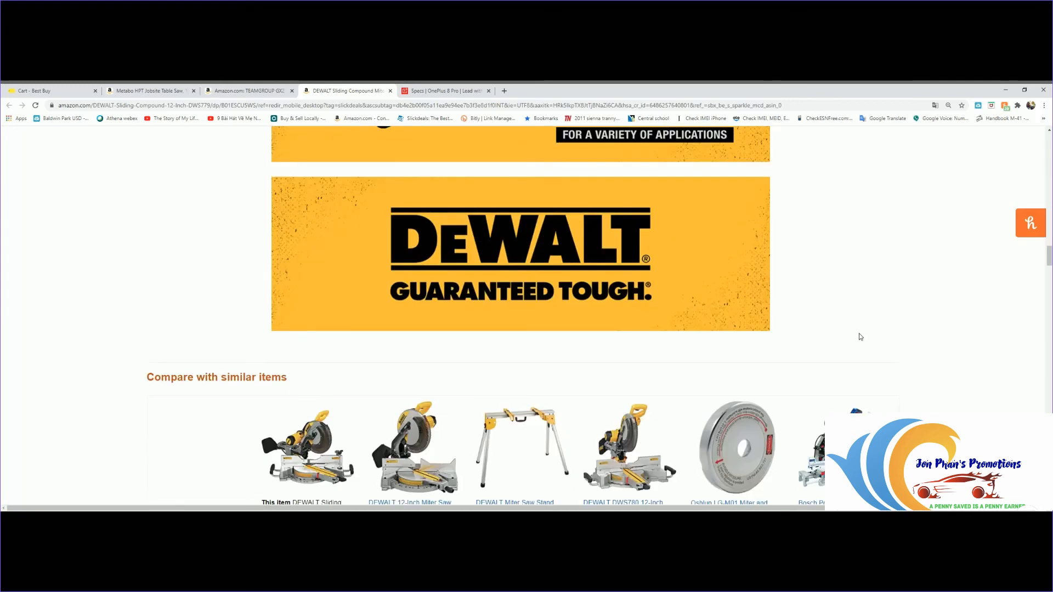
scroll("down", 3)
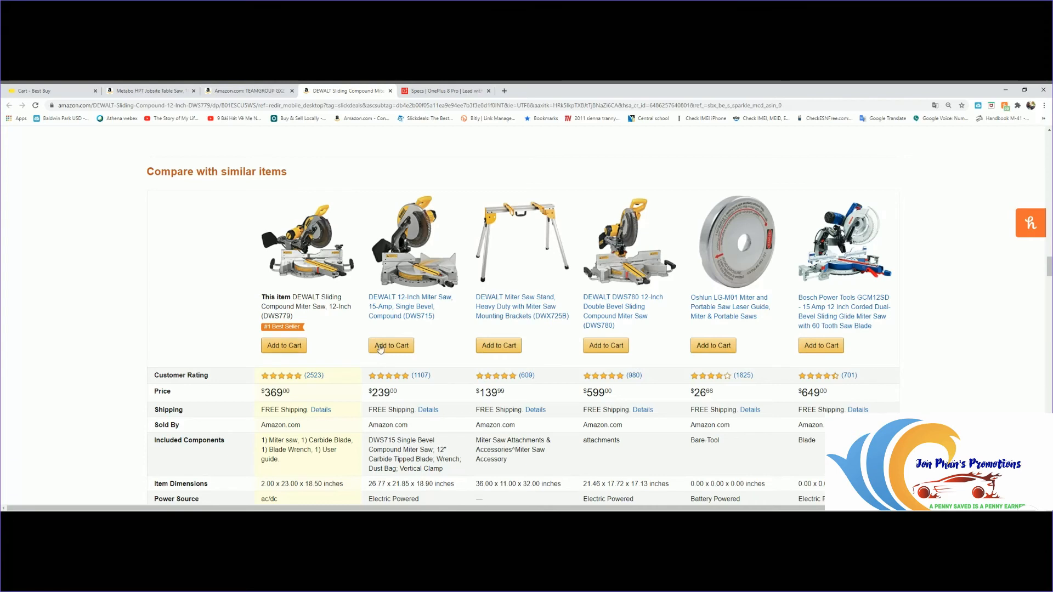
mouse_move(407, 326)
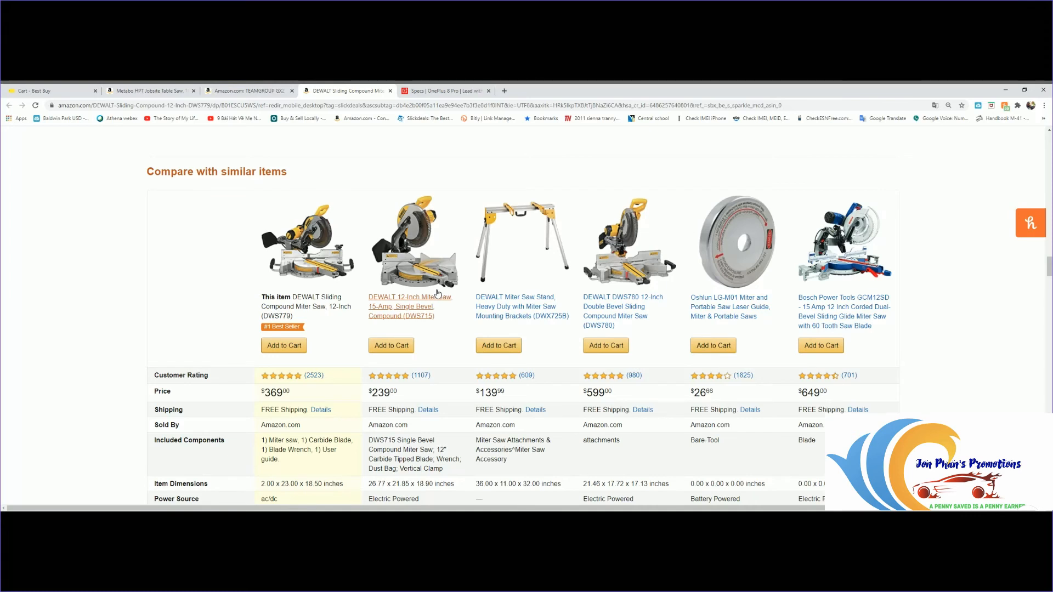
mouse_move(693, 490)
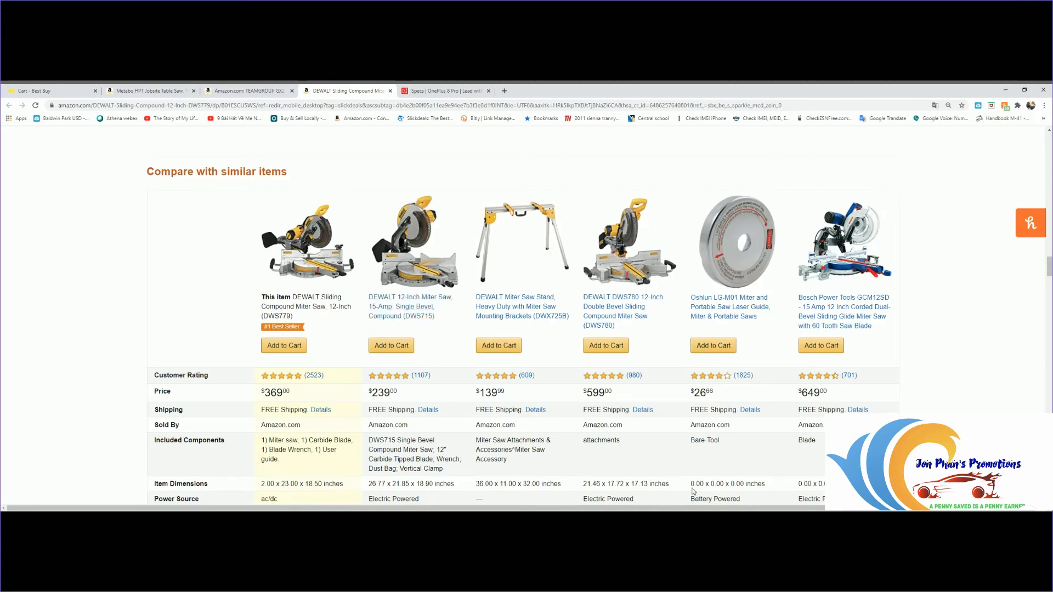
mouse_move(638, 343)
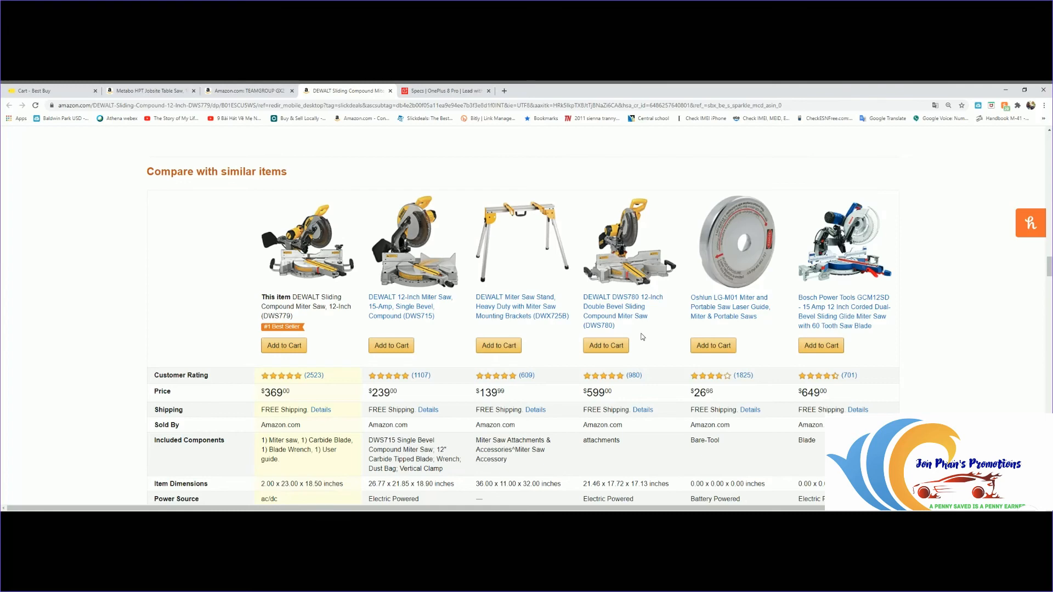
Step: Scroll down to the Product description and technical details with ASIN and seller rank
scroll("down", 3)
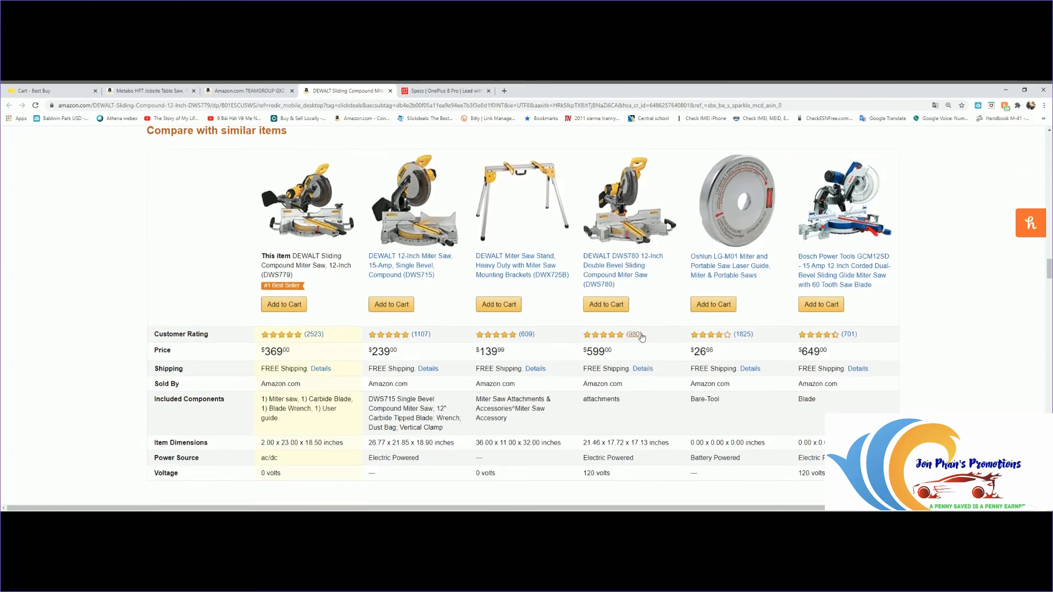
scroll("down", 3)
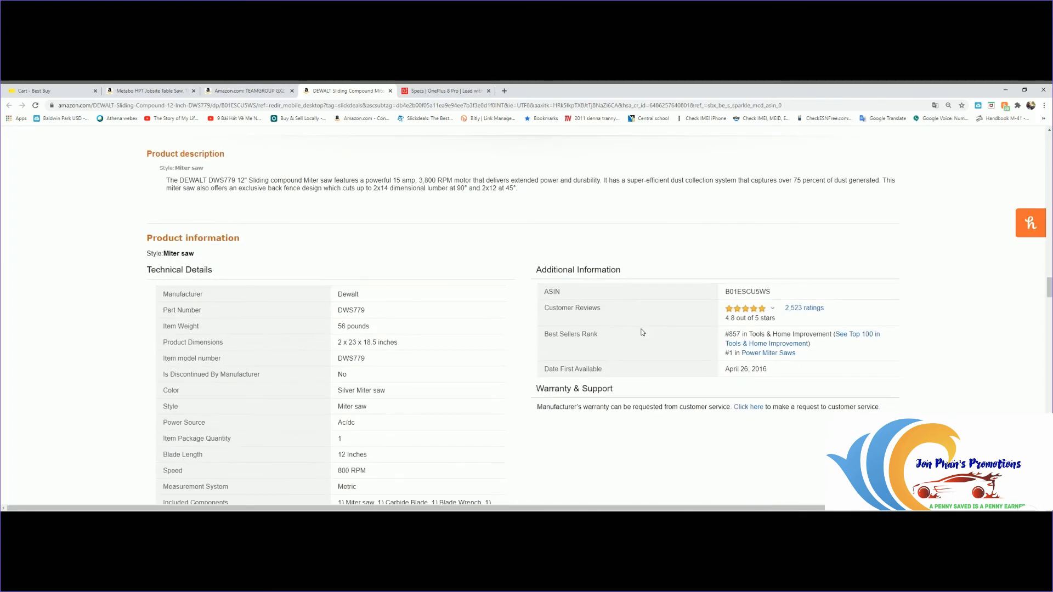
scroll("down", 3)
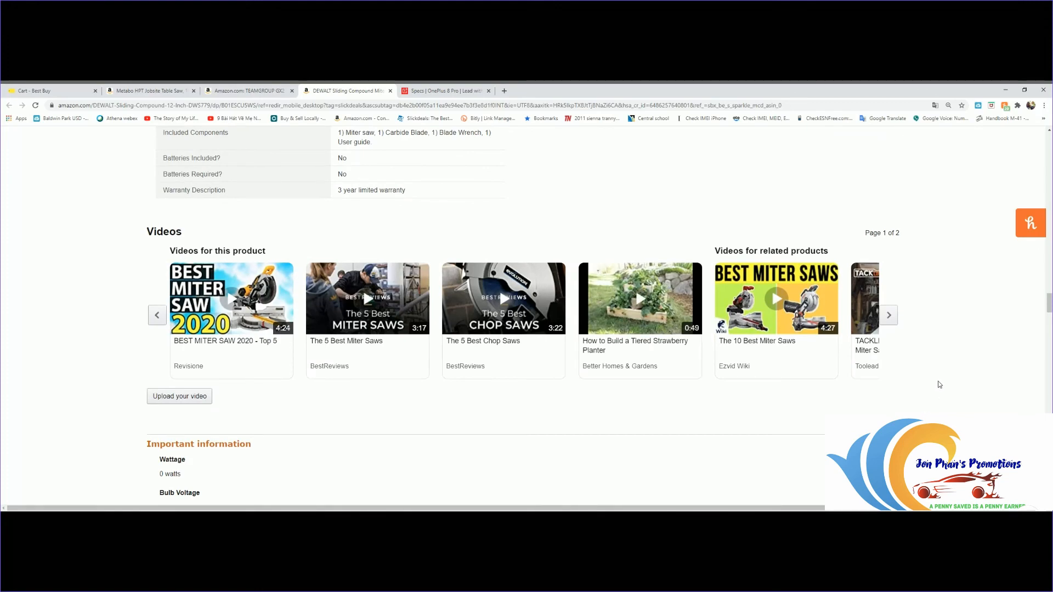
scroll("down", 3)
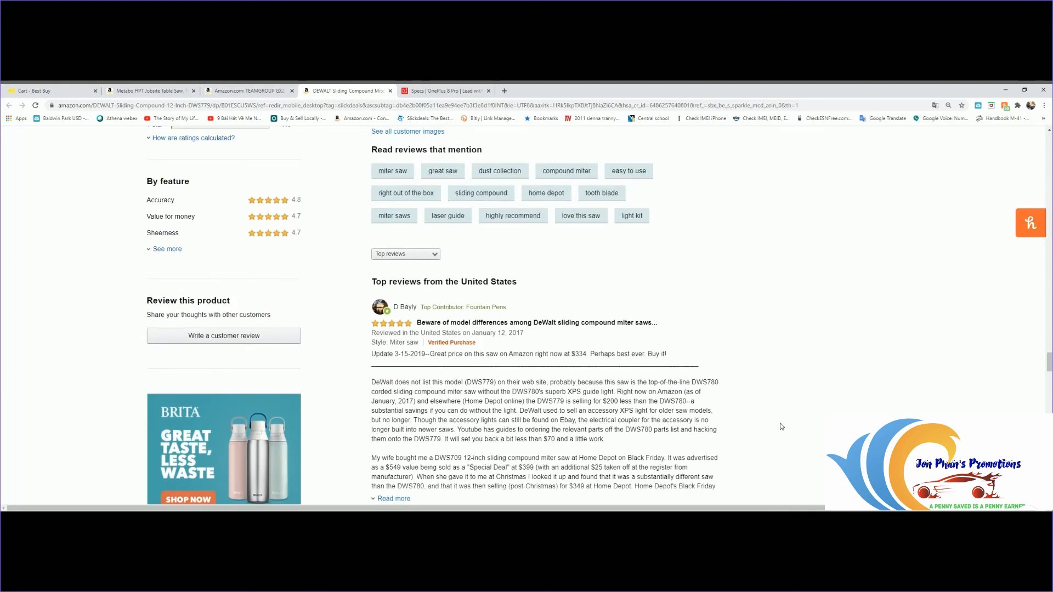
mouse_move(789, 357)
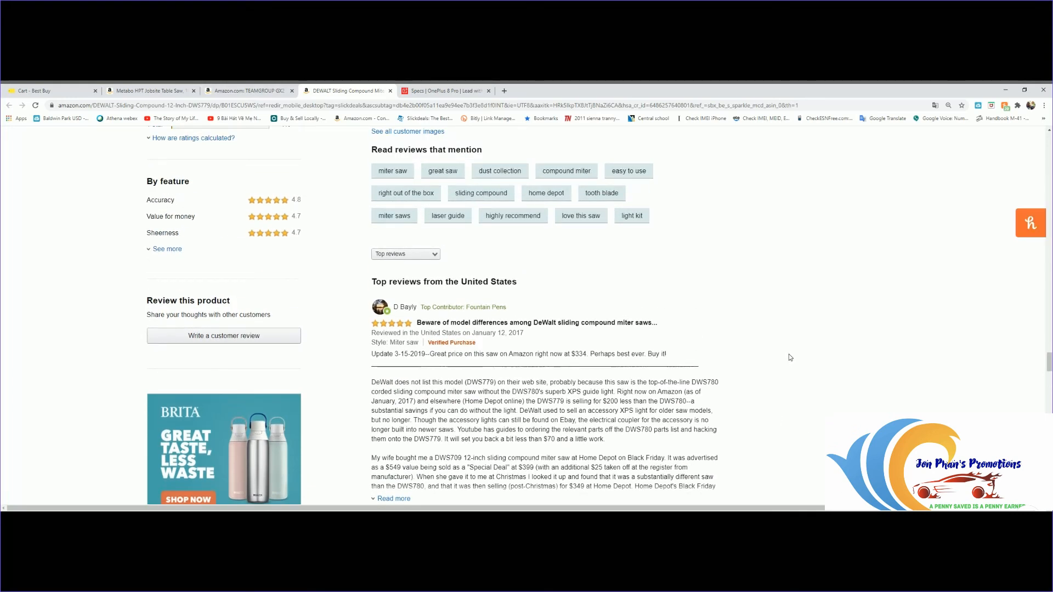
scroll("down", 3)
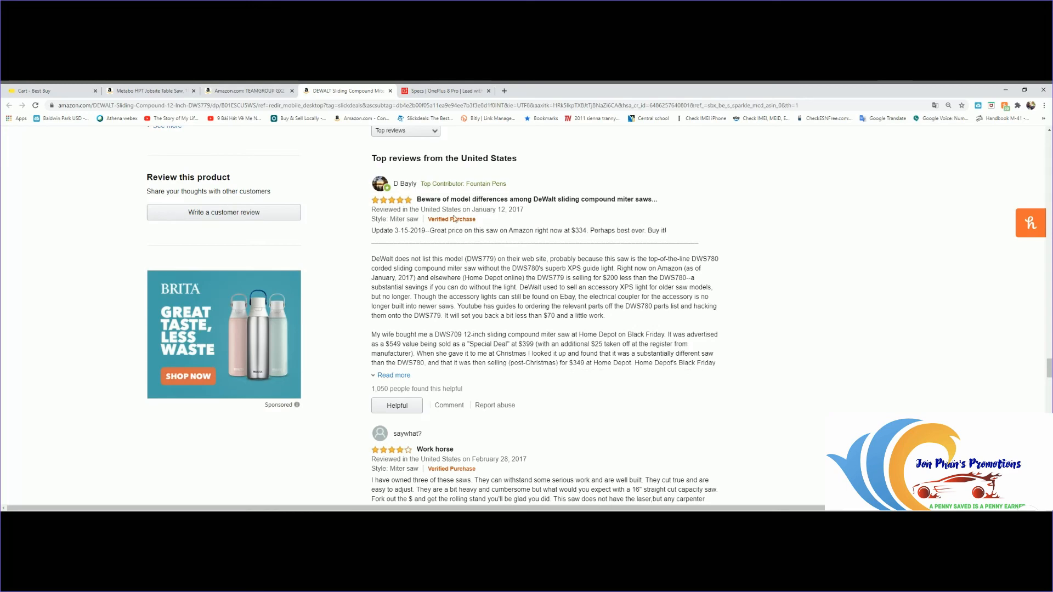
mouse_move(783, 296)
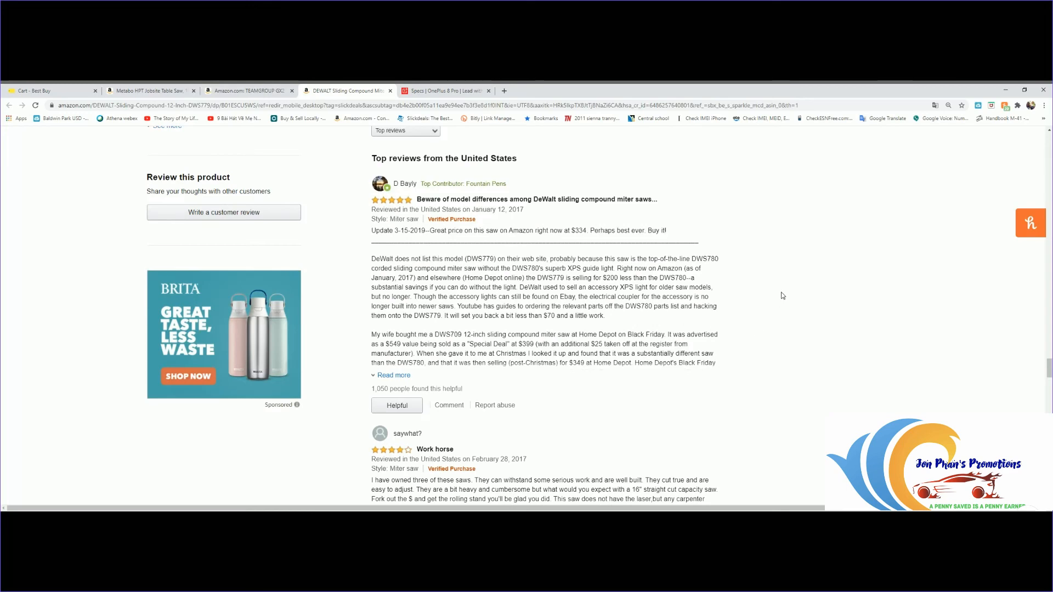
scroll("down", 3)
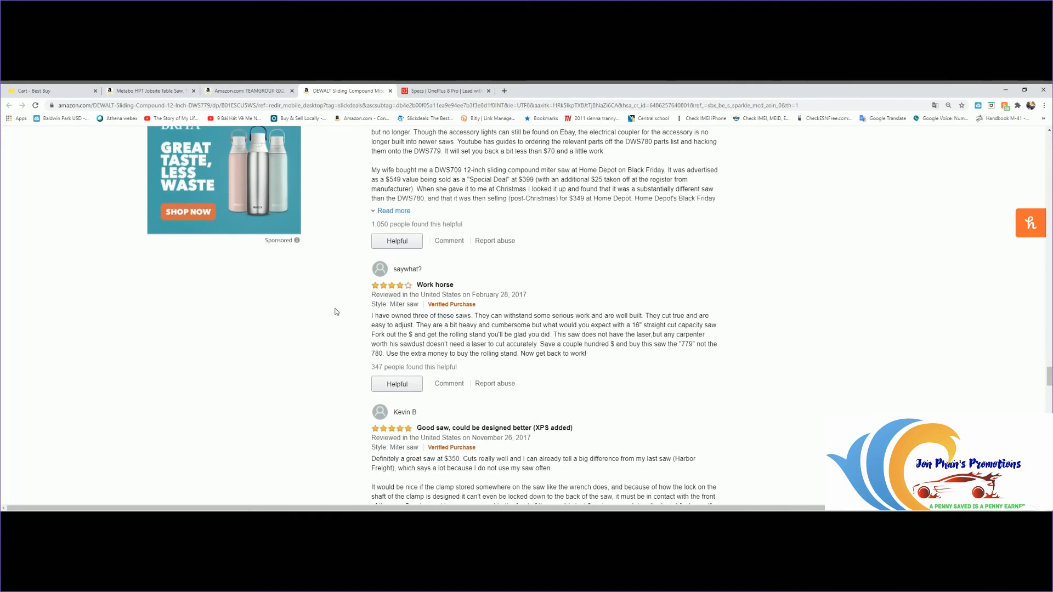
scroll("down", 3)
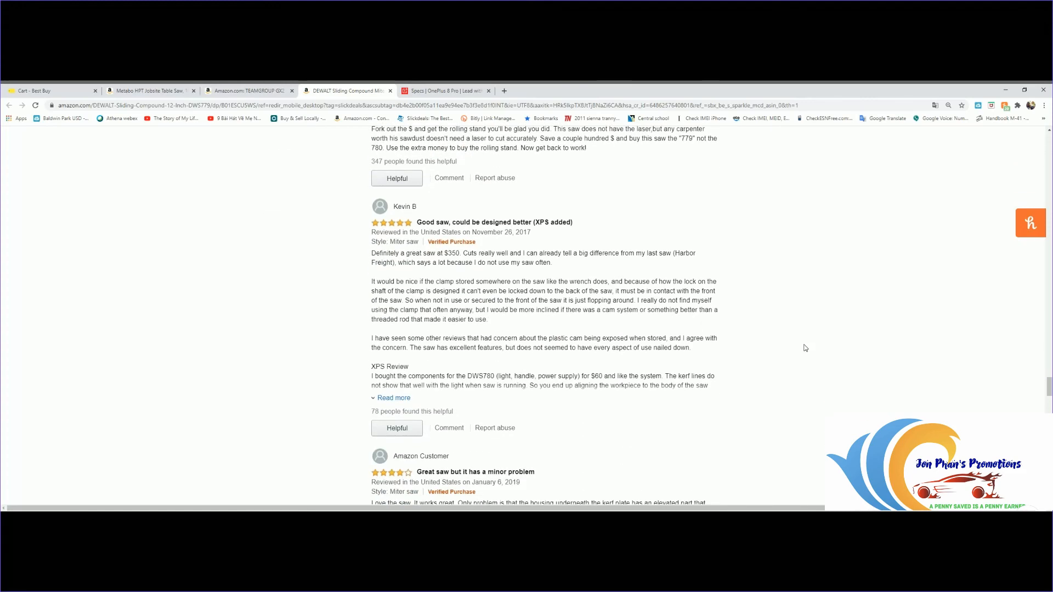
scroll("down", 3)
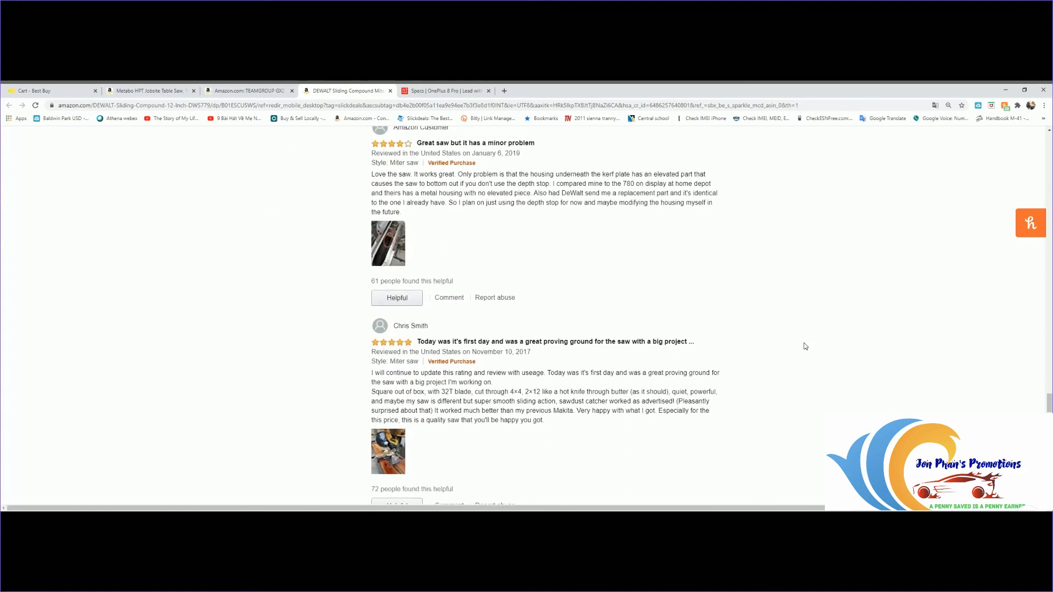
scroll("down", 3)
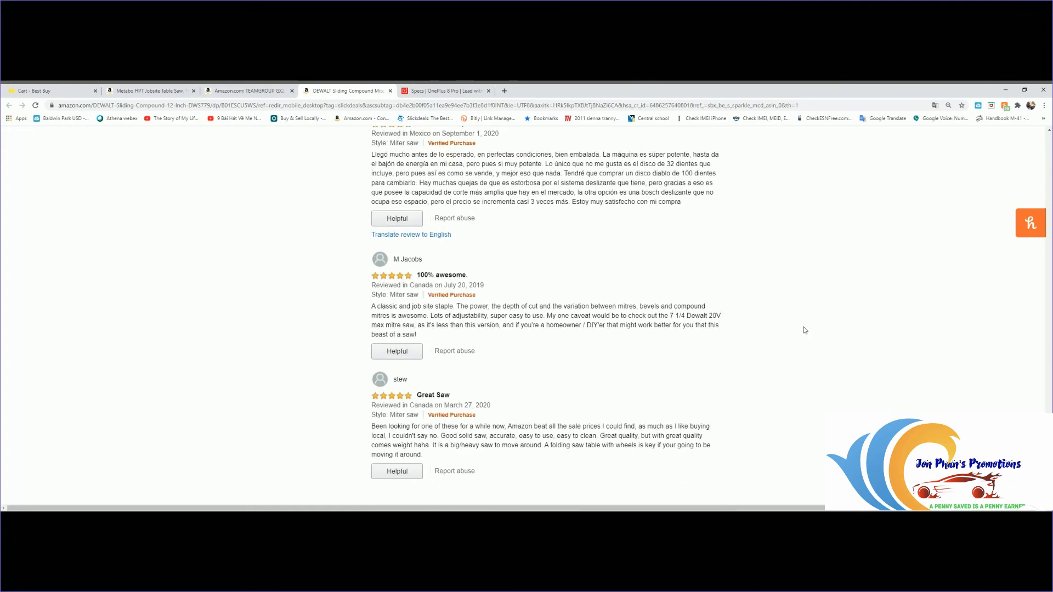
scroll("down", 3)
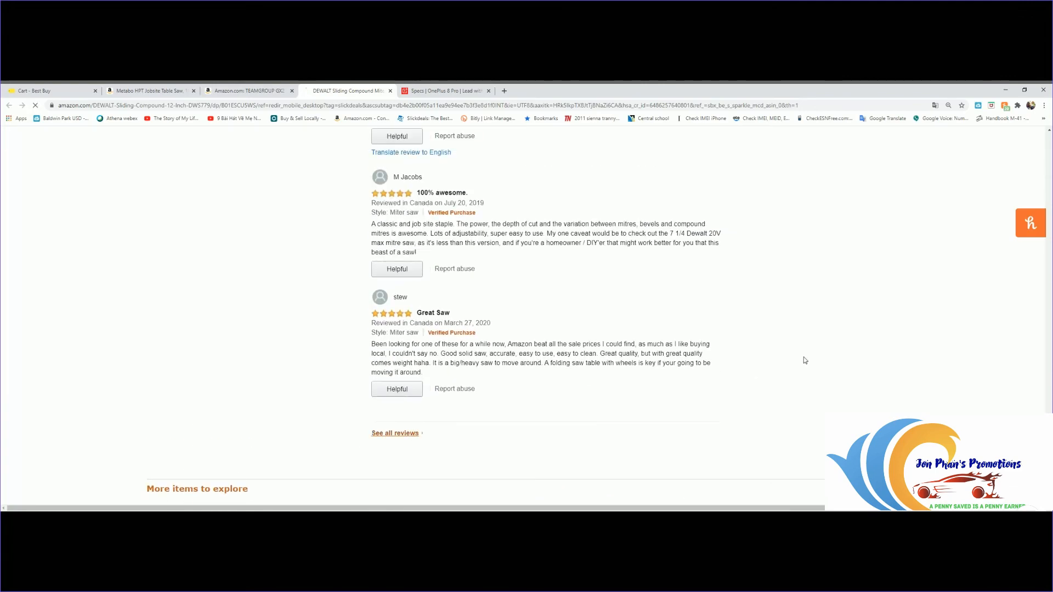
Step: Open the DeWalt miter saw's full customer reviews page via See all reviews
left_click(395, 433)
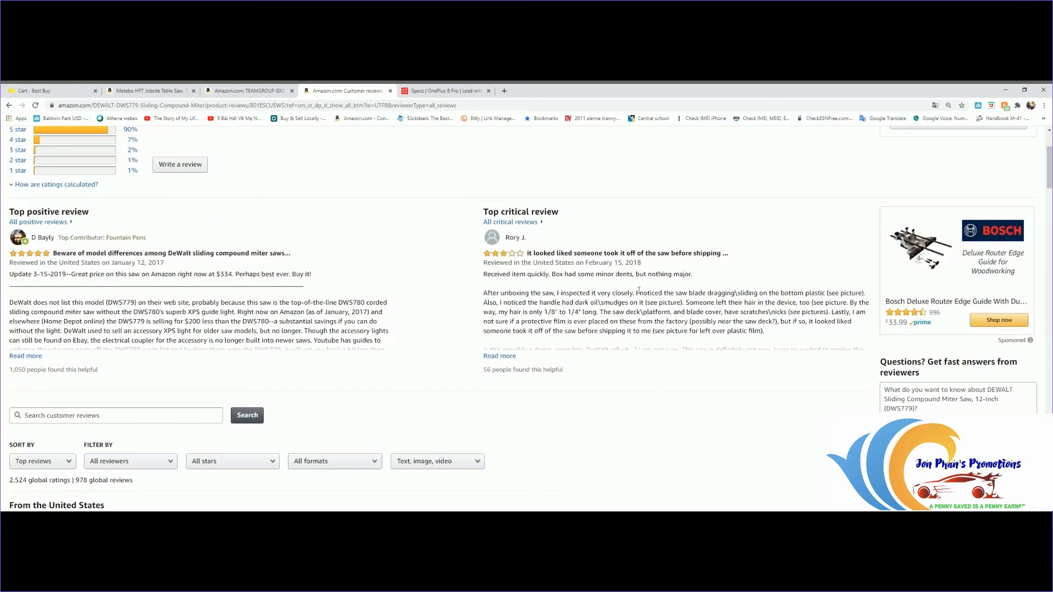
mouse_move(625, 357)
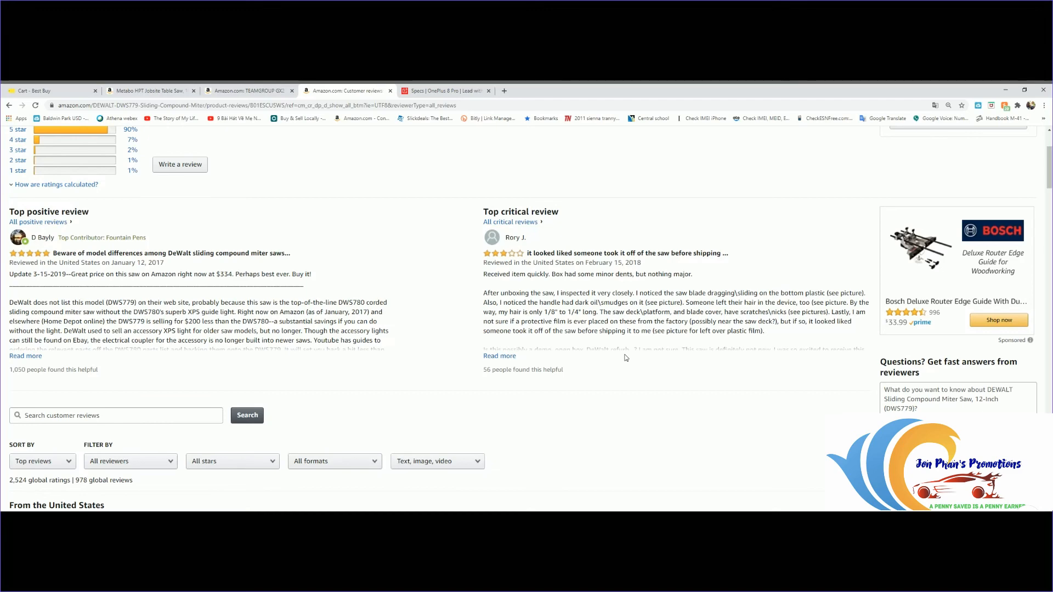
left_click(499, 355)
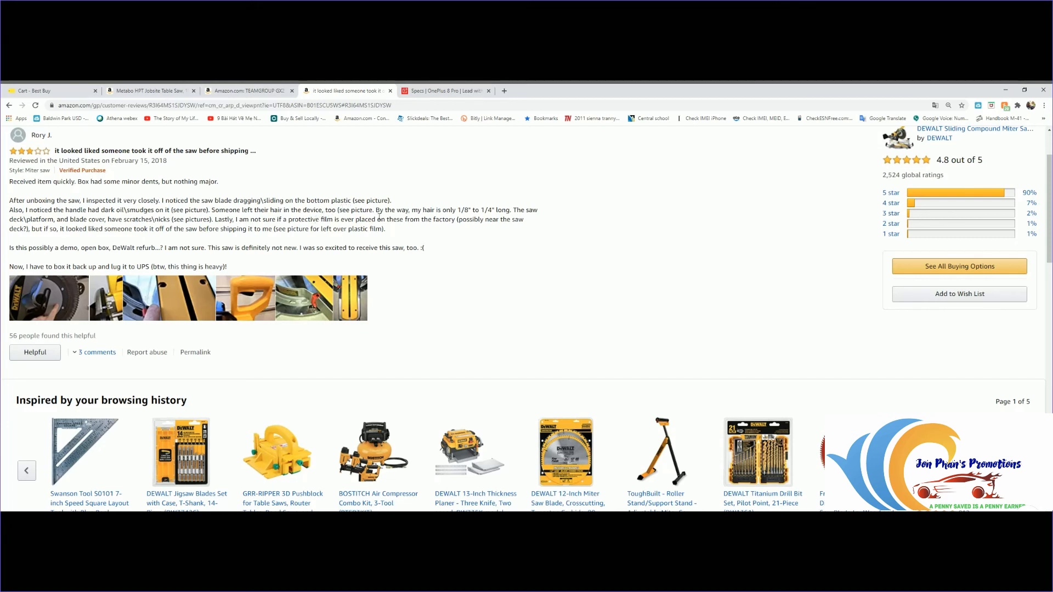
mouse_move(183, 350)
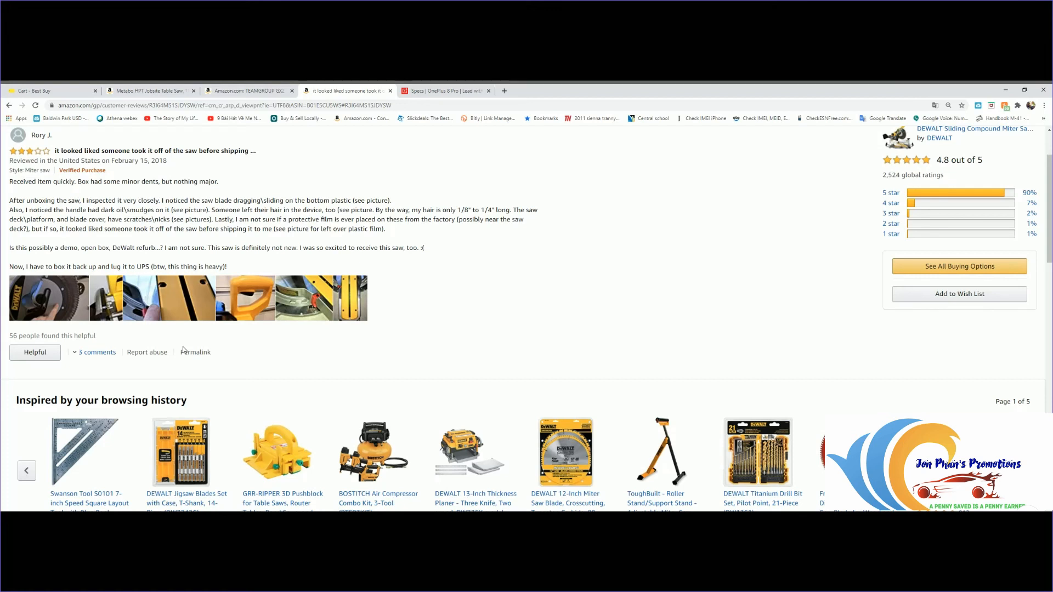
mouse_move(180, 308)
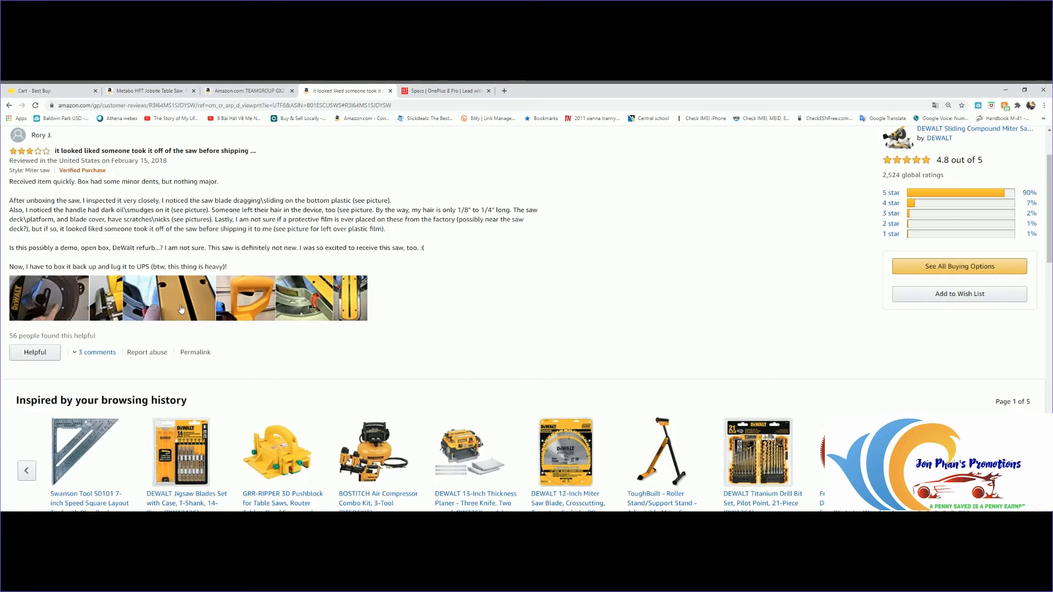
mouse_move(418, 317)
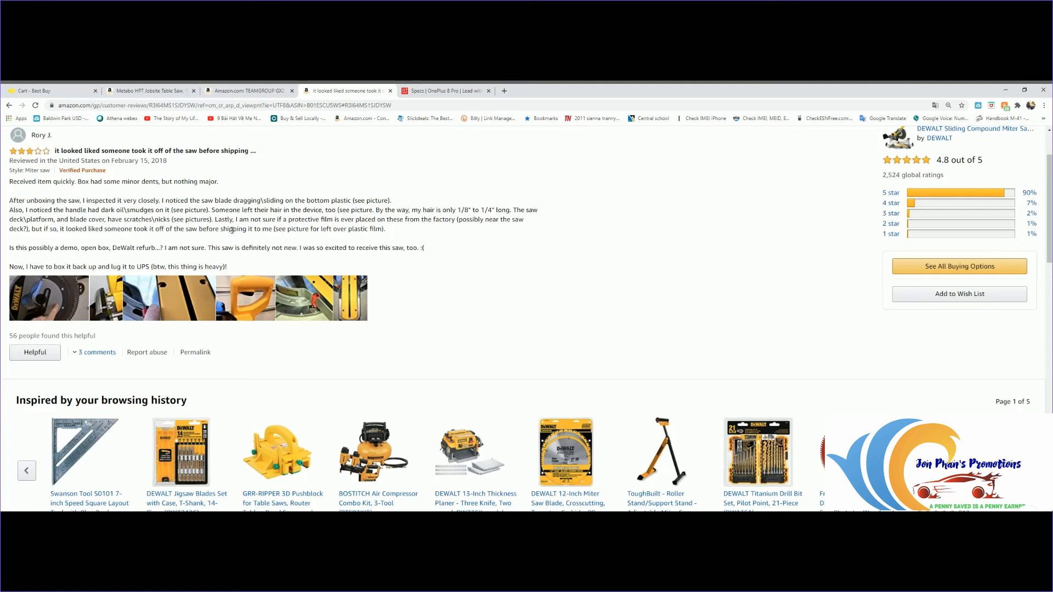
mouse_move(325, 243)
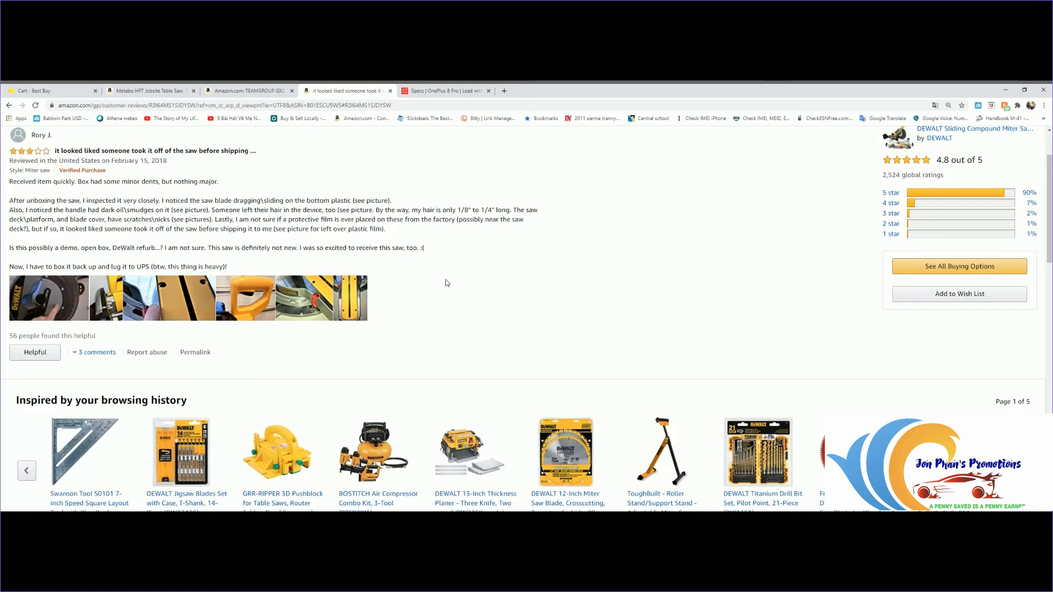
mouse_move(470, 333)
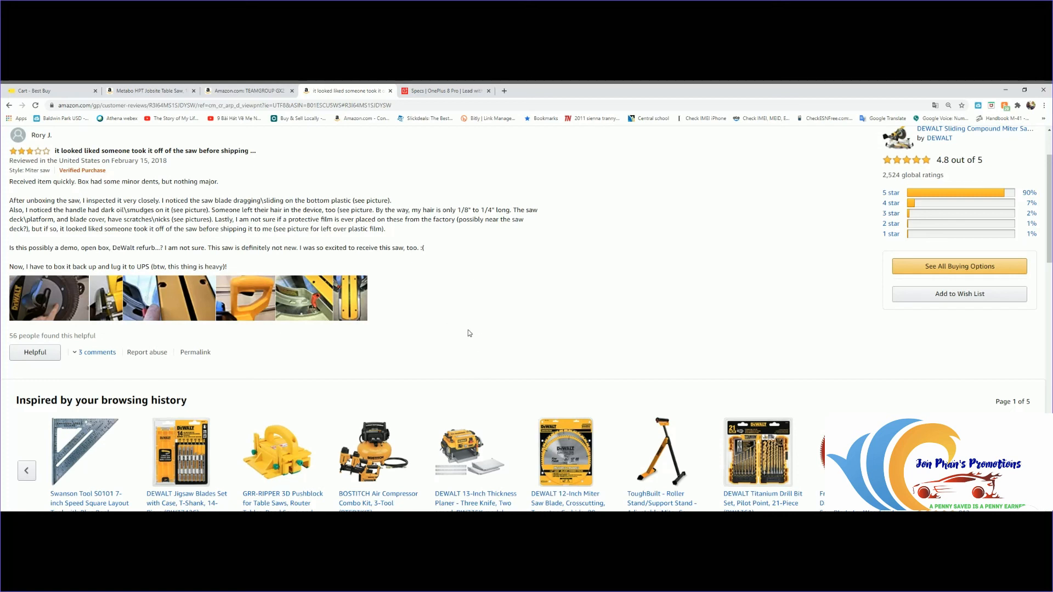
mouse_move(445, 355)
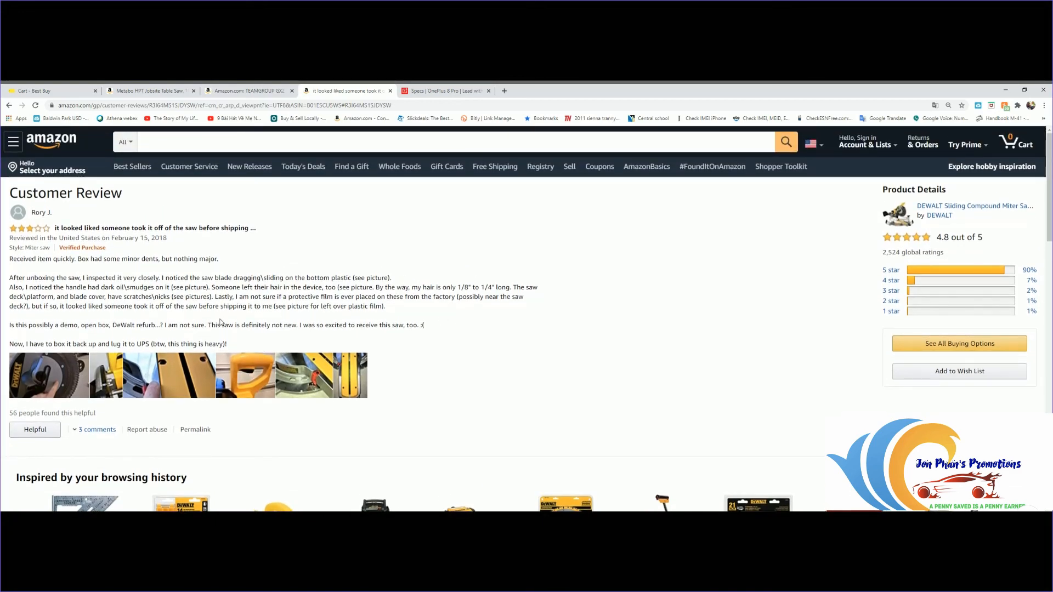
mouse_move(256, 300)
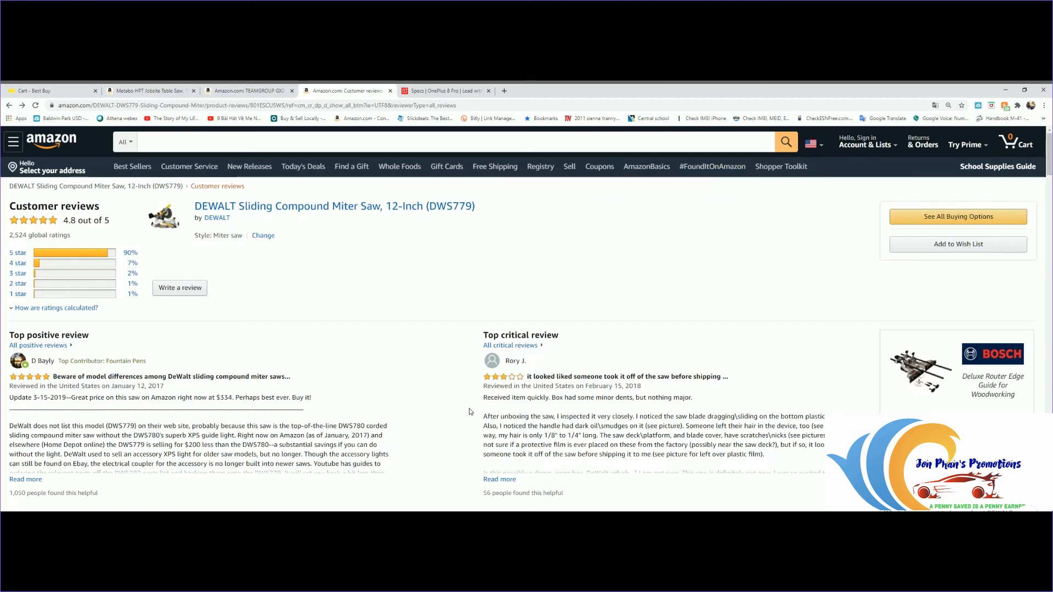
mouse_move(432, 450)
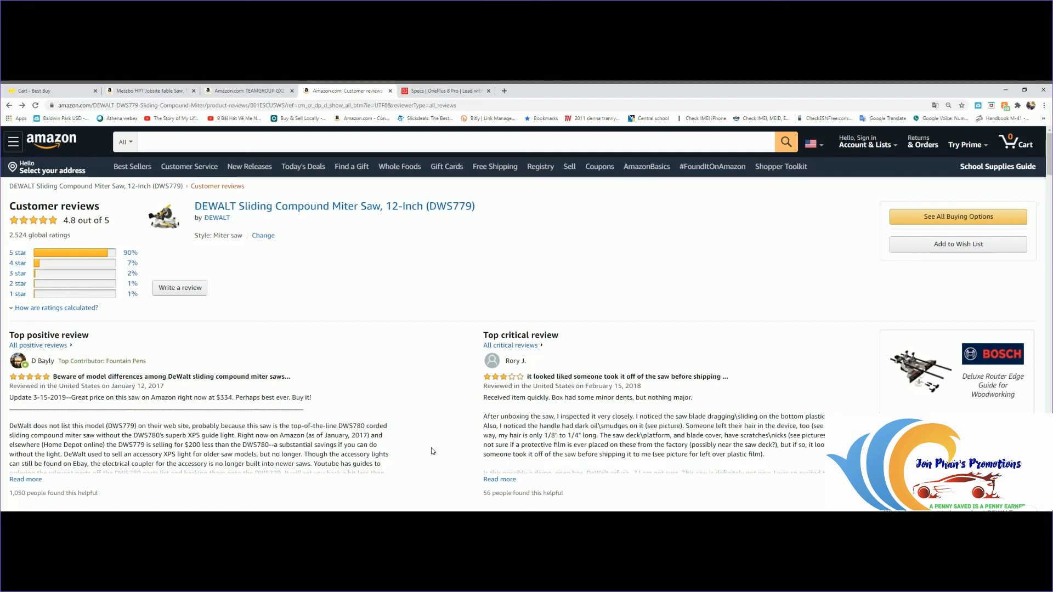